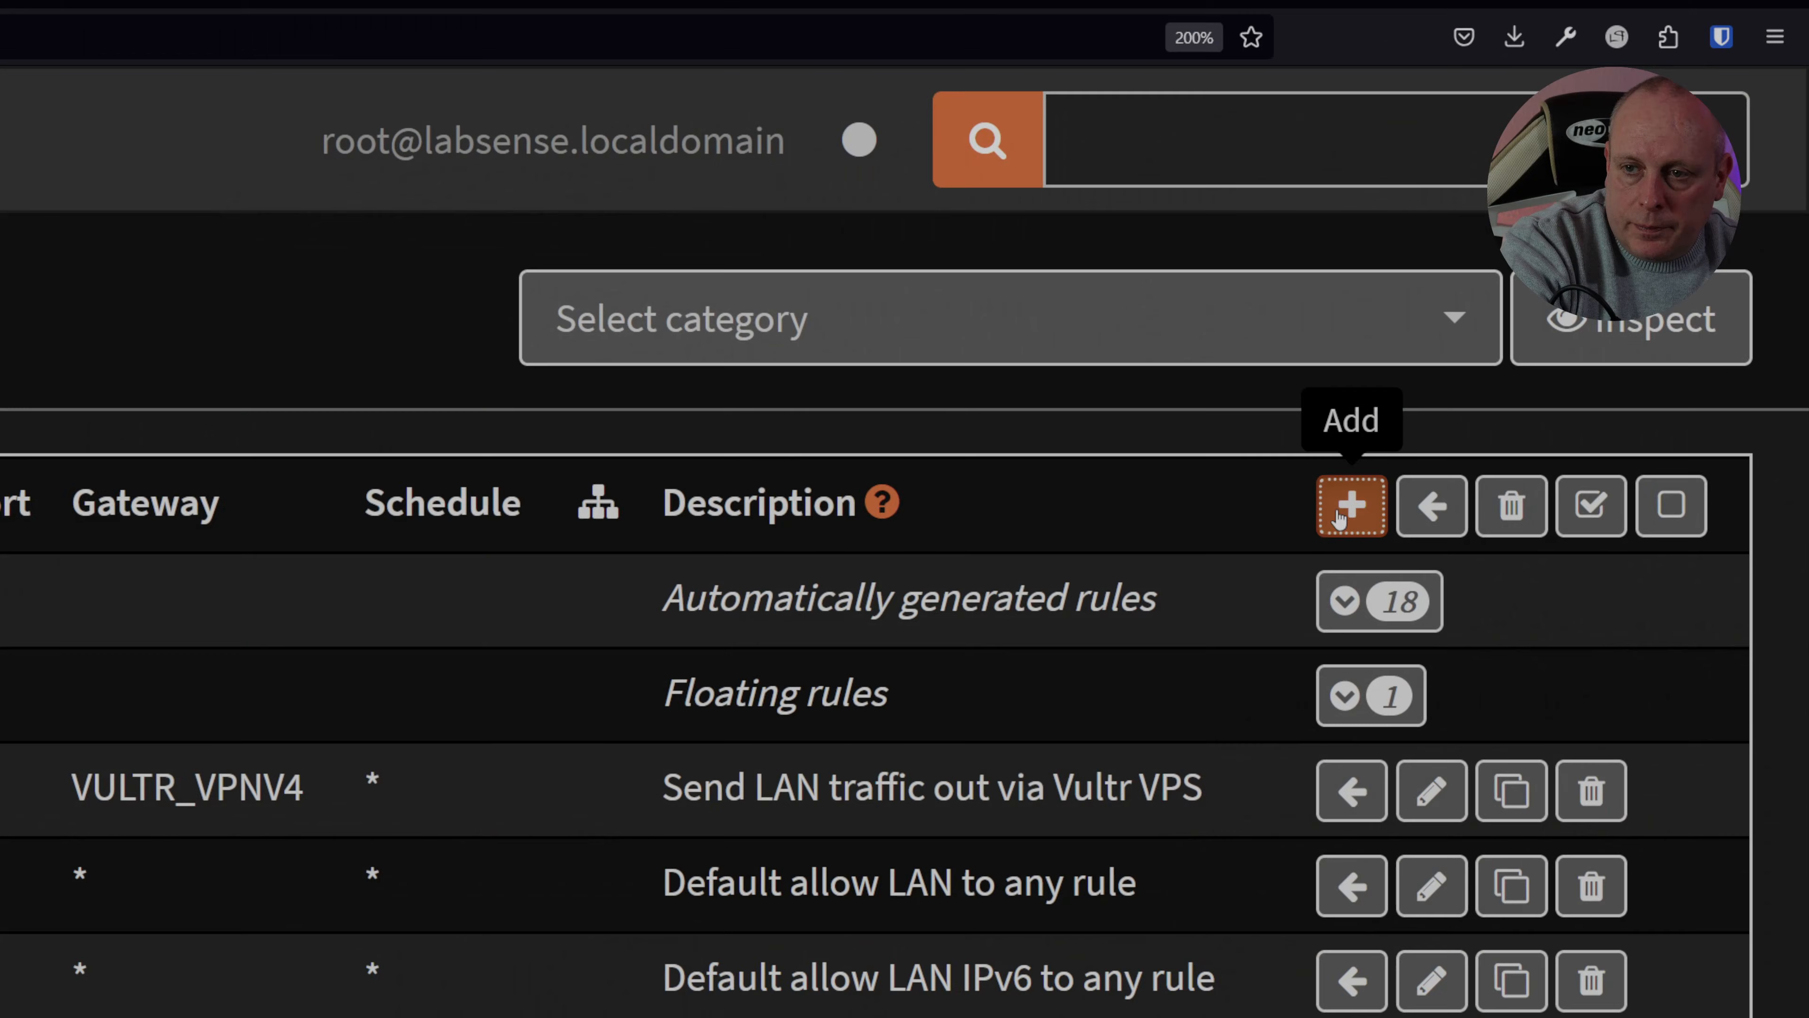
Return from the LAN firewall rules list to the Lobby dashboard.
click(1350, 507)
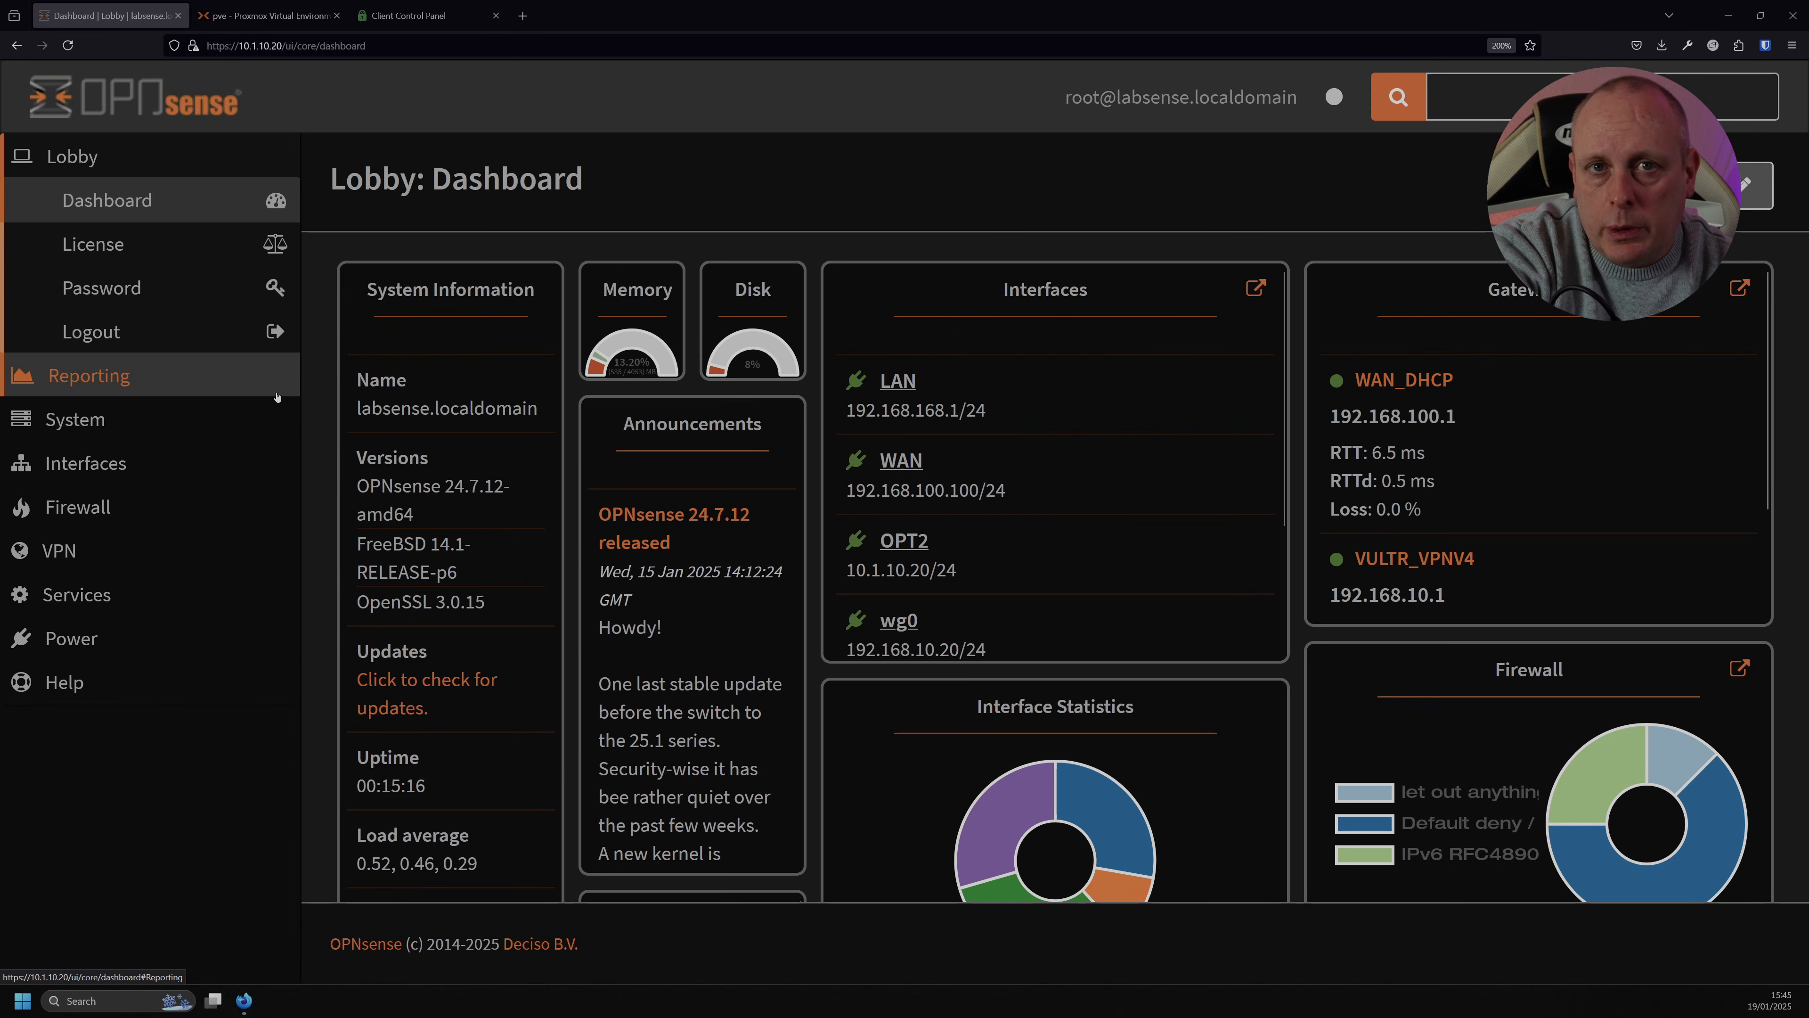
Show the OpenVPN configuration file downloads on the PIA account page.
click(407, 15)
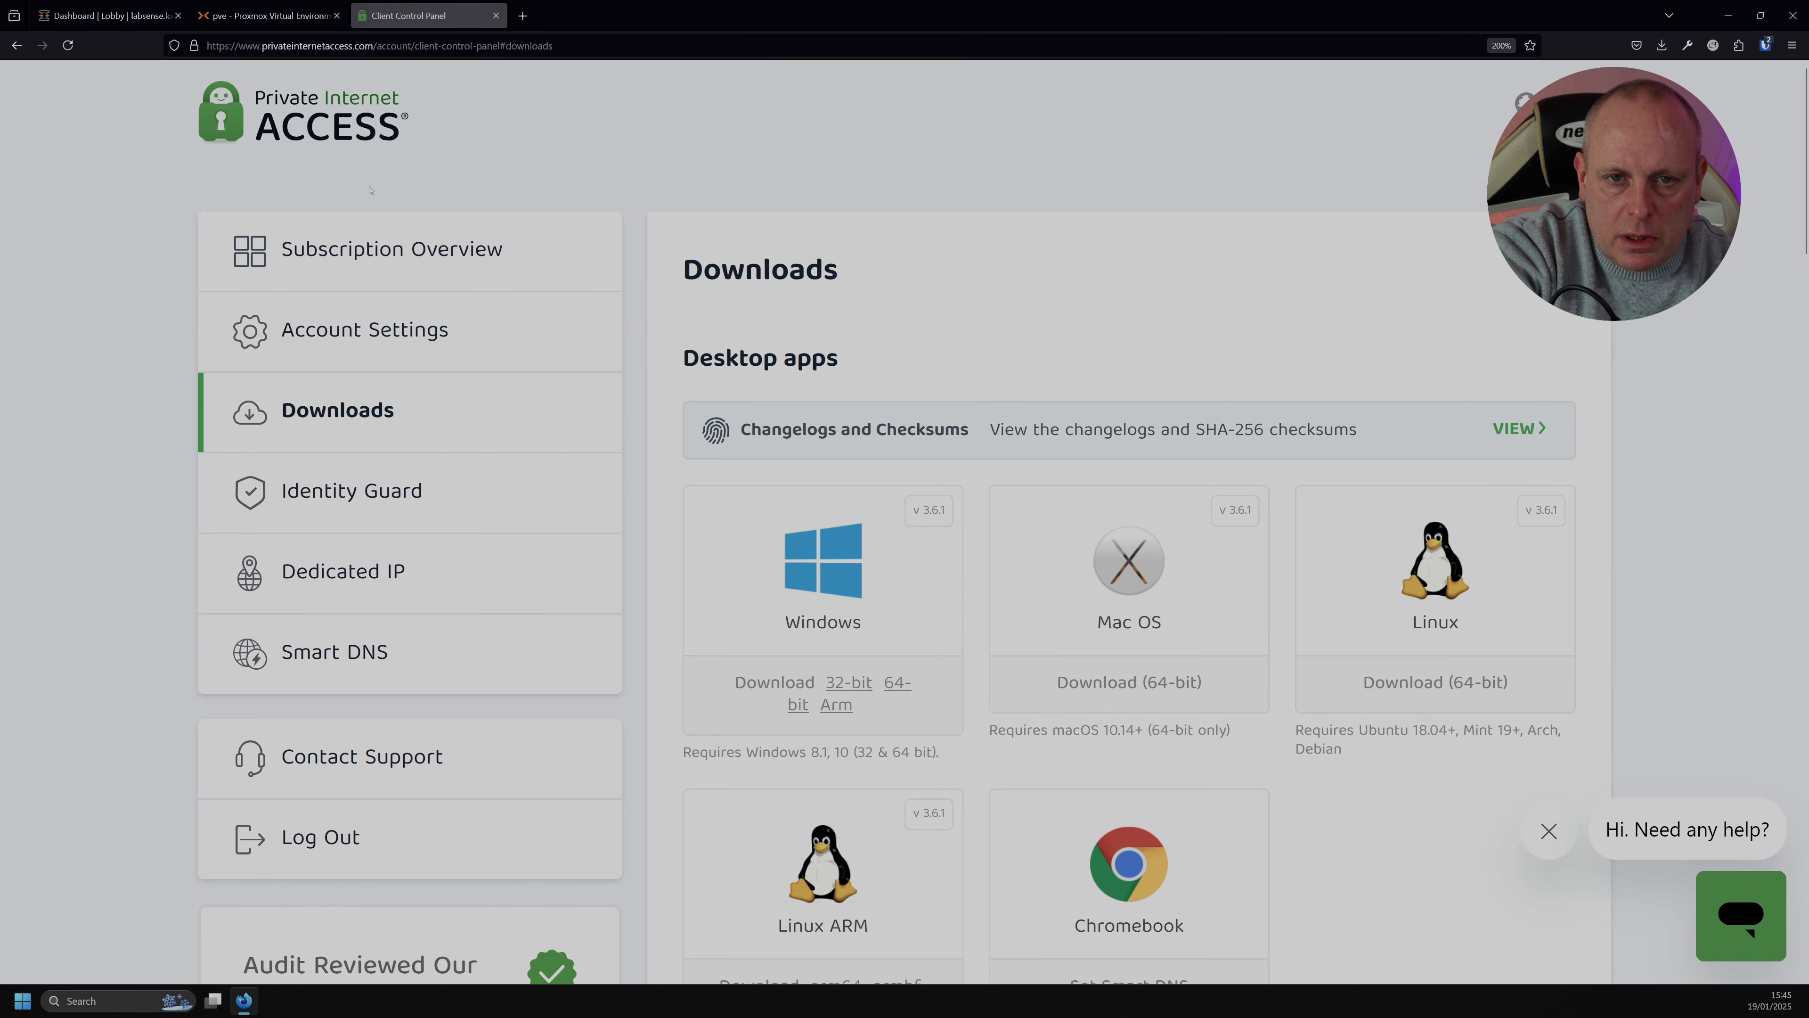
mouse_move(478, 418)
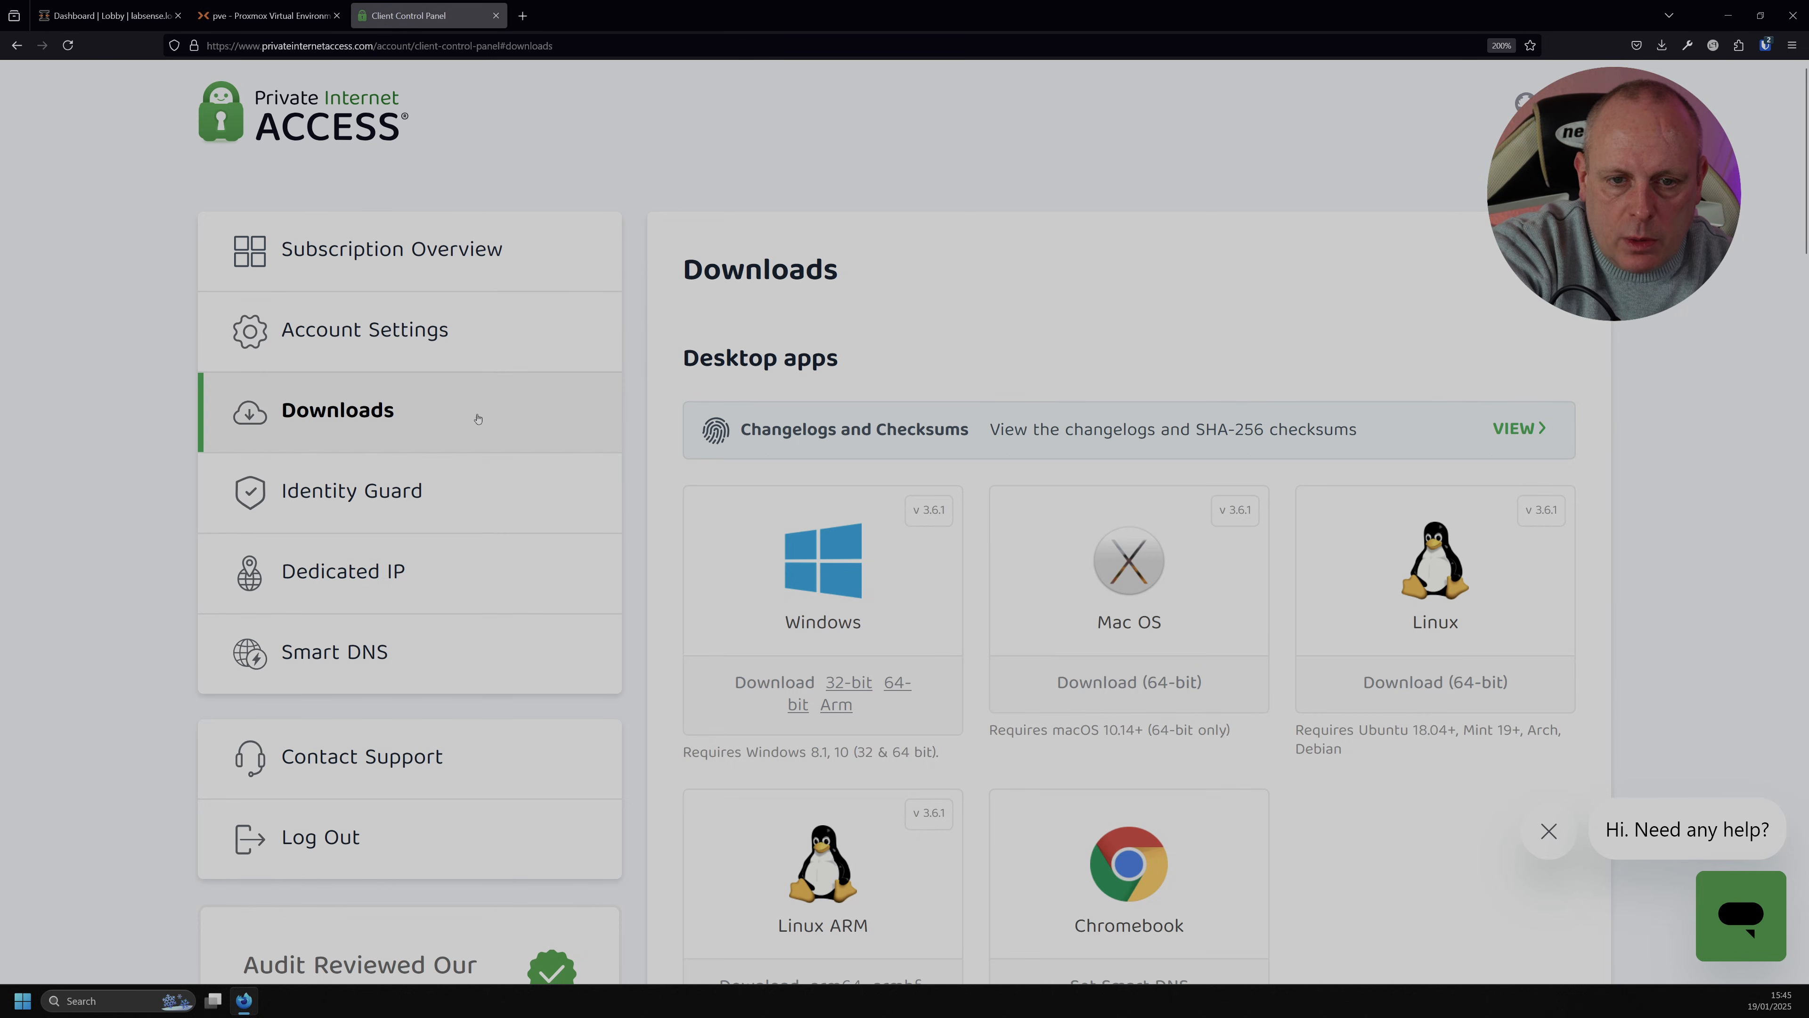
scroll(down, 3)
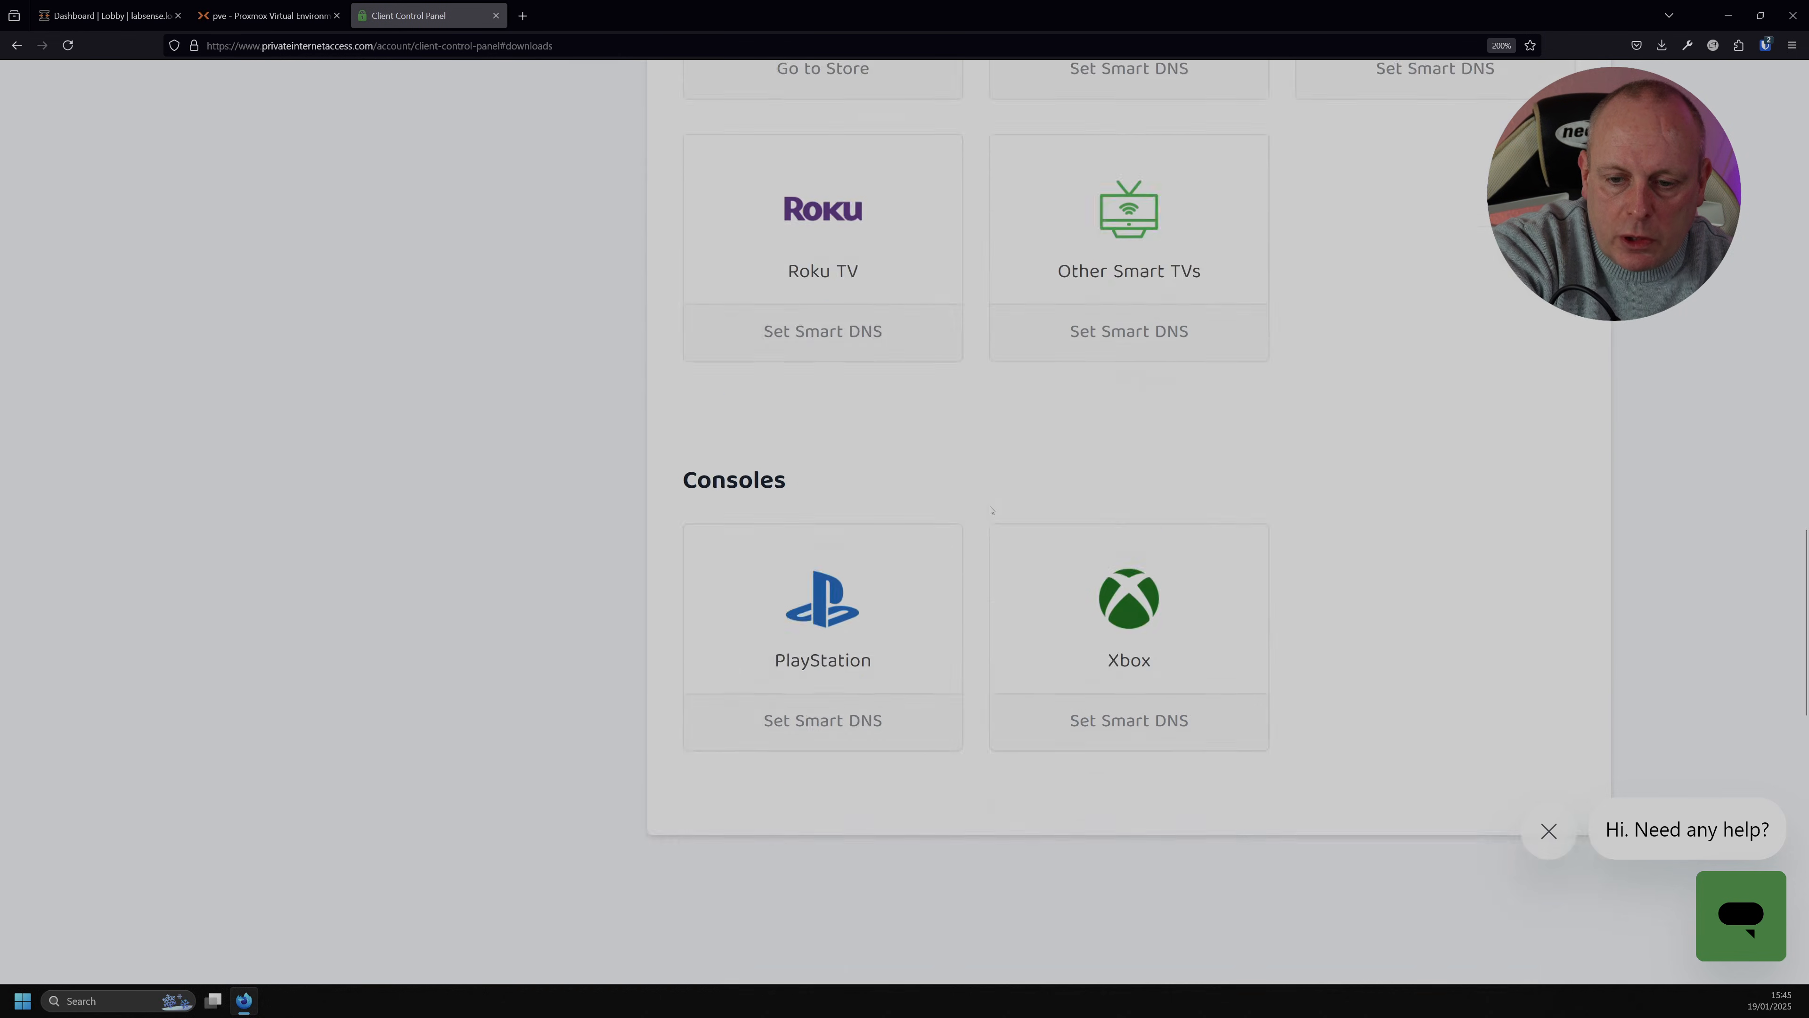
scroll(down, 3)
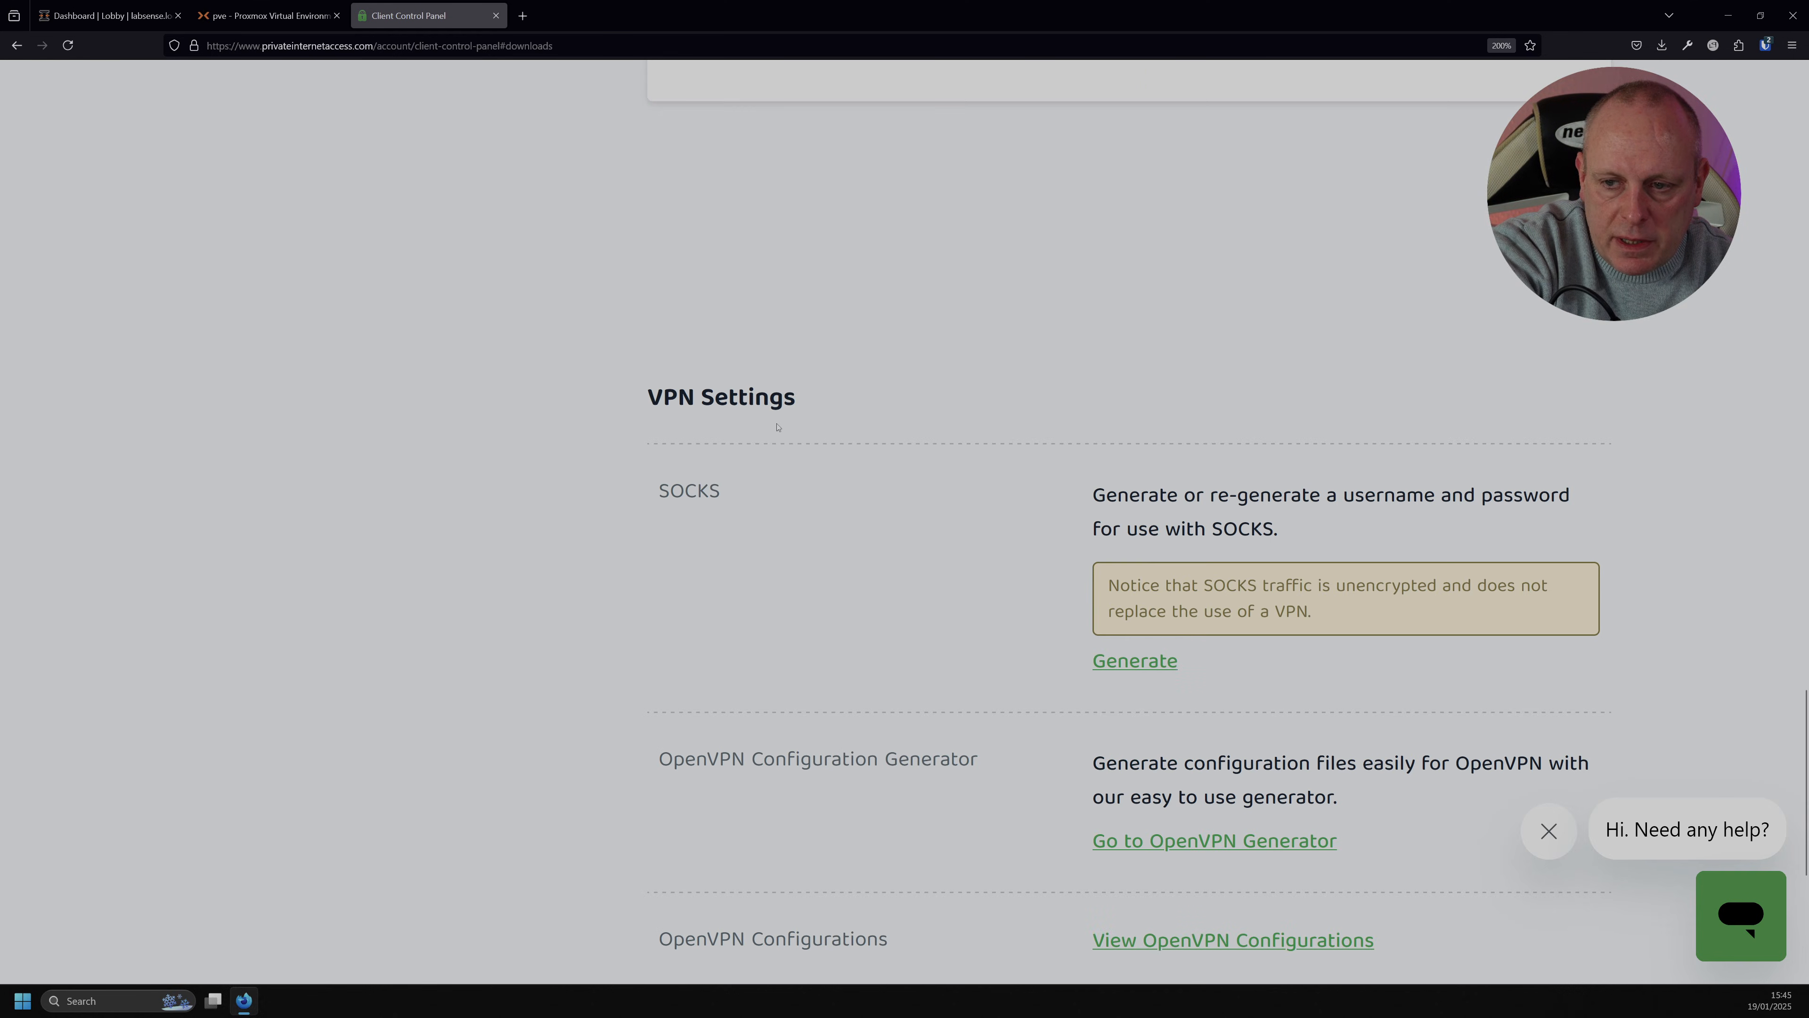
scroll(down, 3)
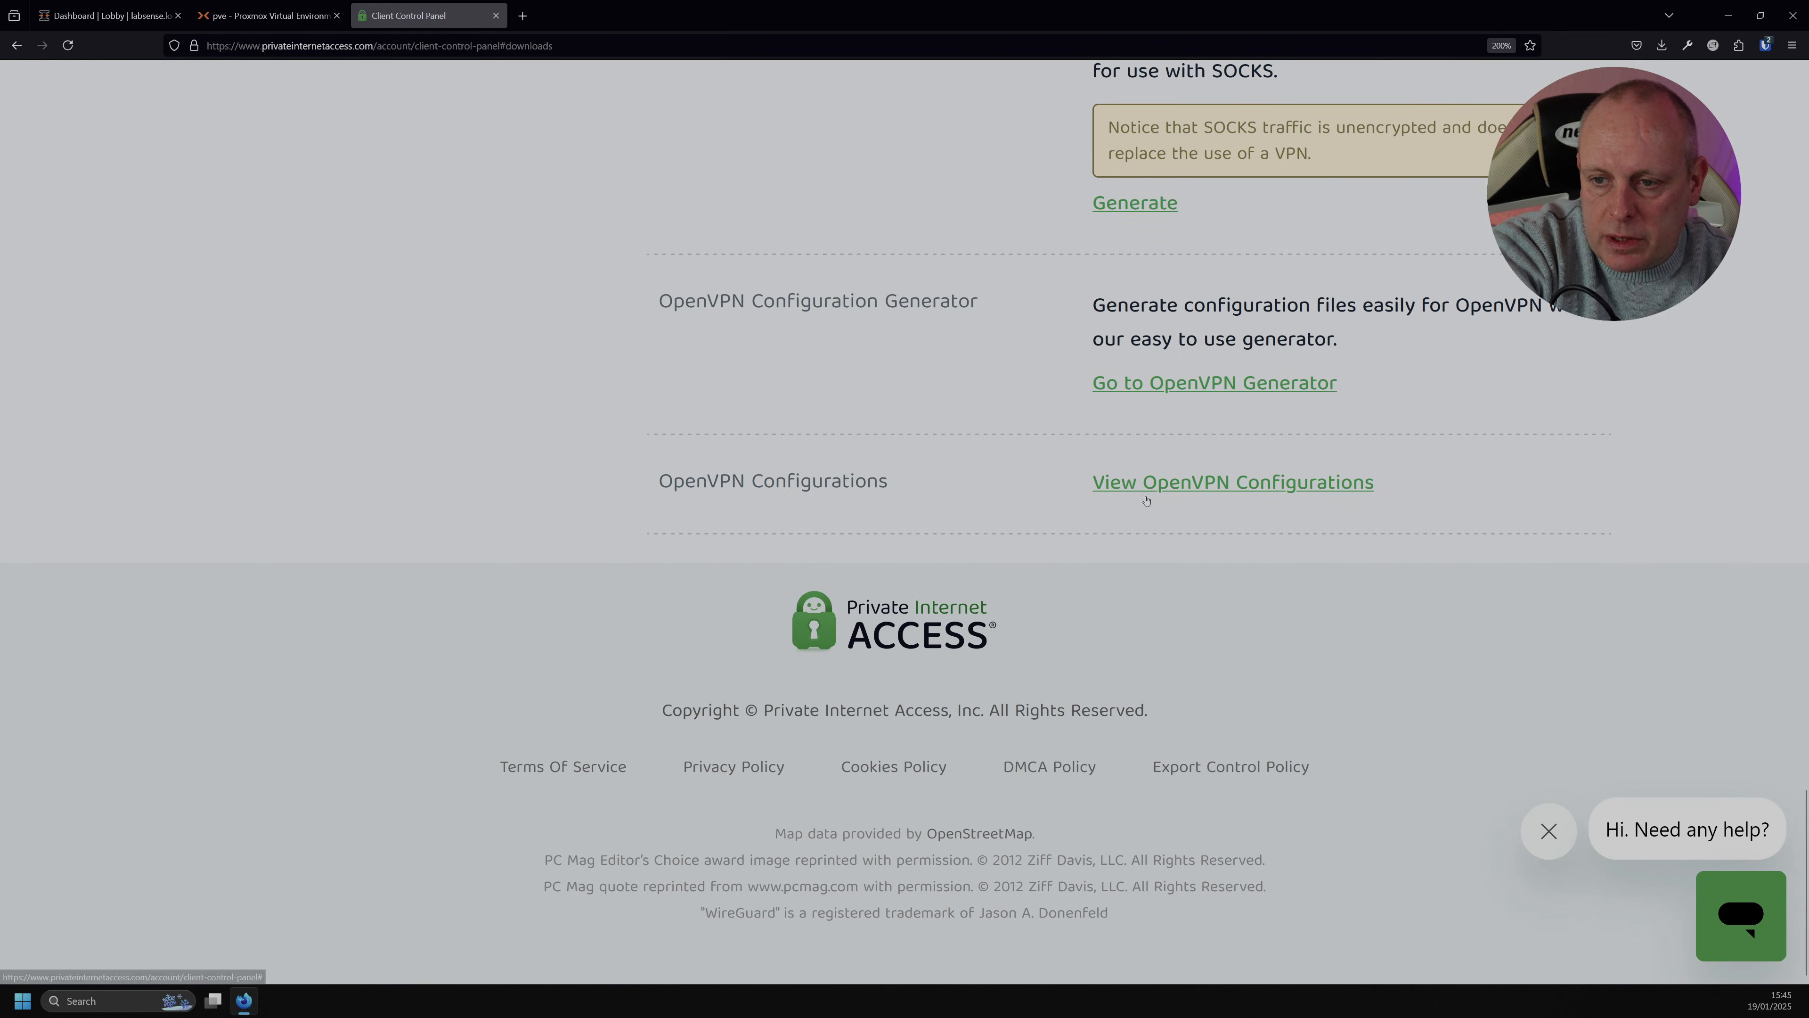
click(1231, 482)
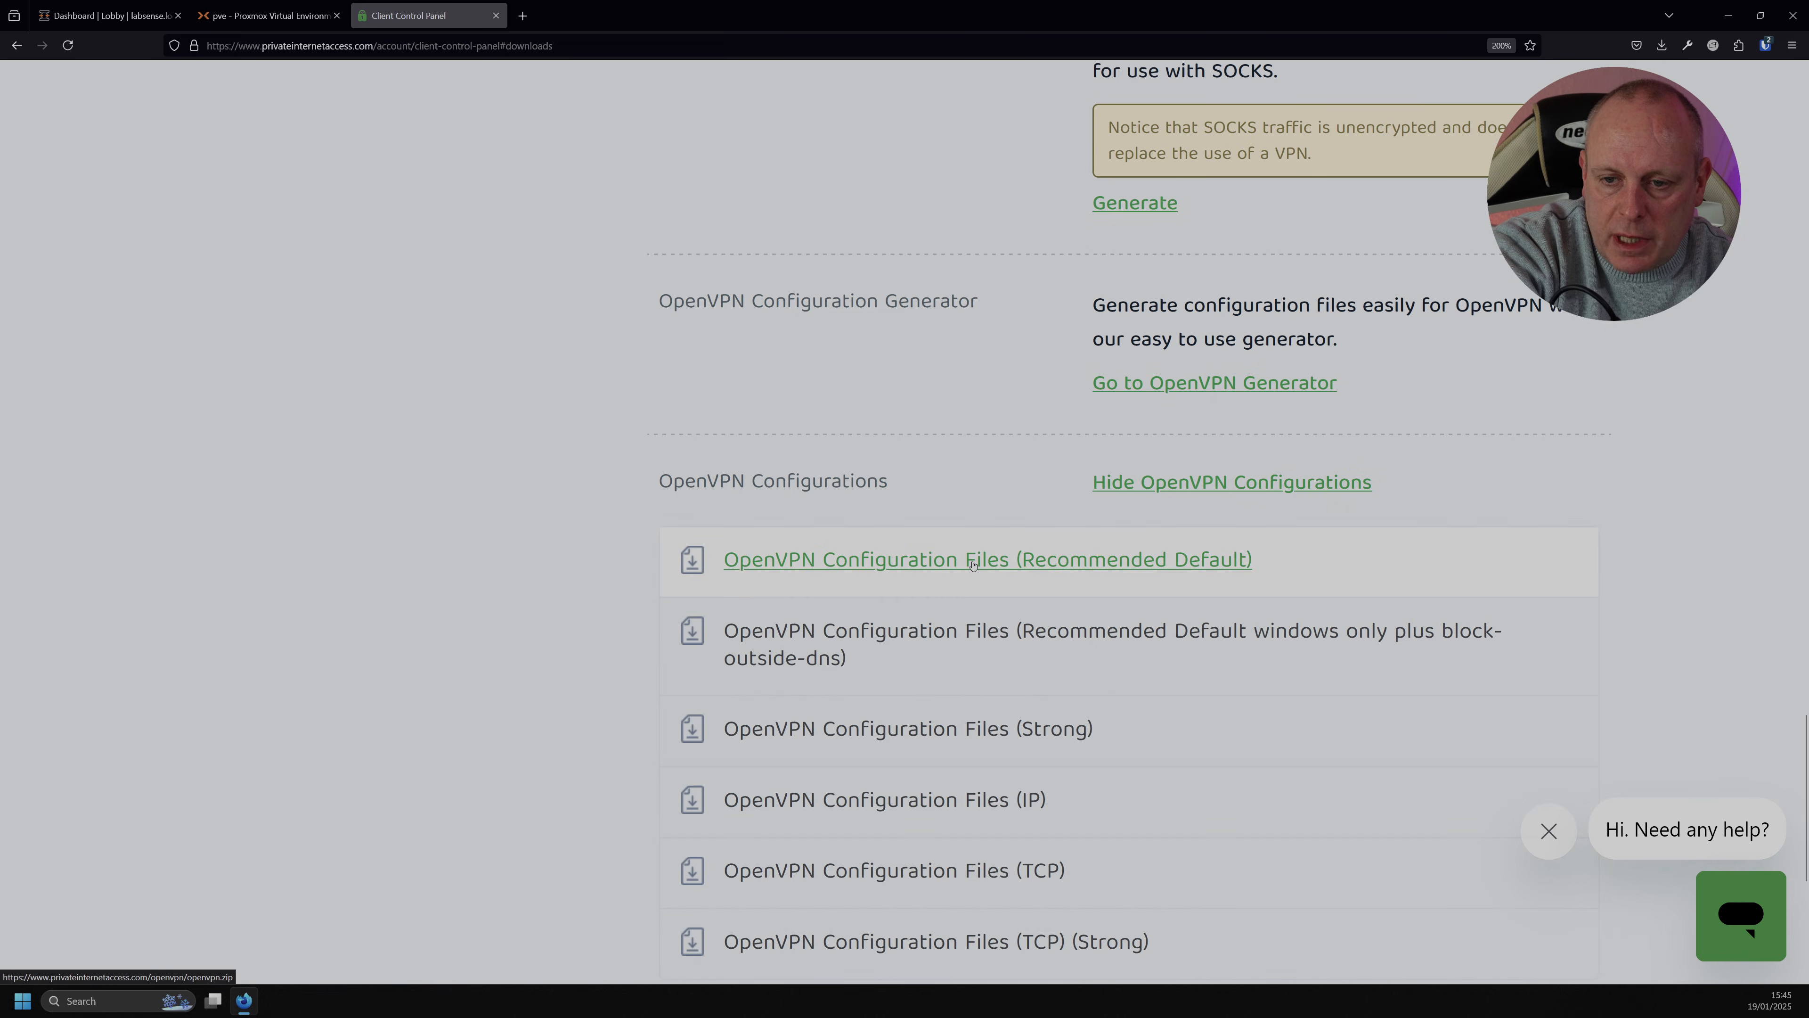
mouse_move(1017, 570)
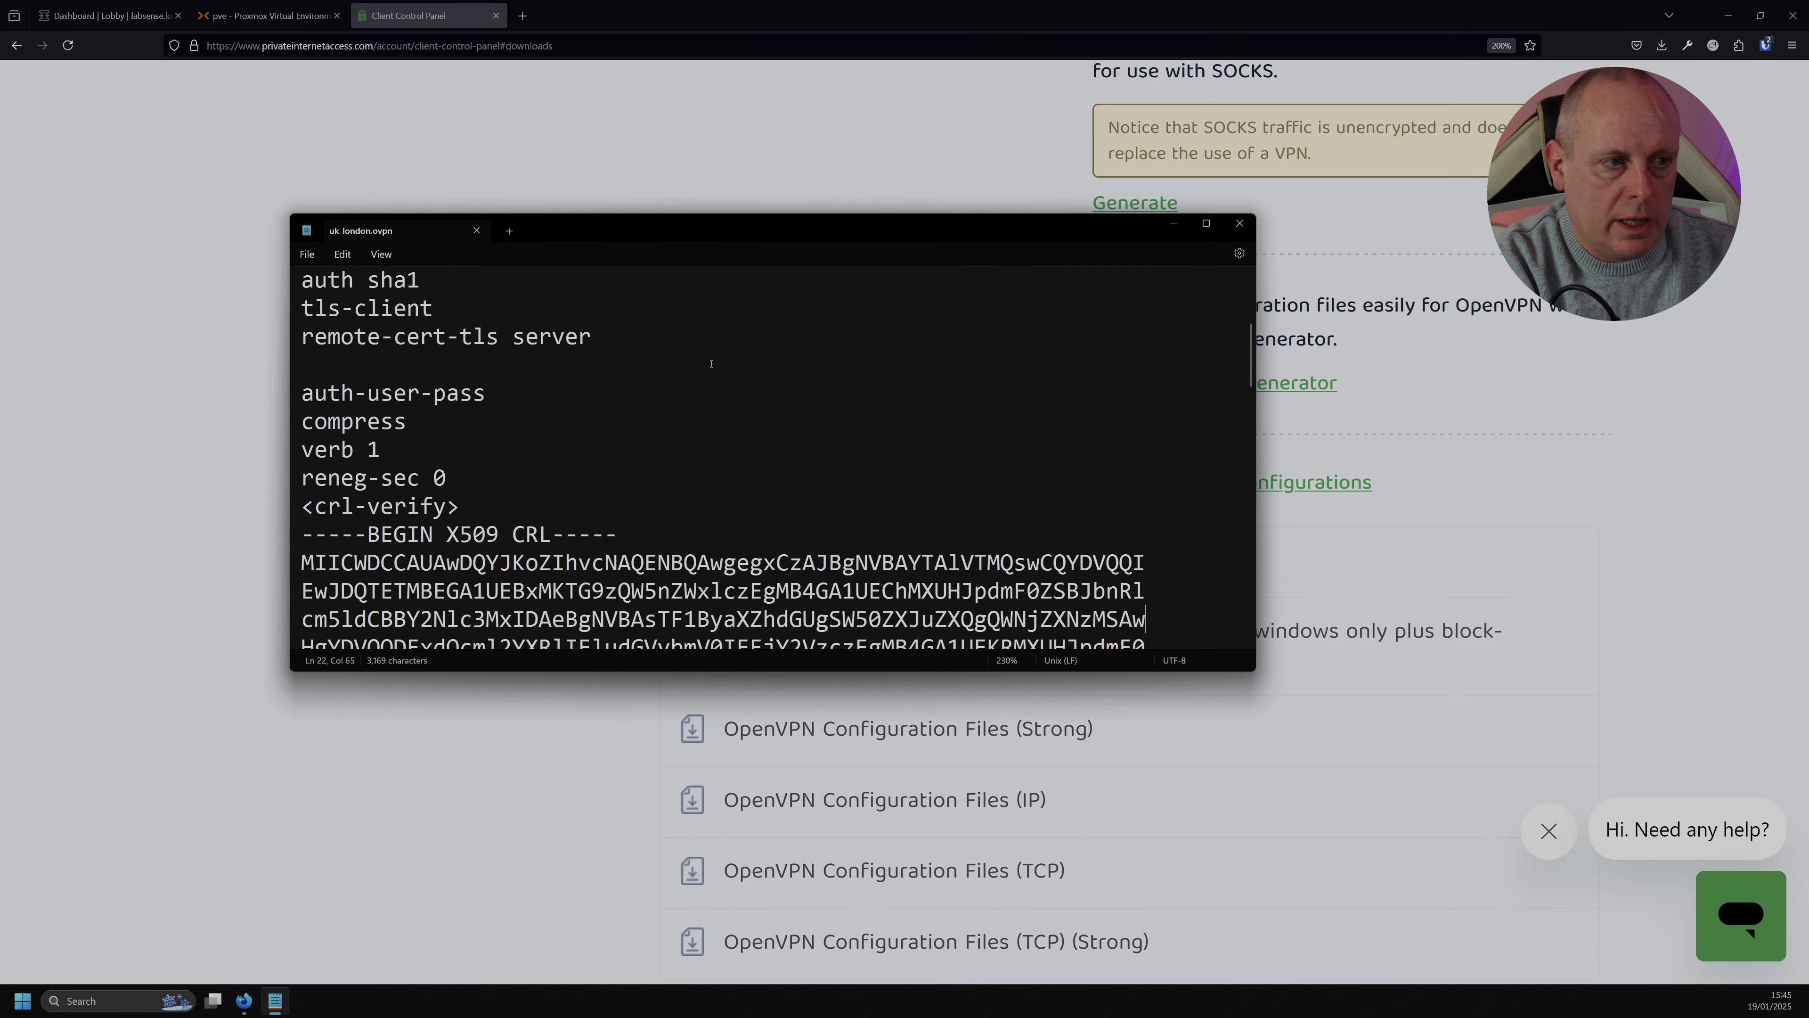
Read through uk_london.ovpn in Notepad and return to the OPNsense dashboard.
scroll(down, 3)
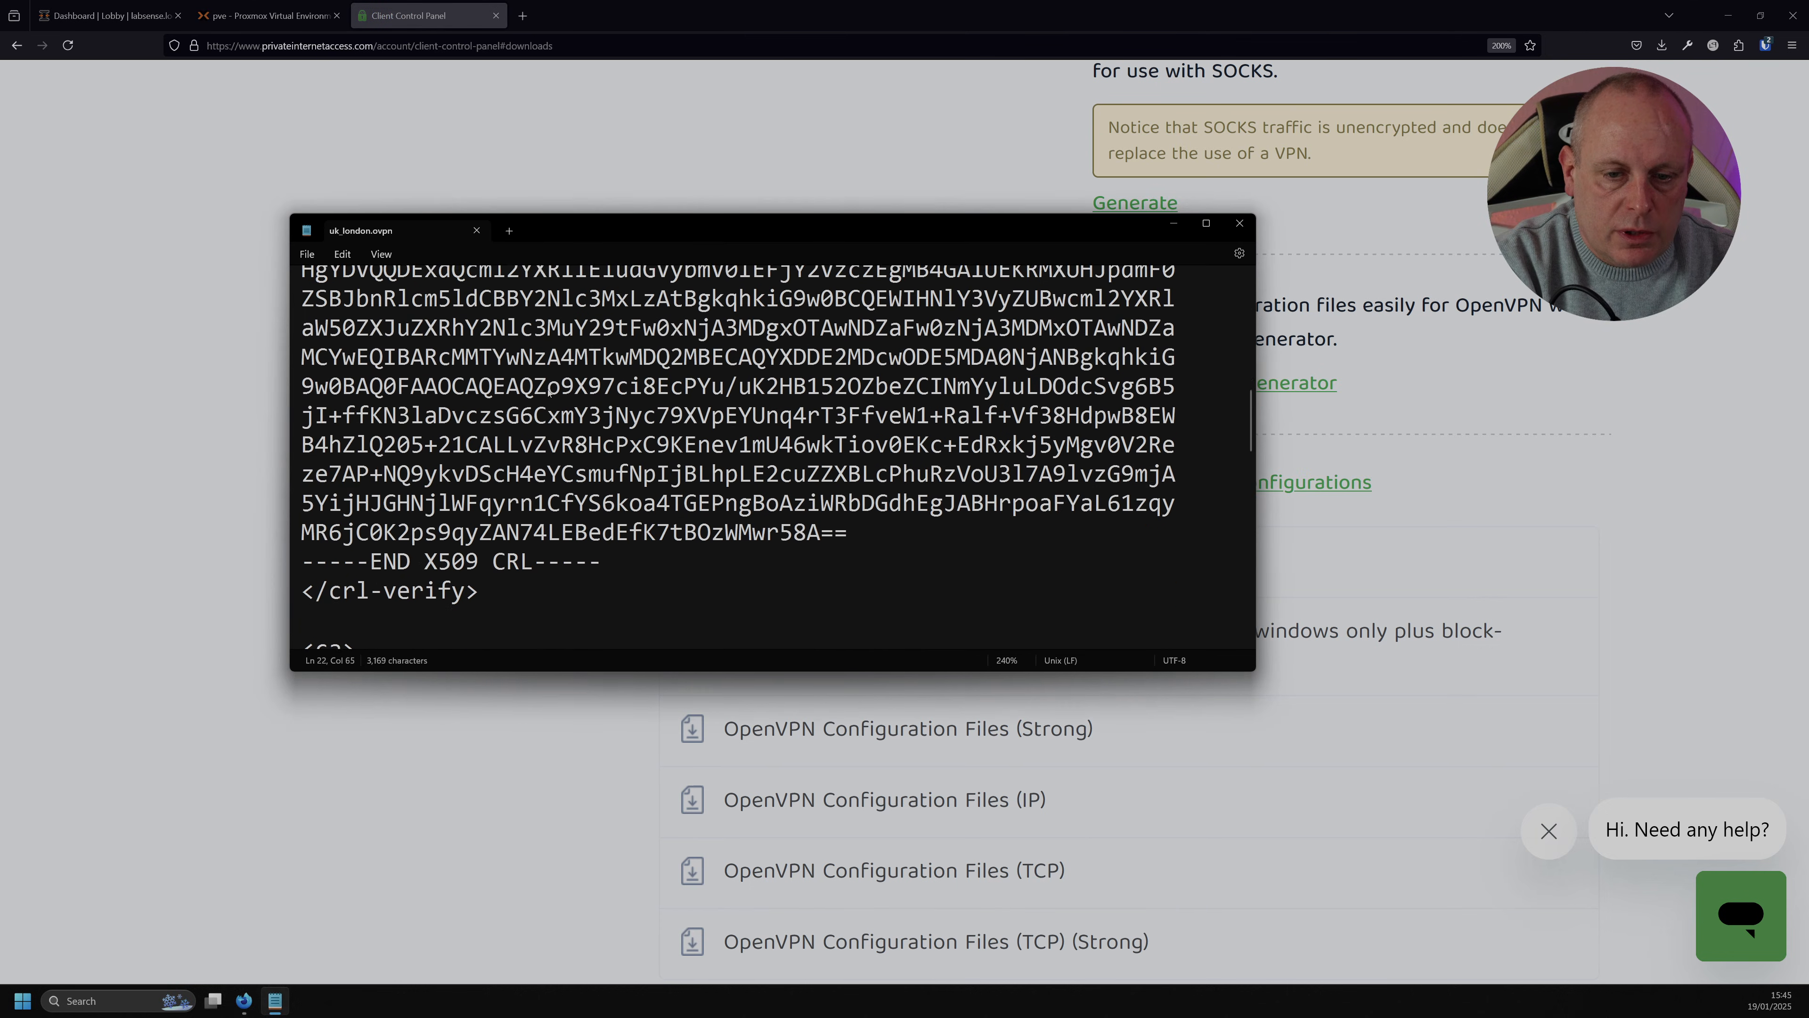
scroll(down, 3)
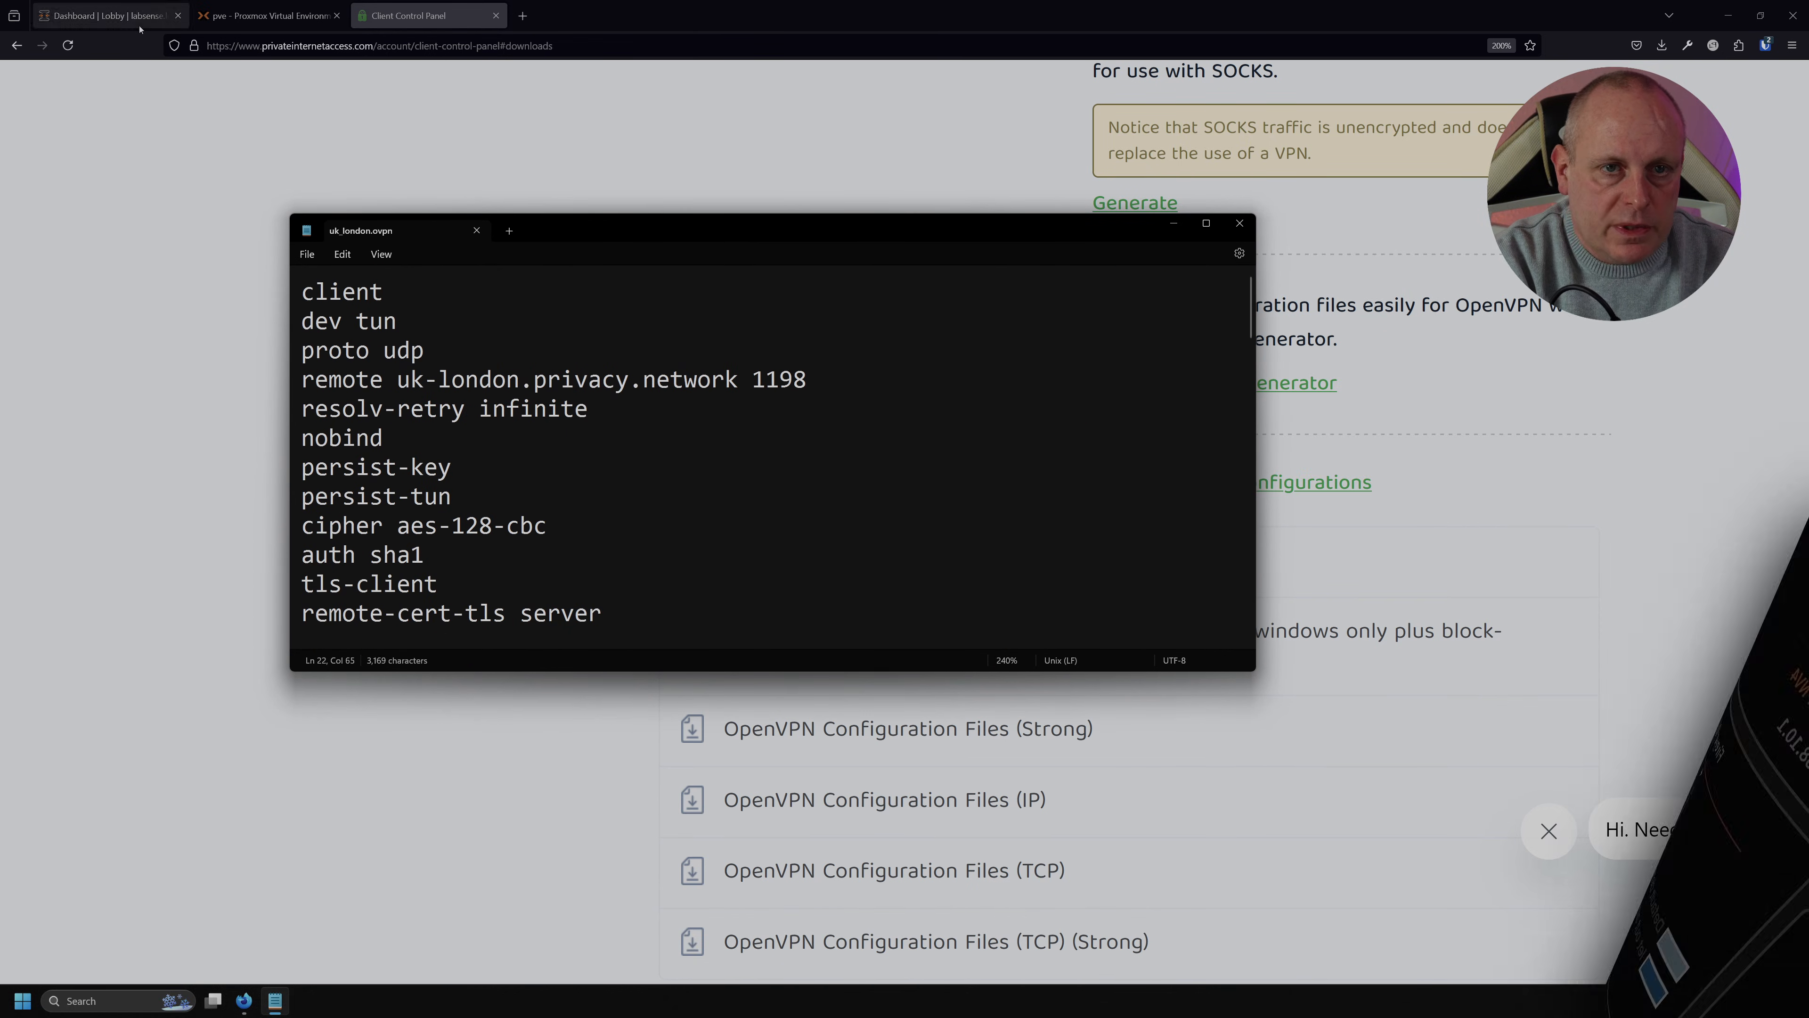
click(104, 15)
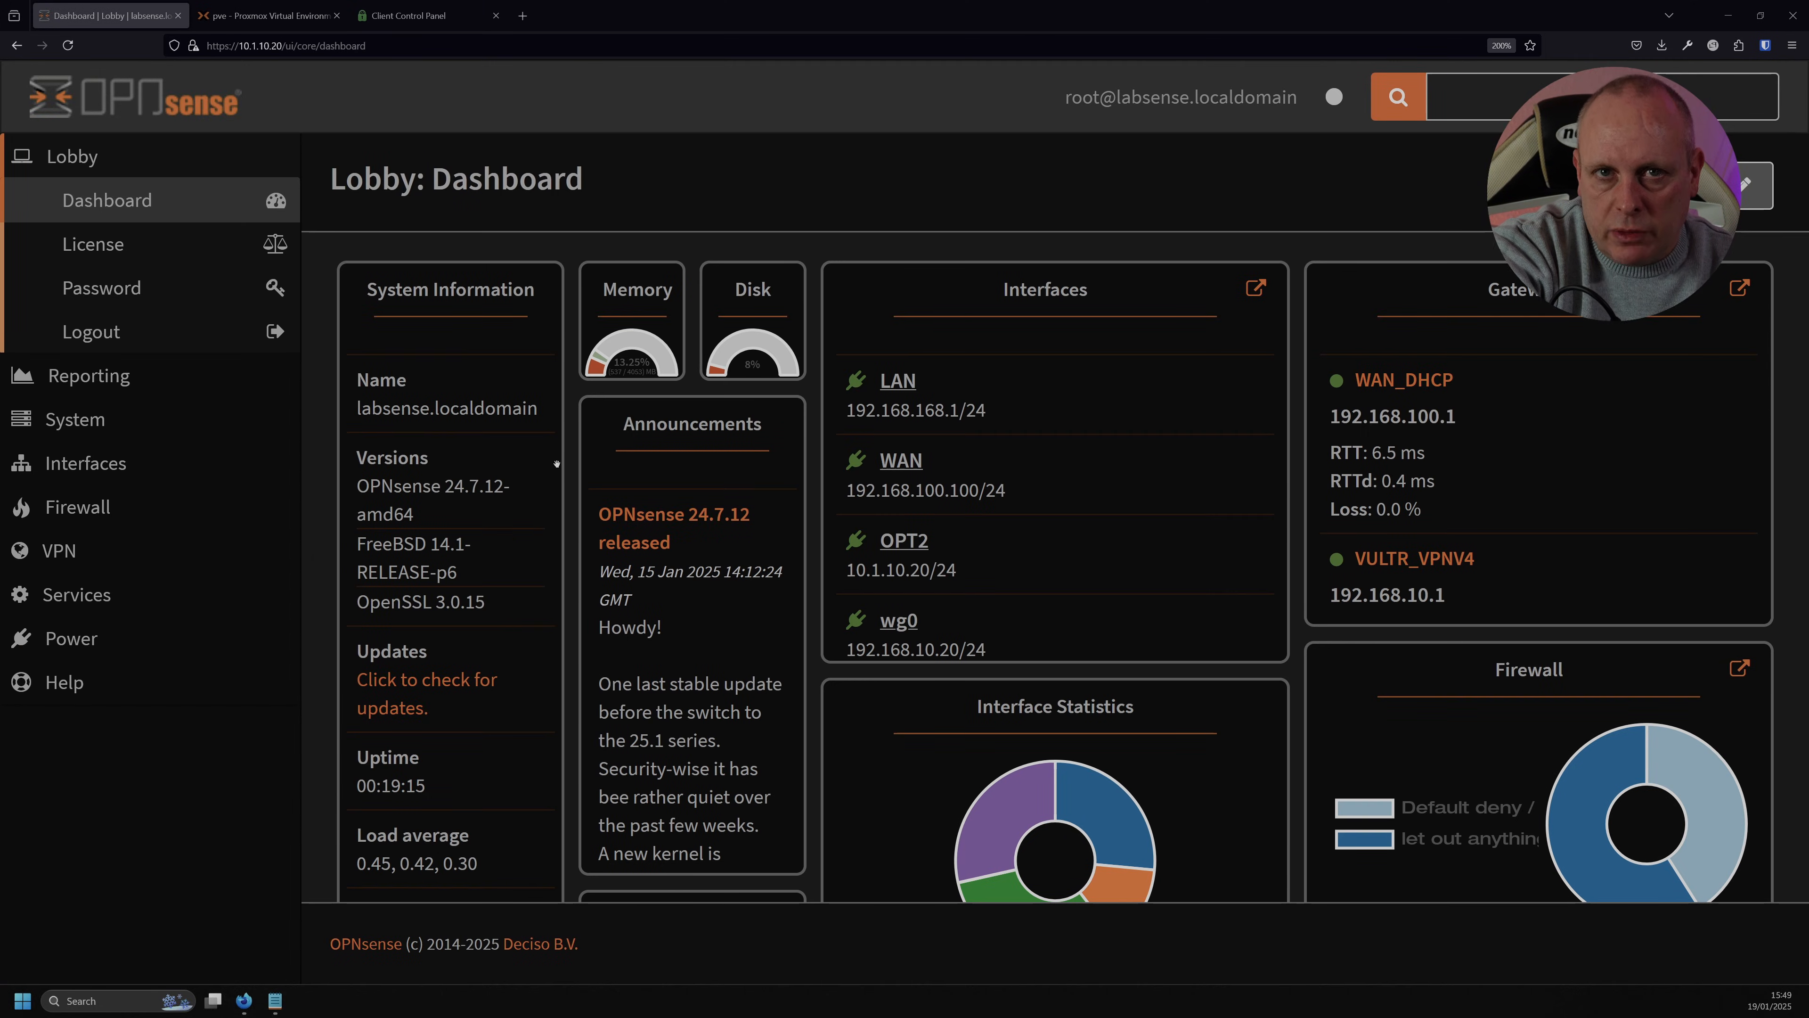
mouse_move(74, 418)
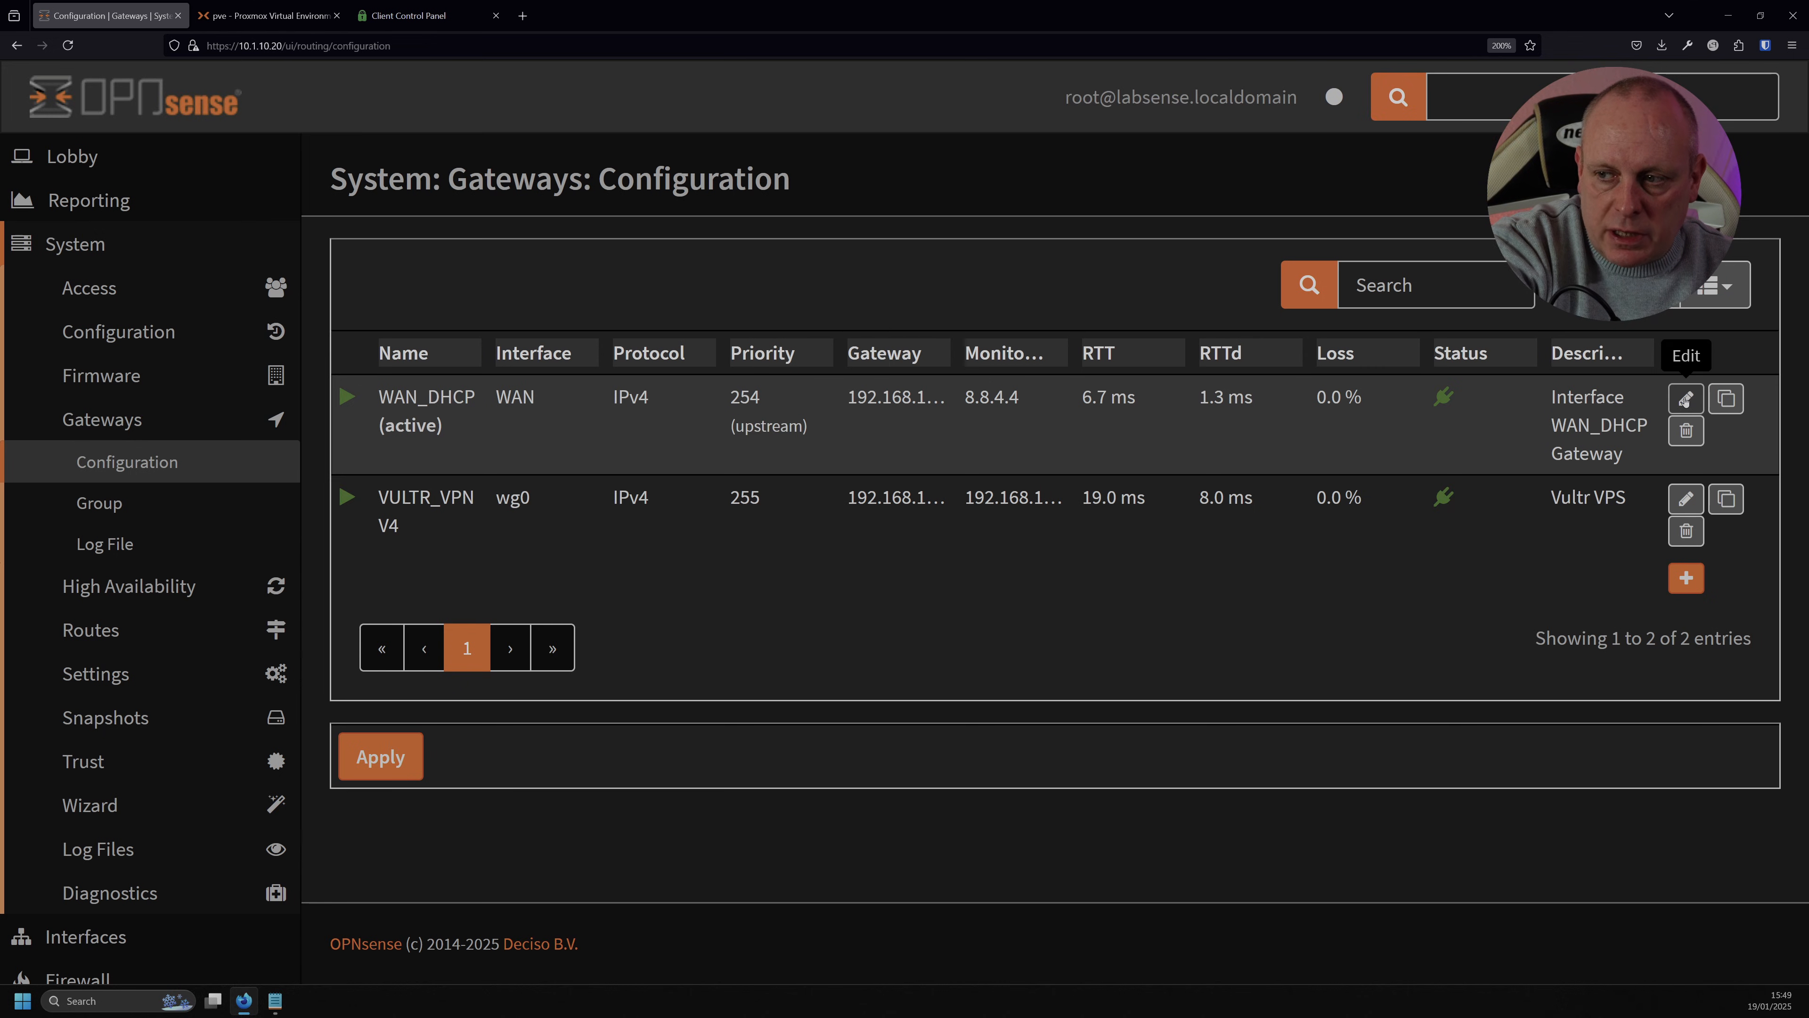
Edit the WAN_DHCP gateway, keep Upstream Gateway ticked, and save it.
click(1684, 398)
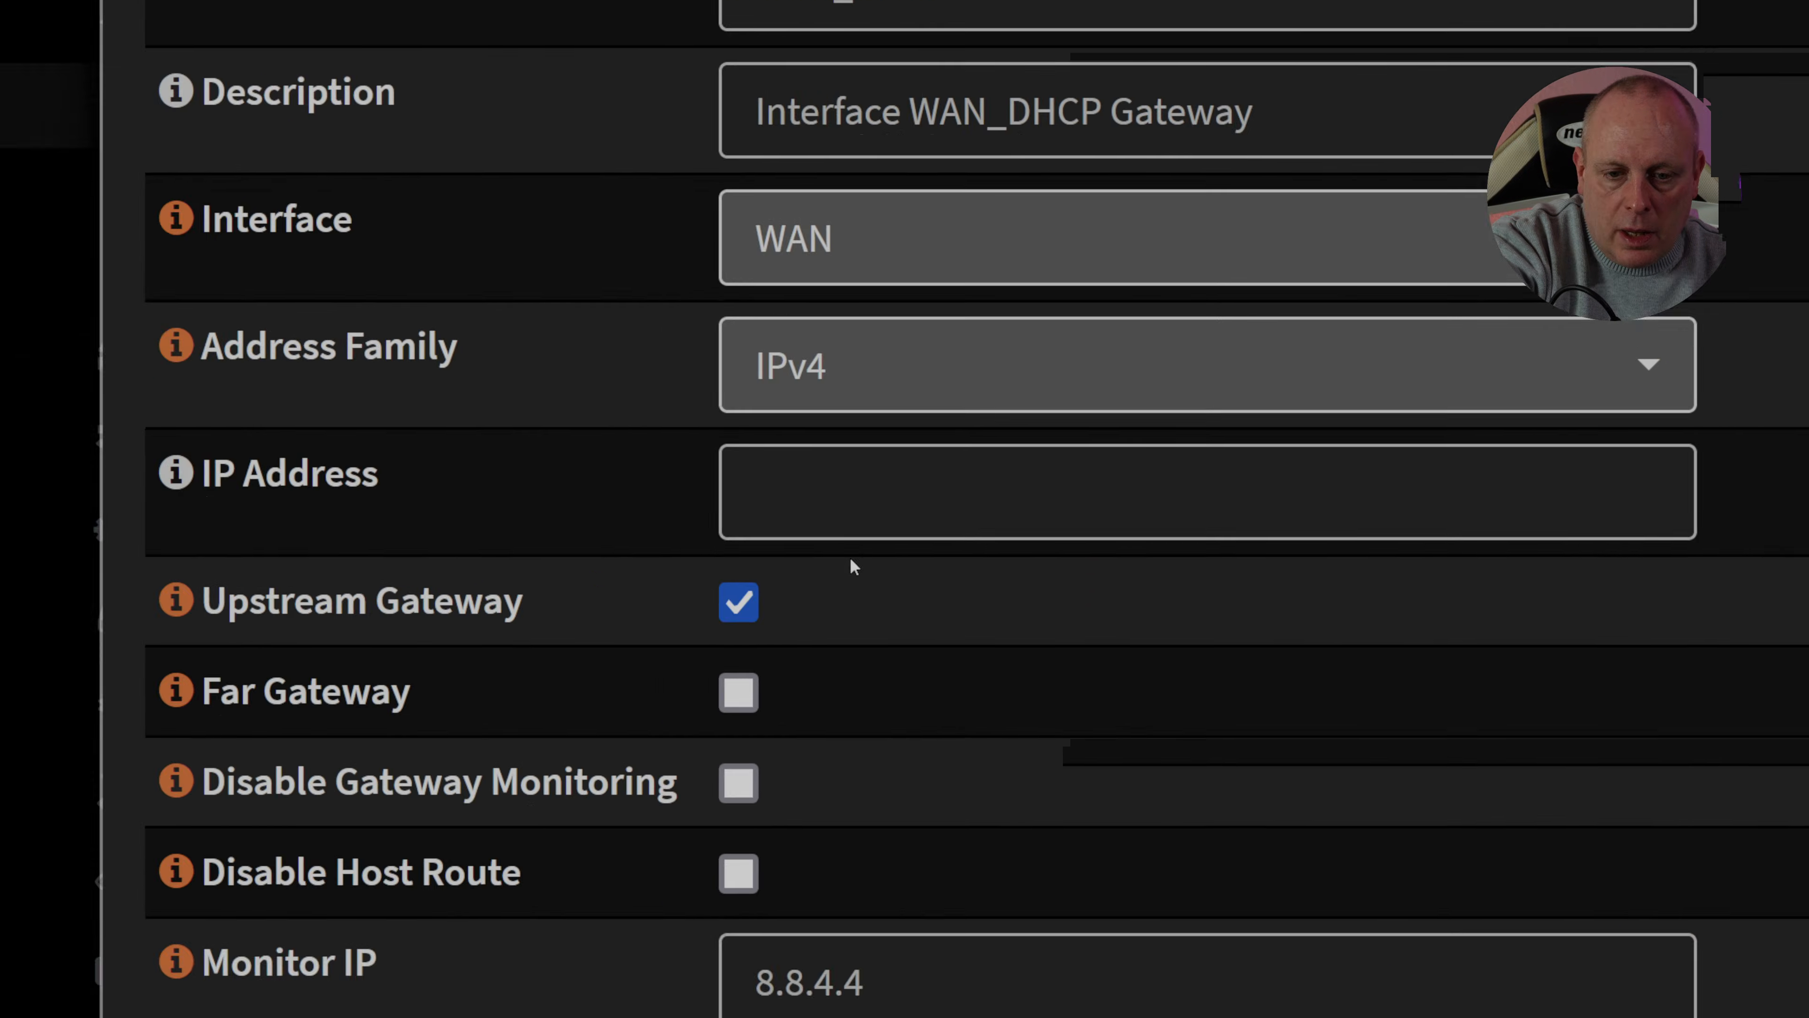
scroll(down, 3)
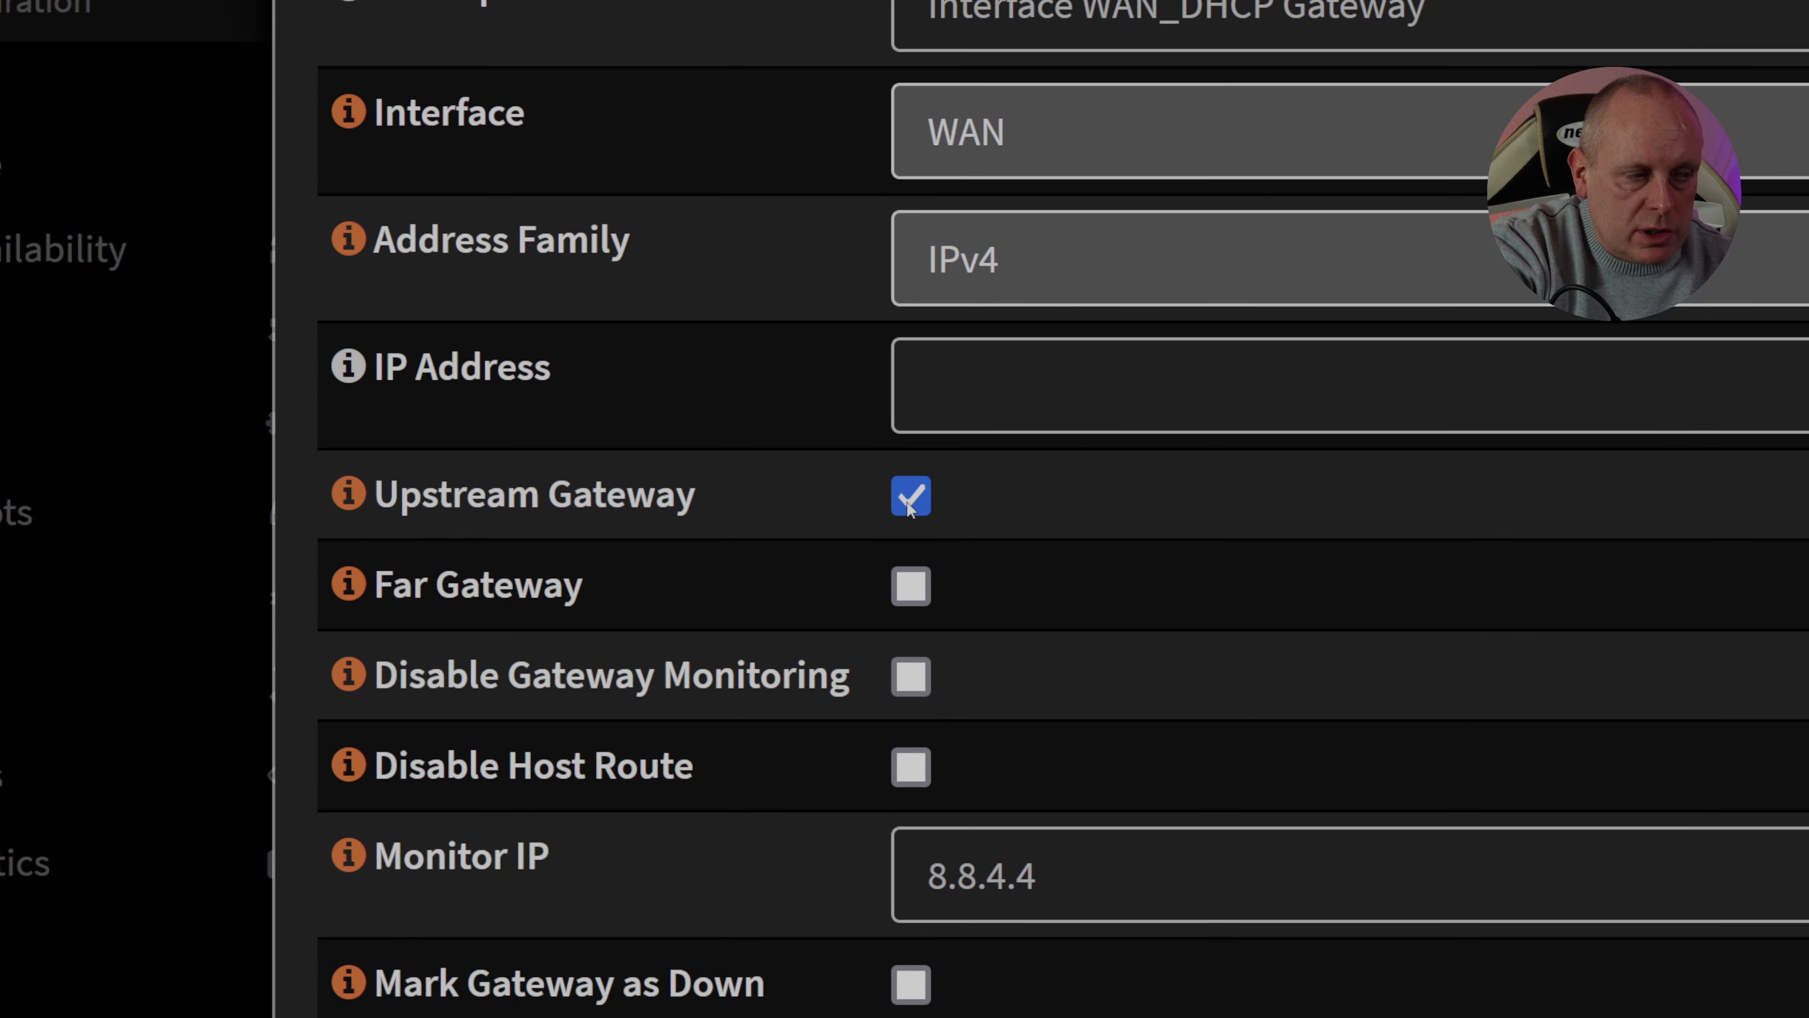
scroll(down, 3)
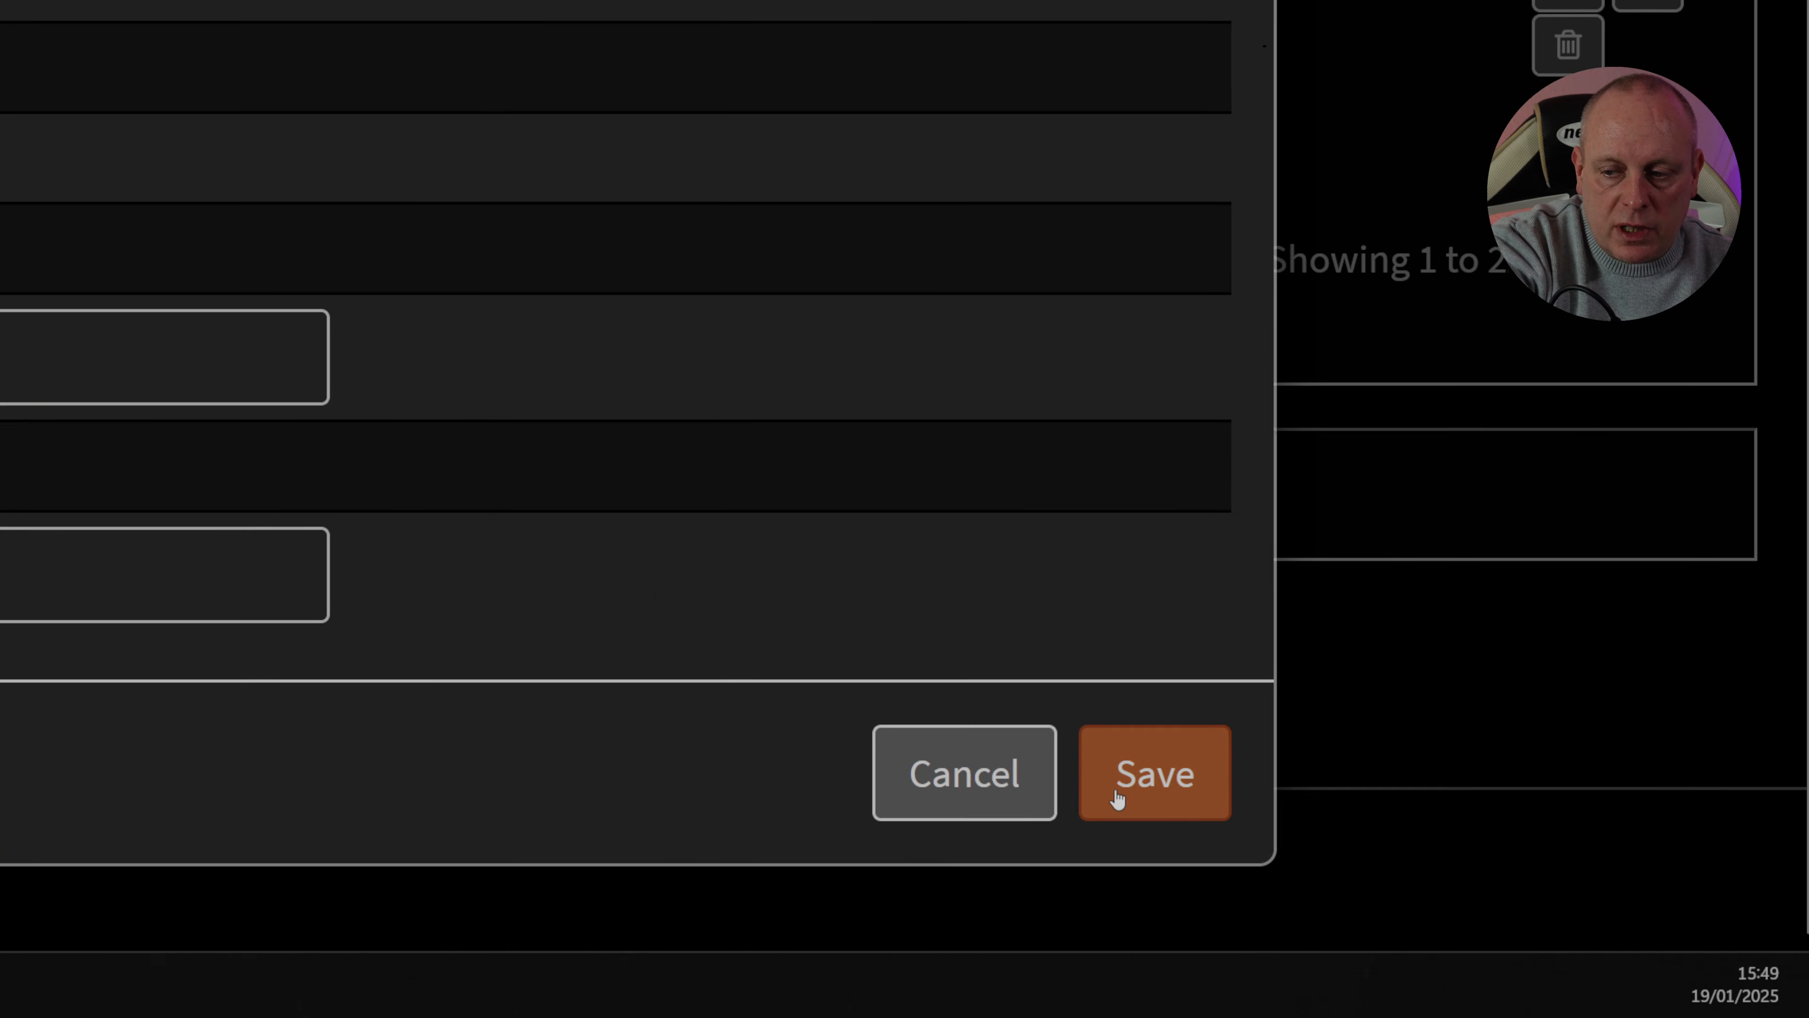
click(1154, 772)
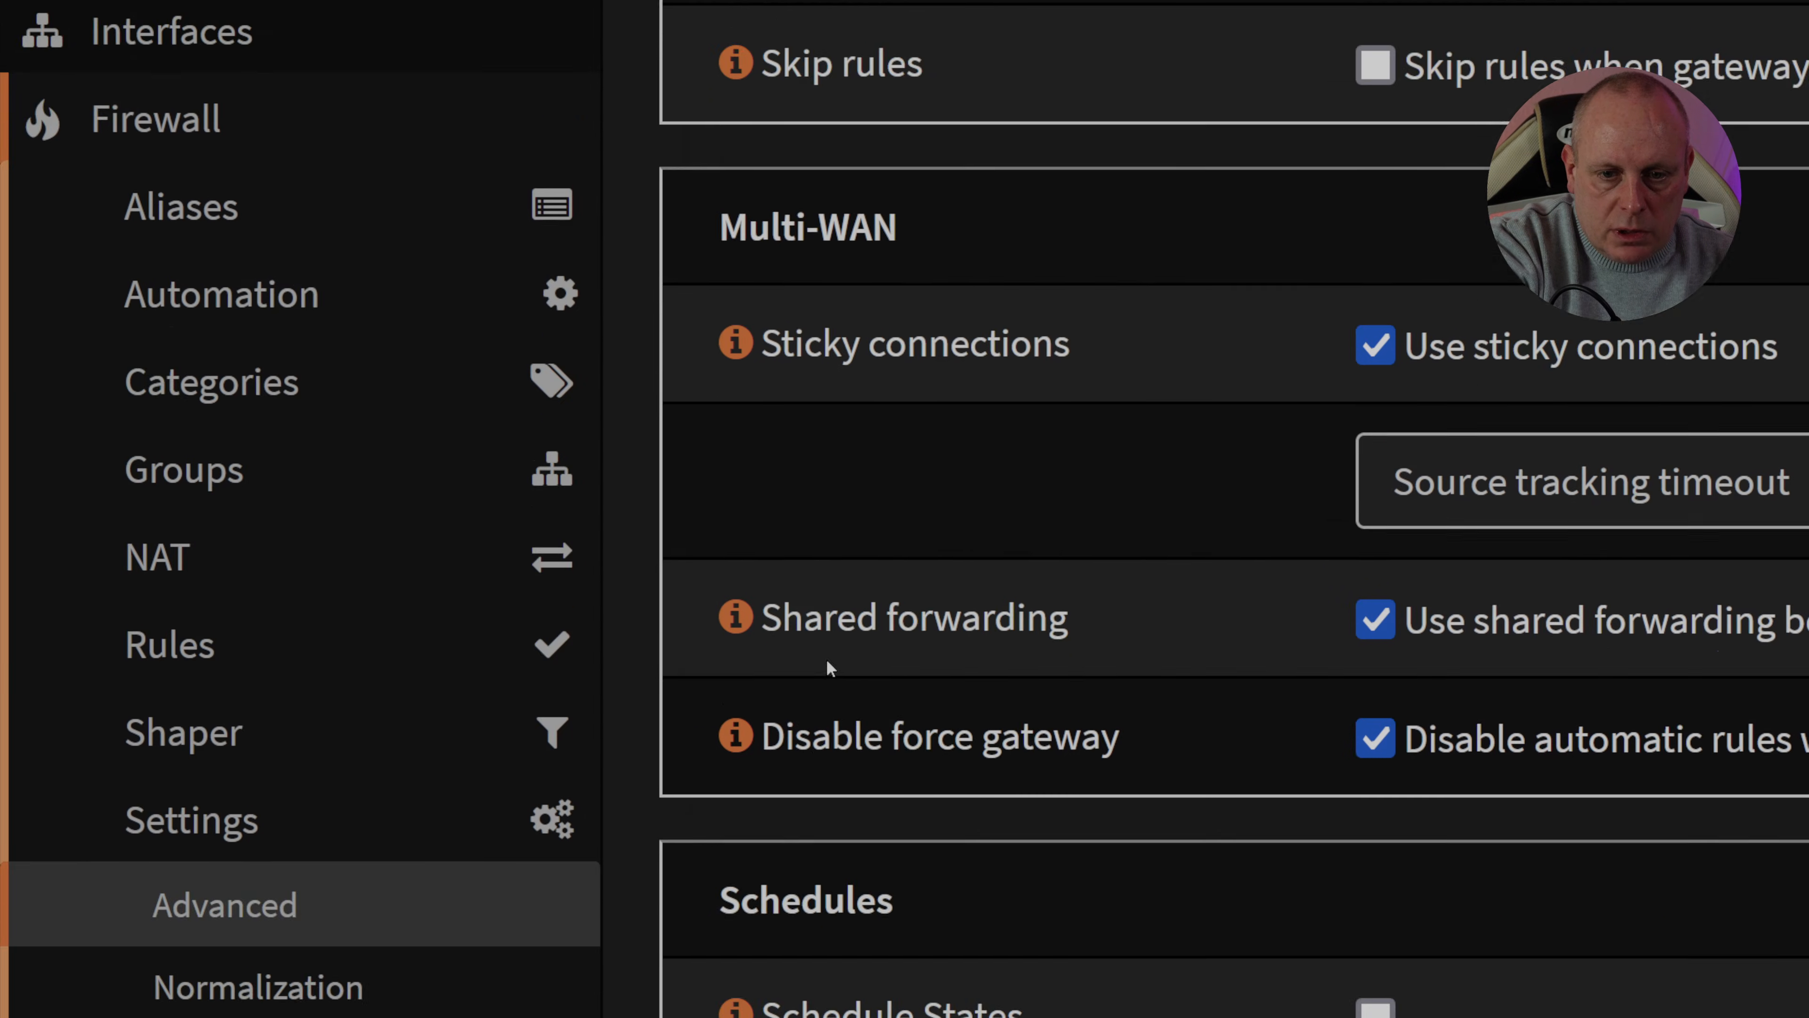
Apply sticky connections, shared forwarding and Disable force gateway, then return to the dashboard.
scroll(down, 3)
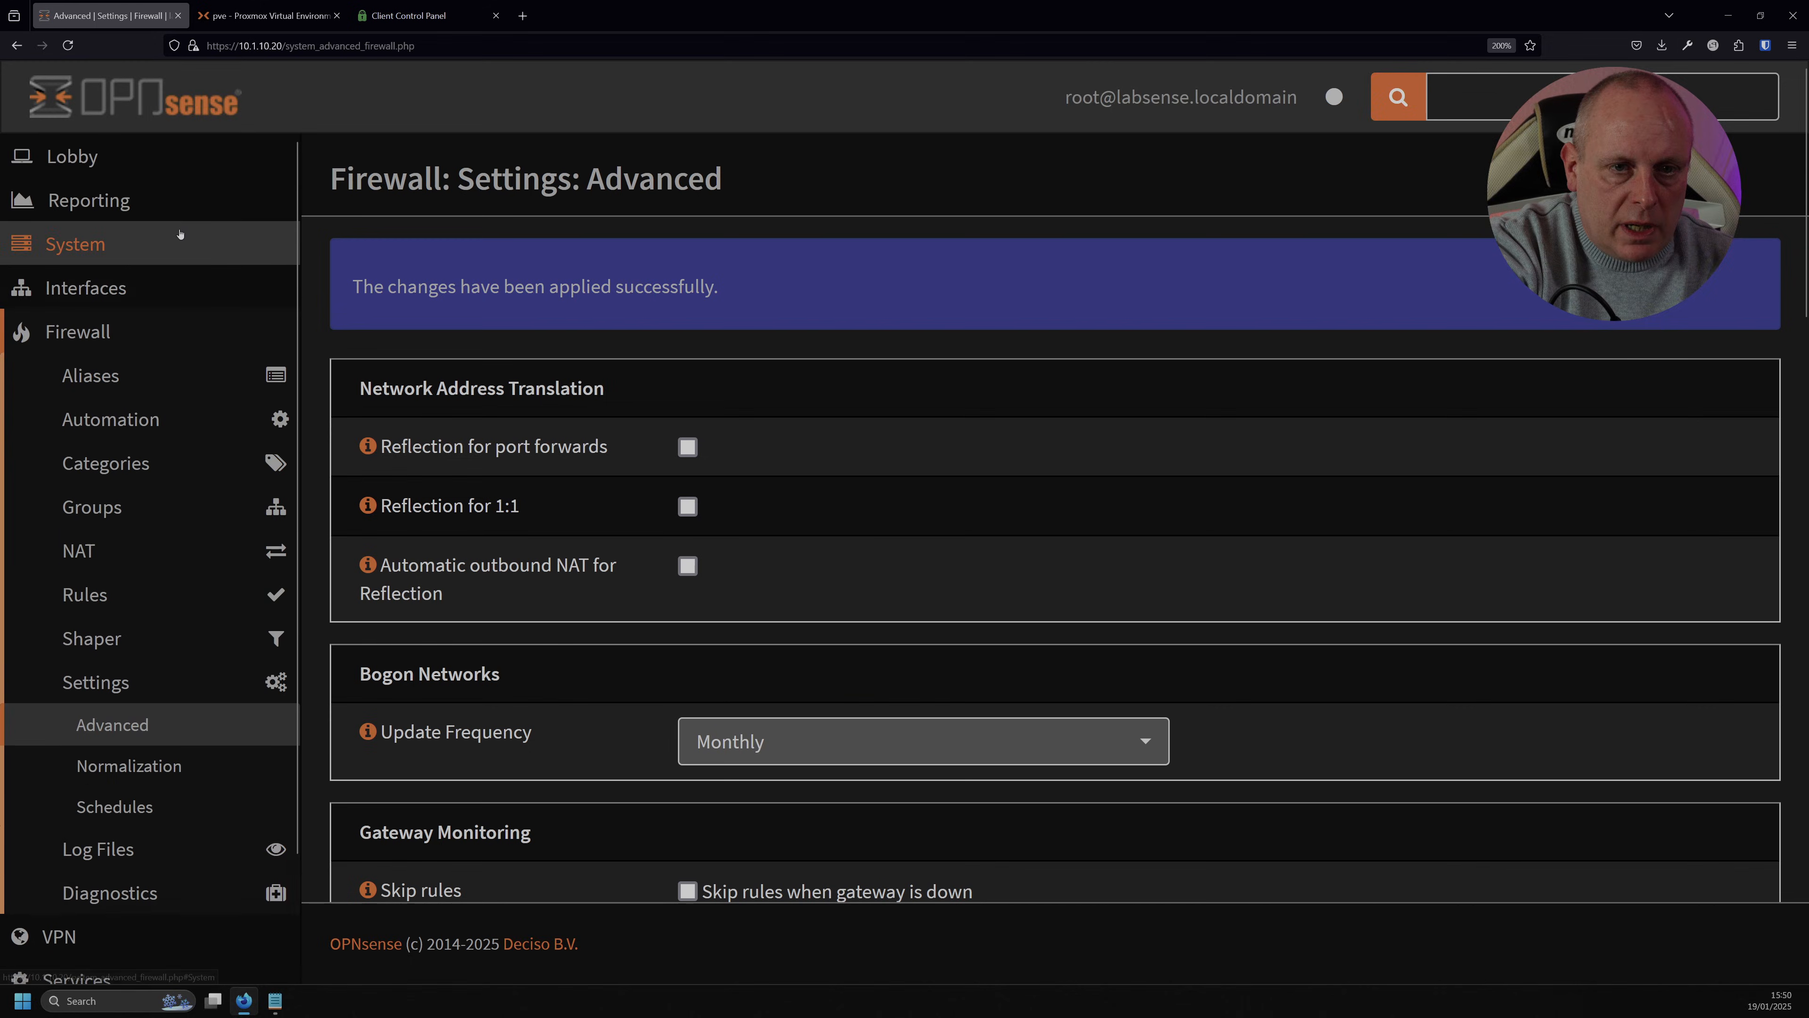
click(73, 155)
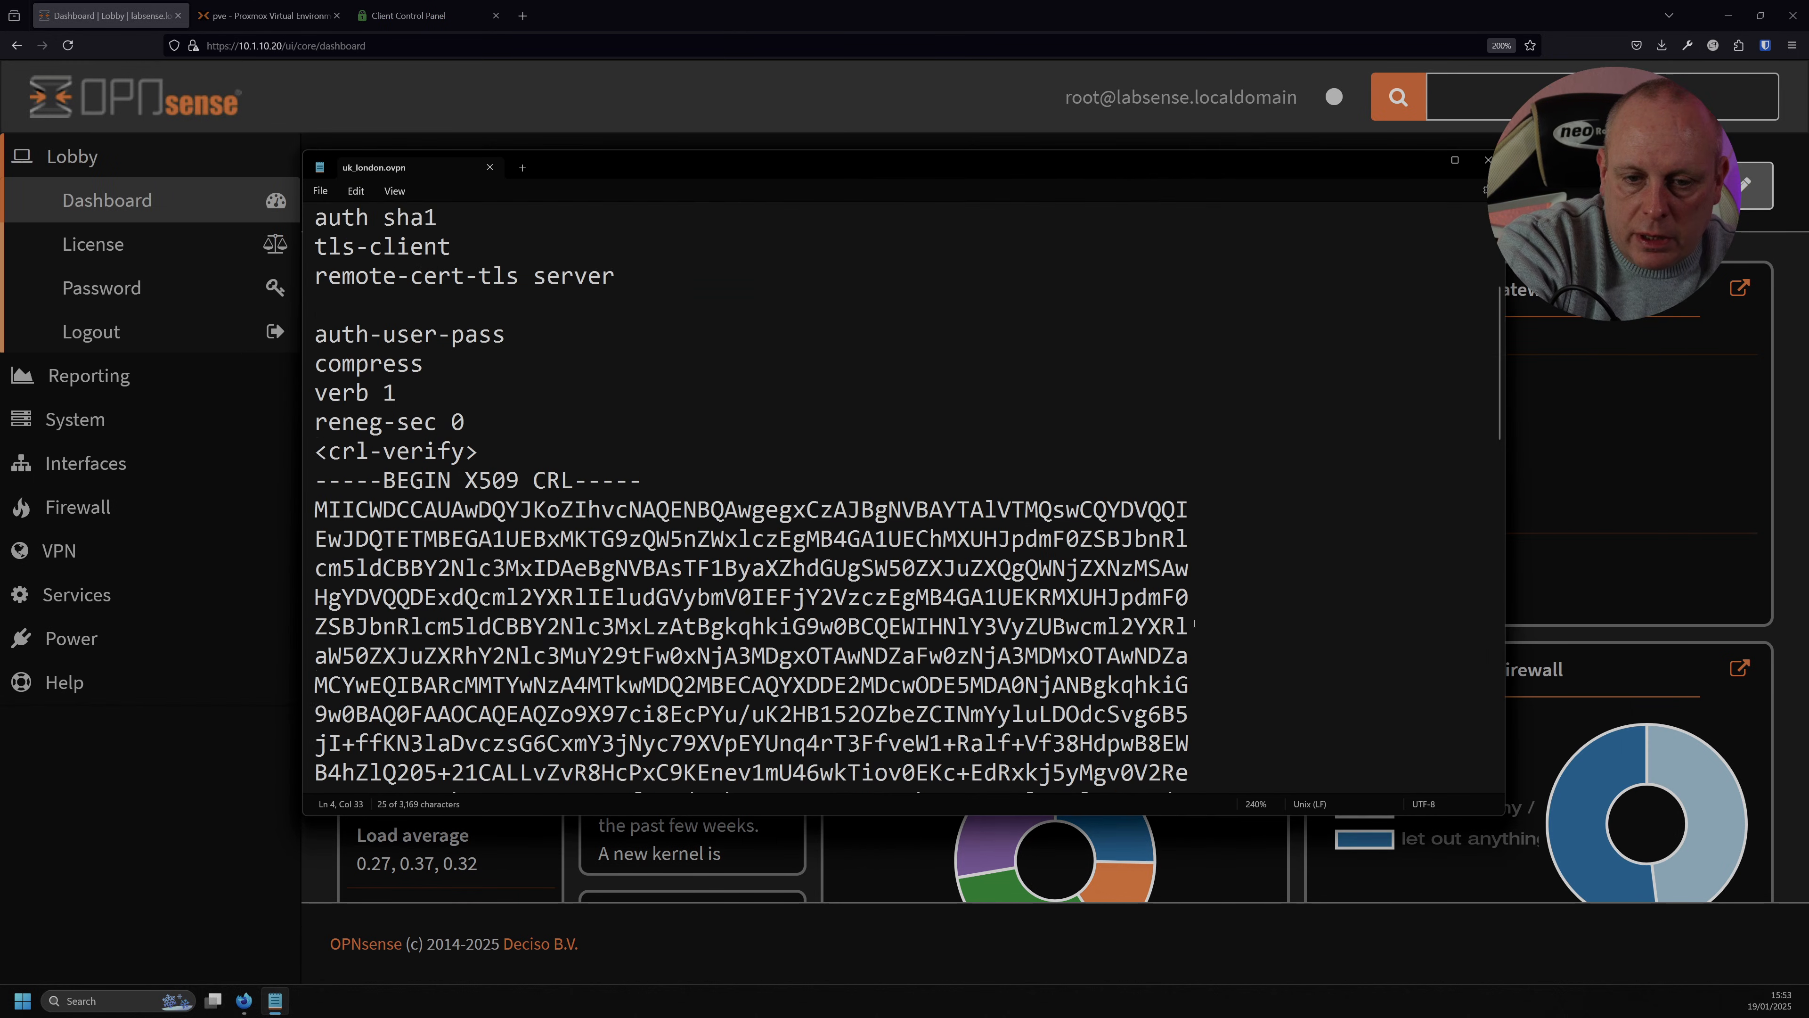
Scroll uk_london.ovpn down to its <ca> certificate block.
scroll(down, 3)
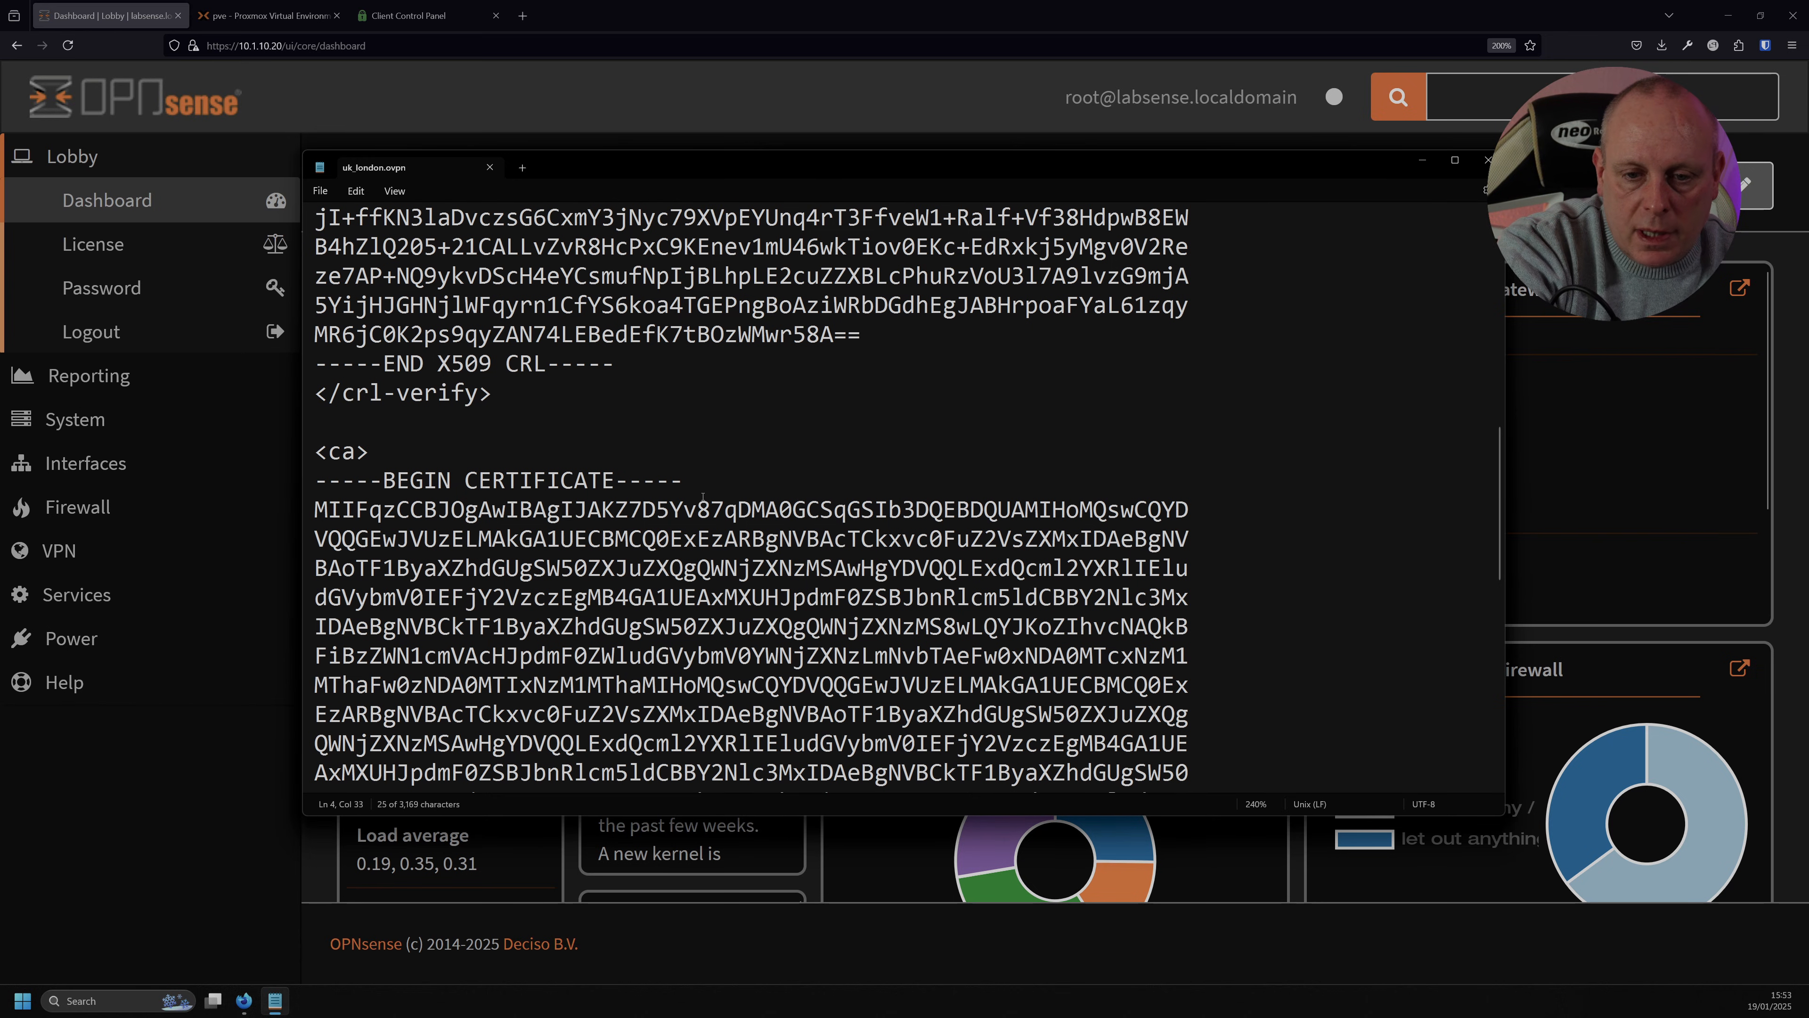
scroll(down, 3)
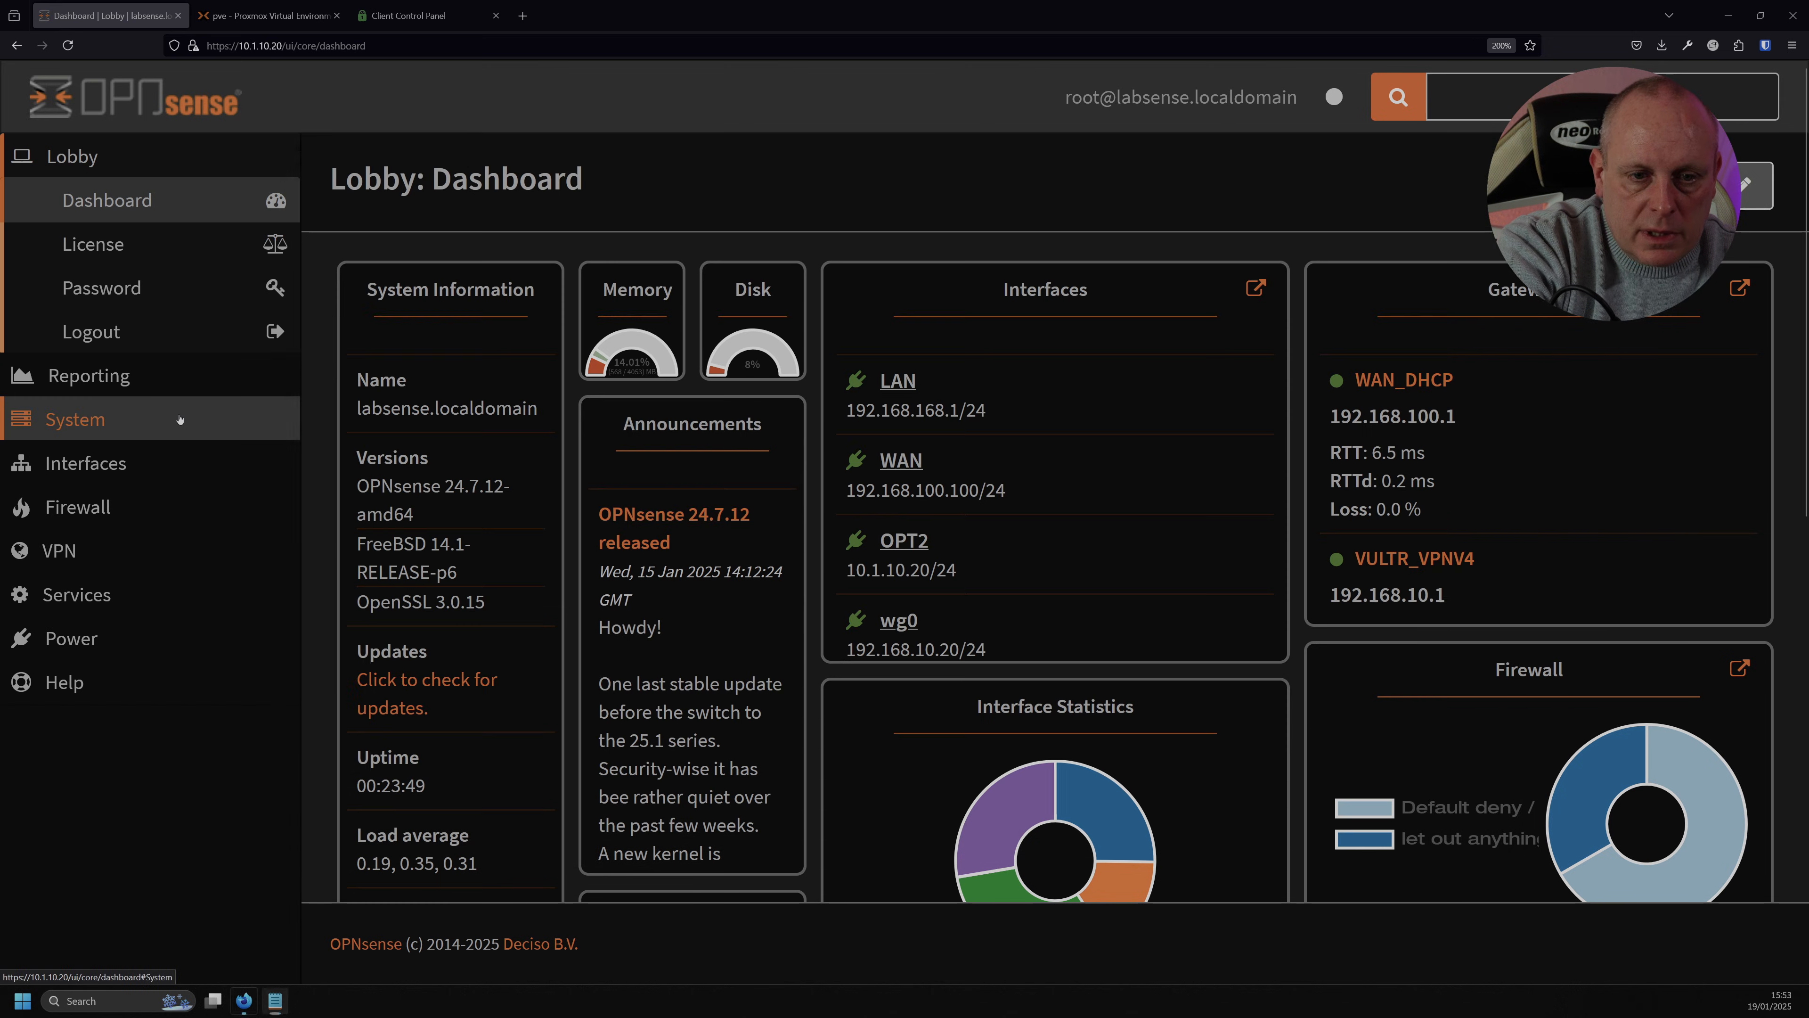
Import an existing Certificate Authority described 'PIA CA', copying the <ca> block from uk_london.ovpn.
click(74, 417)
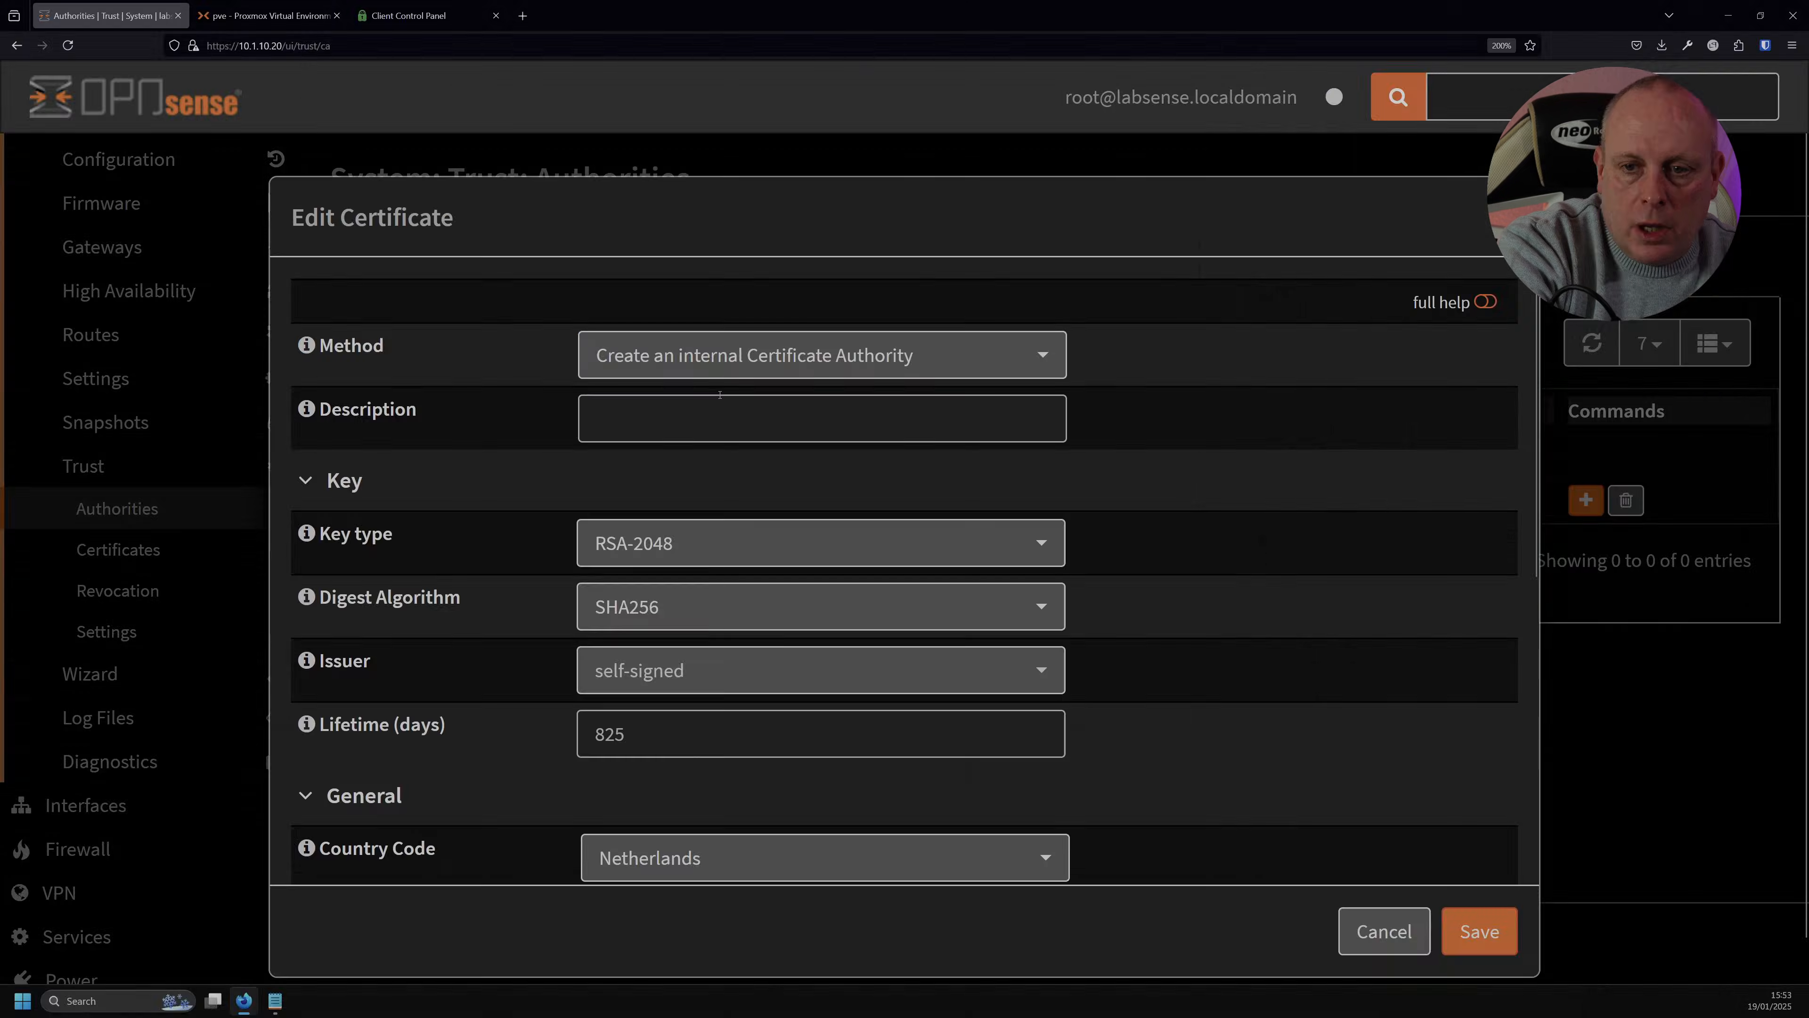
click(821, 355)
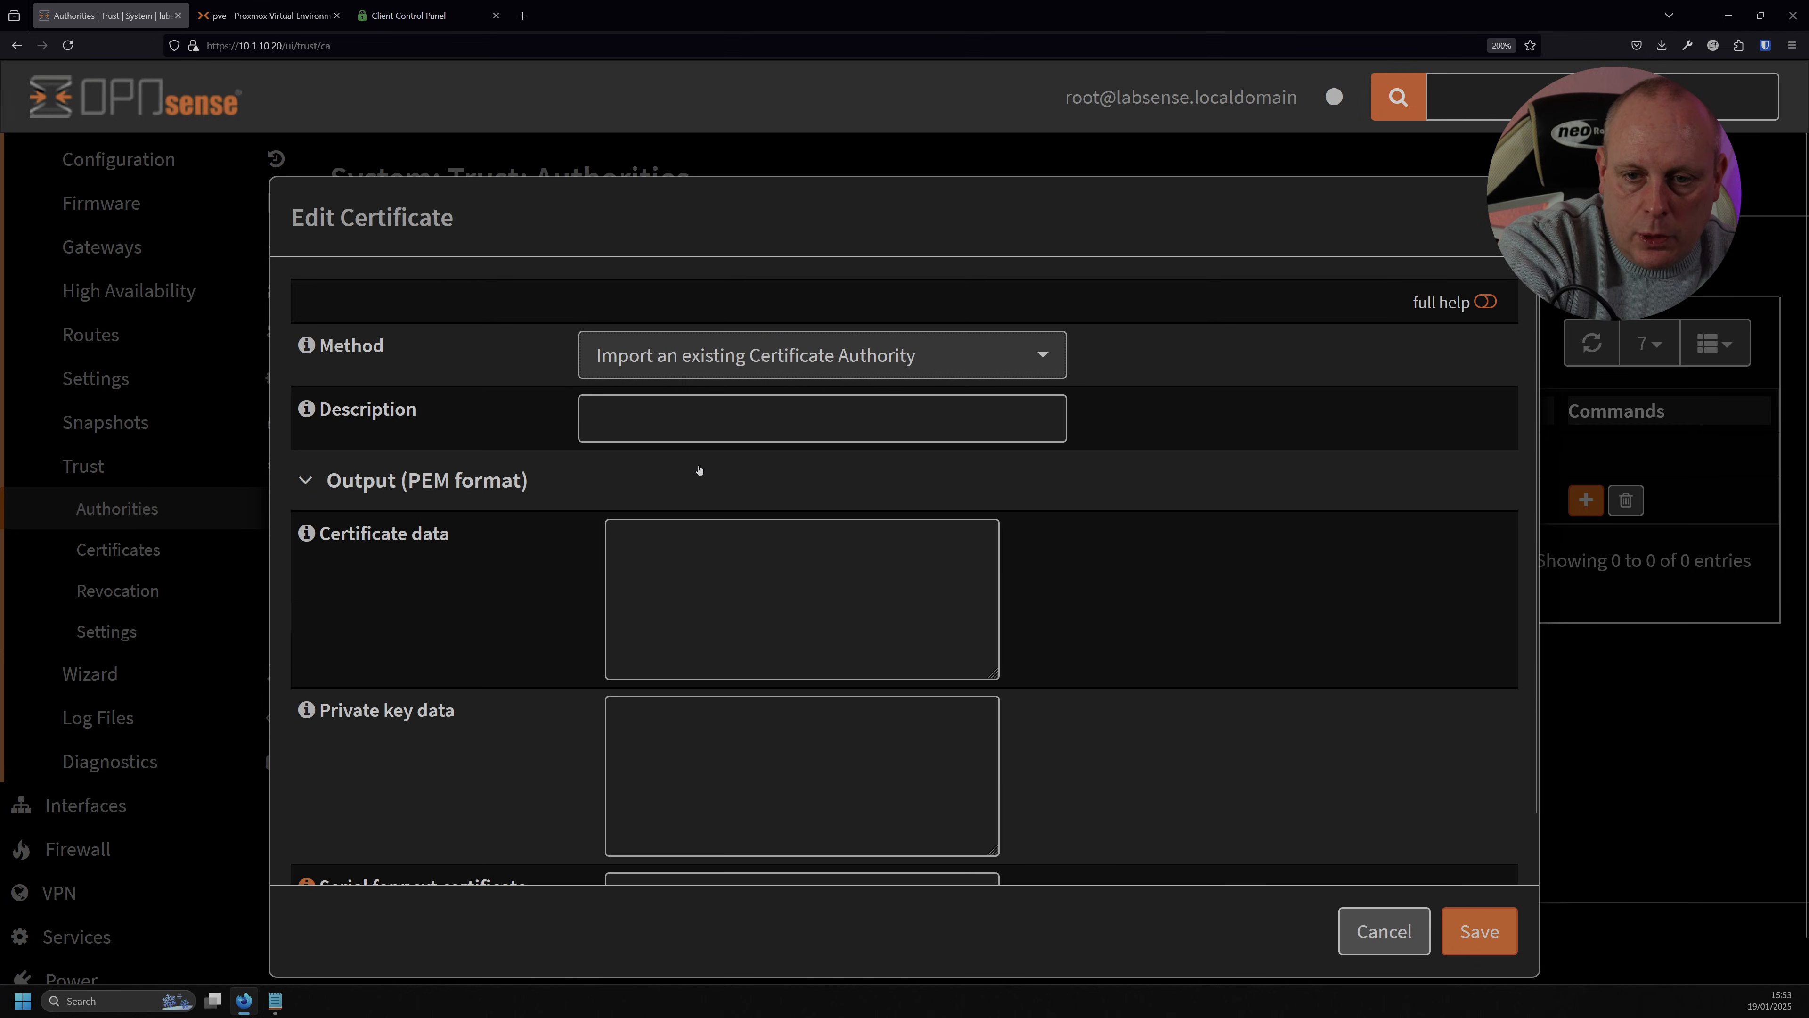
click(822, 417)
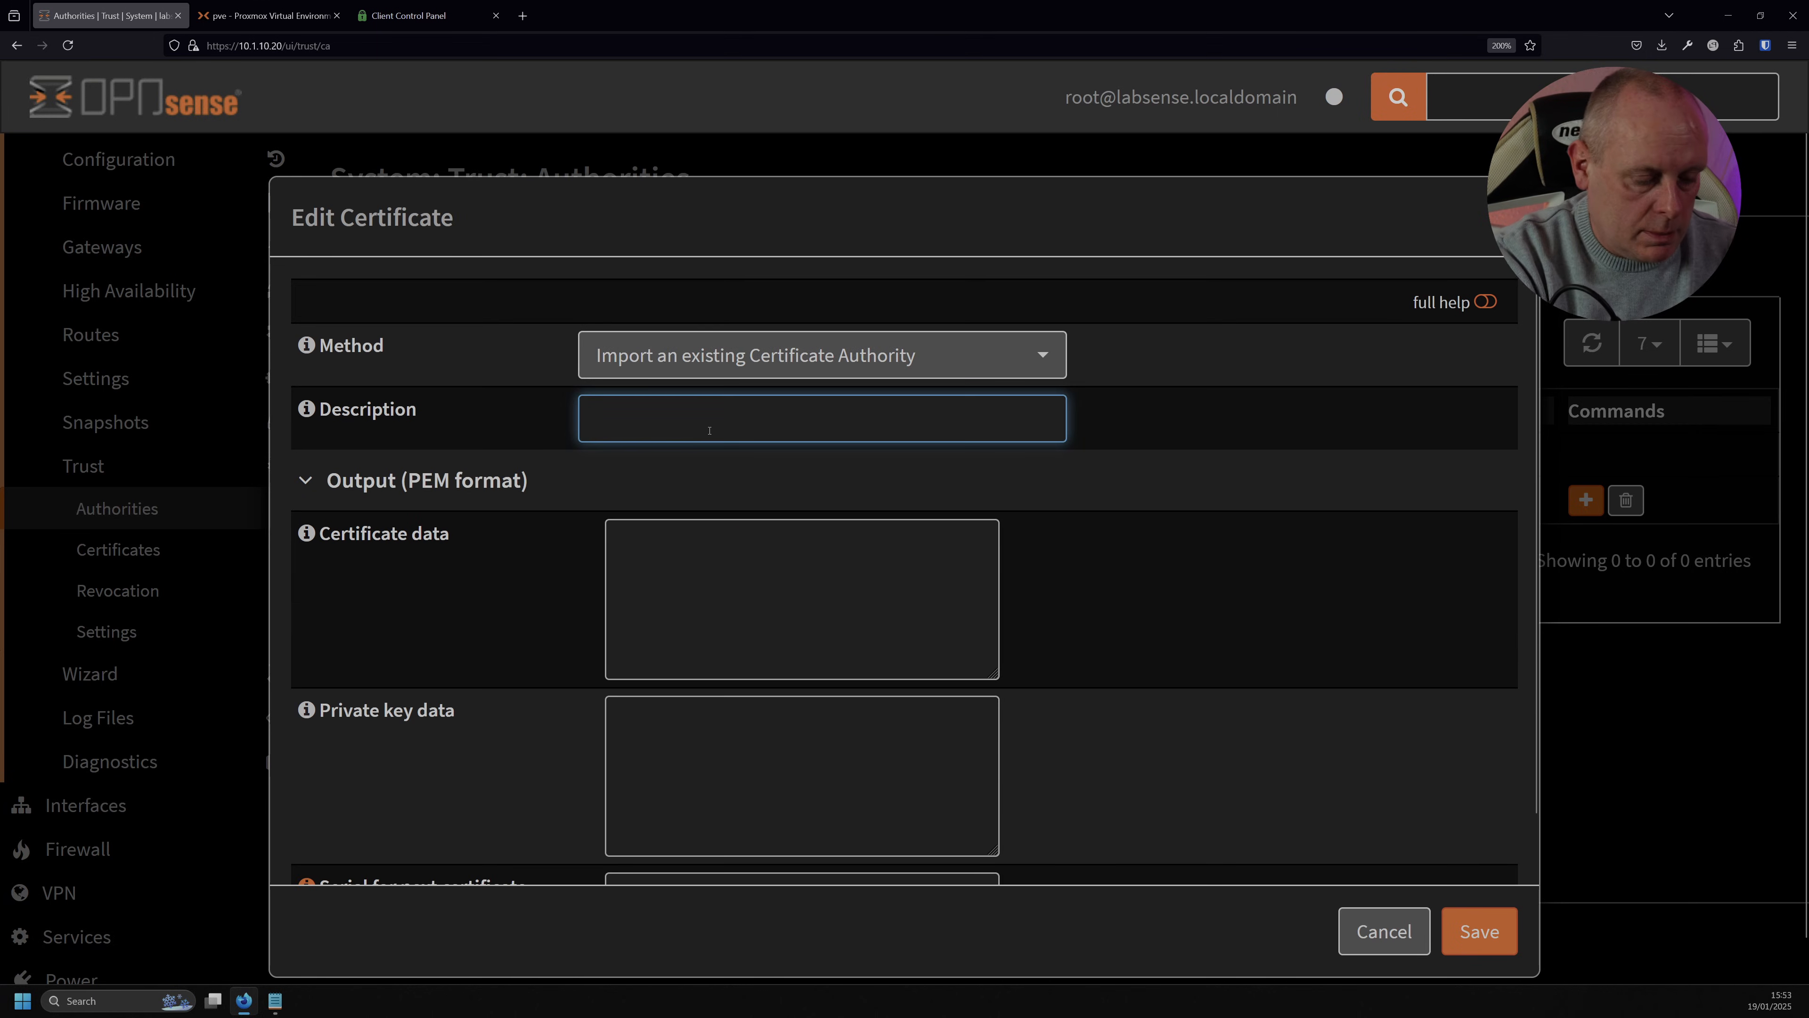
text(PIA CA)
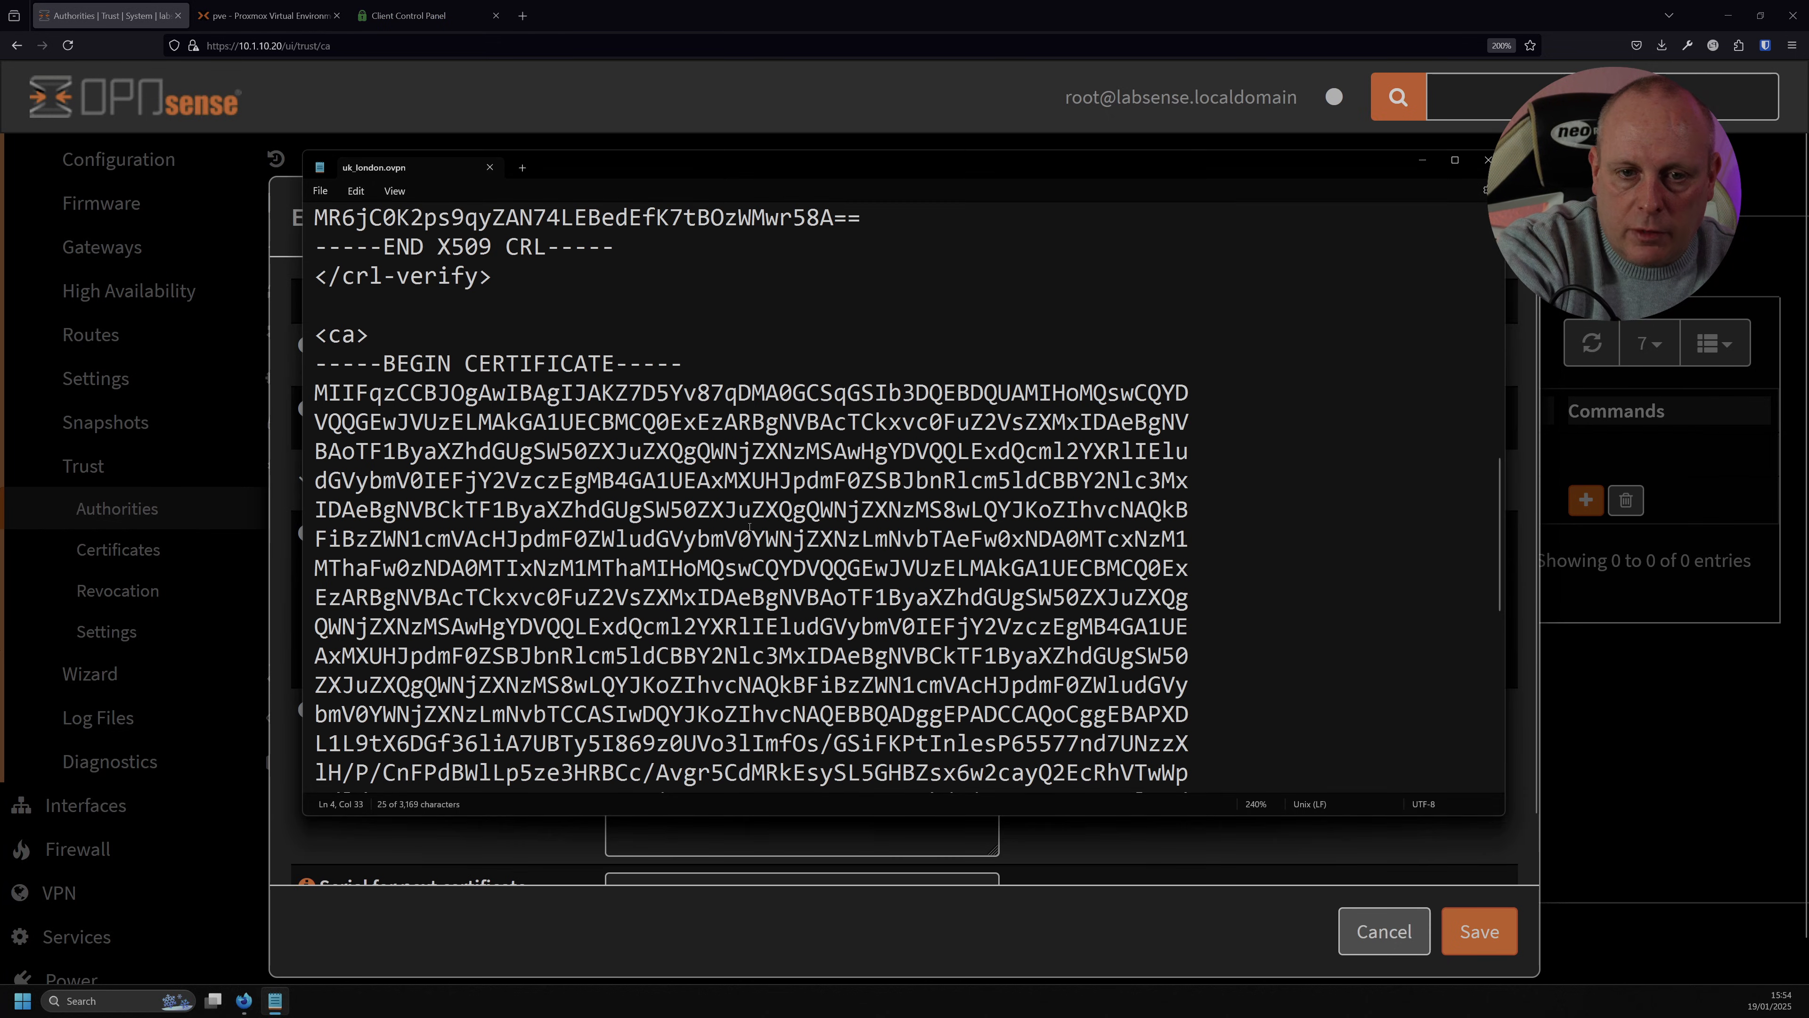
drag(314, 362, 515, 452)
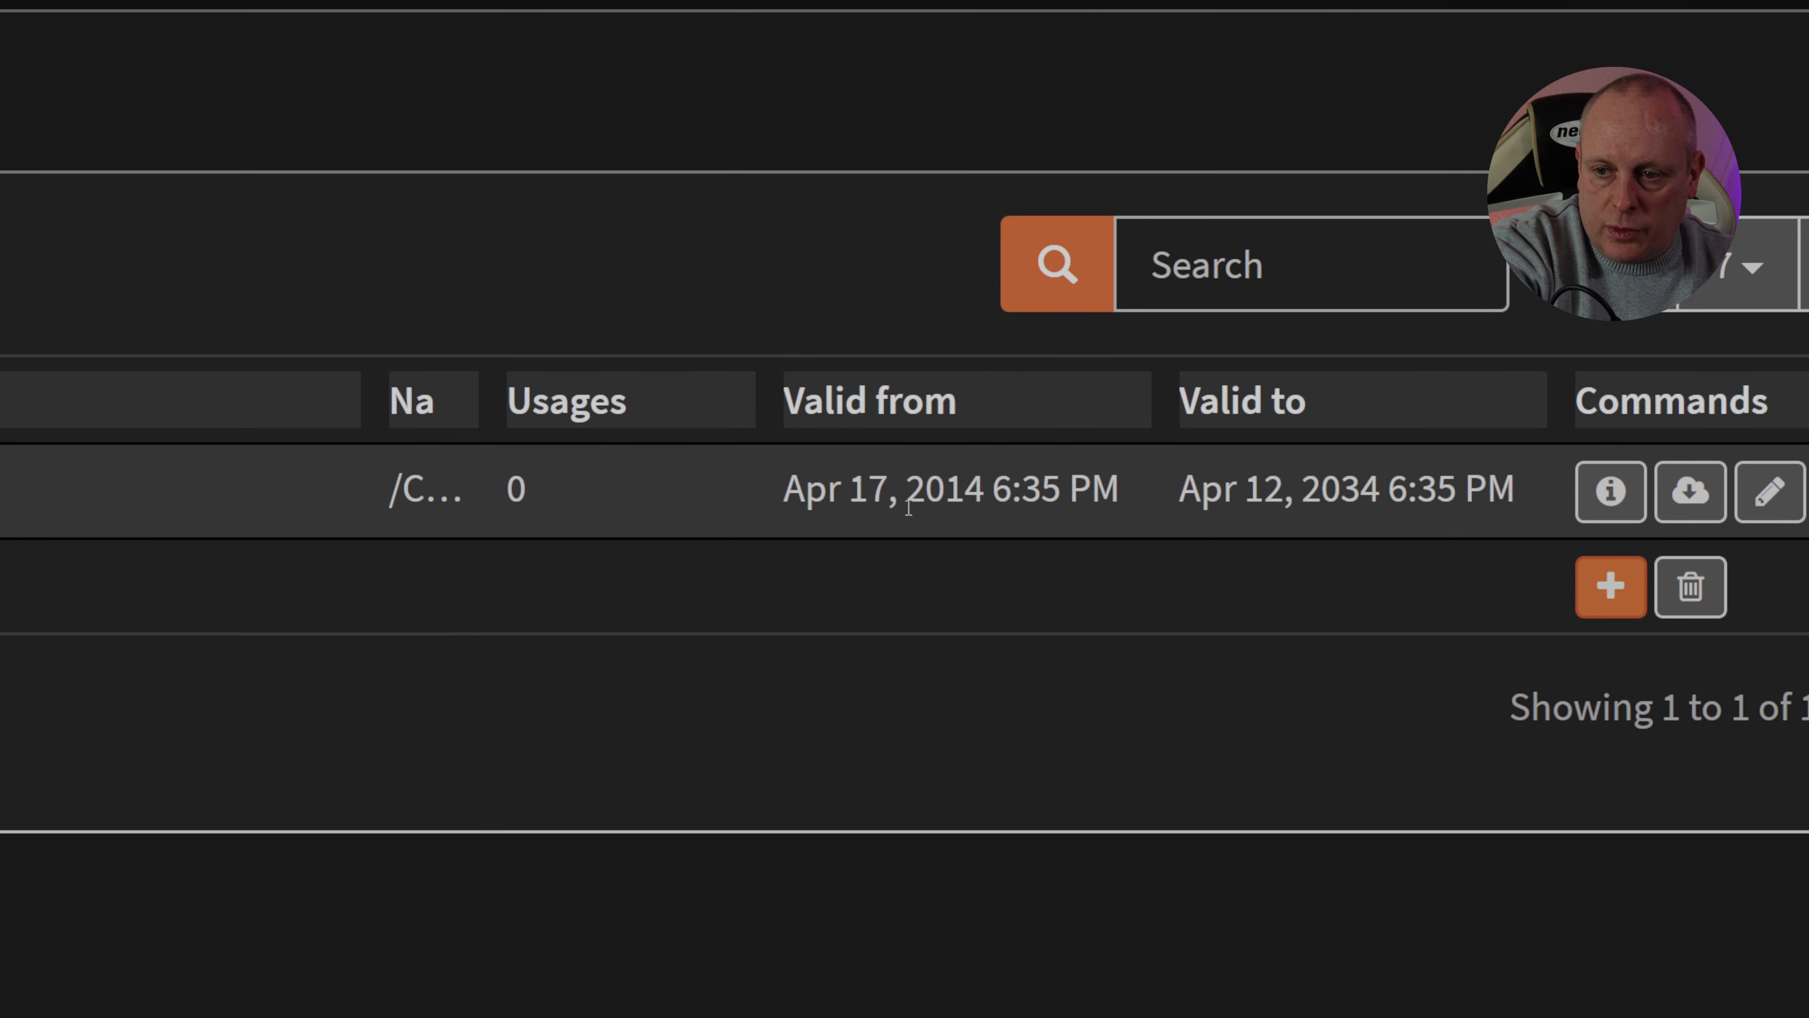
mouse_move(1042, 528)
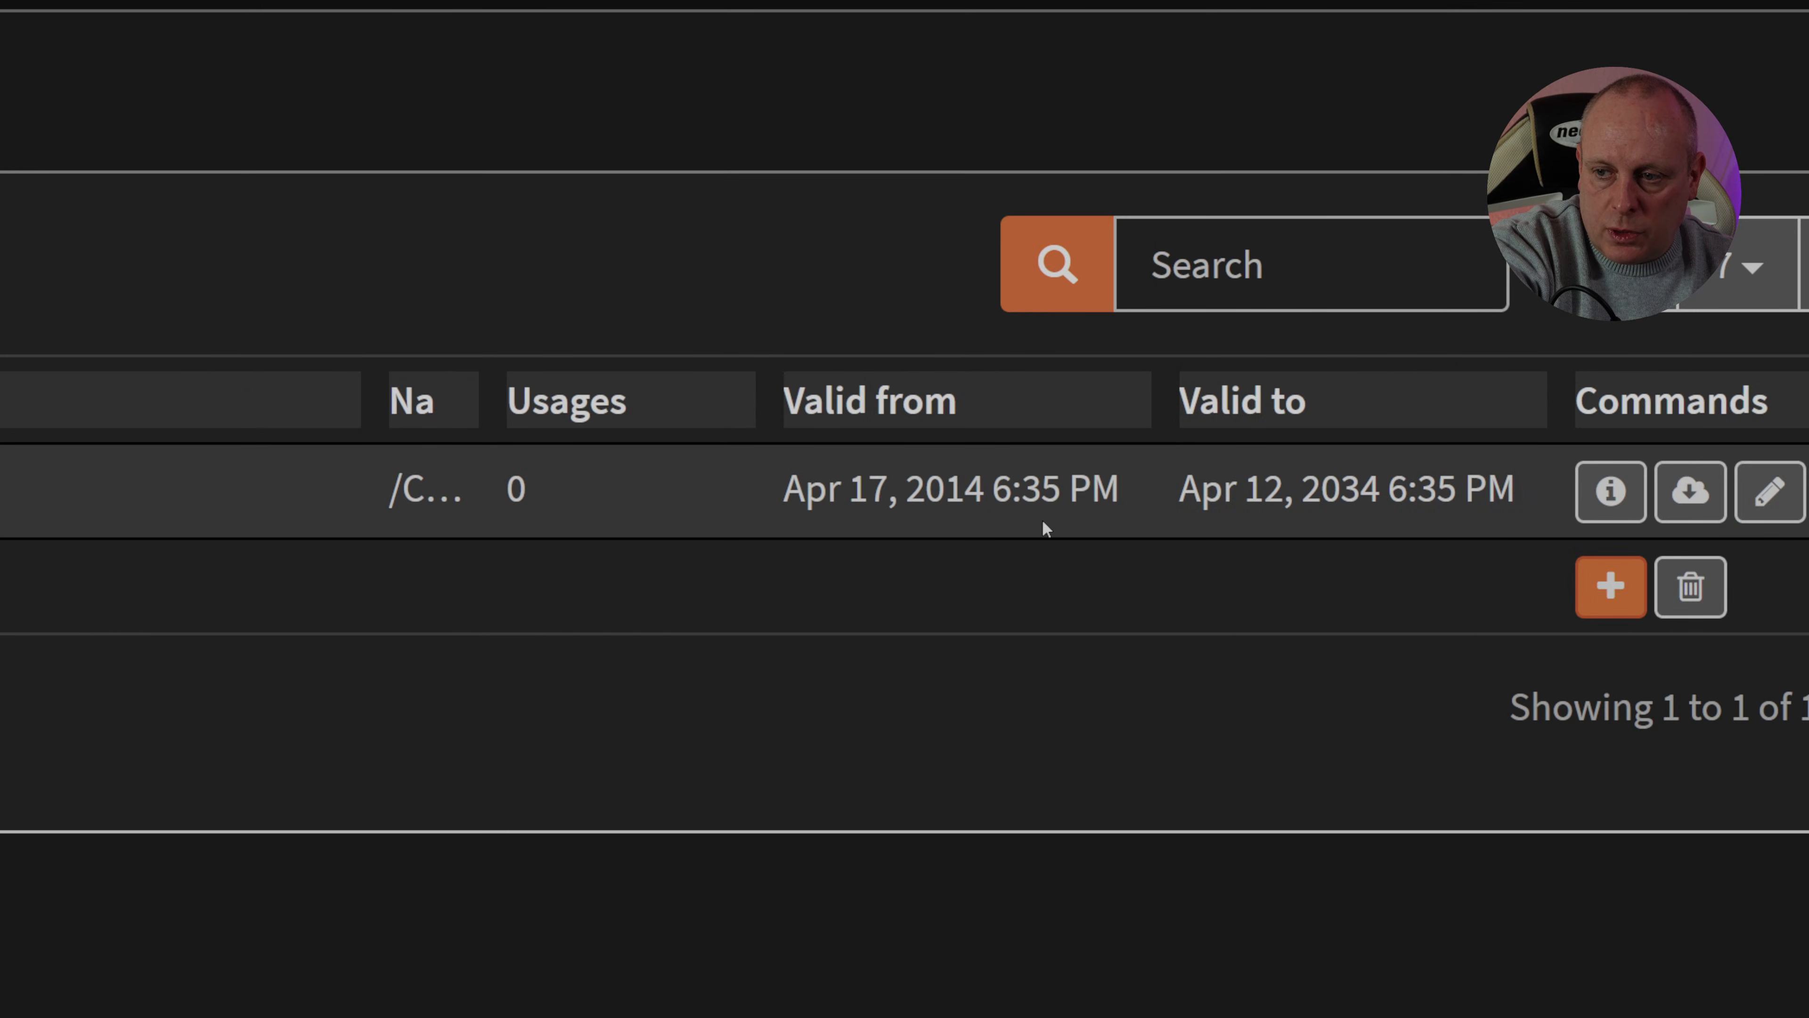
mouse_move(1269, 502)
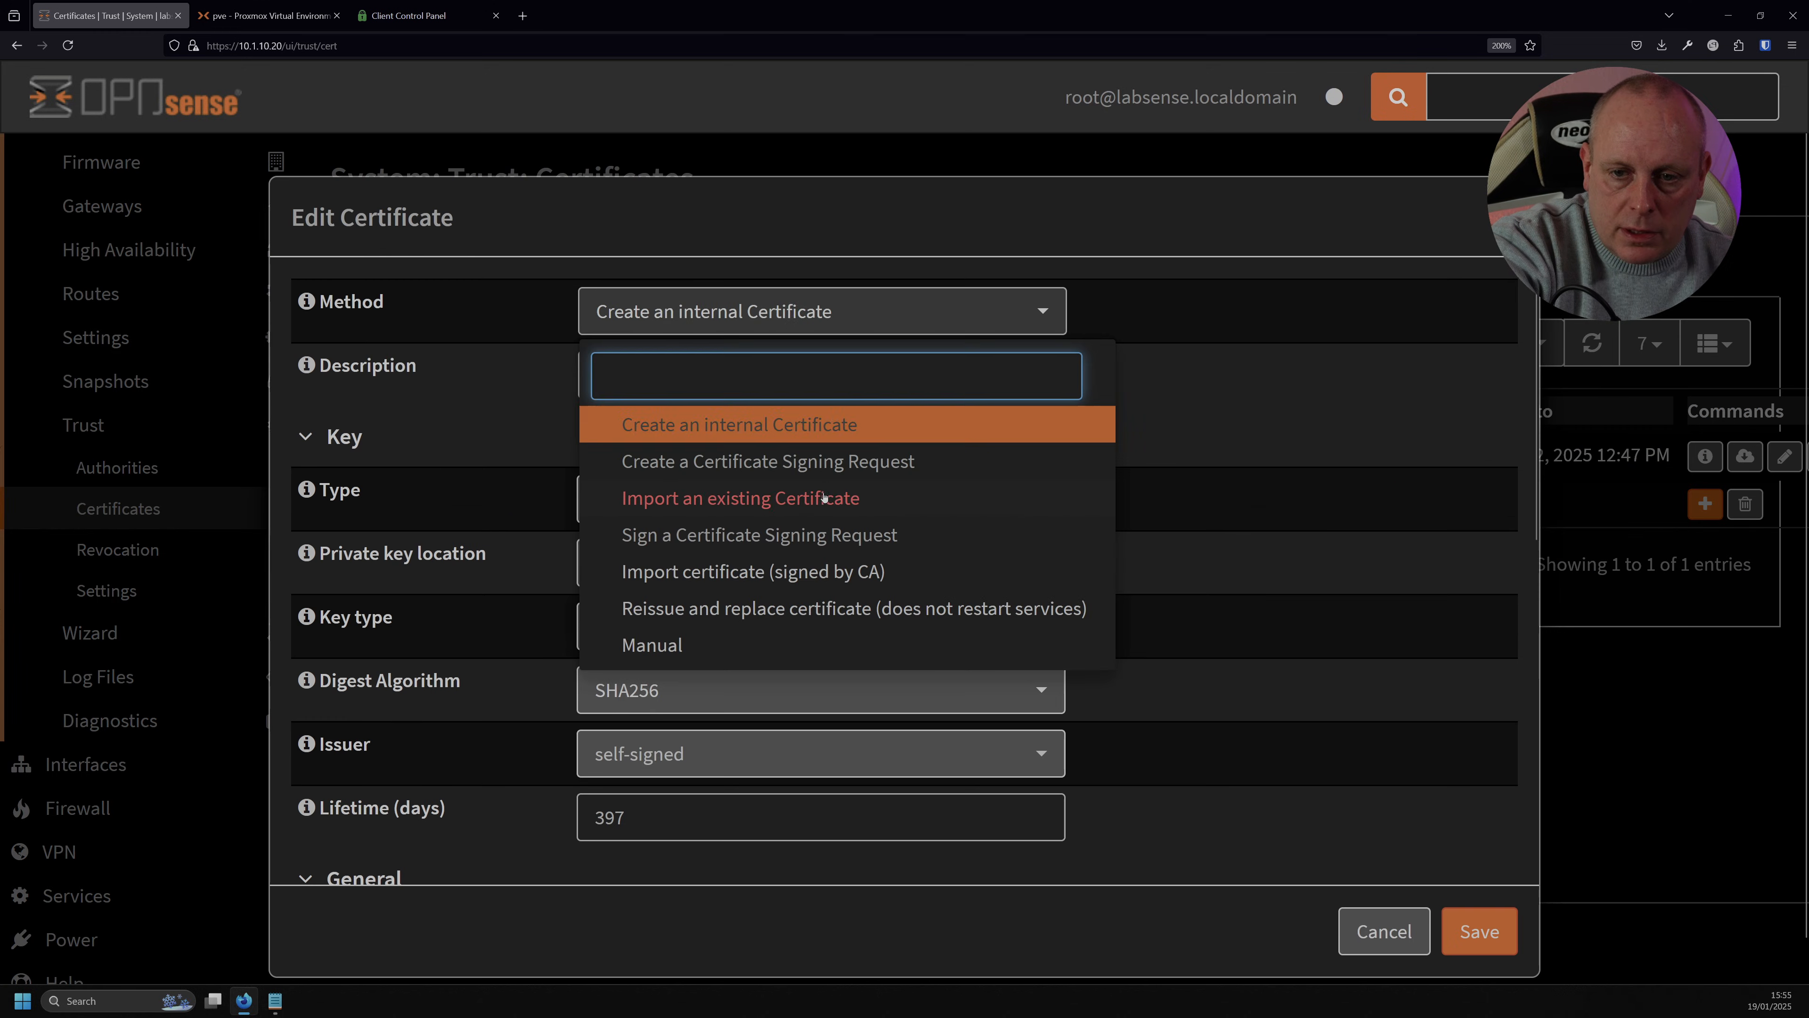
Start importing an existing certificate under Trust > Certificates, then cancel the form.
click(739, 497)
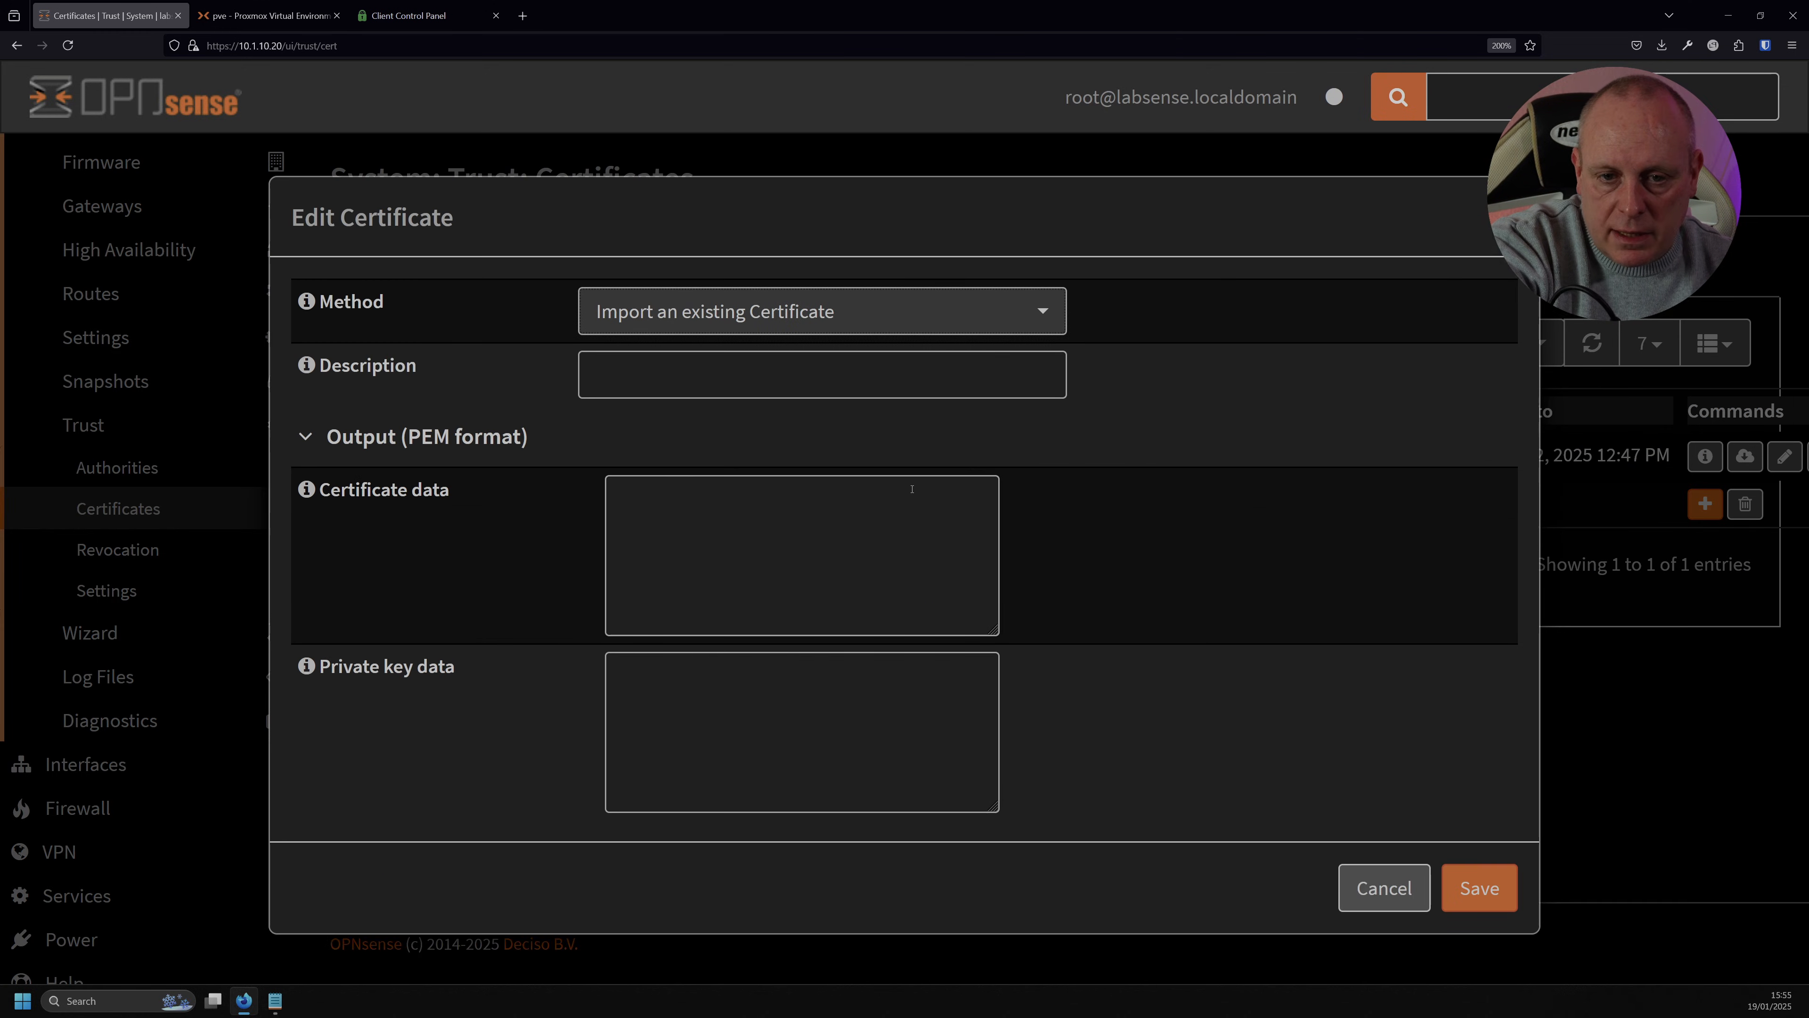
mouse_move(970, 464)
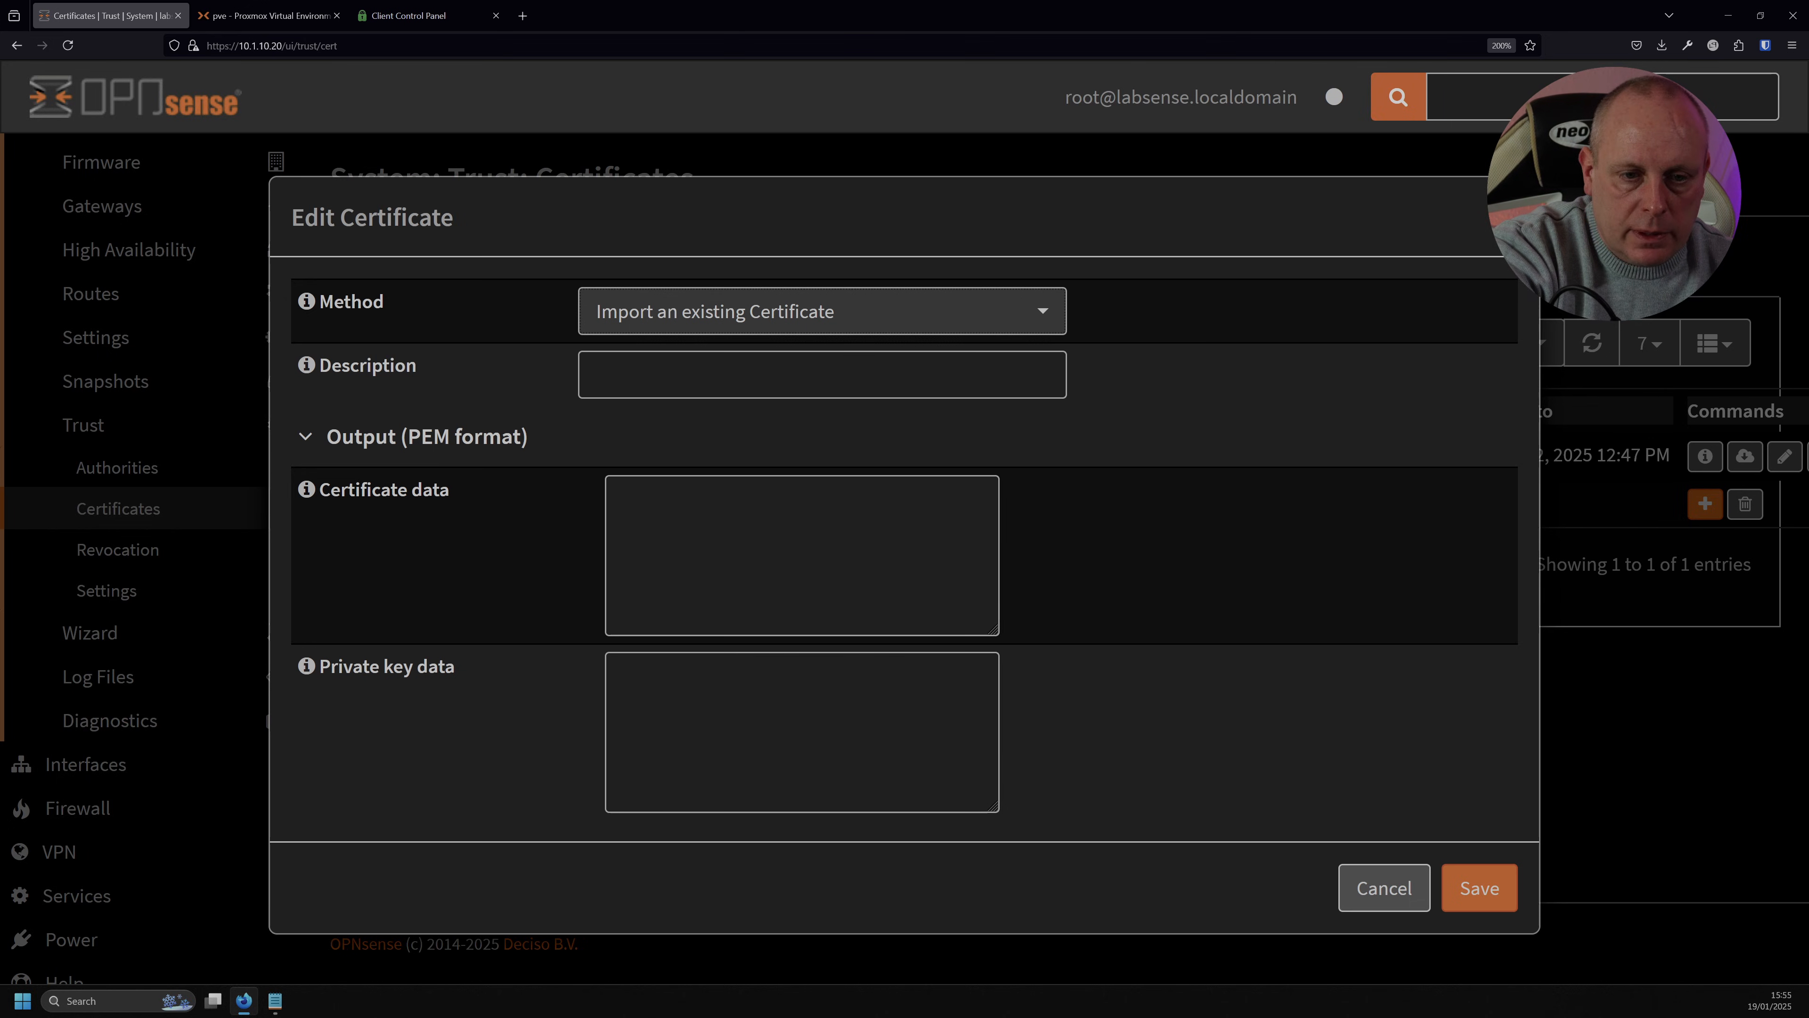
click(1382, 888)
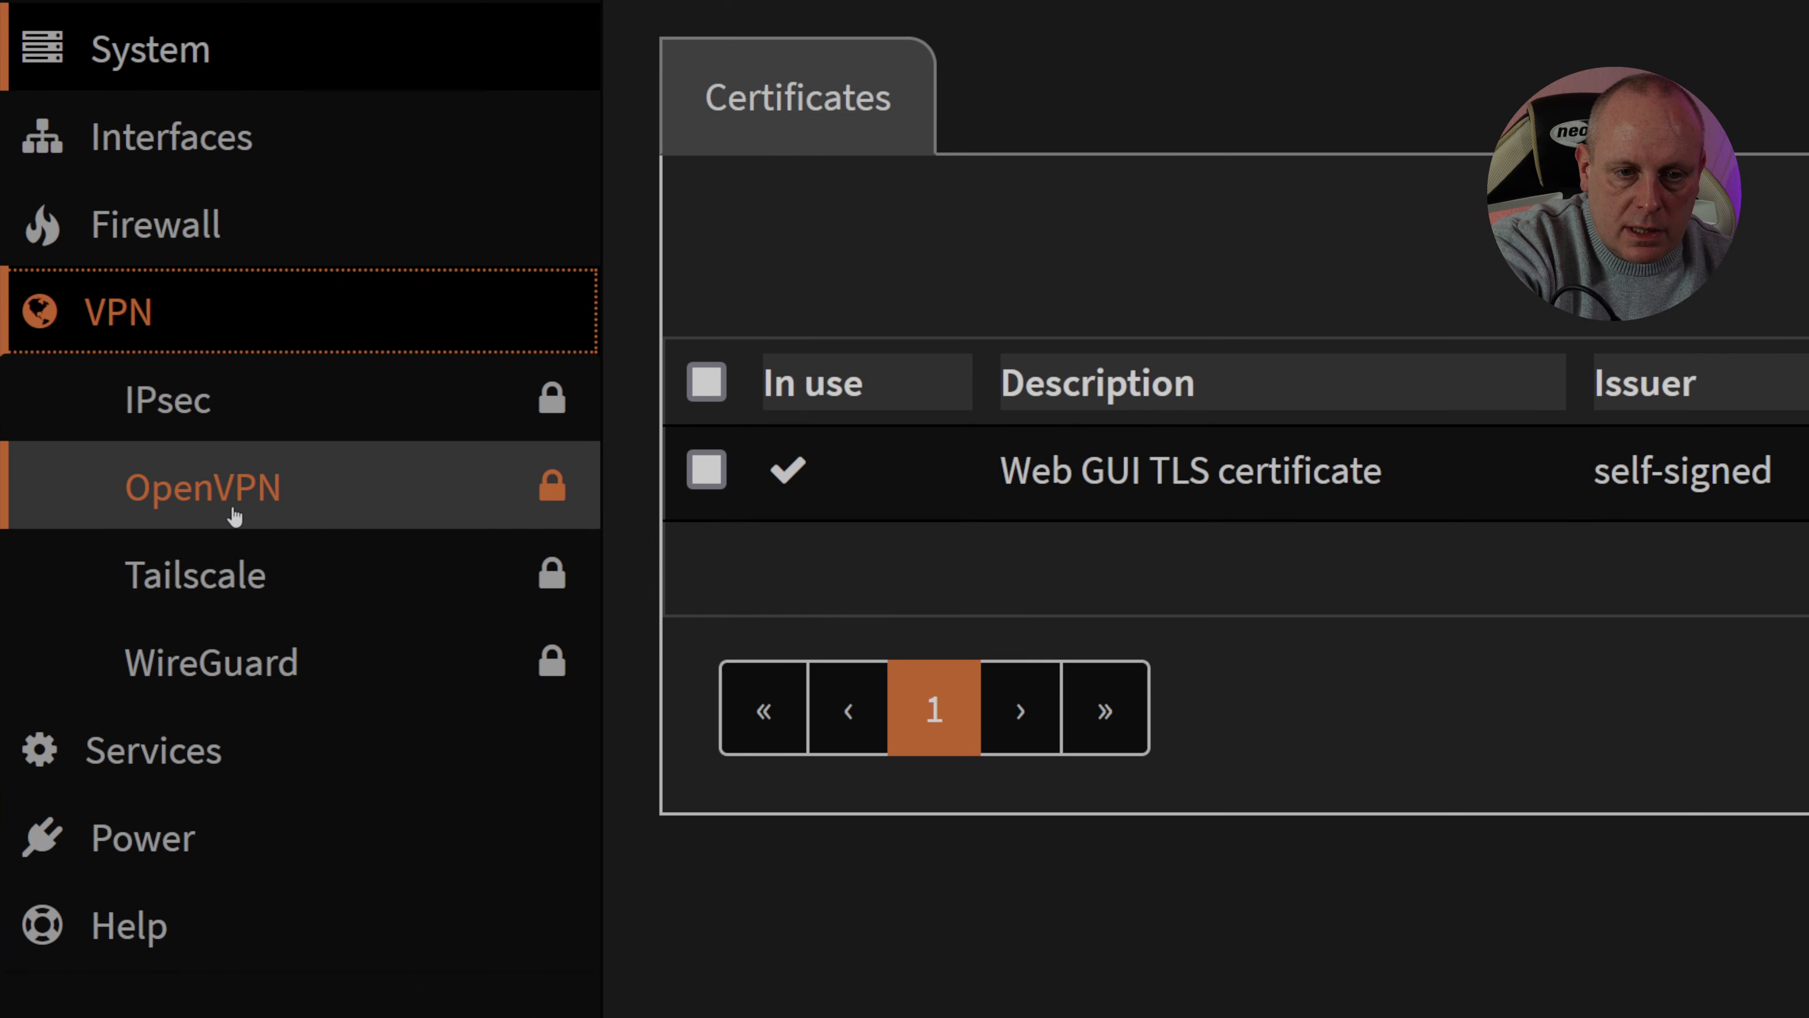
Go to VPN > OpenVPN > Instances, currently empty.
click(202, 486)
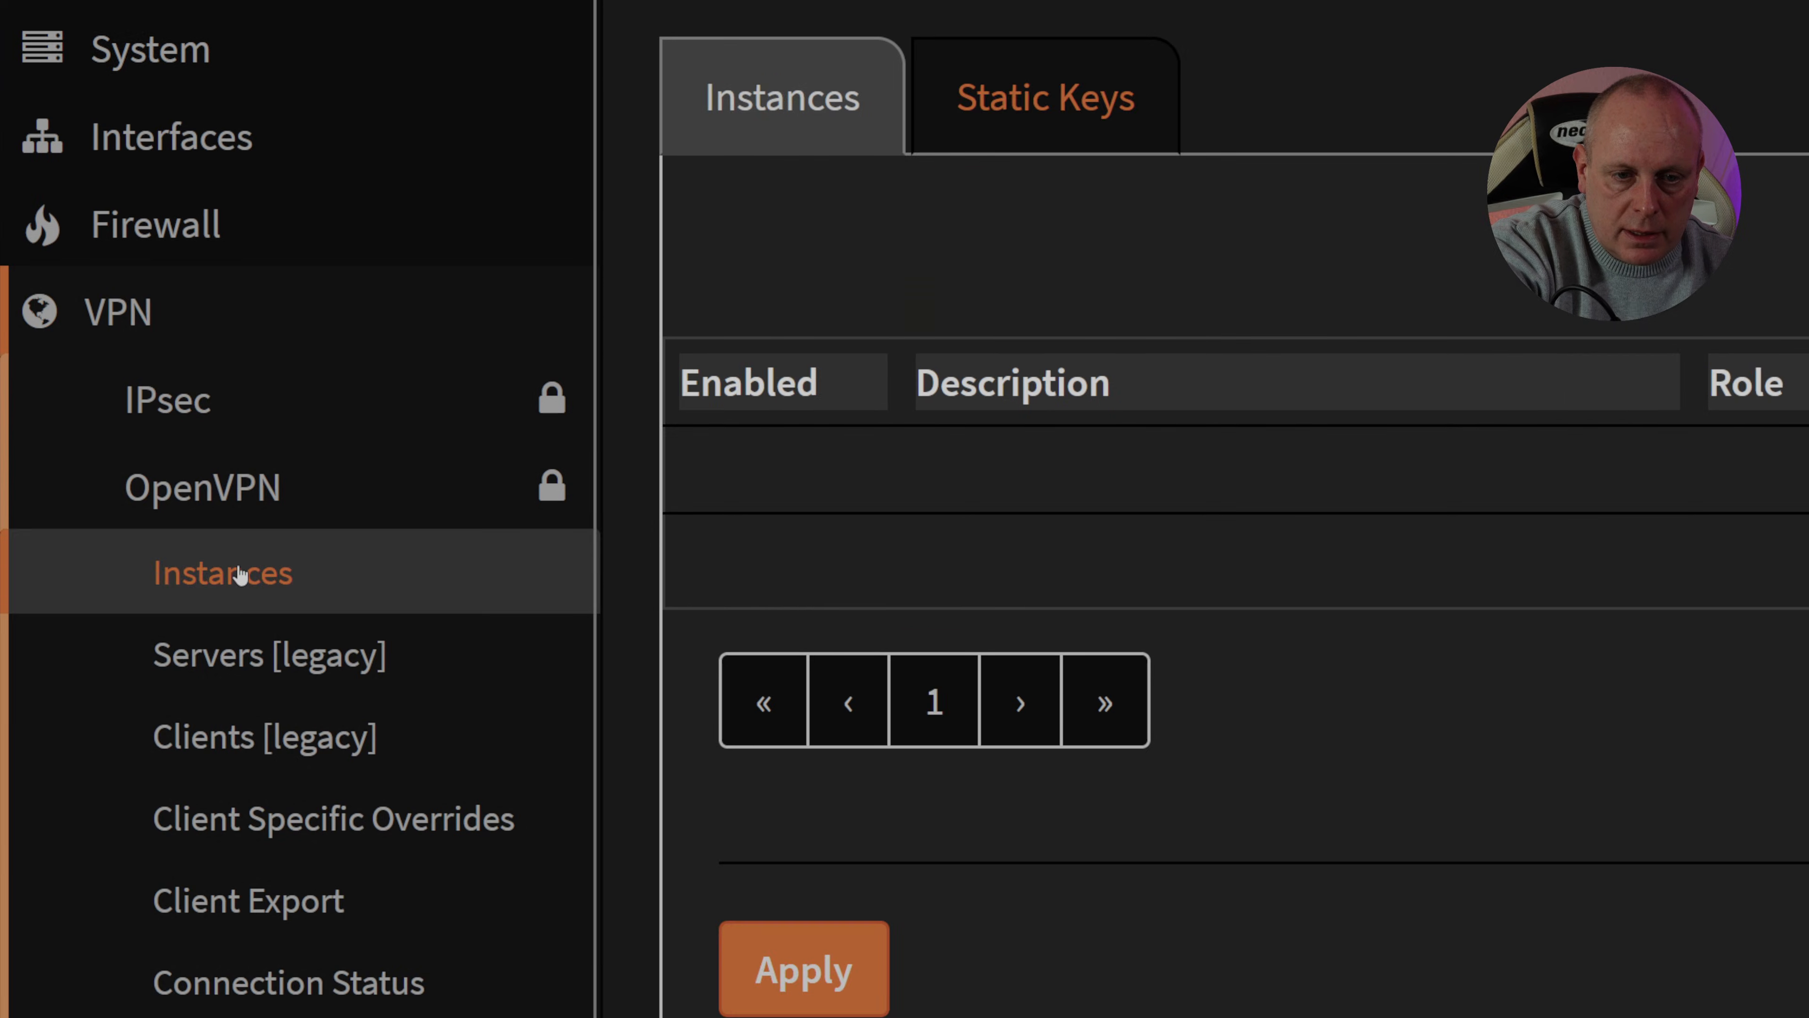
mouse_move(247, 631)
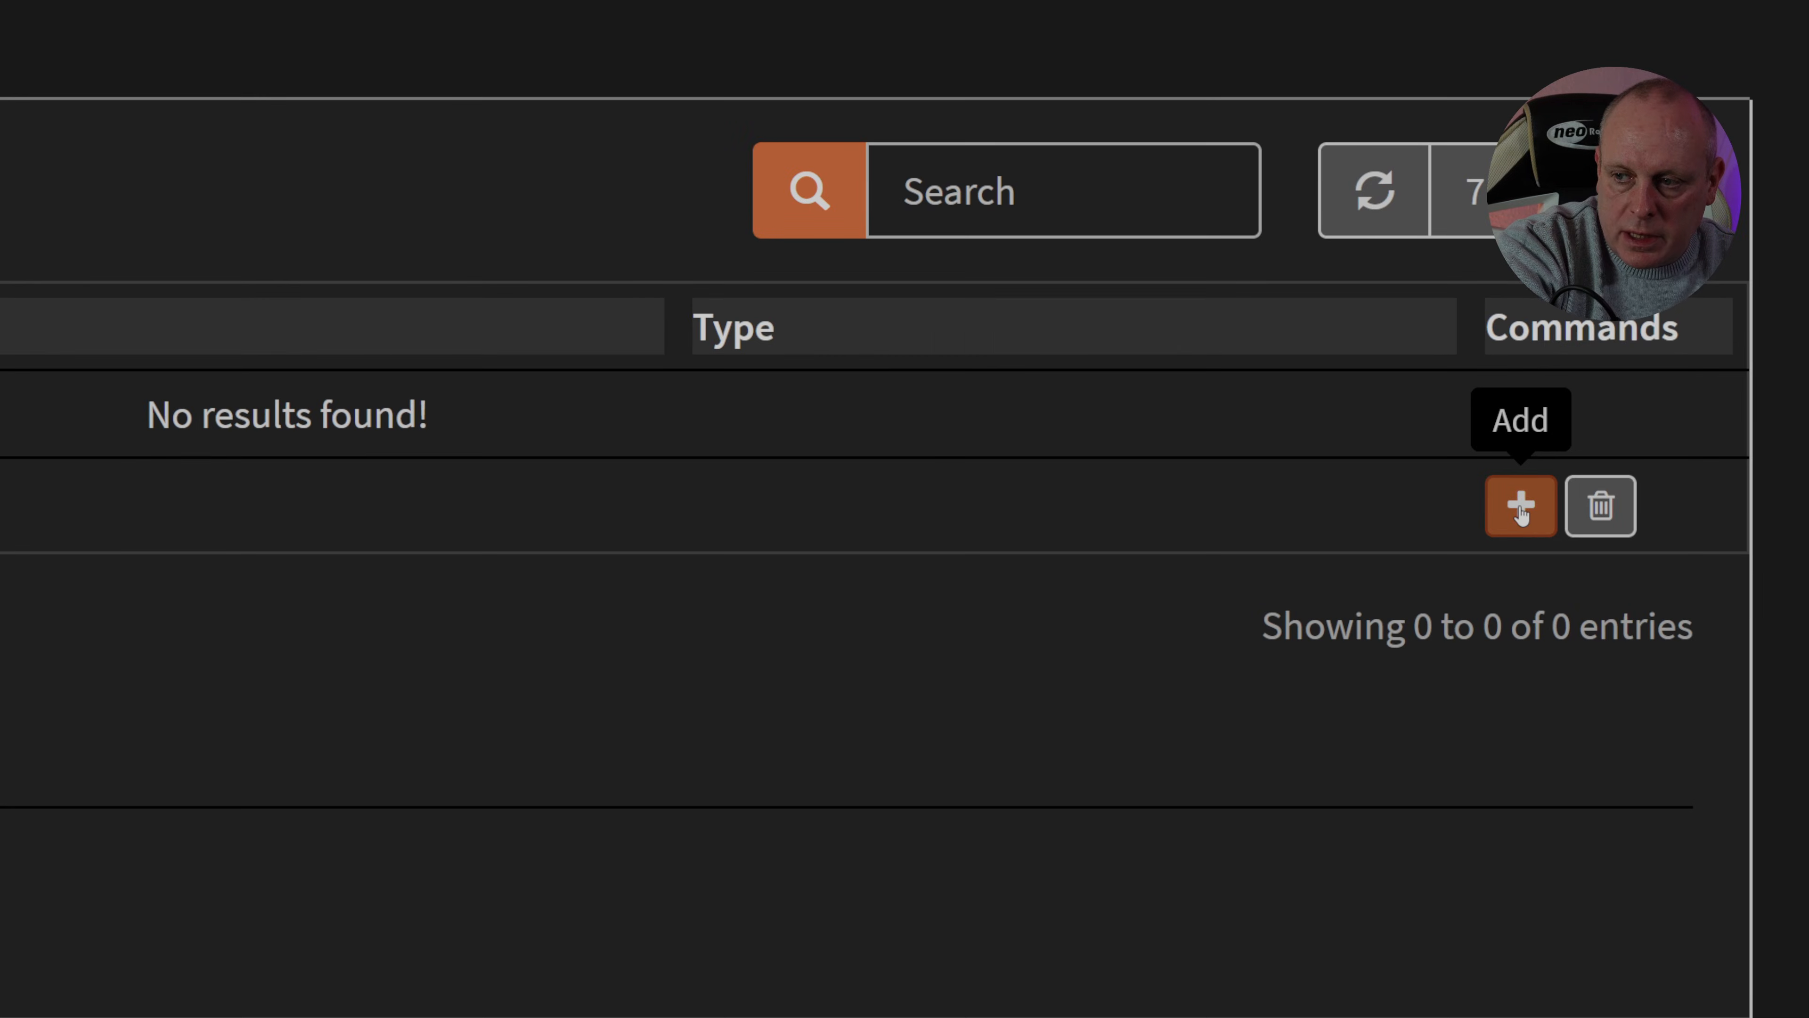
Add an advanced-mode OpenVPN Client instance described PIA on UDP port 1198.
click(1520, 505)
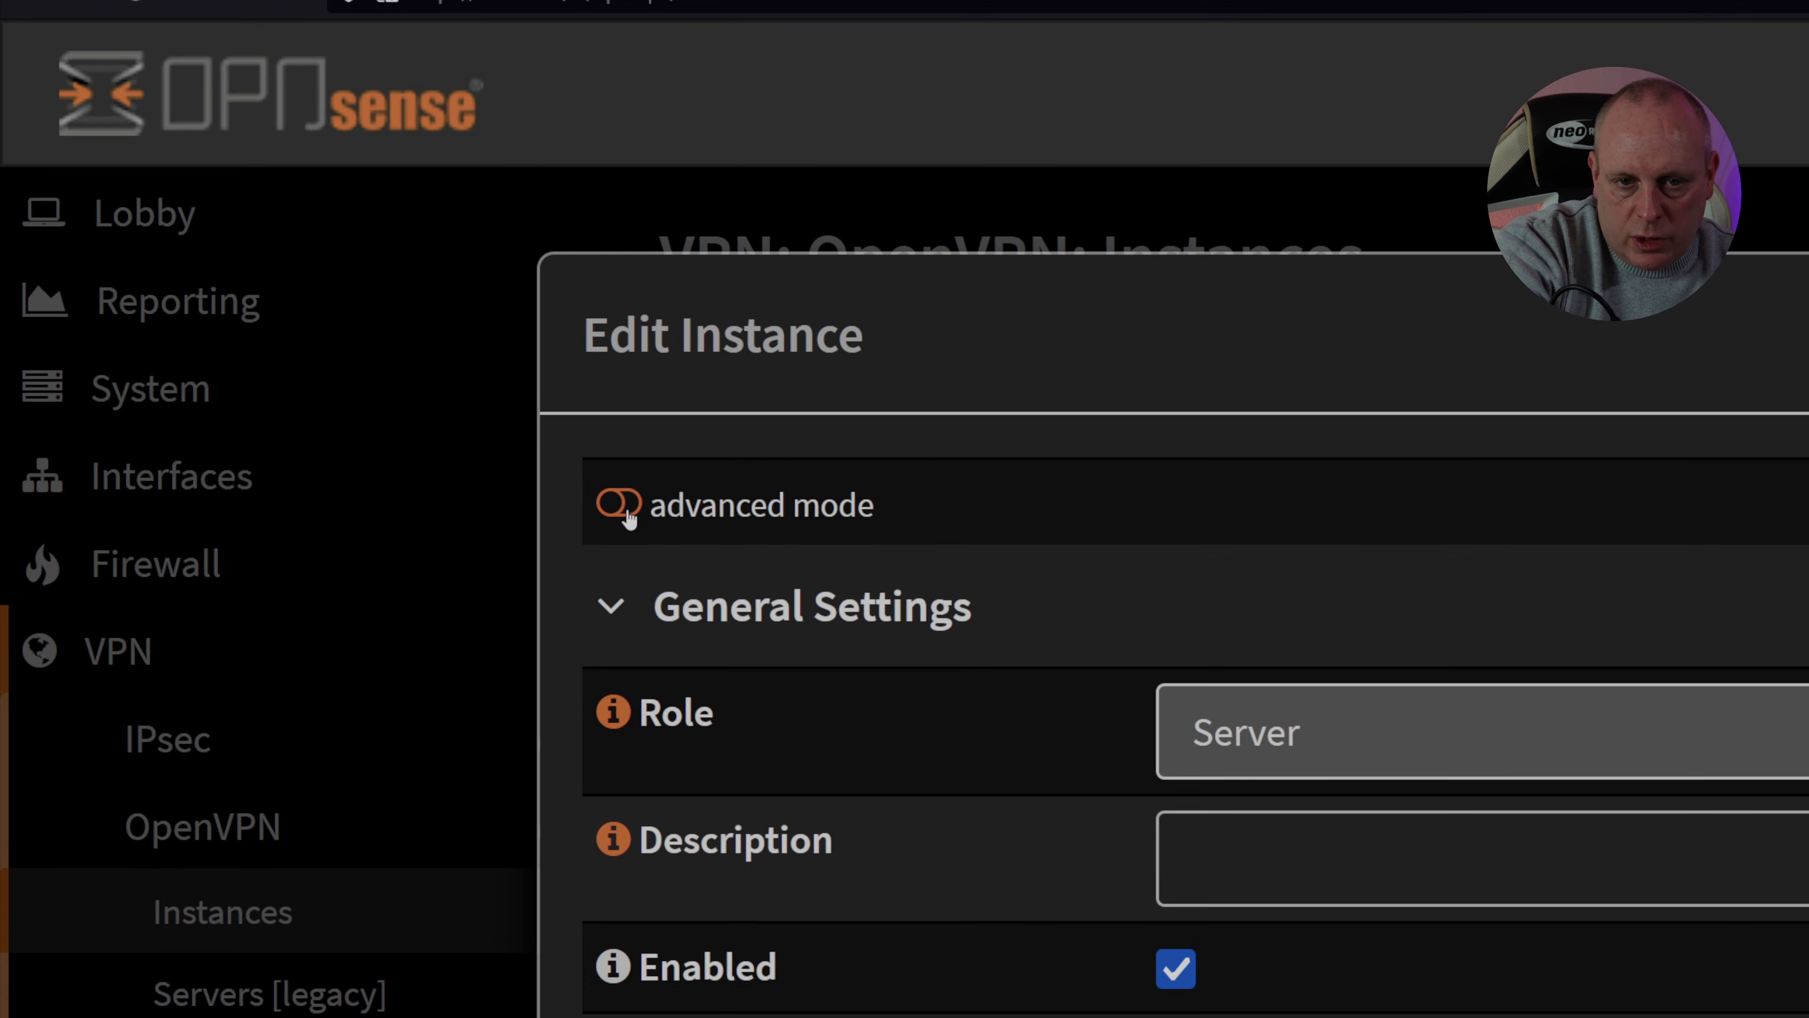
click(617, 504)
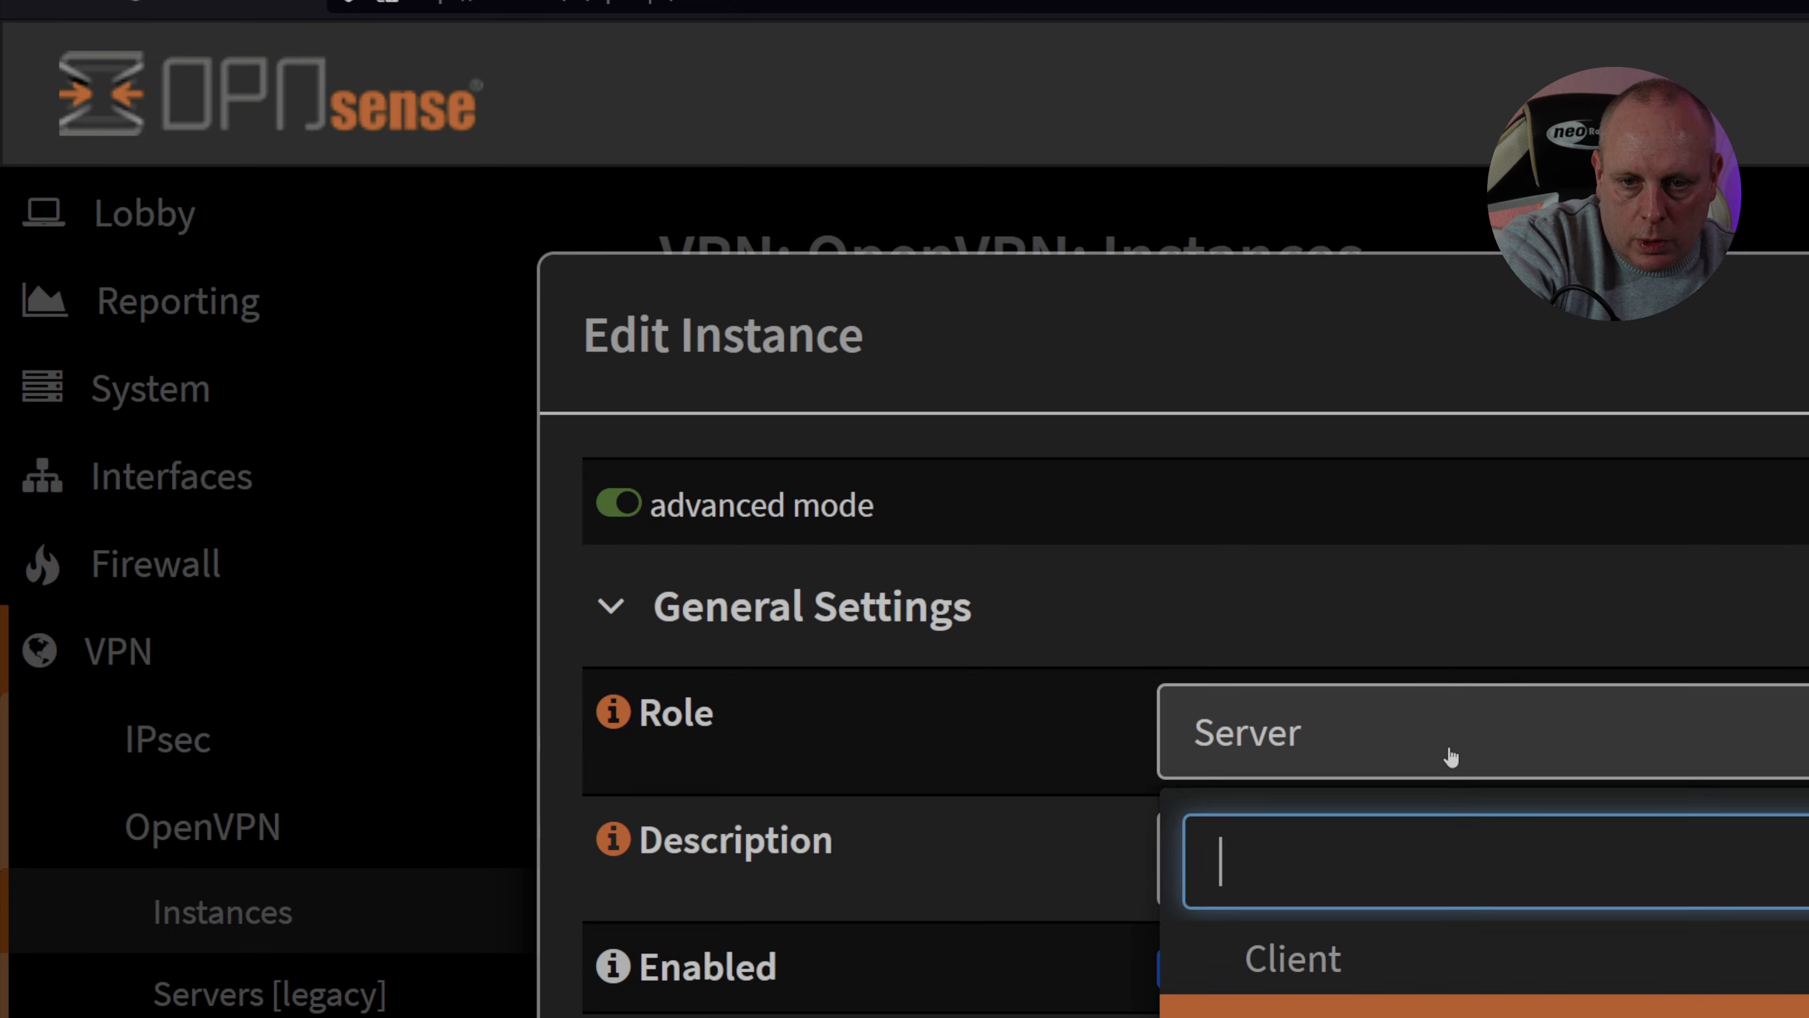
click(1291, 958)
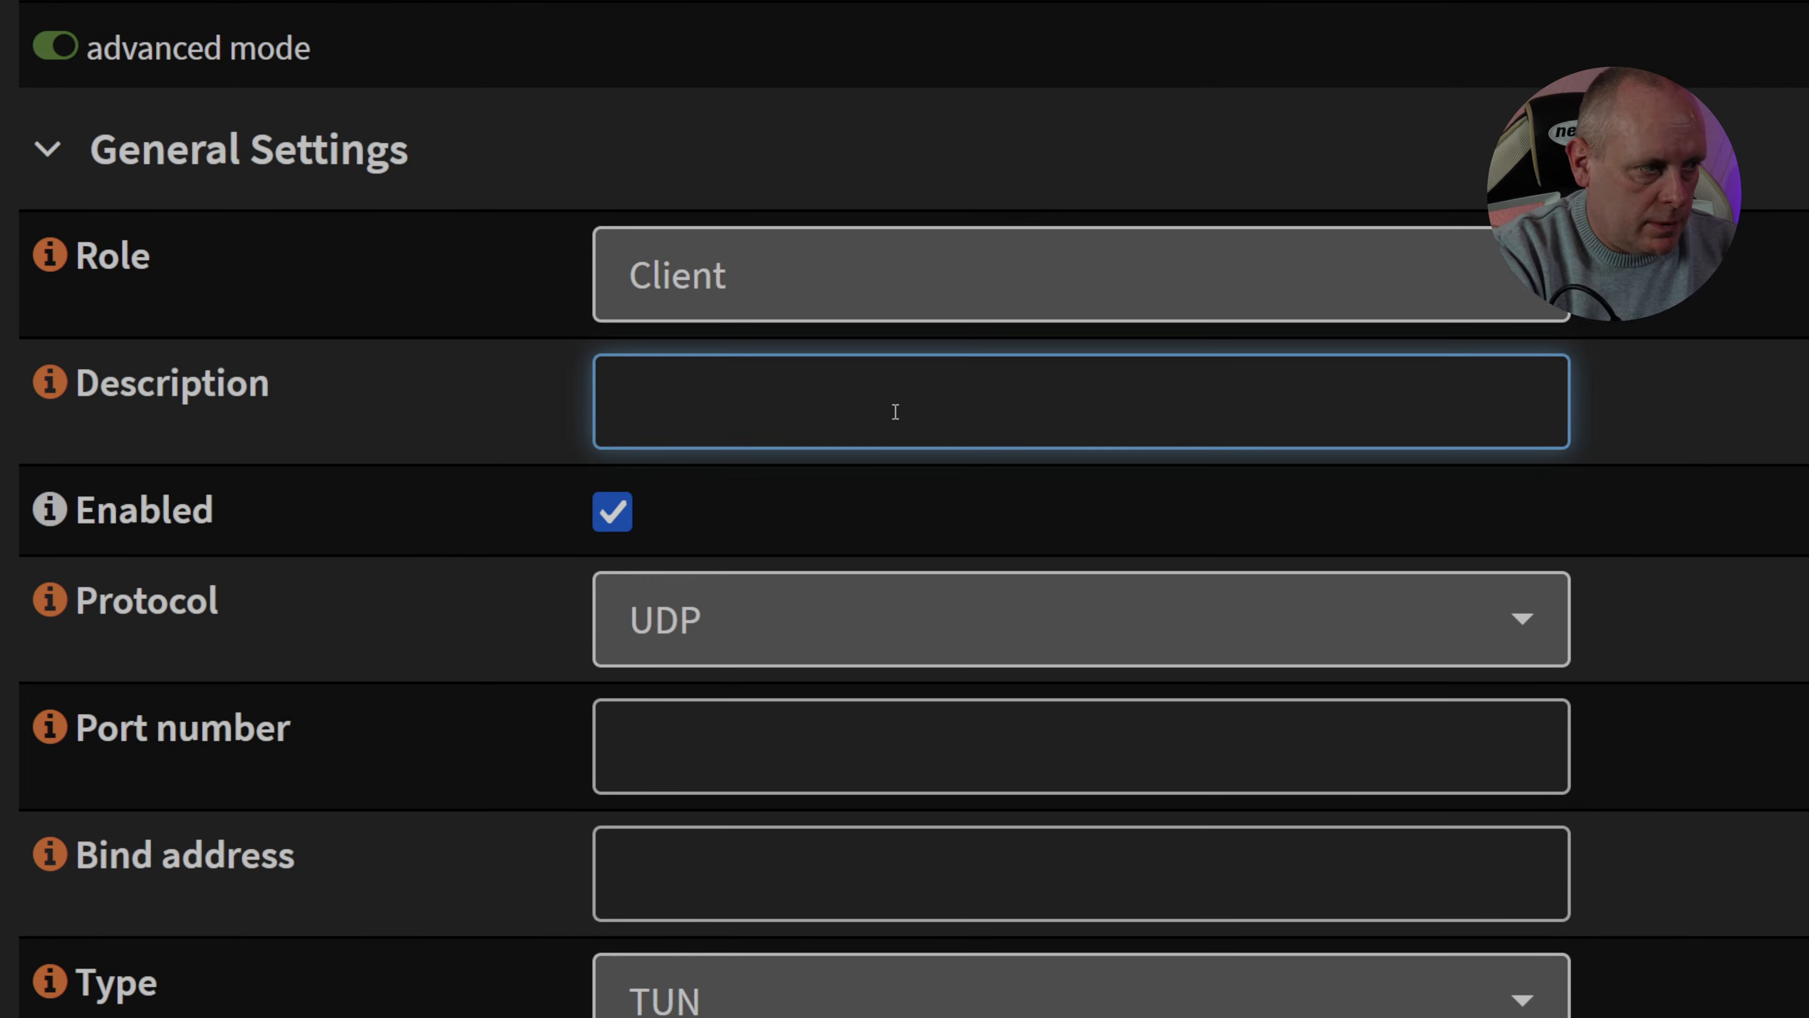
text(PIA)
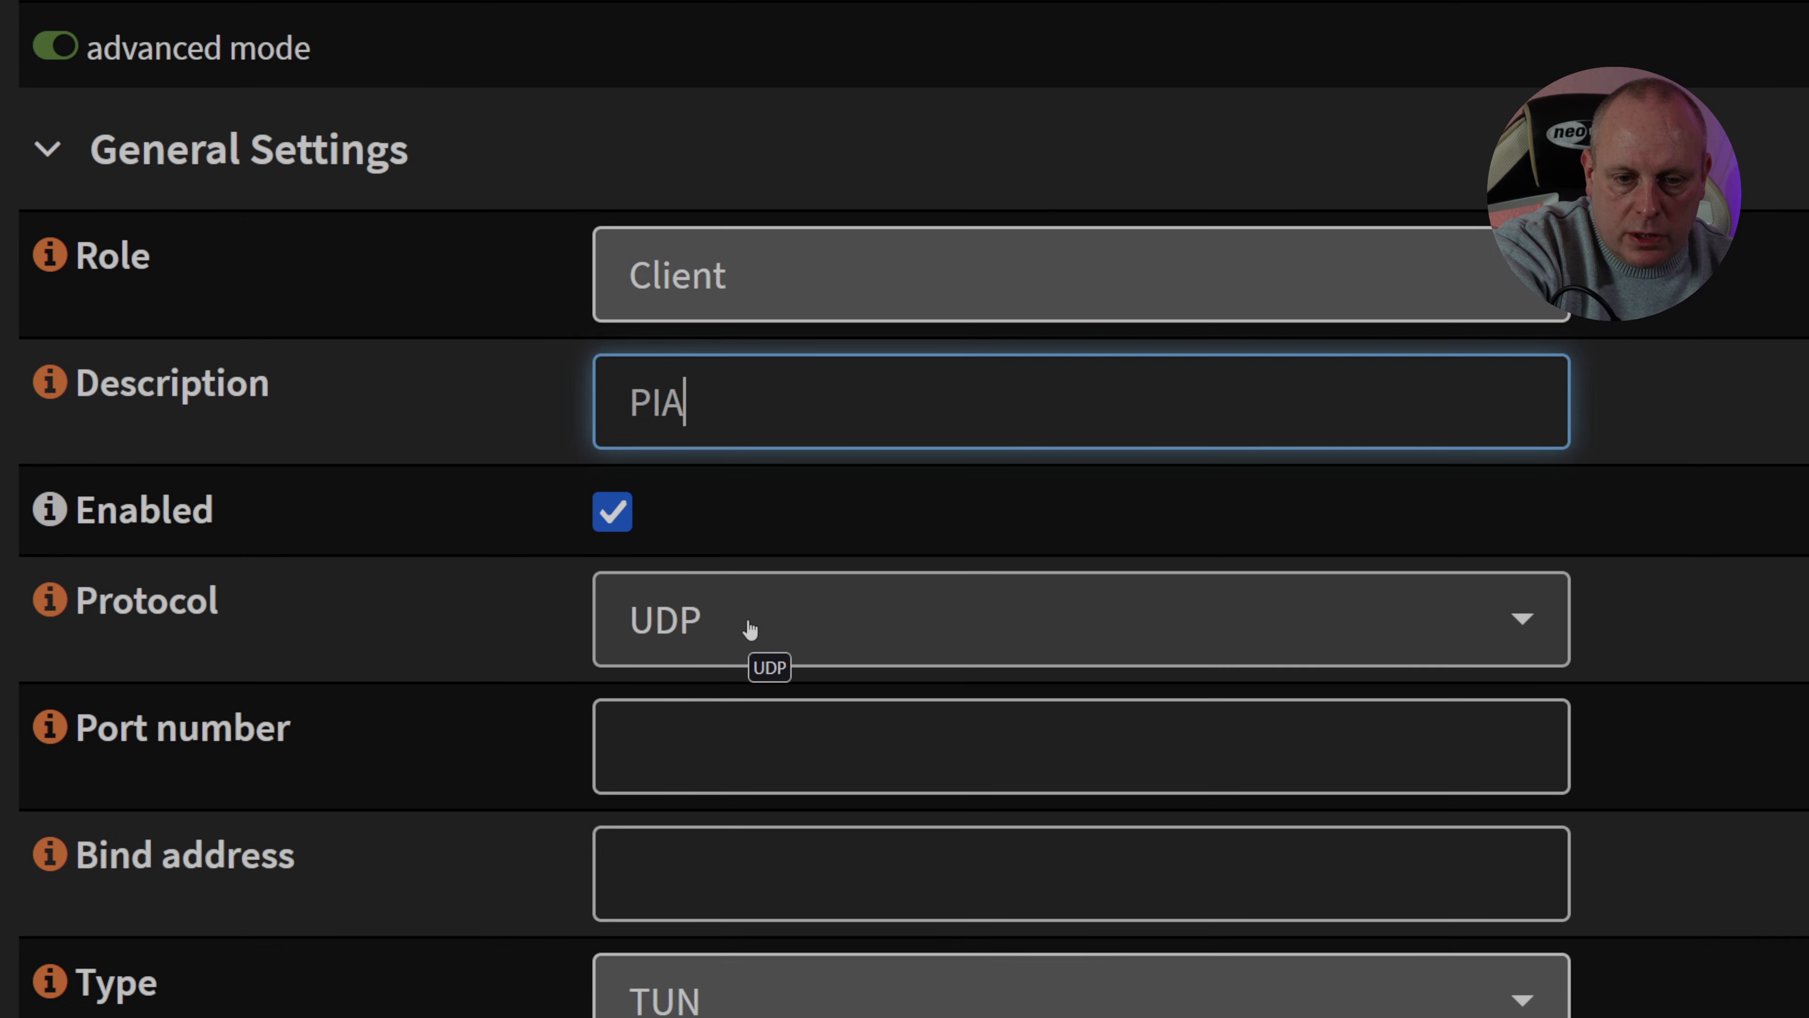
click(1080, 745)
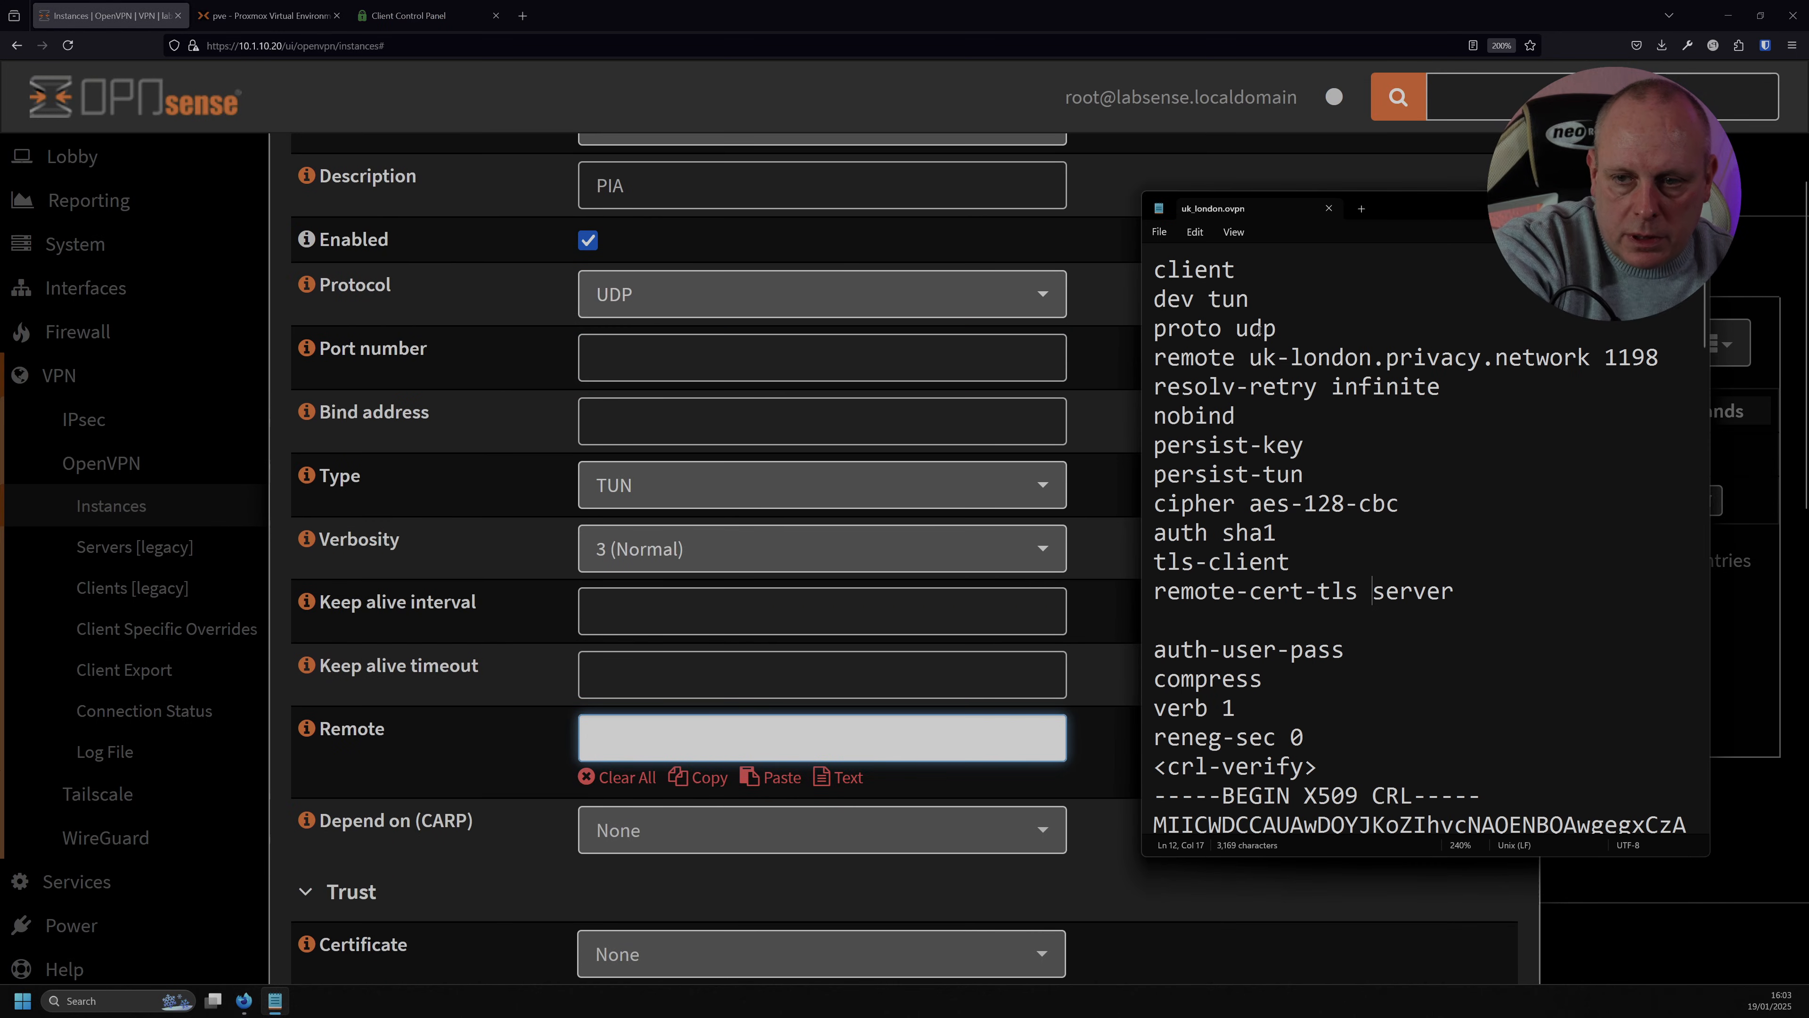
double_click(1628, 356)
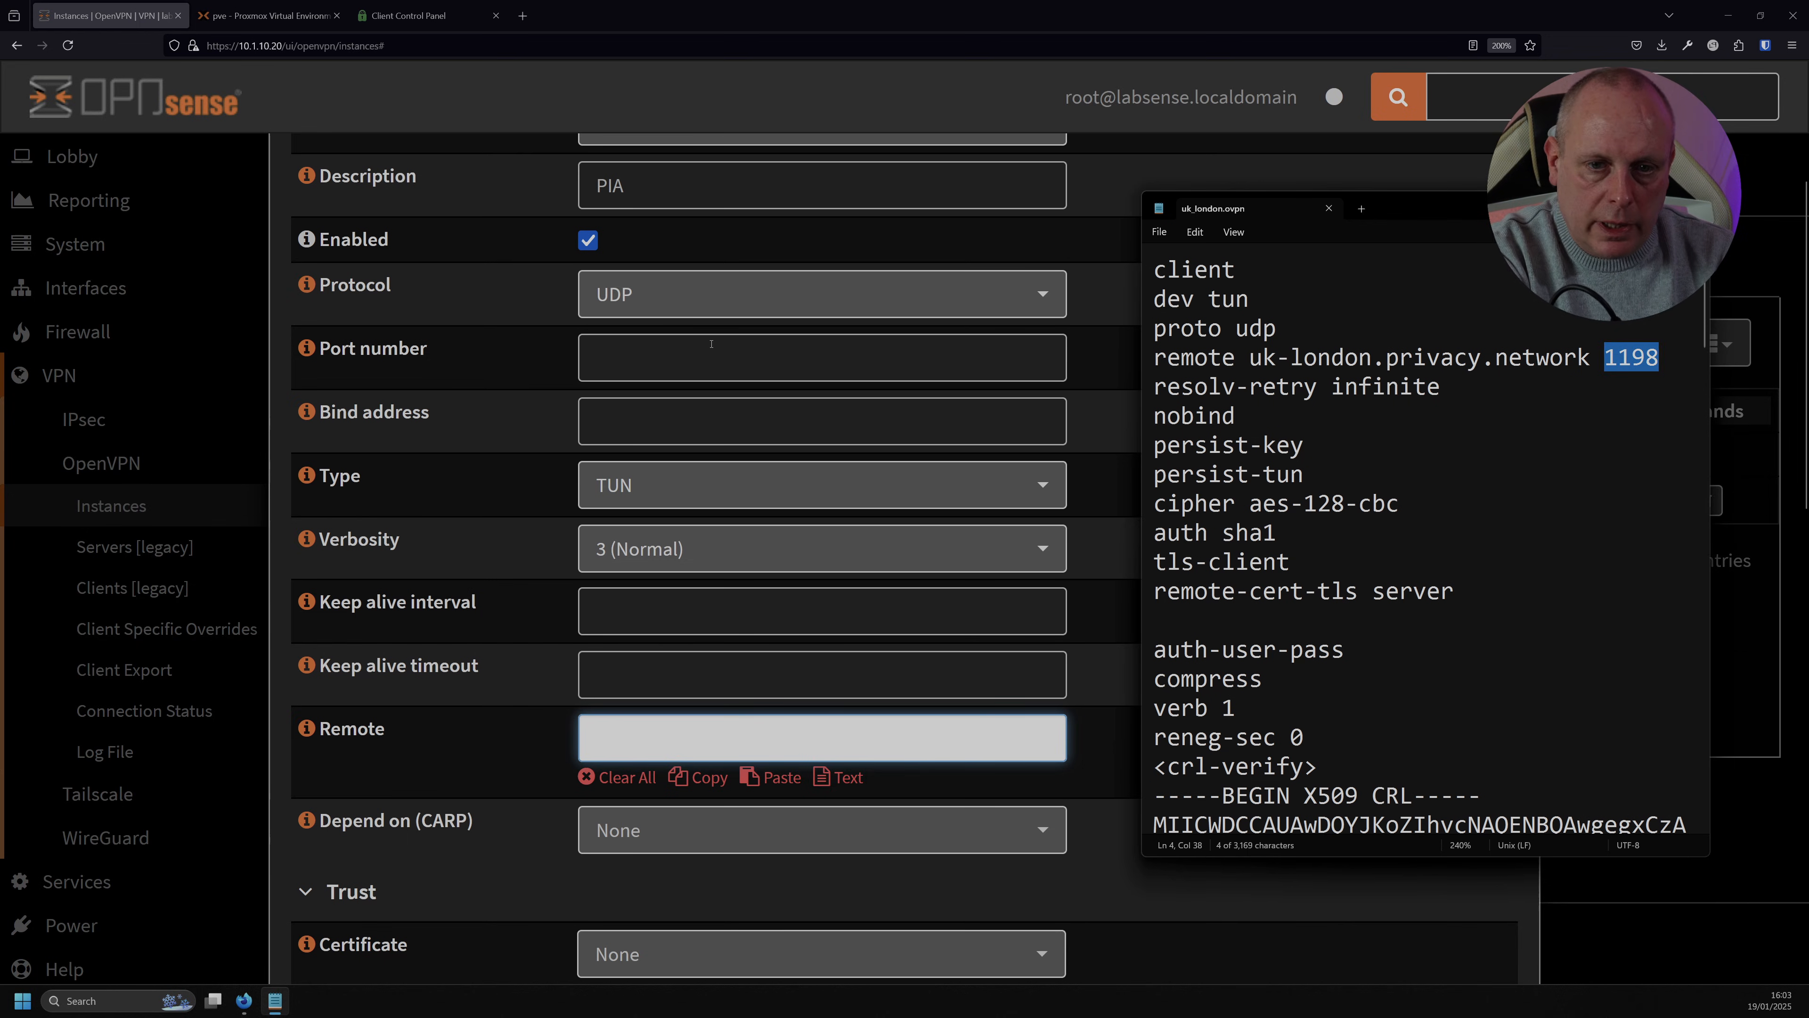
text(1198)
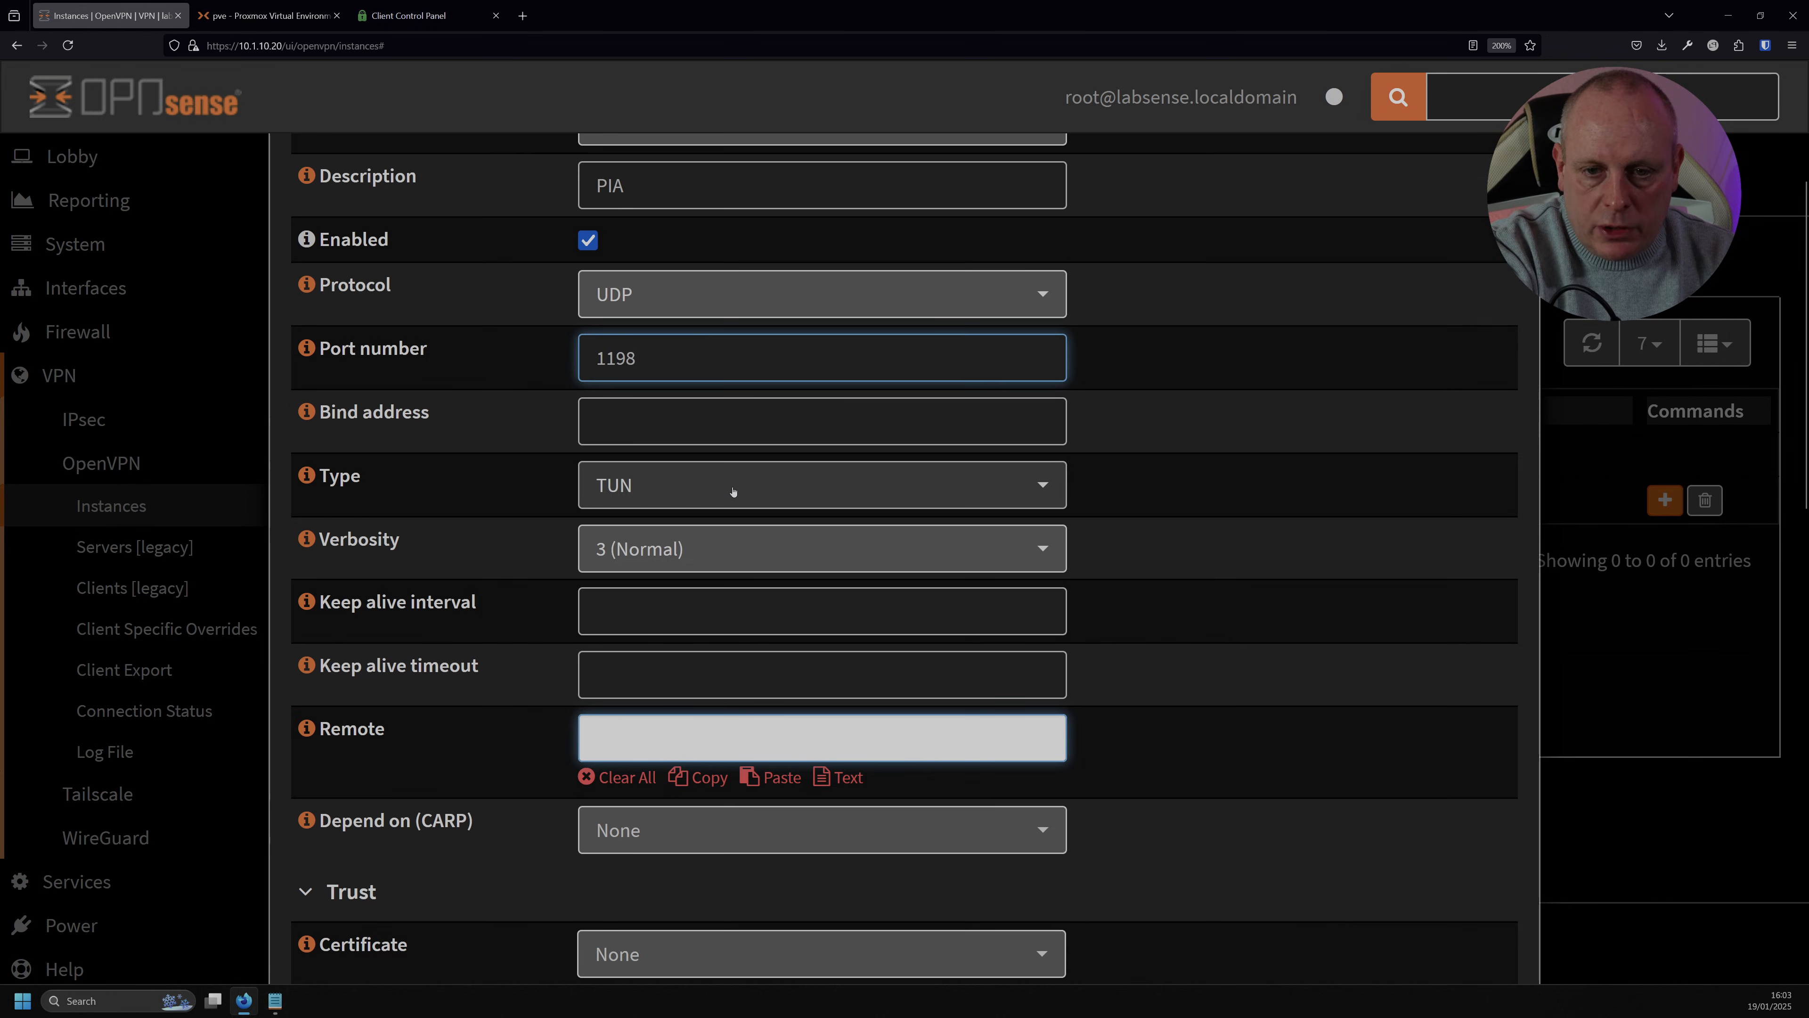
Set Remote uk-london.privacy.network and Certificate Authority PIA CA, then save the instance.
scroll(down, 3)
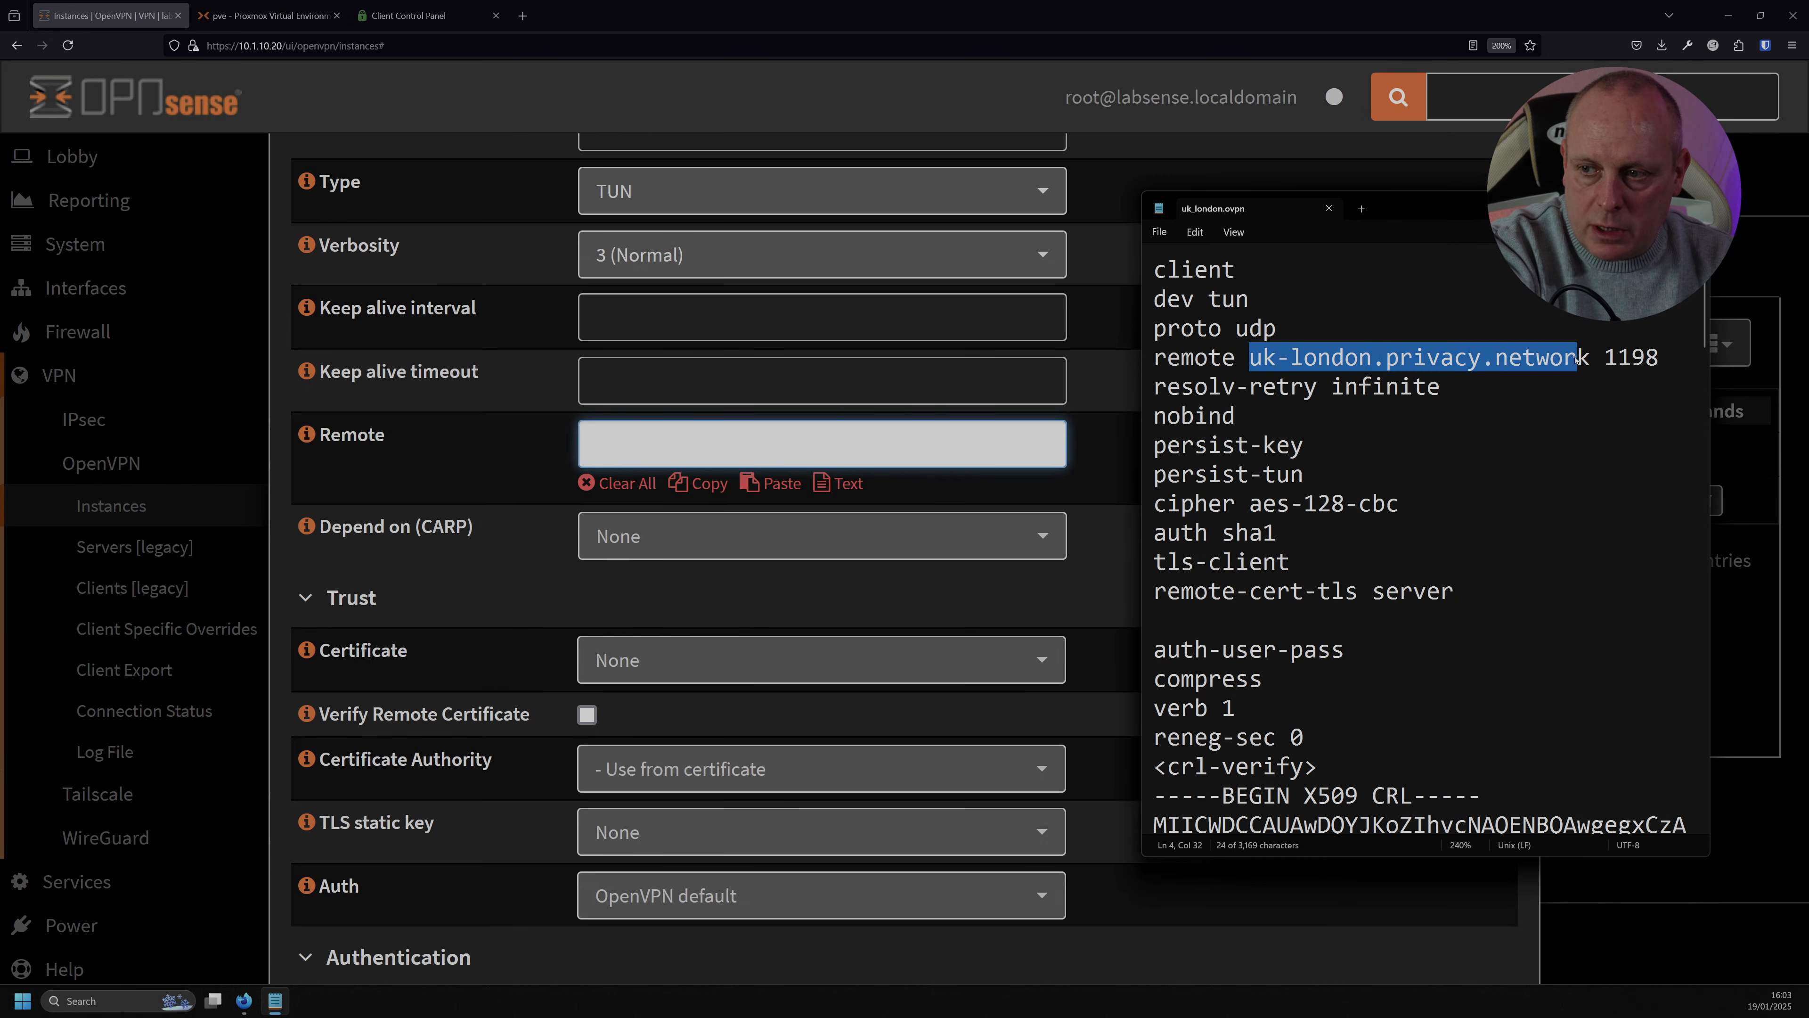
text(uk-london.privacy.network)
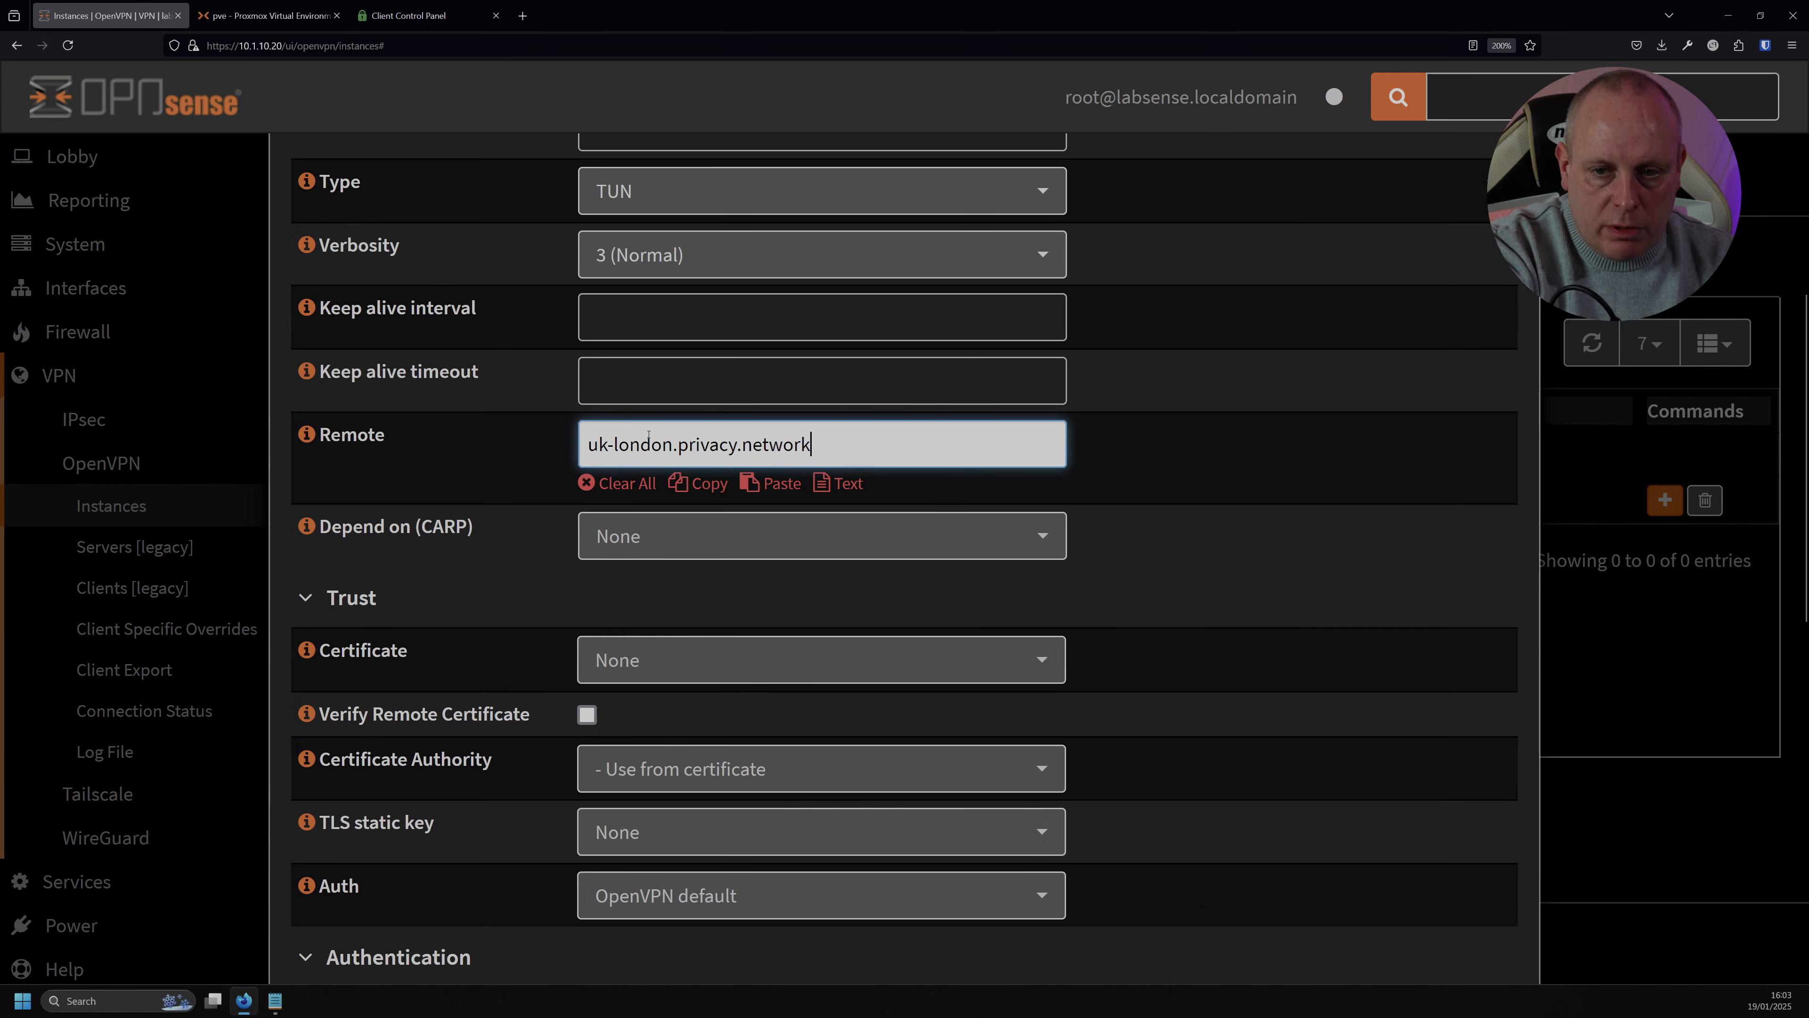
scroll(down, 3)
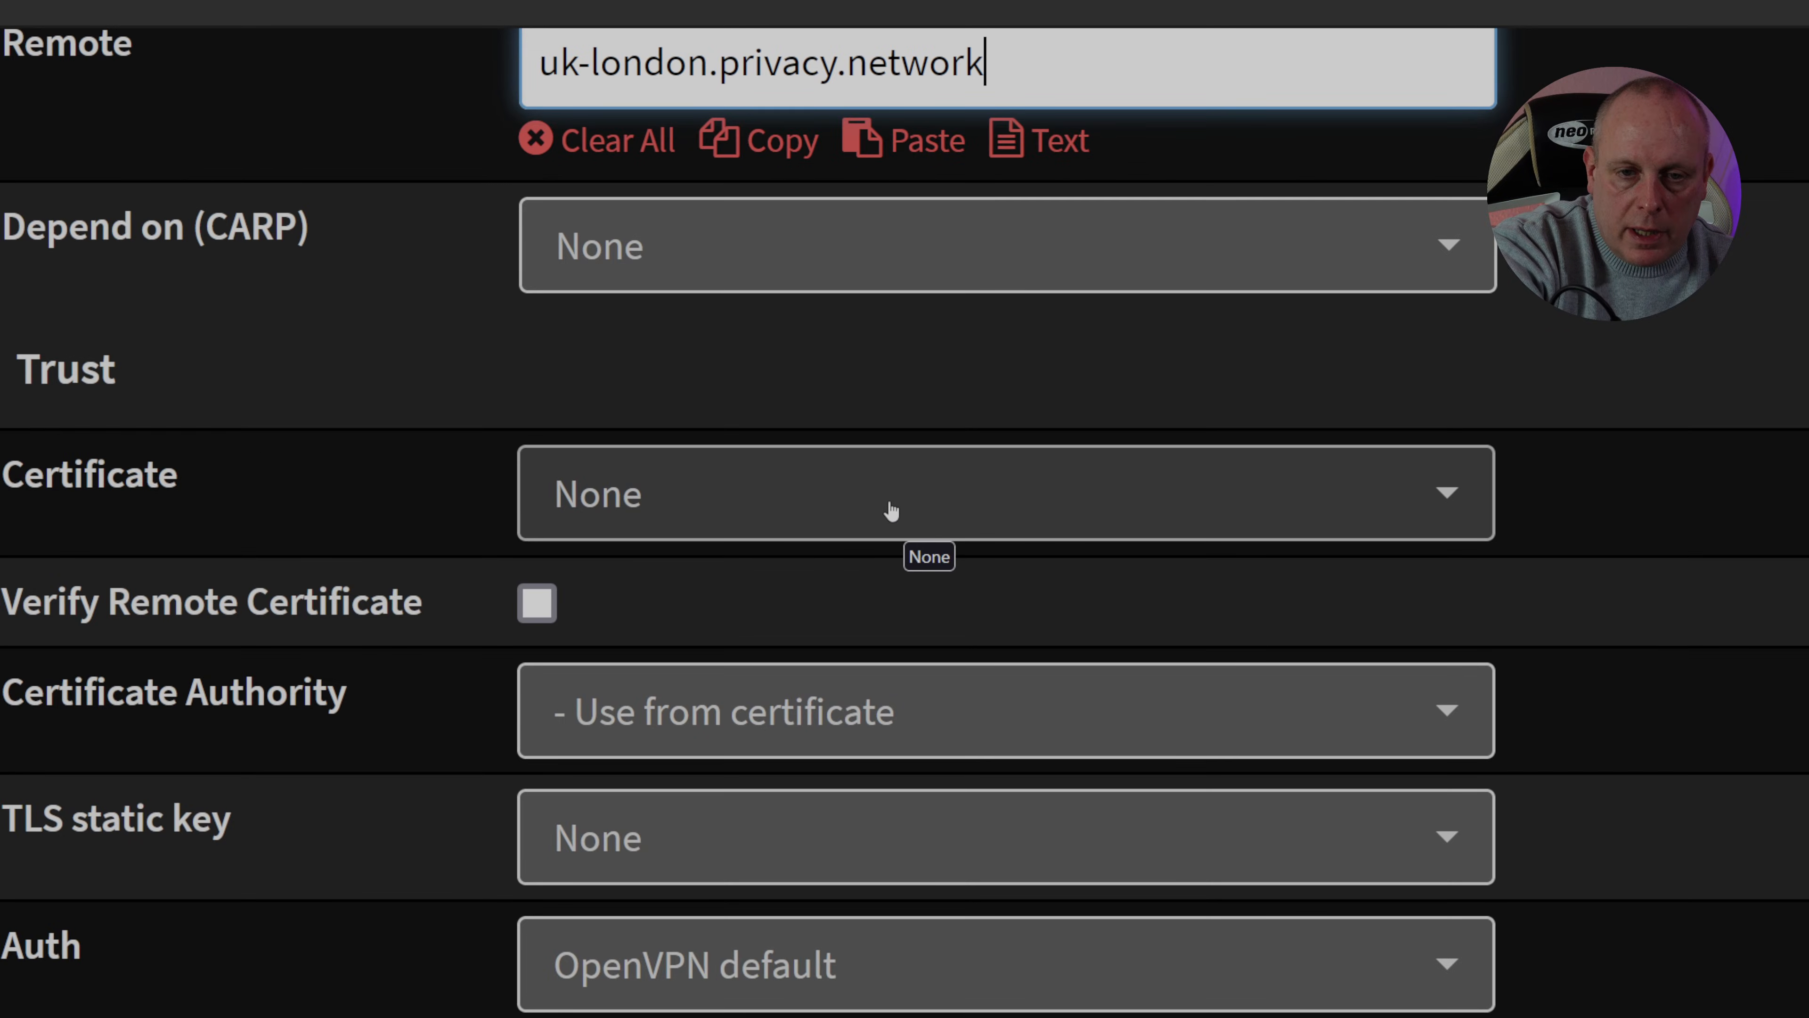
mouse_move(930, 500)
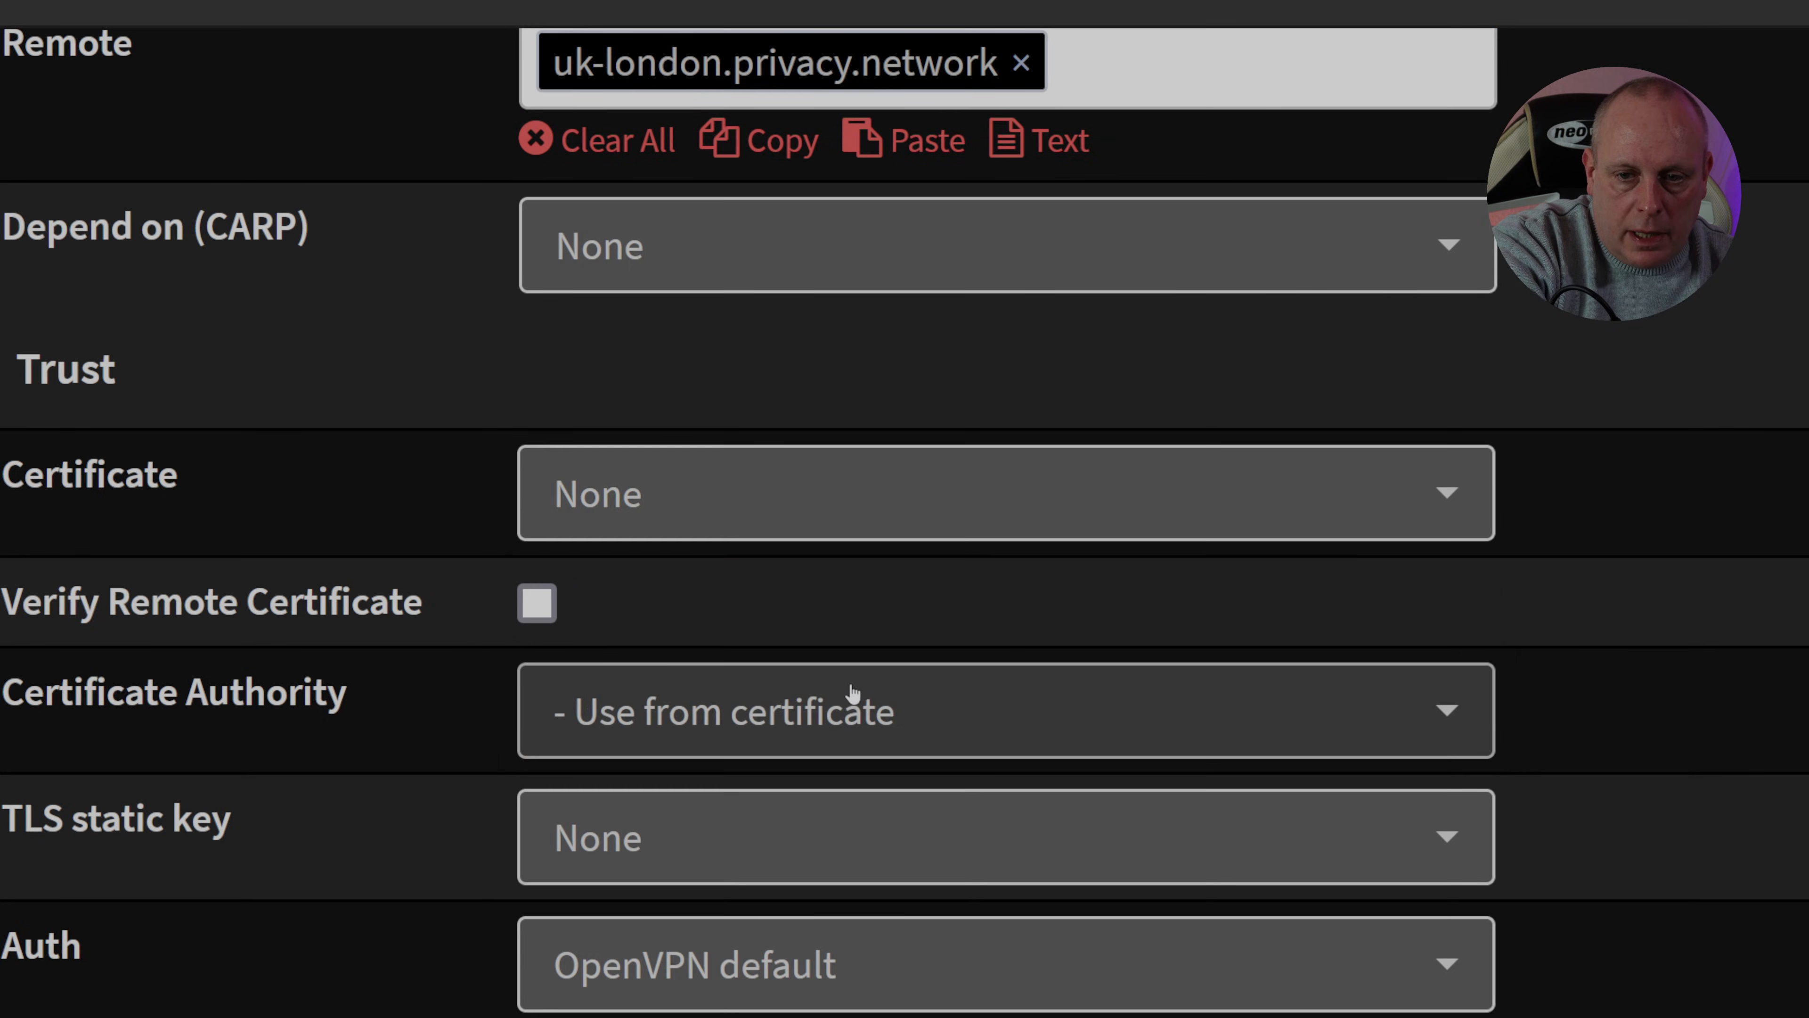
mouse_move(812, 571)
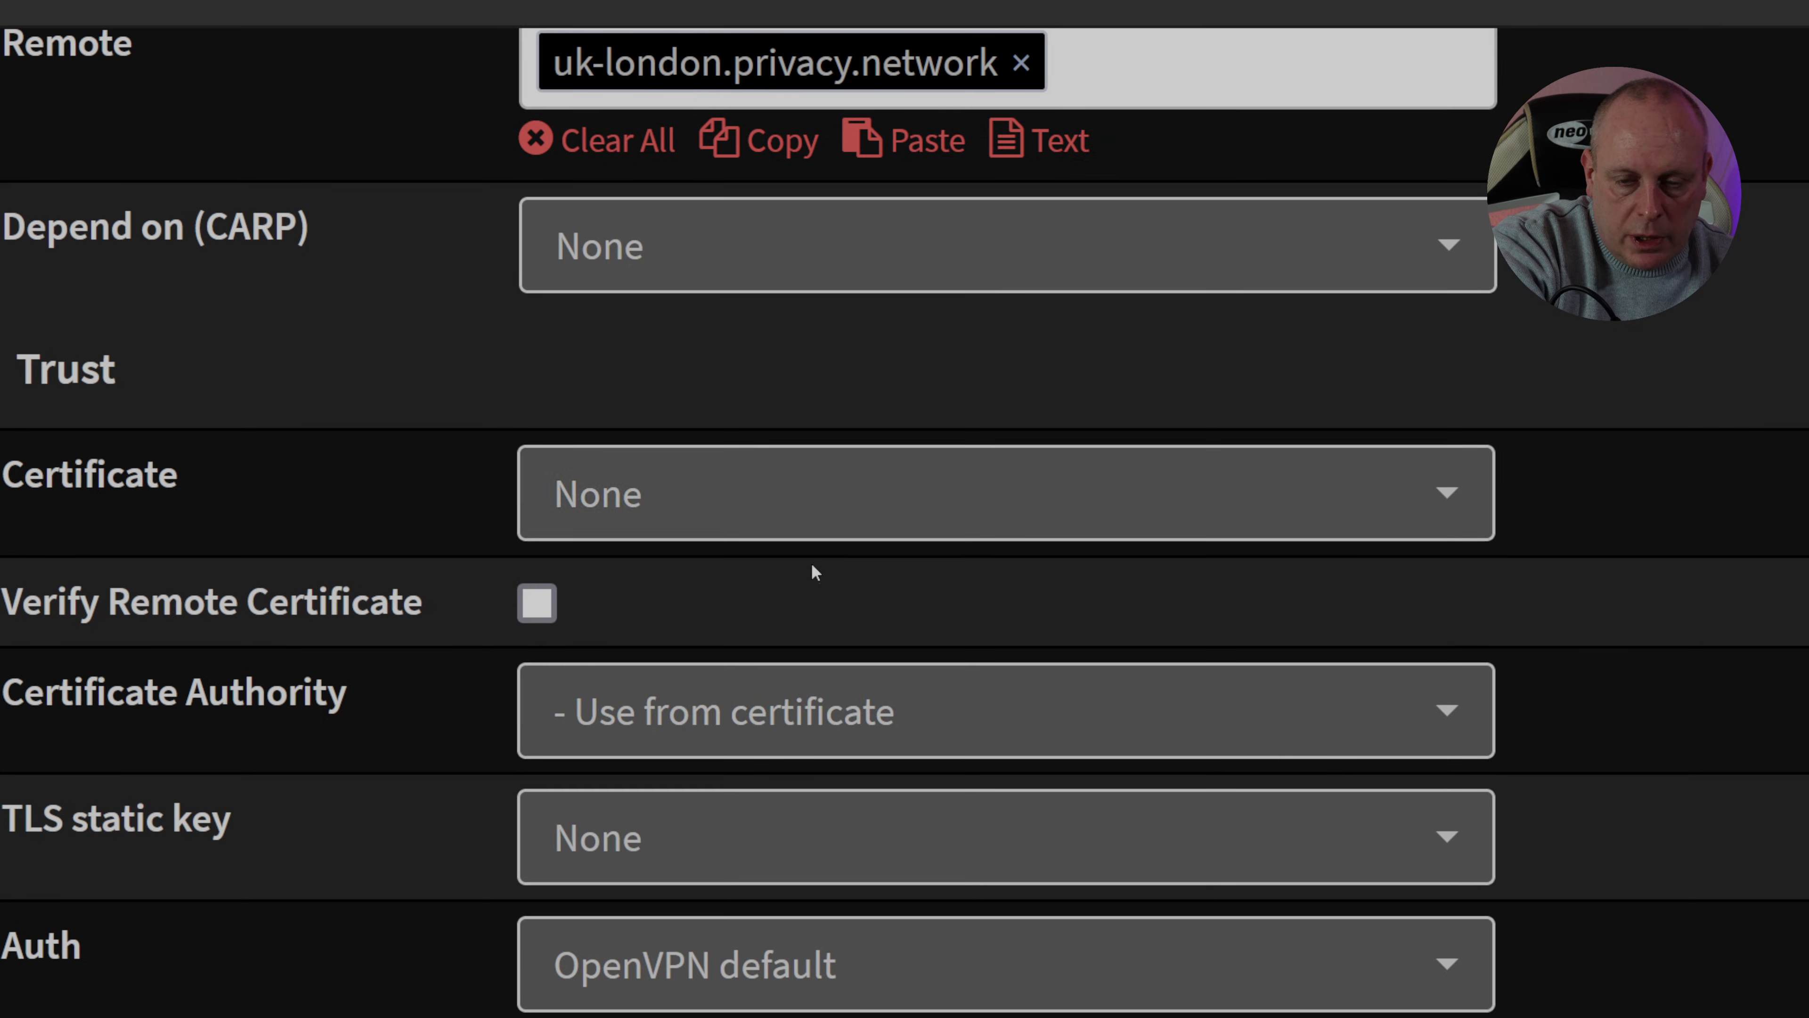
mouse_move(260, 703)
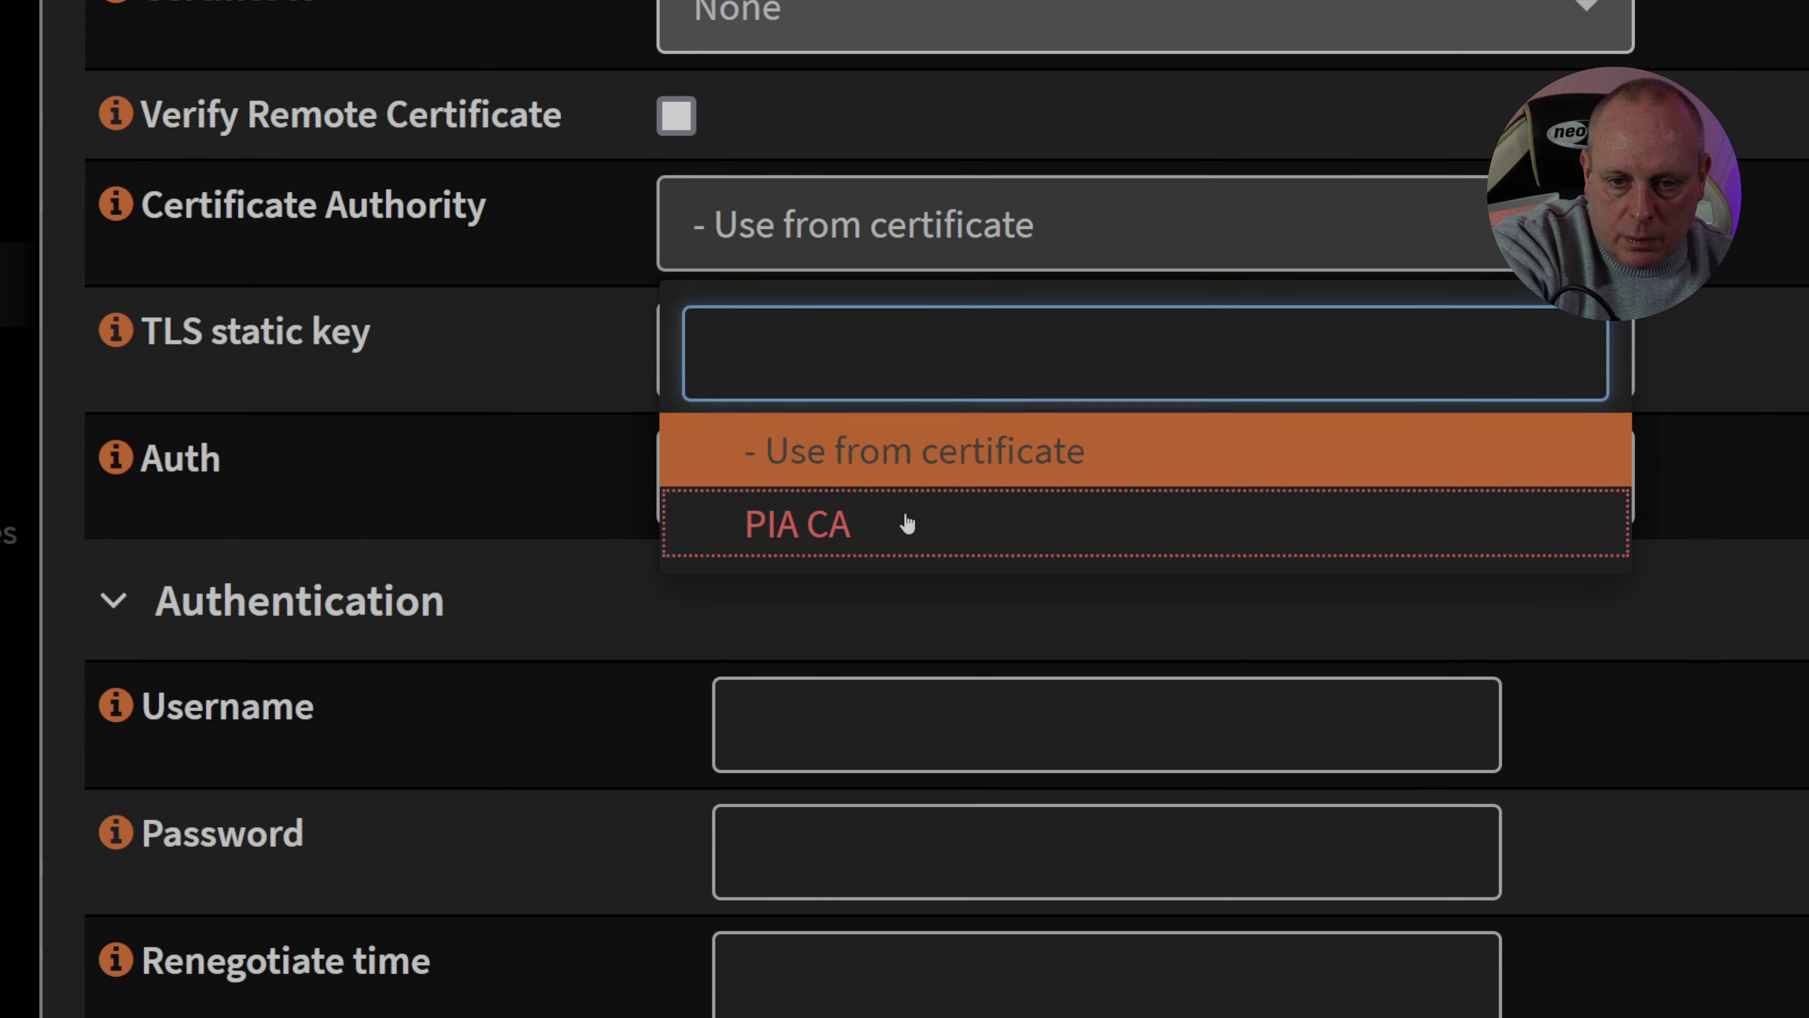
click(796, 522)
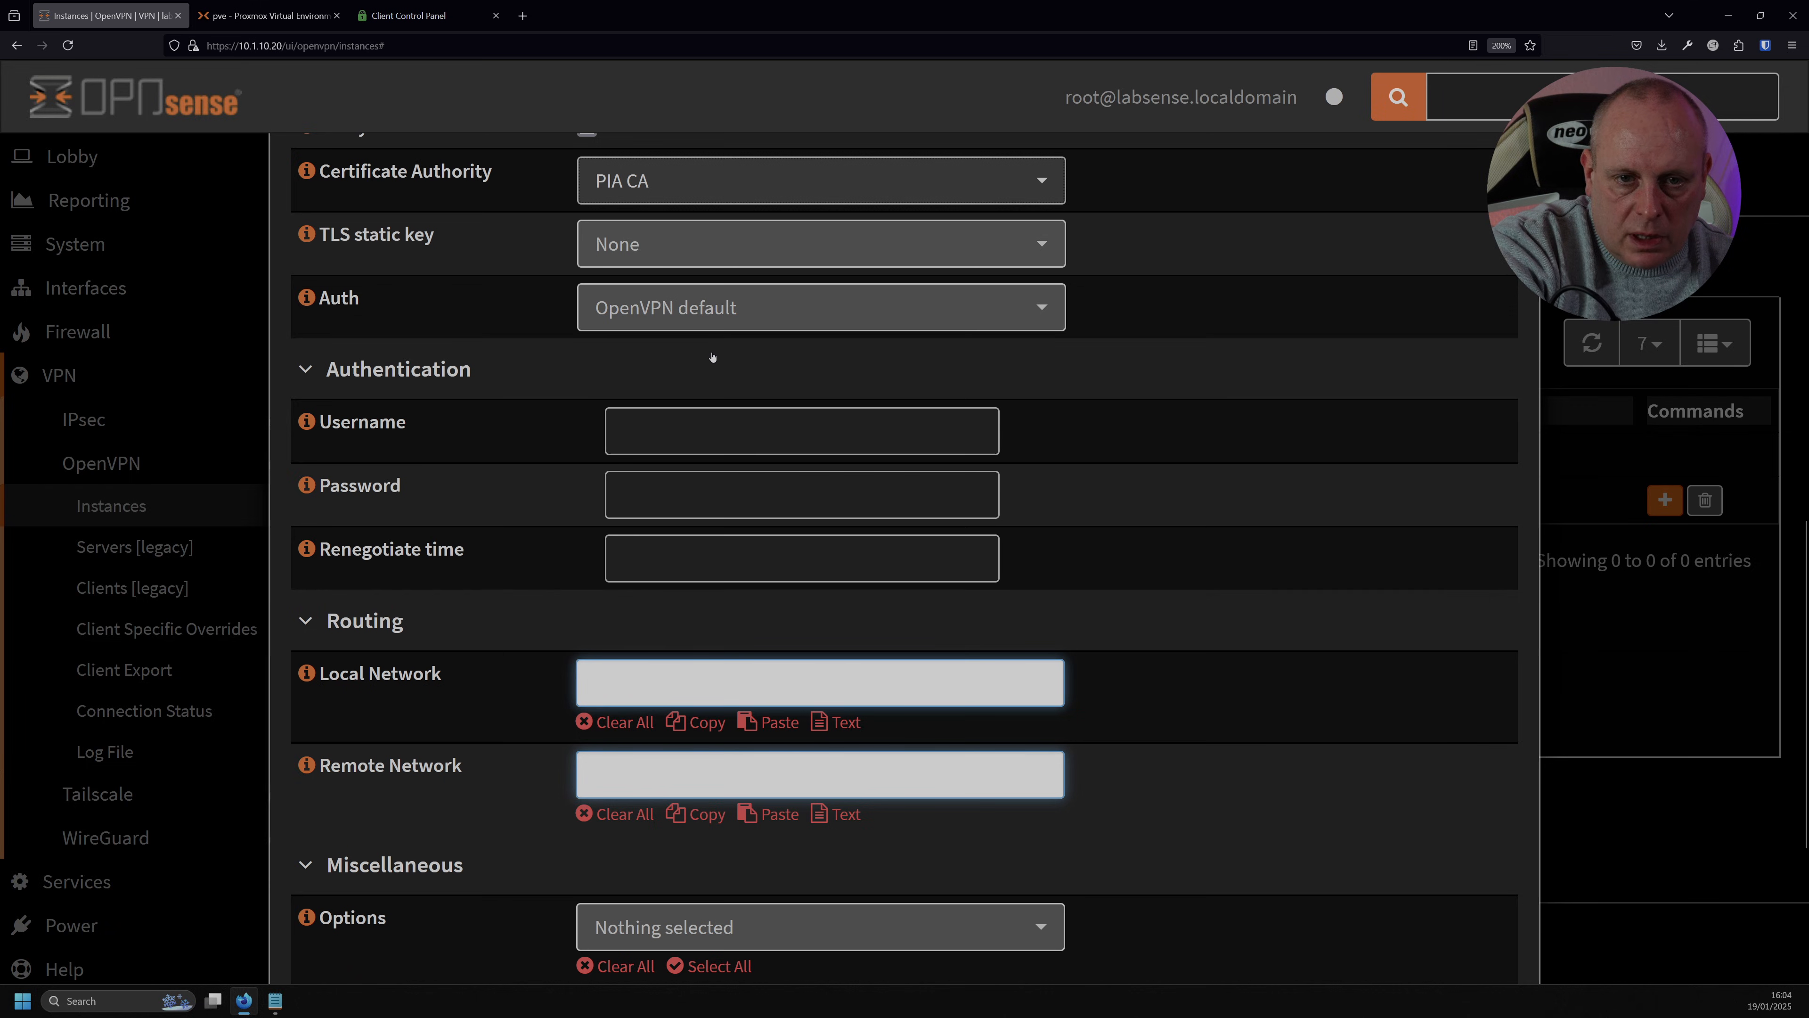
scroll(down, 3)
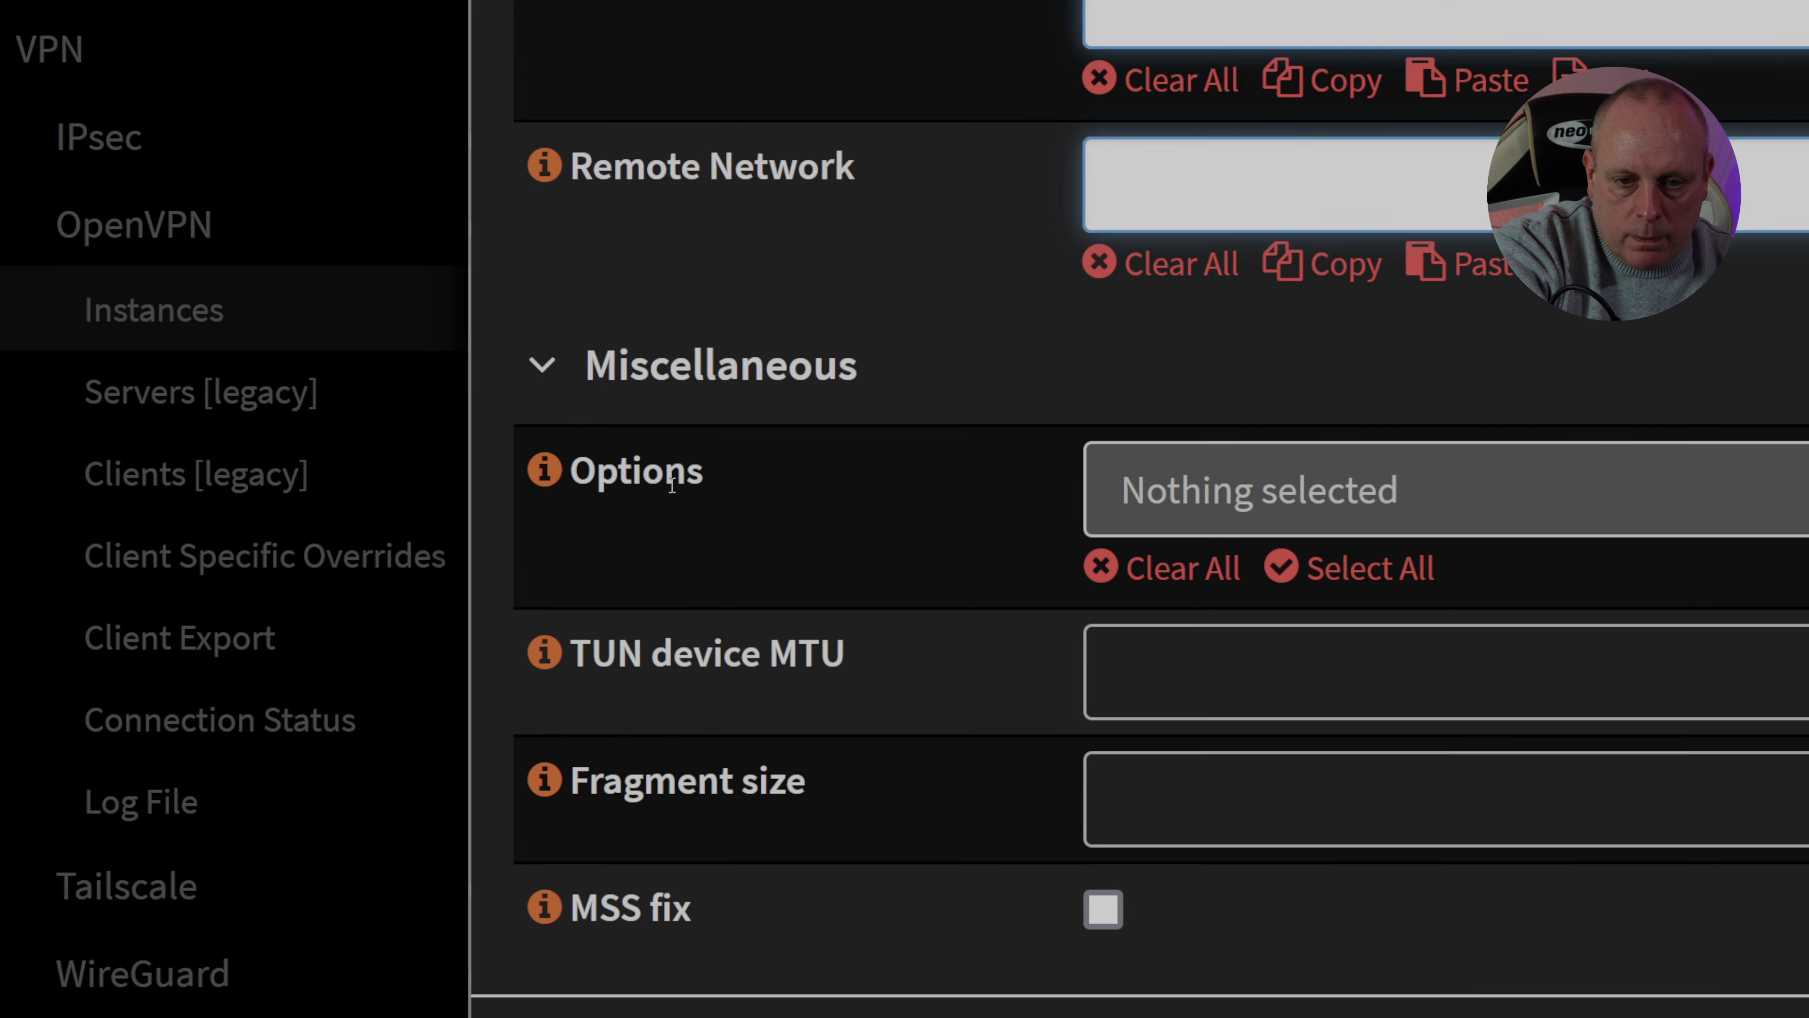
click(1436, 489)
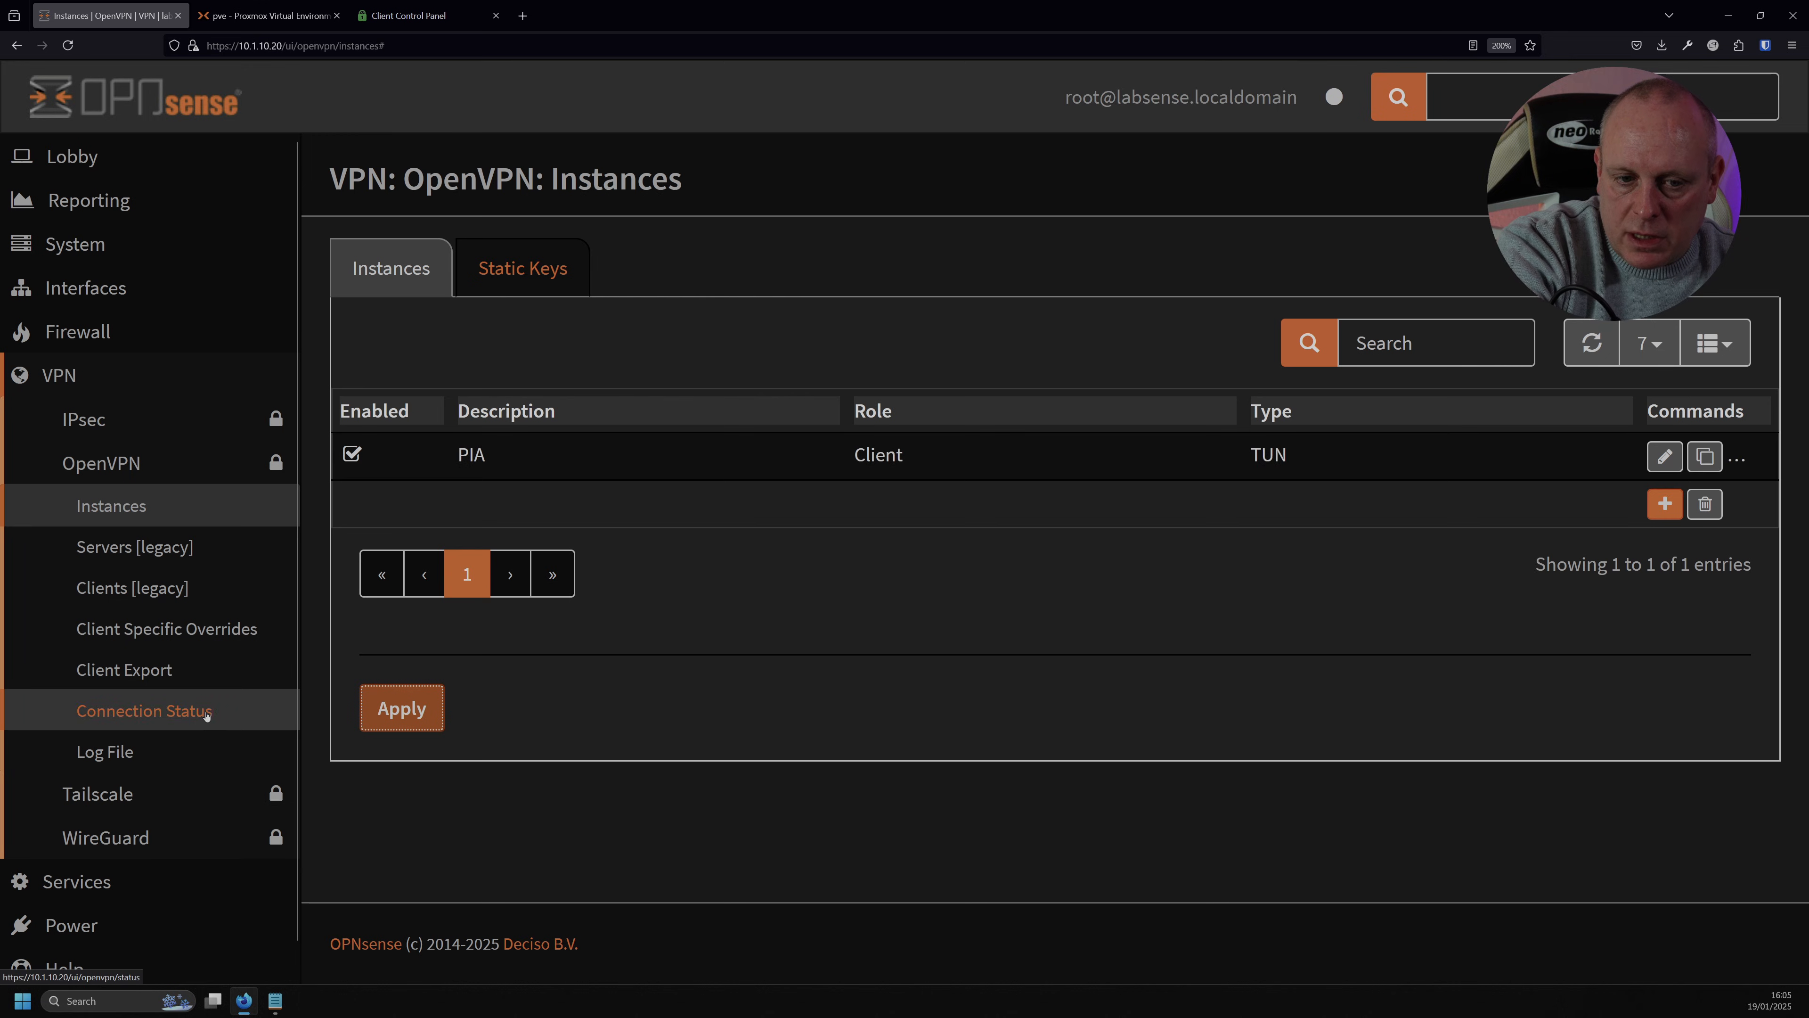
View the OpenVPN connection status of the saved PIA client instance.
click(144, 710)
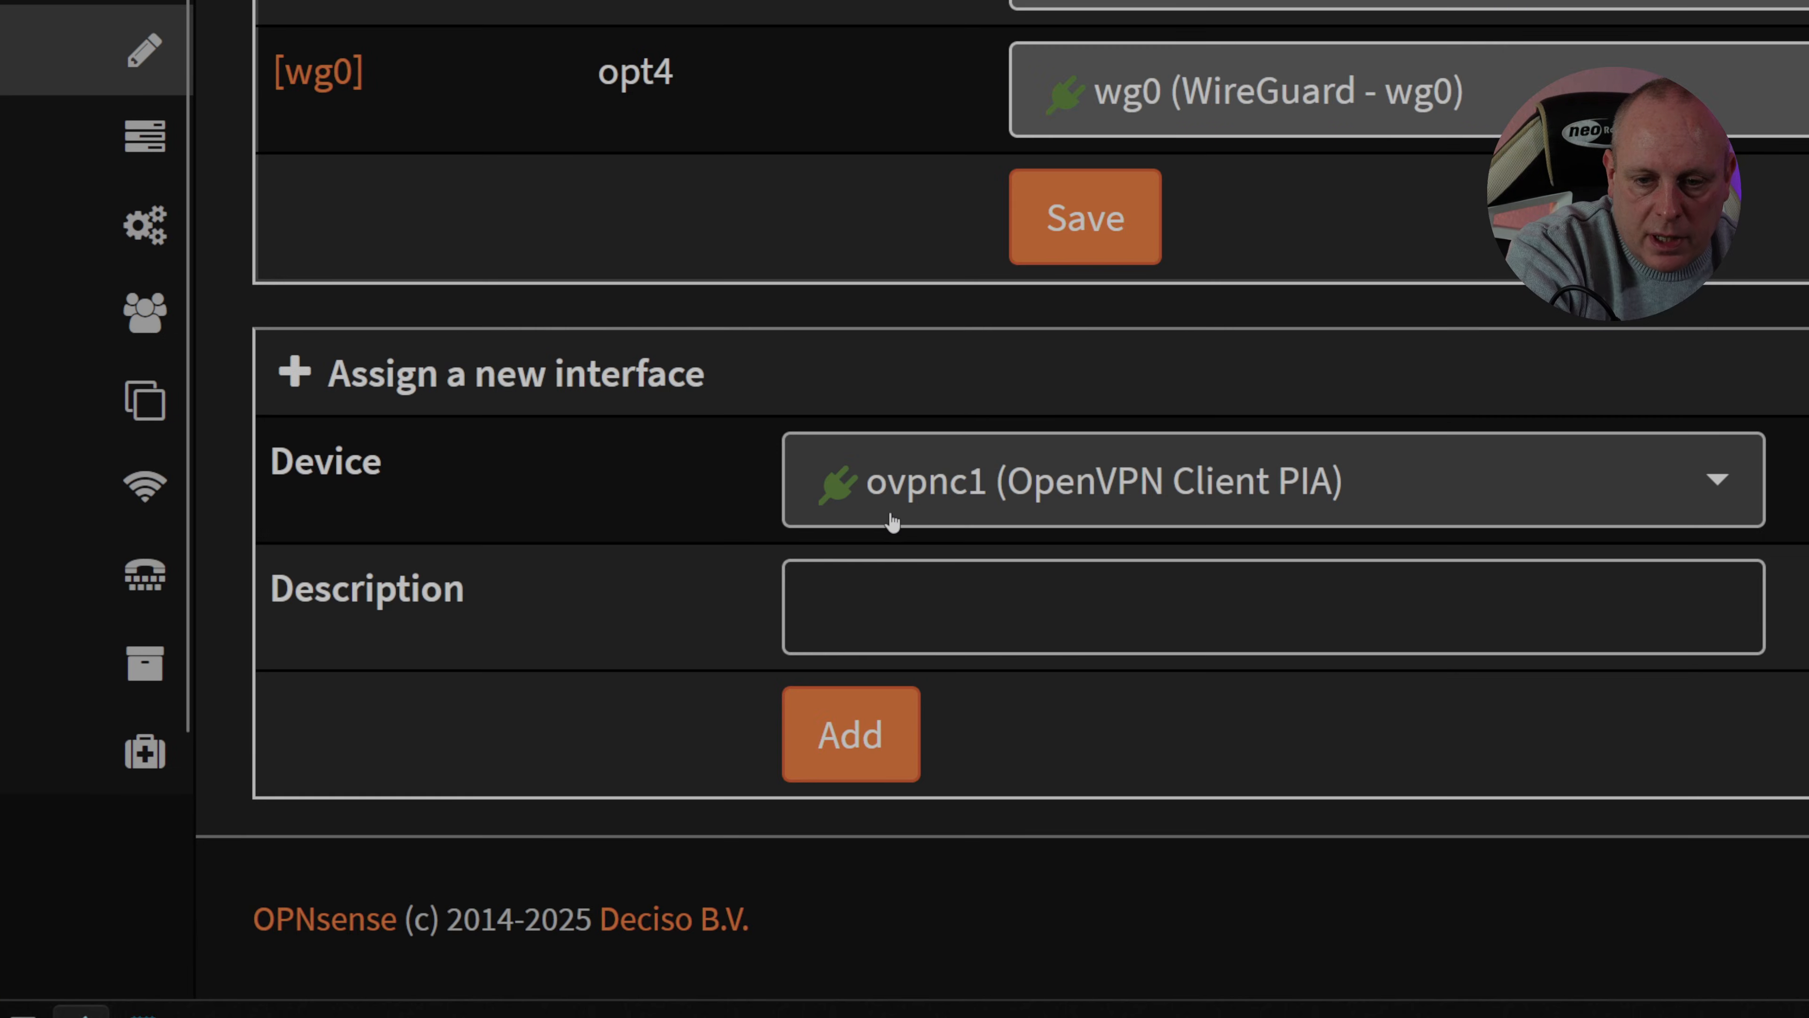
mouse_move(1008, 505)
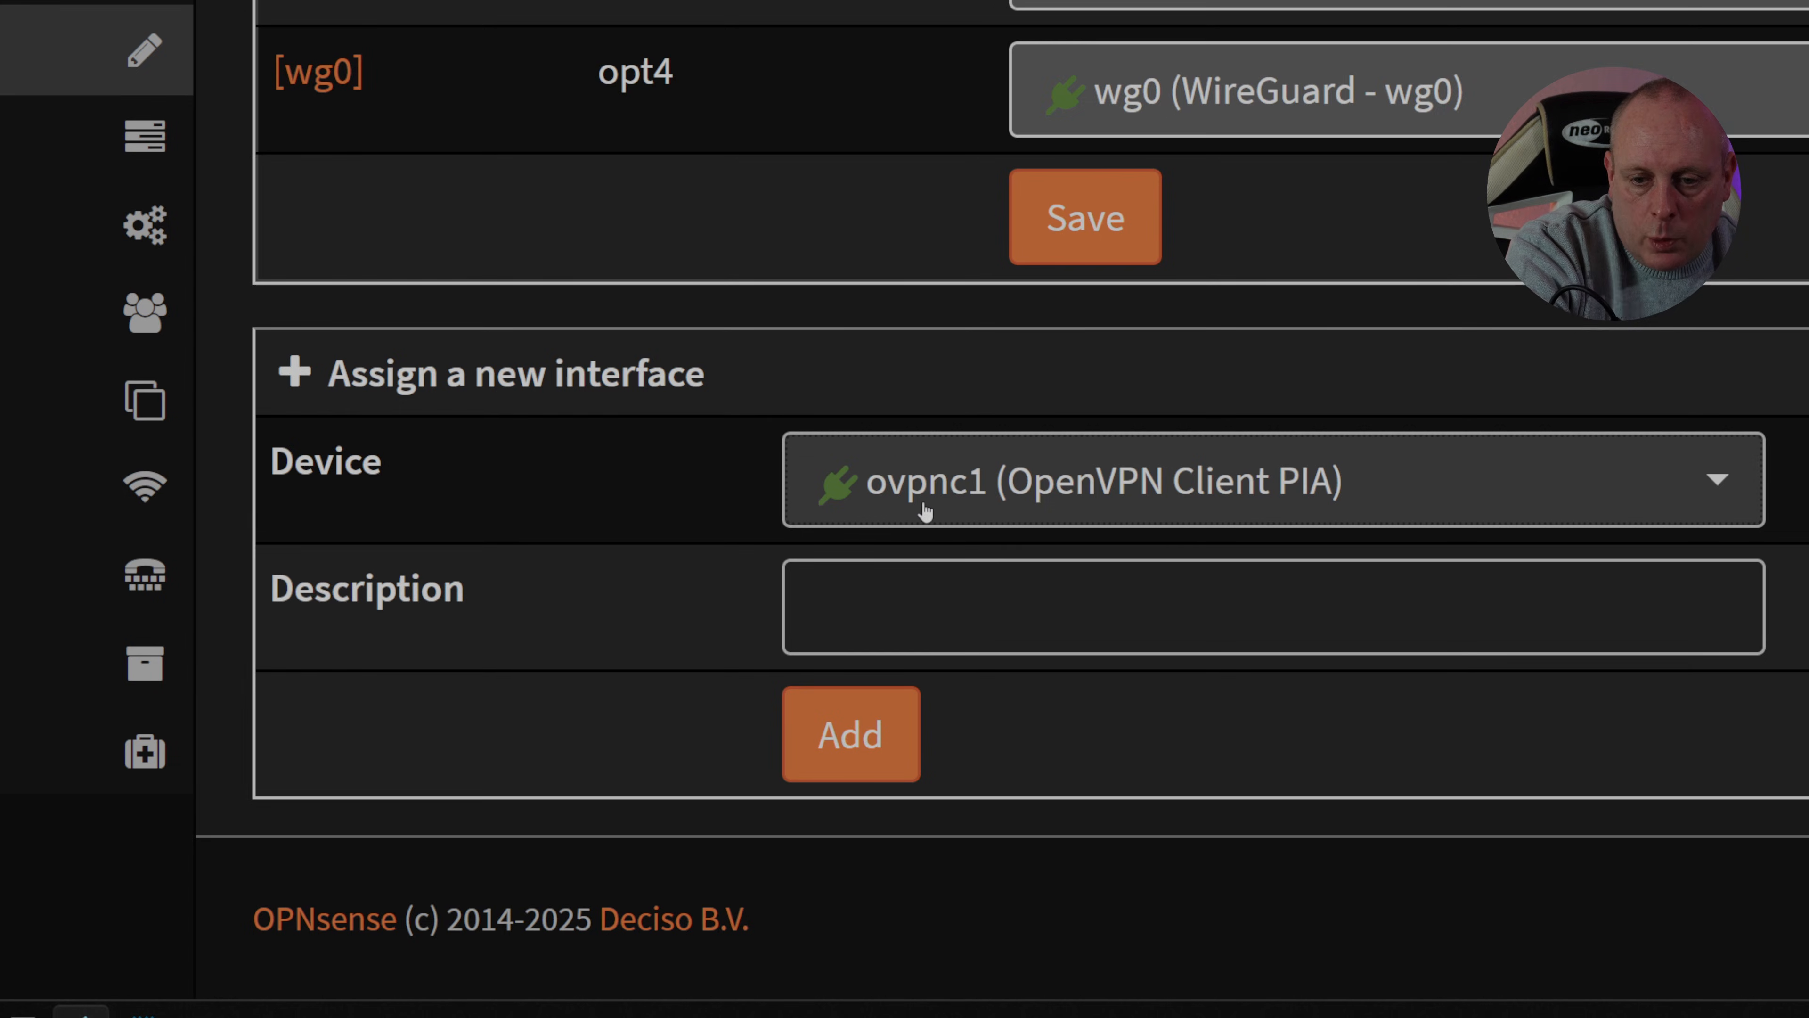
mouse_move(1228, 513)
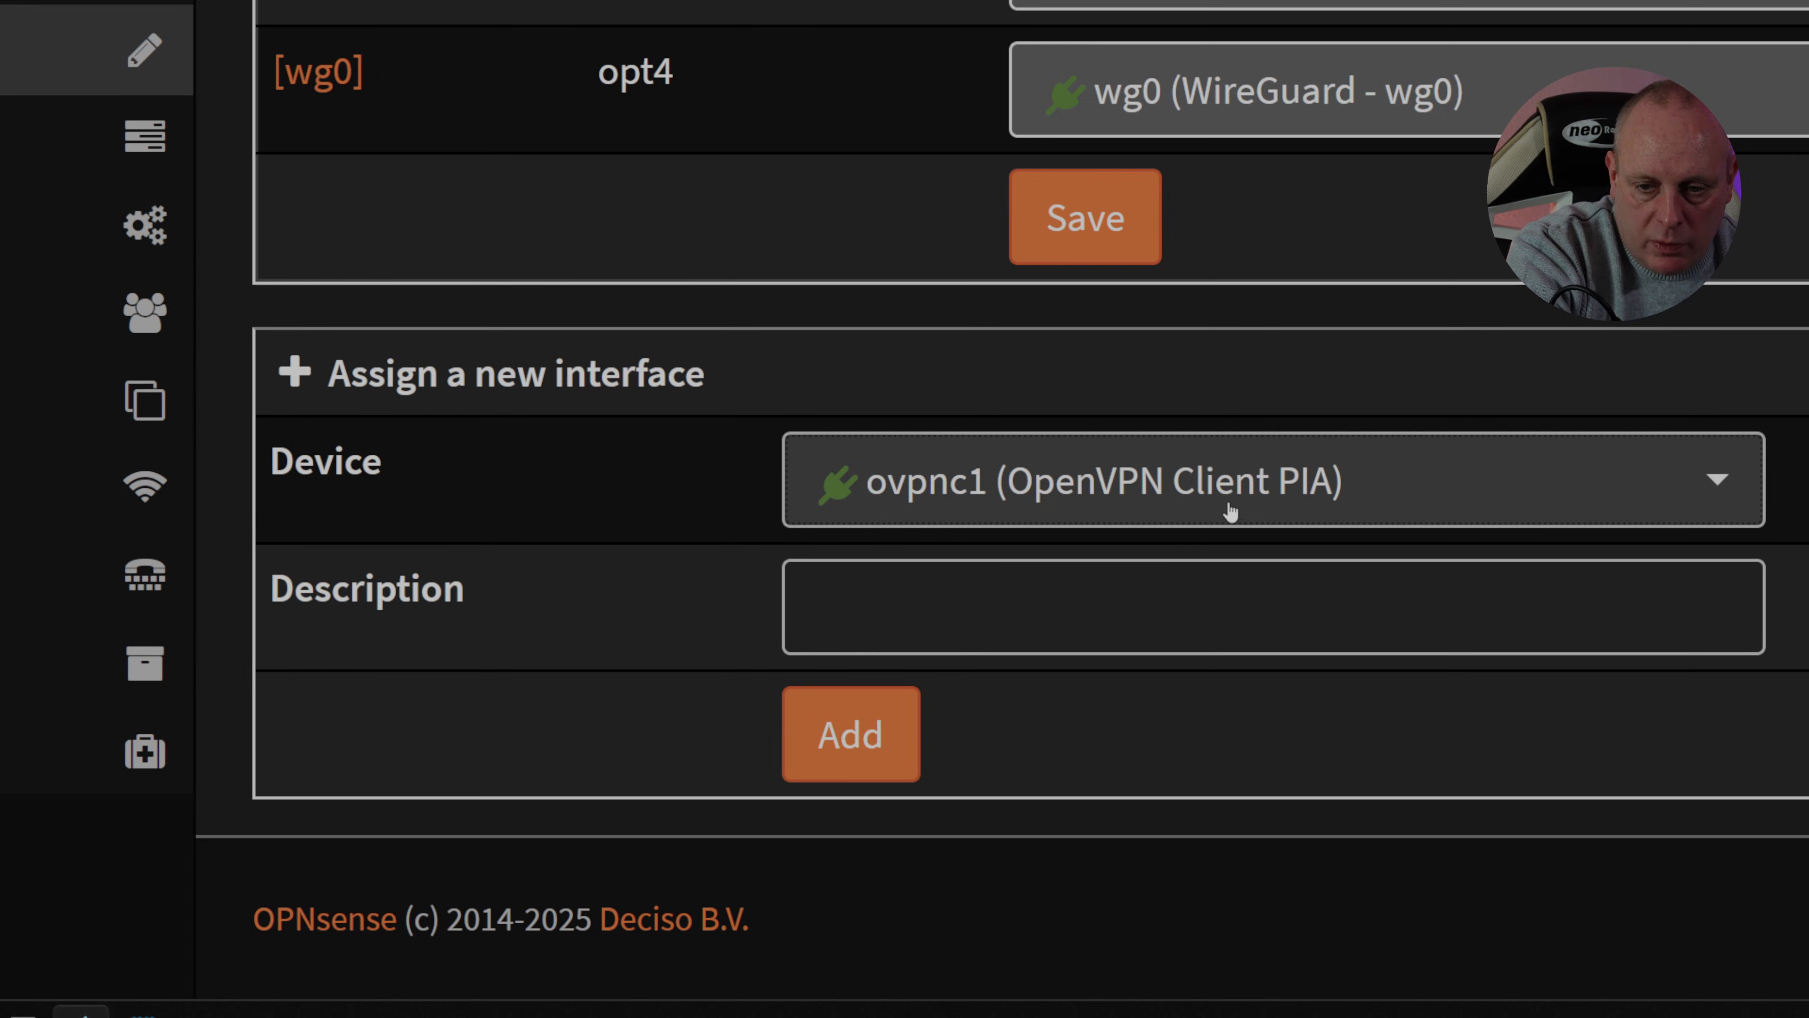
Add ovpnc1 (OpenVPN Client PIA) as a new interface described as PIA.
click(1269, 607)
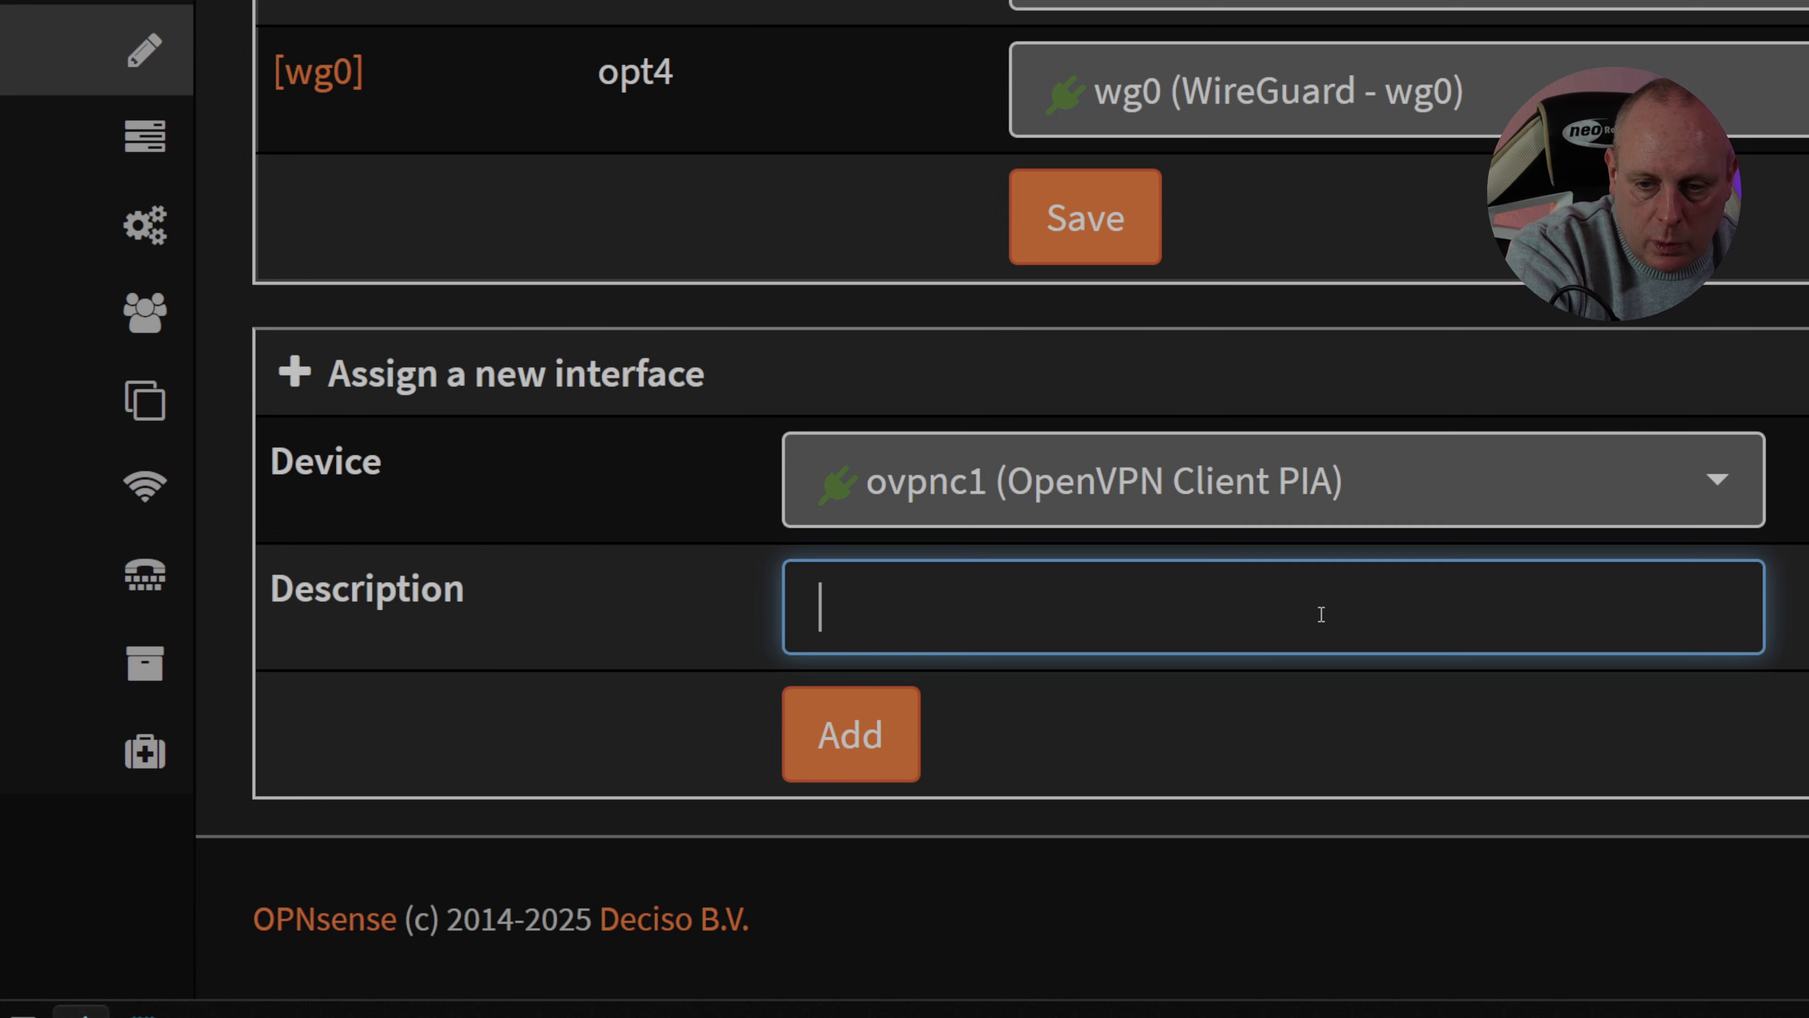
text(PIA)
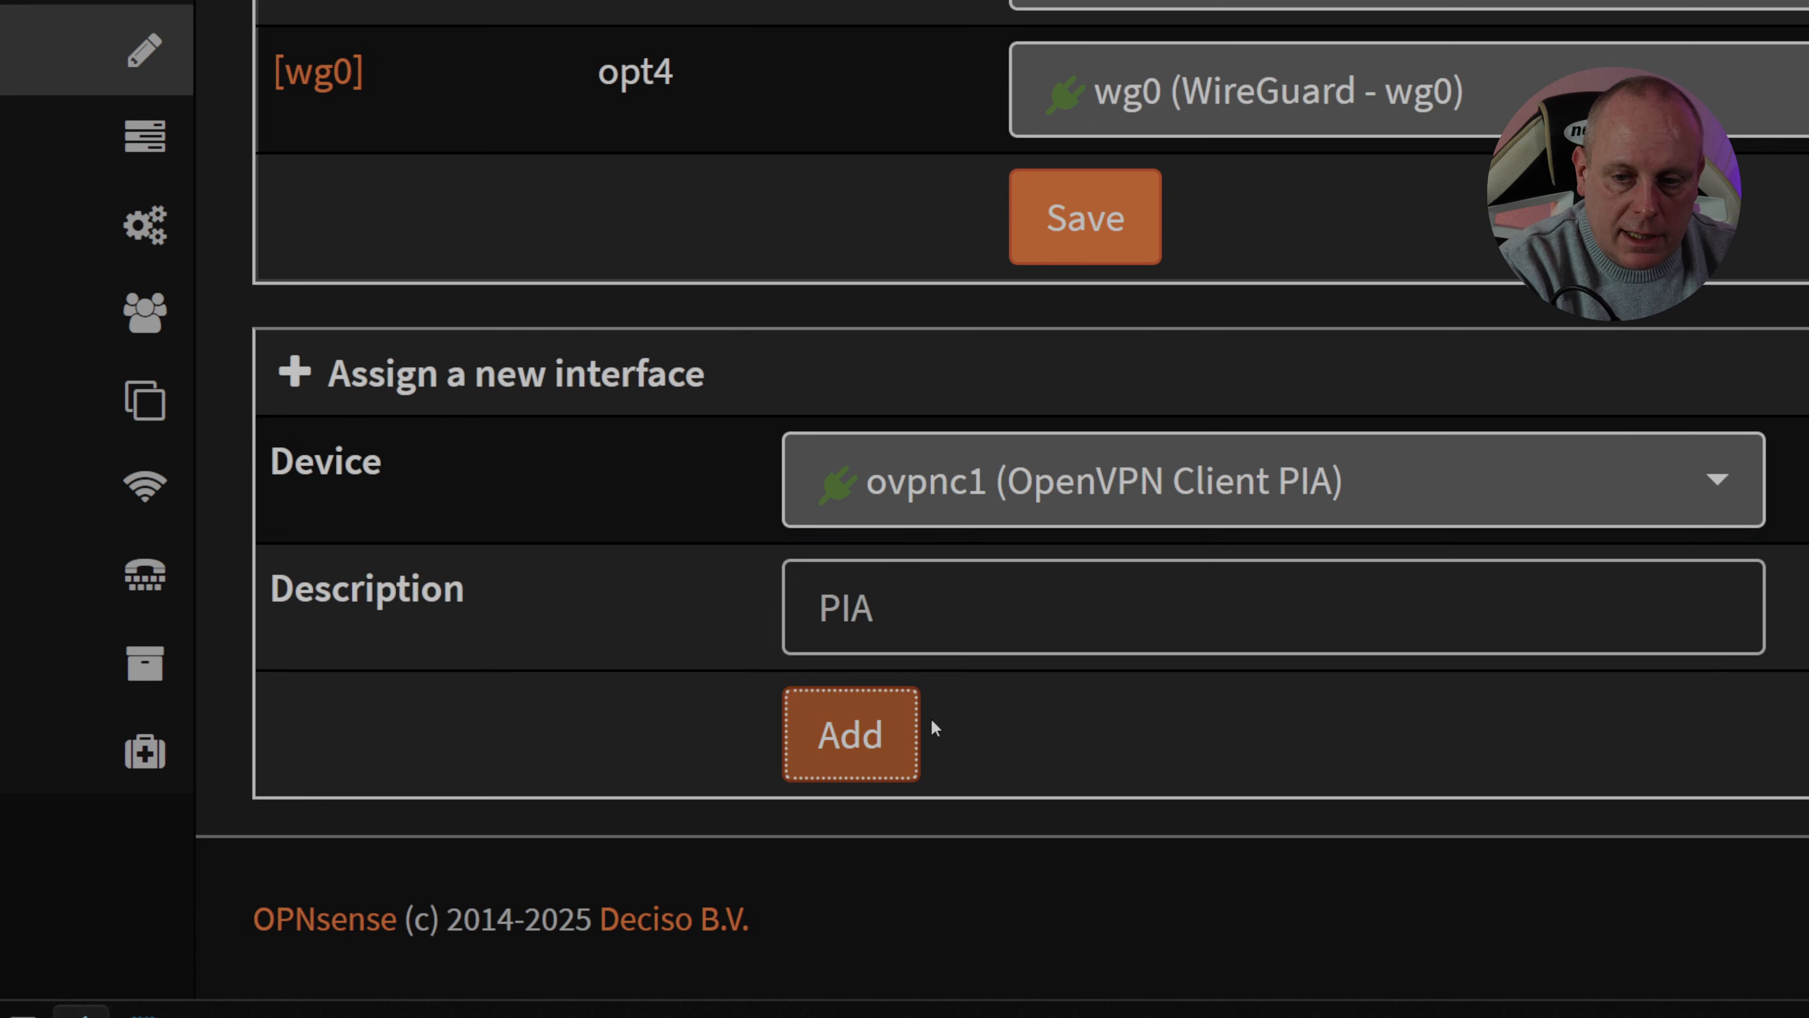
click(850, 734)
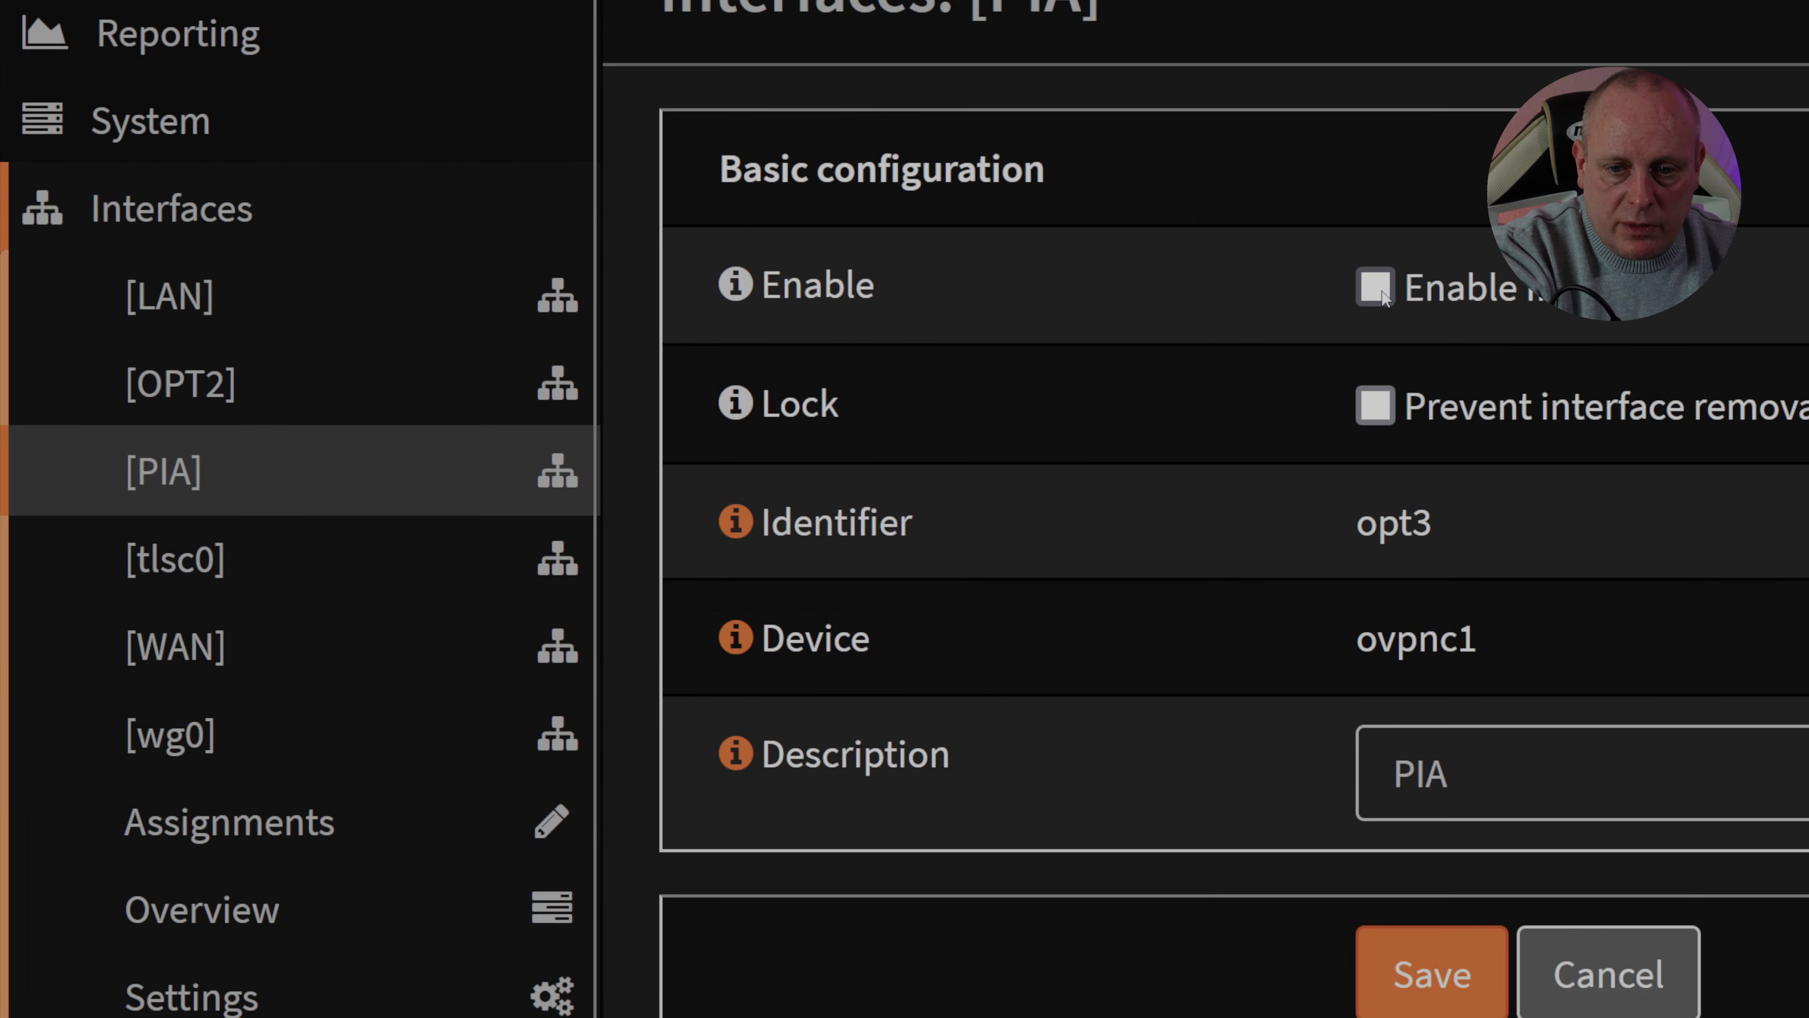
Save the enabled PIA interface, leaving IPv4 and IPv6 configuration as None.
scroll(down, 3)
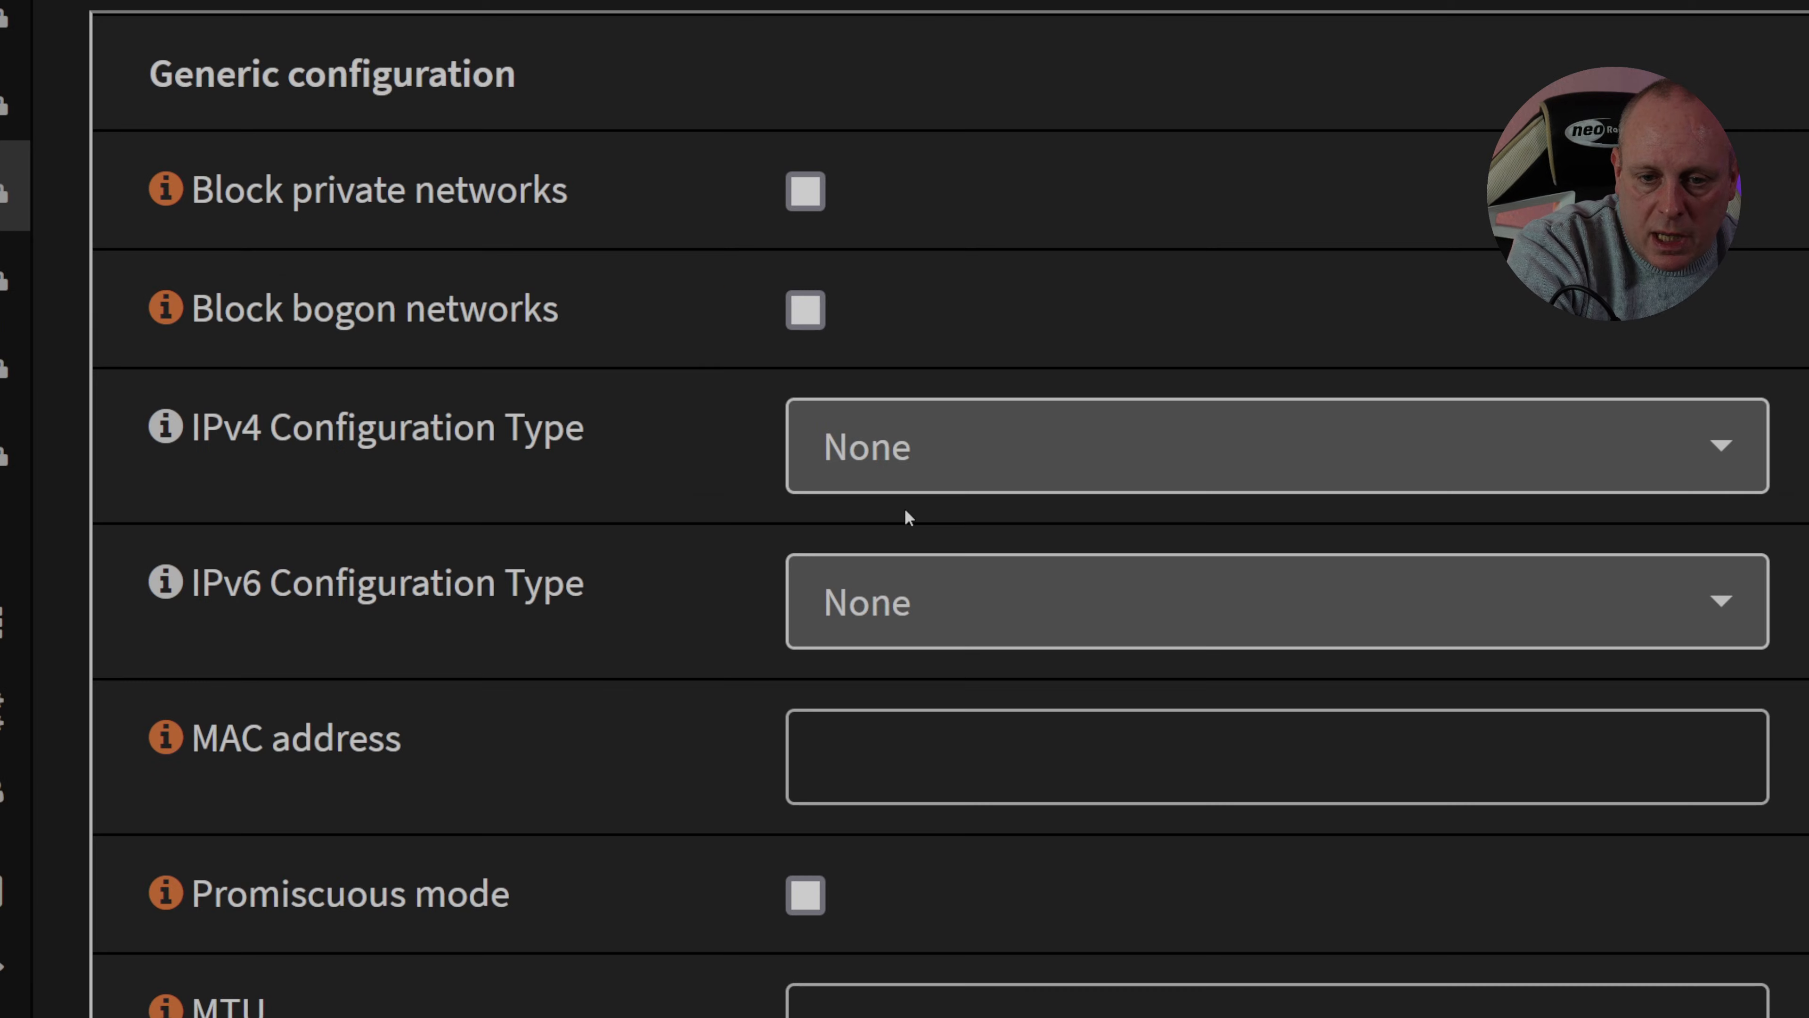
mouse_move(913, 518)
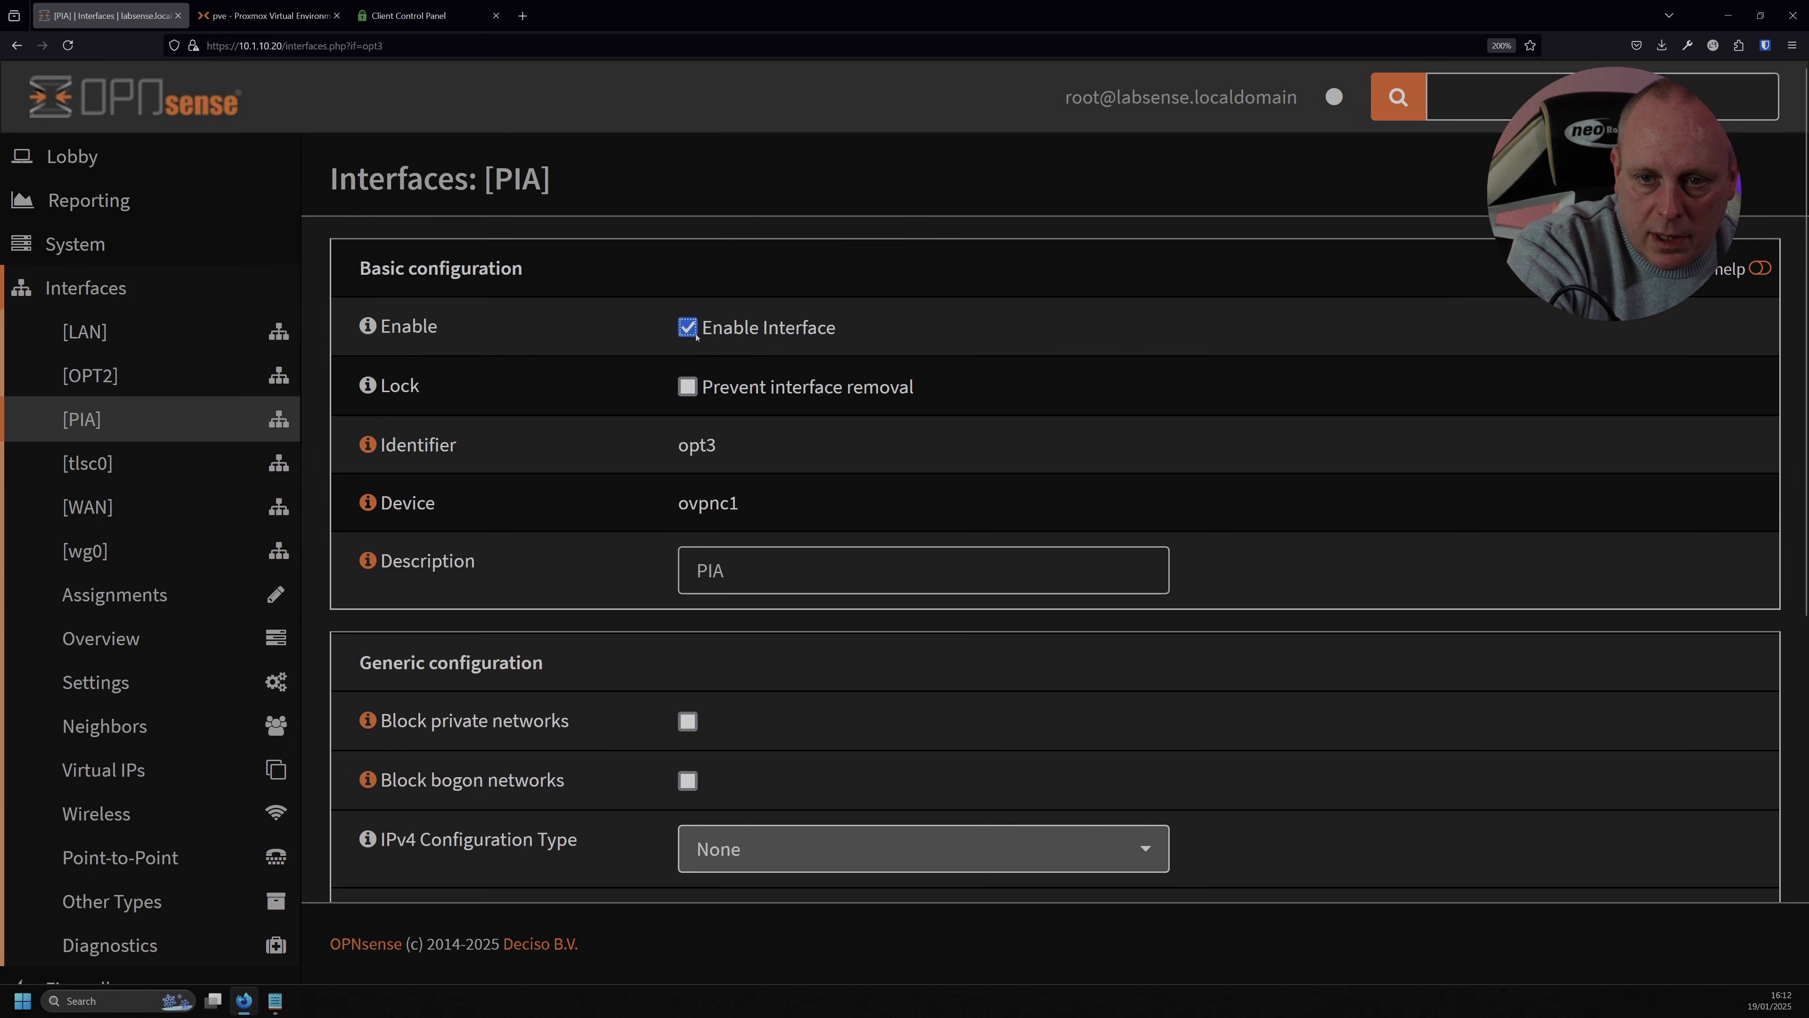
scroll(down, 3)
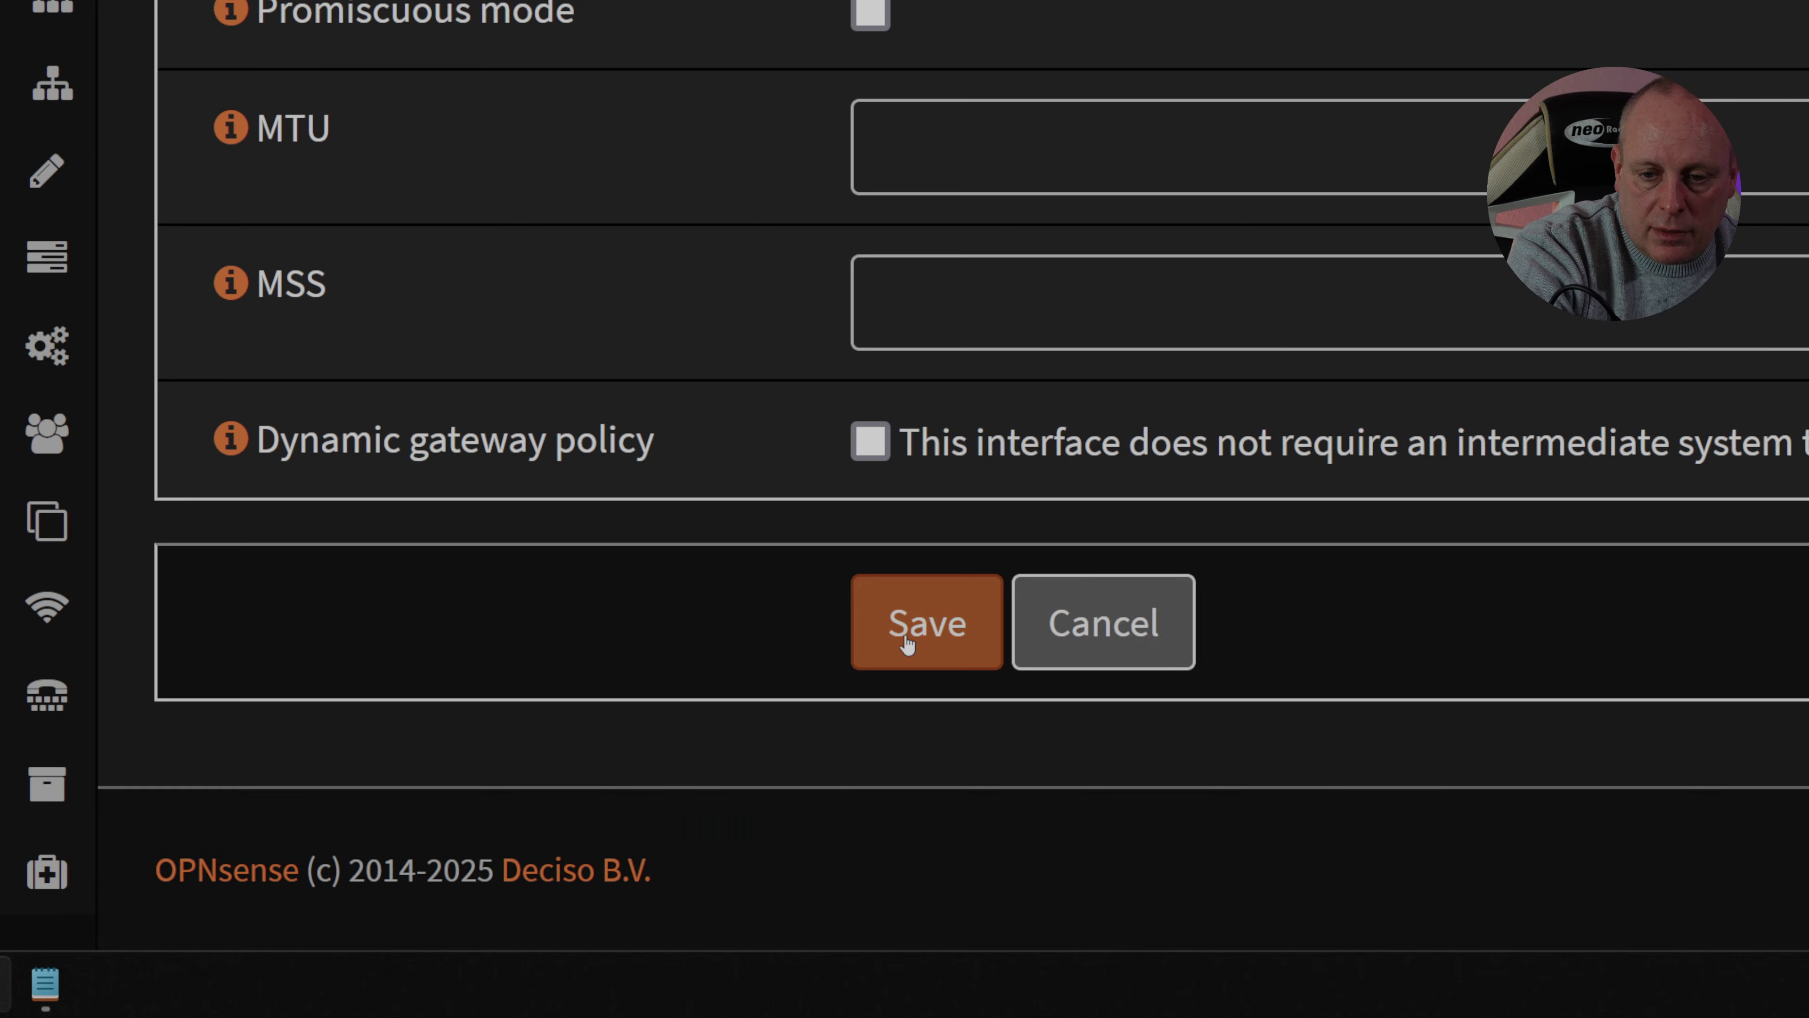
click(925, 622)
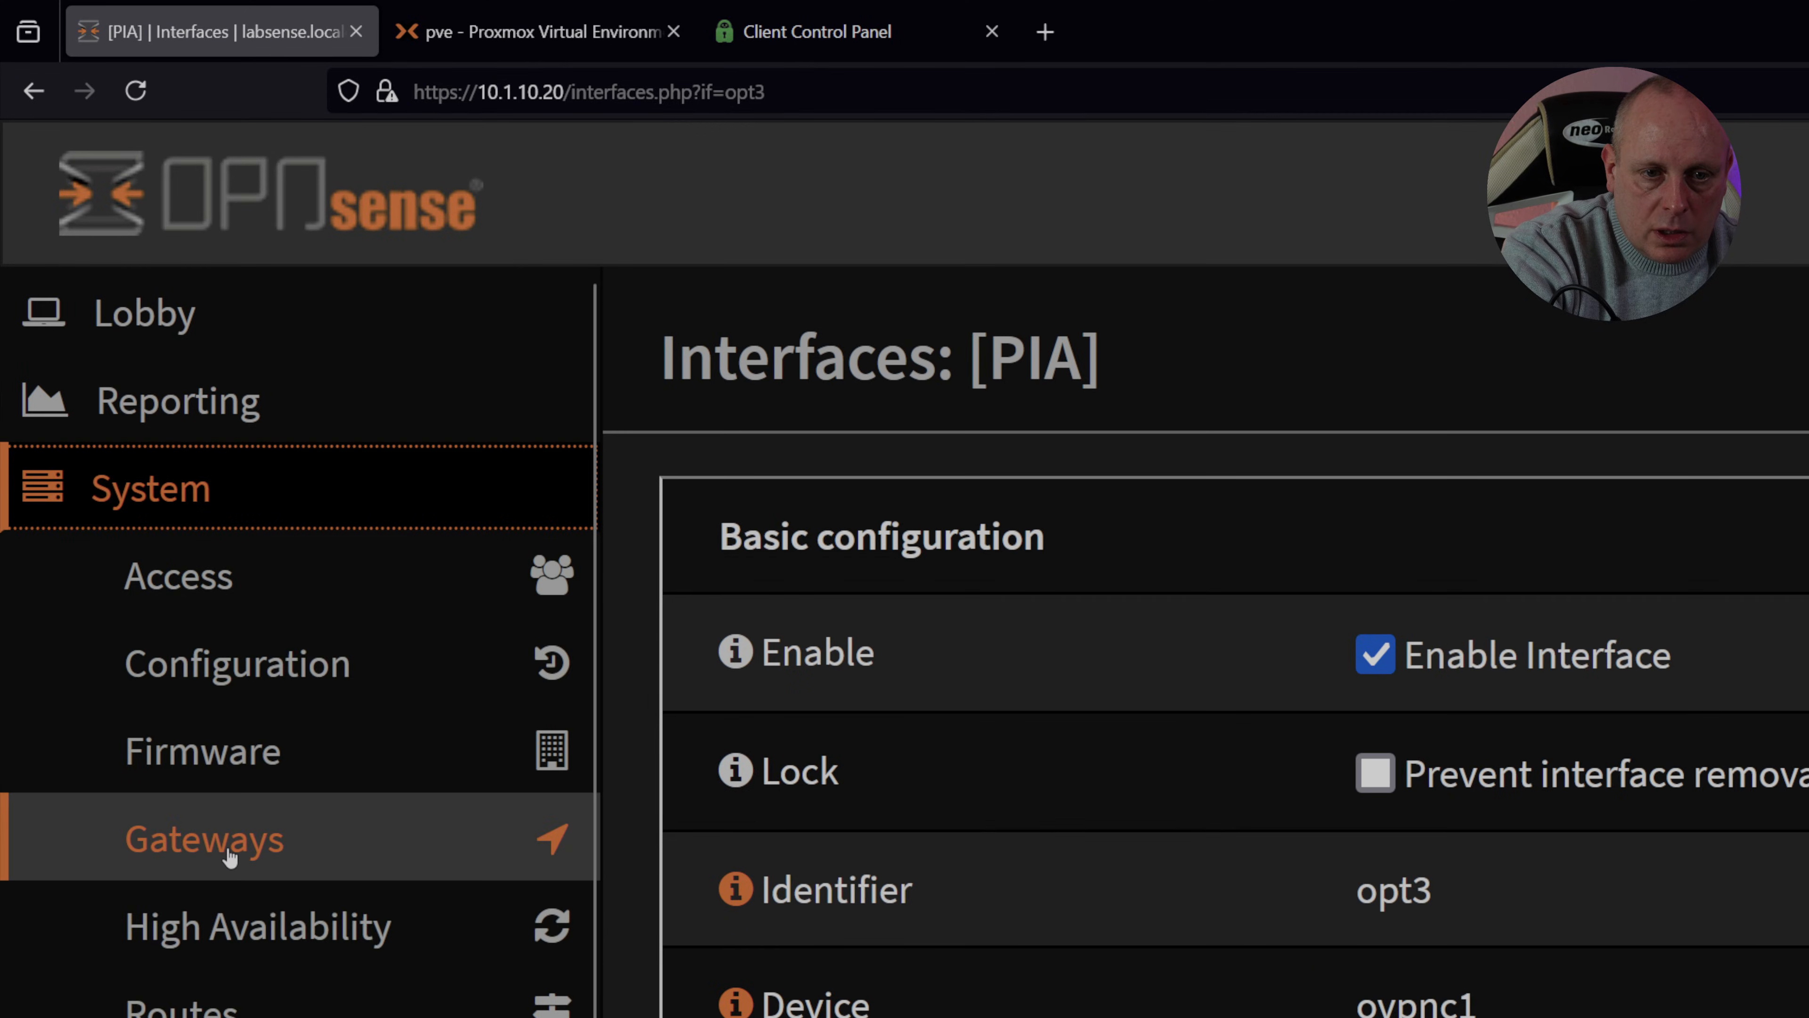
Show the gateway configuration listing the new PIA_VPNV4 and PIA_VPNV6 gateways.
click(203, 839)
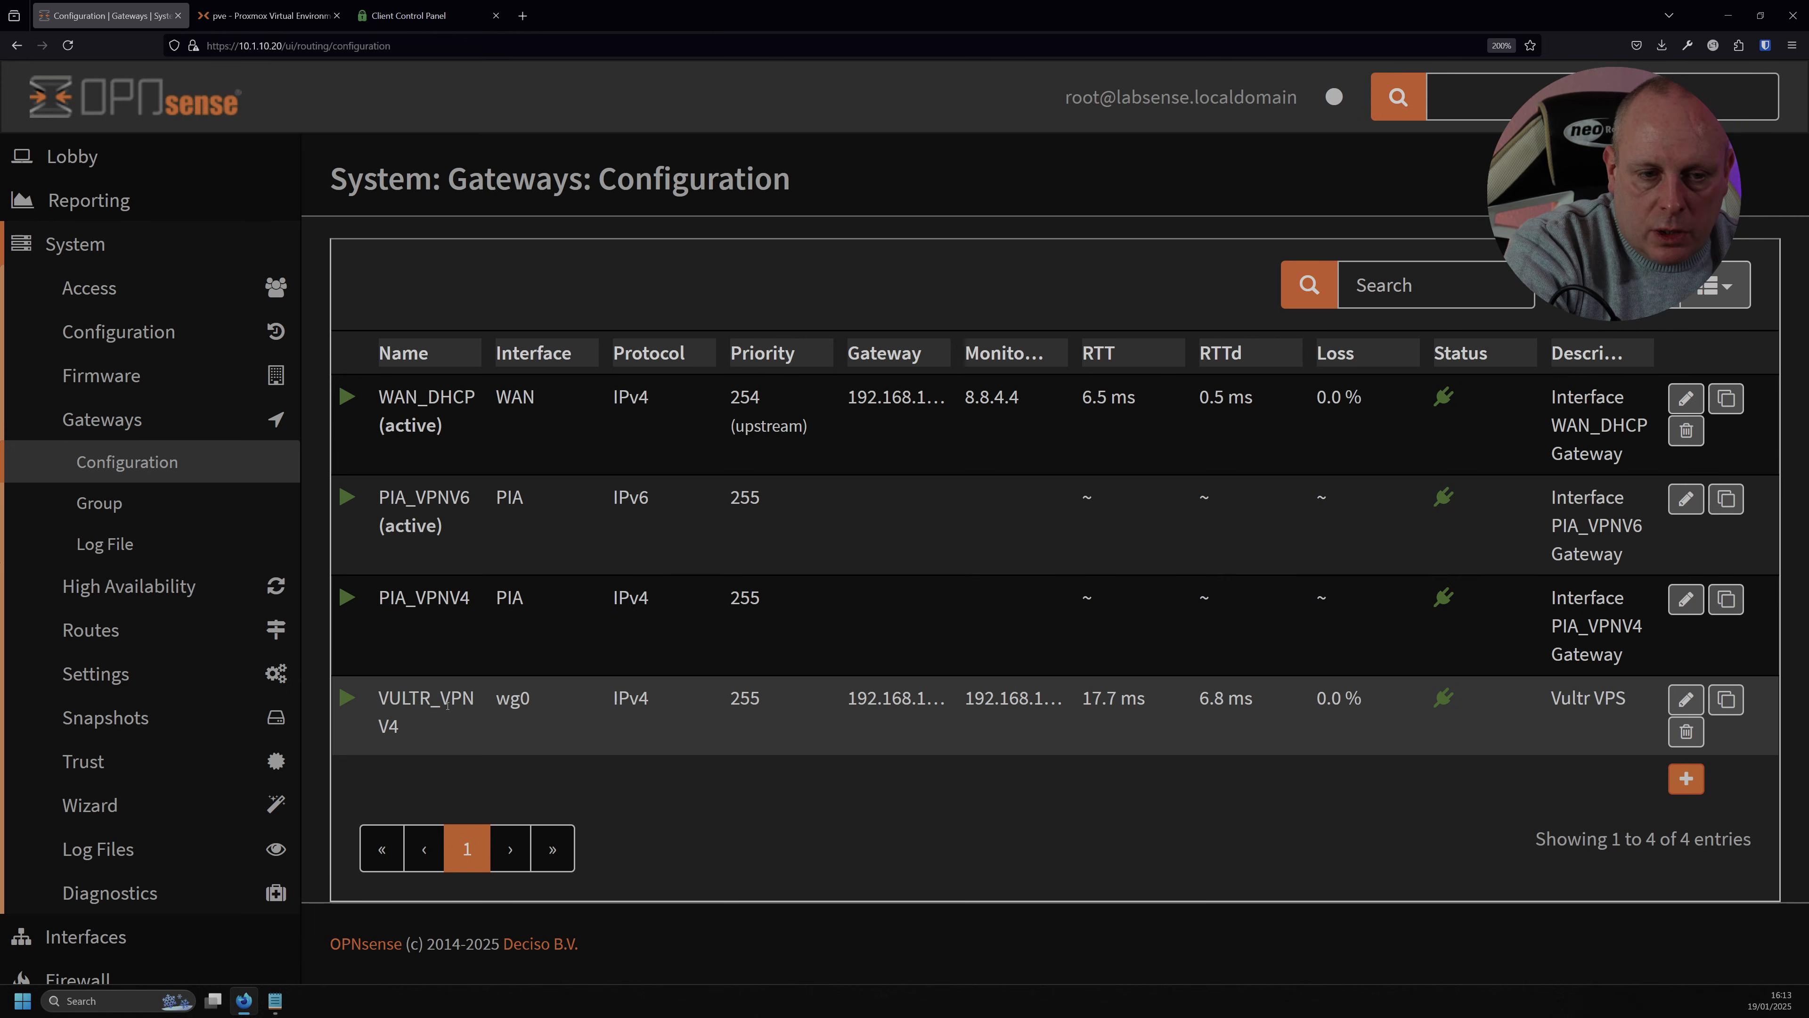
mouse_move(129, 586)
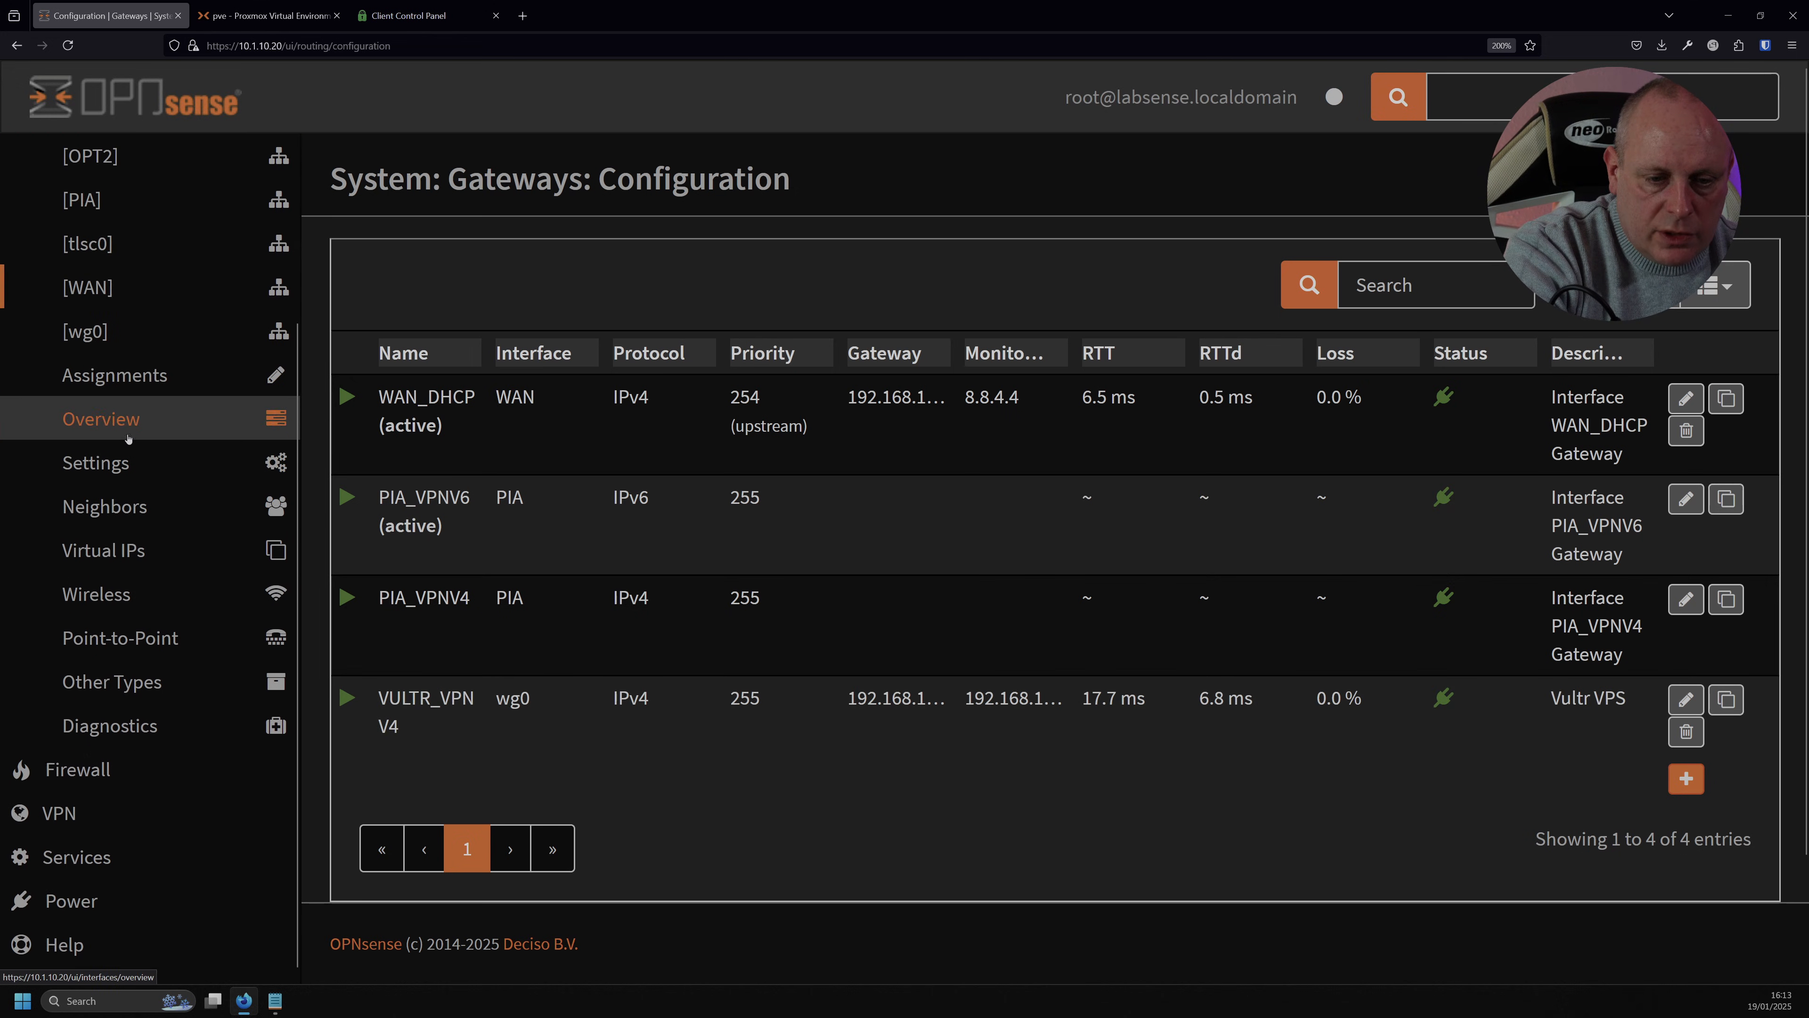
Start a host alias named PIA_CLIENTS and begin entering its 192.1… address.
click(77, 321)
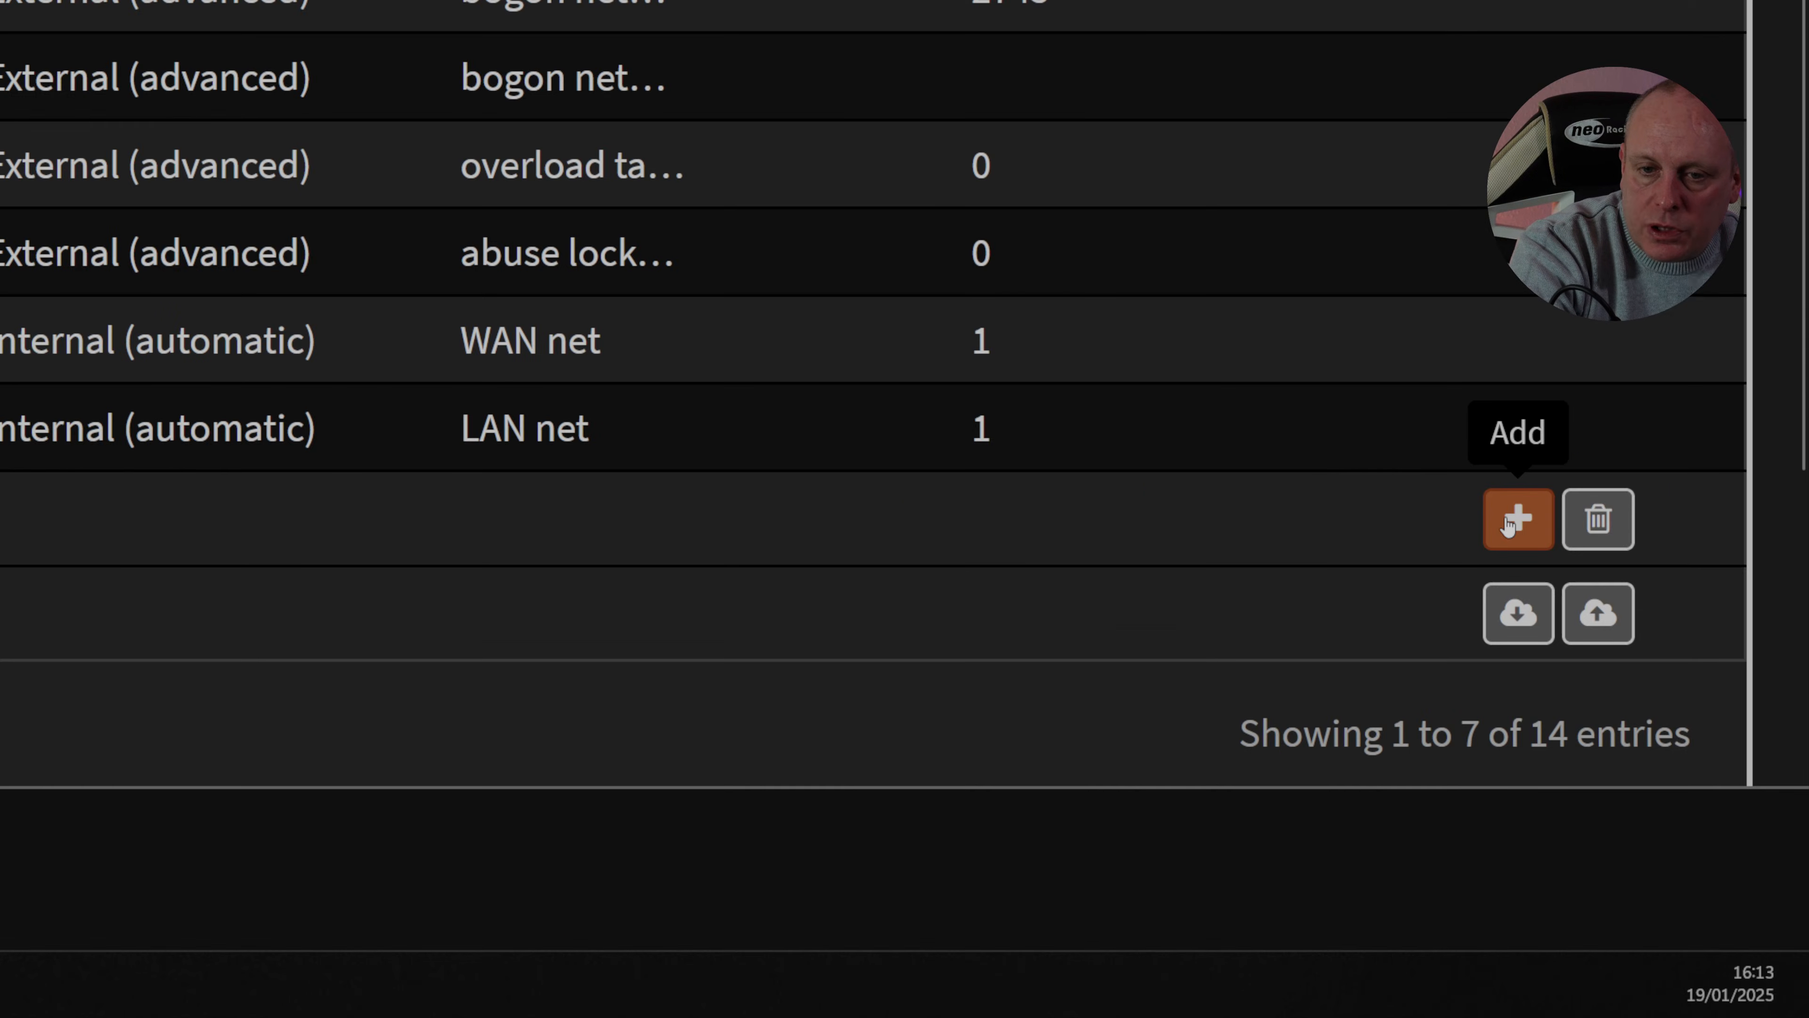
click(1516, 518)
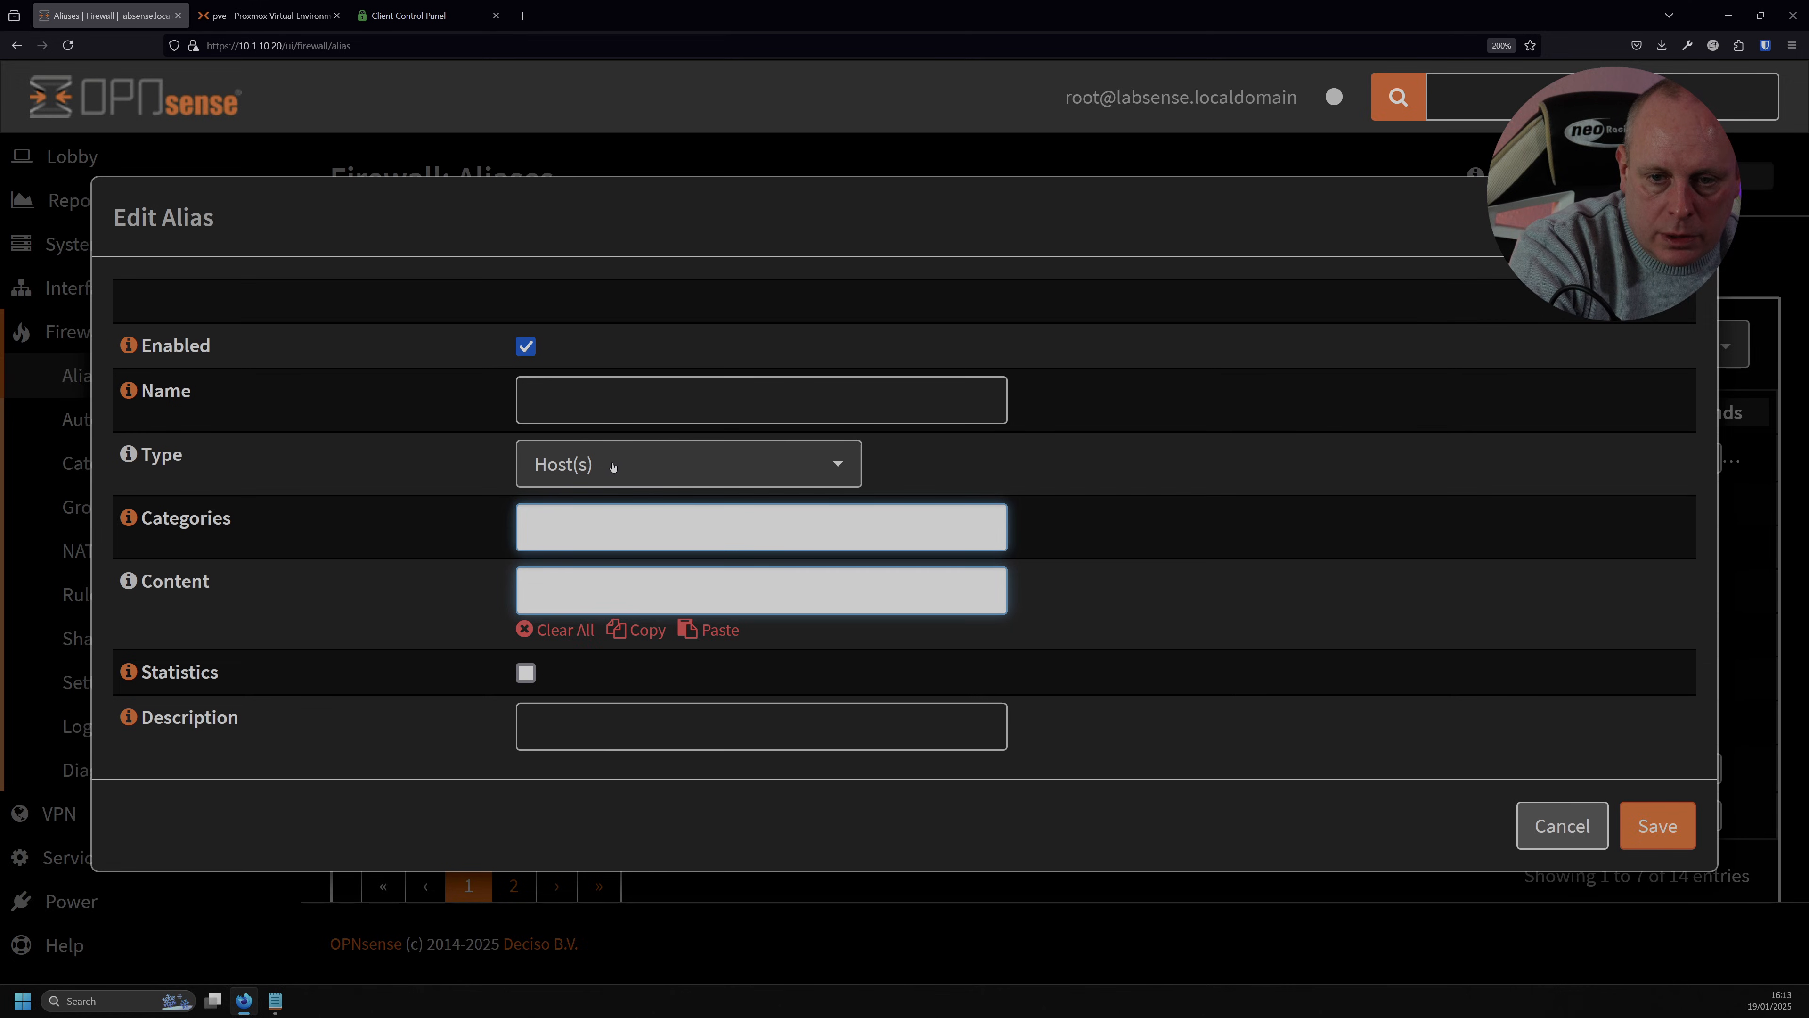
text(PIA_CLIE)
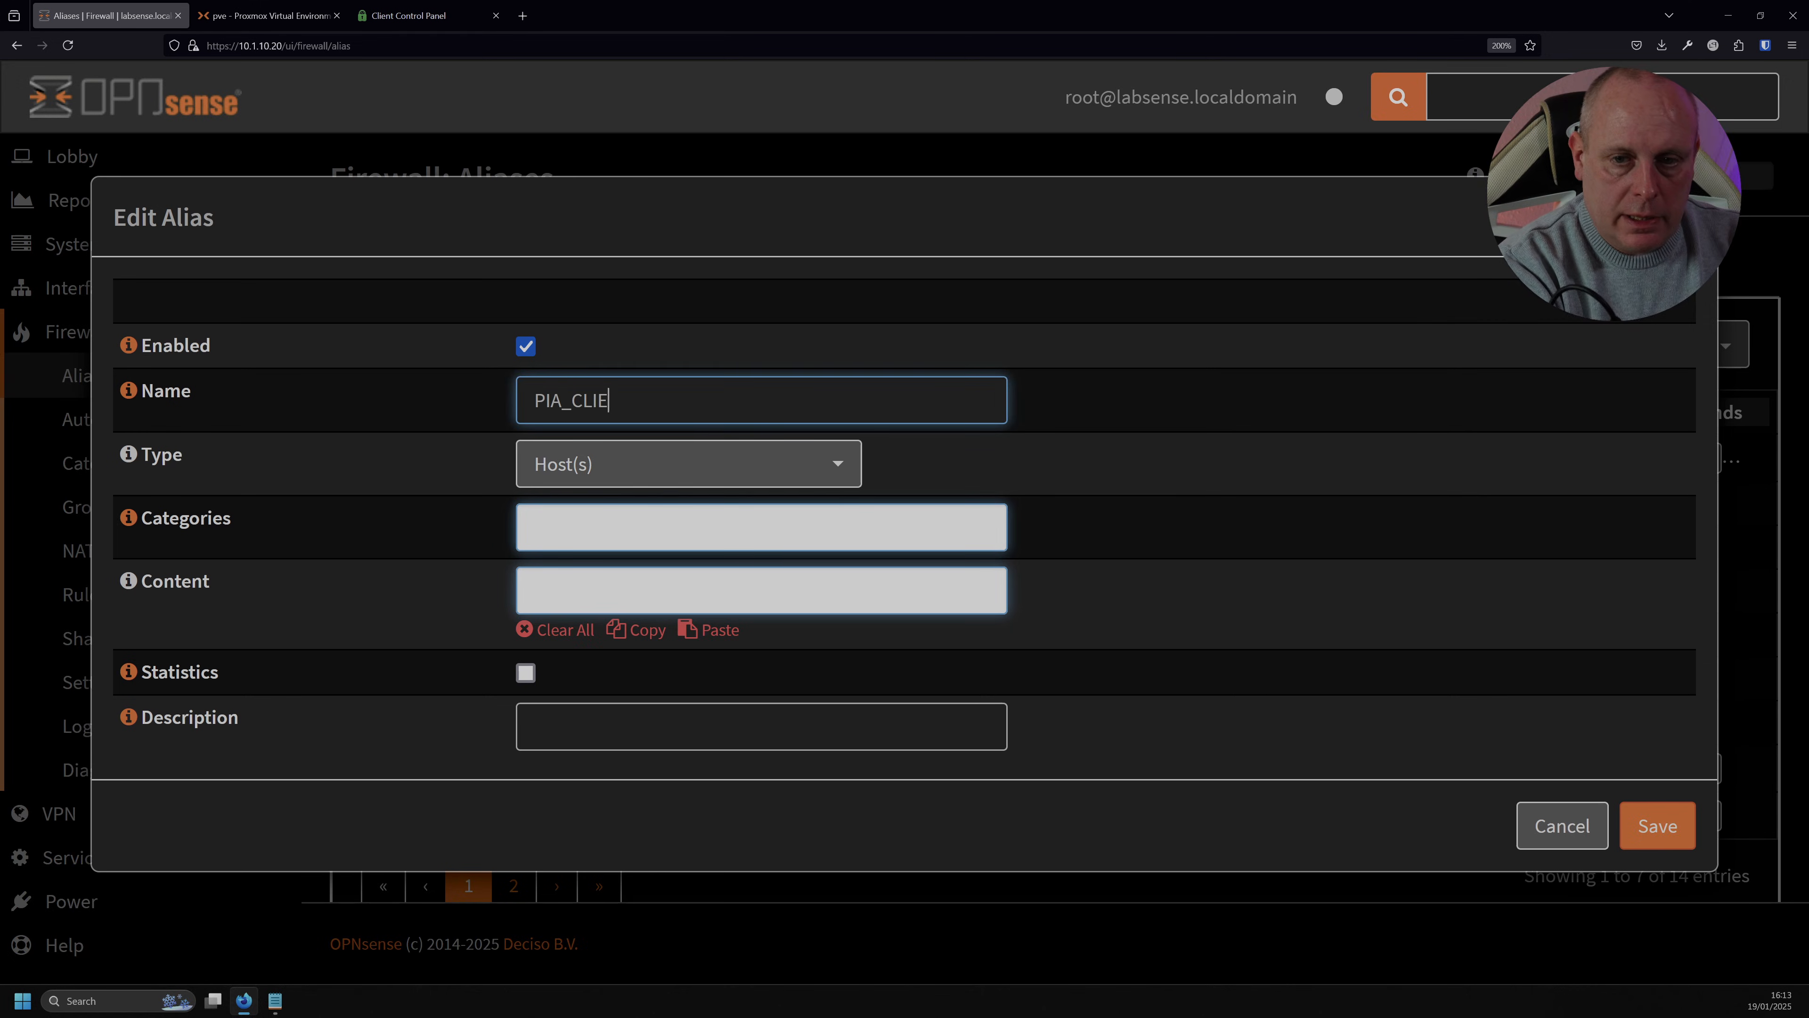
text(NTS)
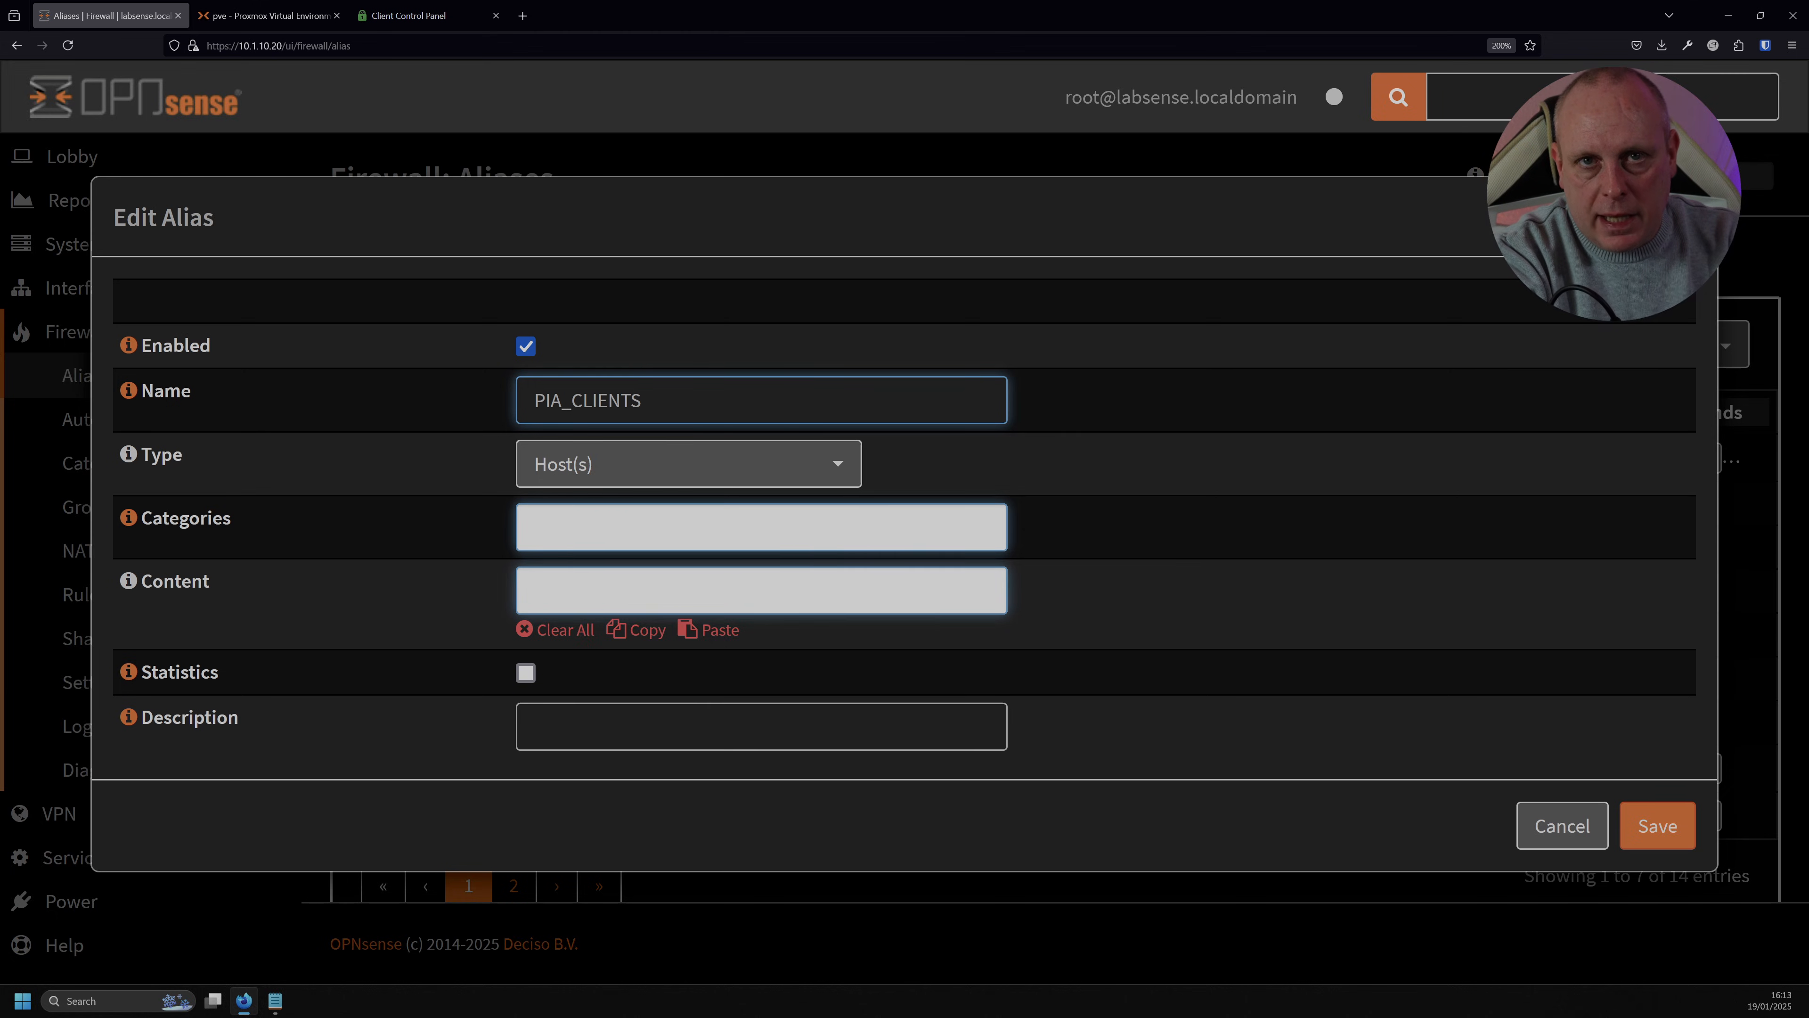
click(760, 400)
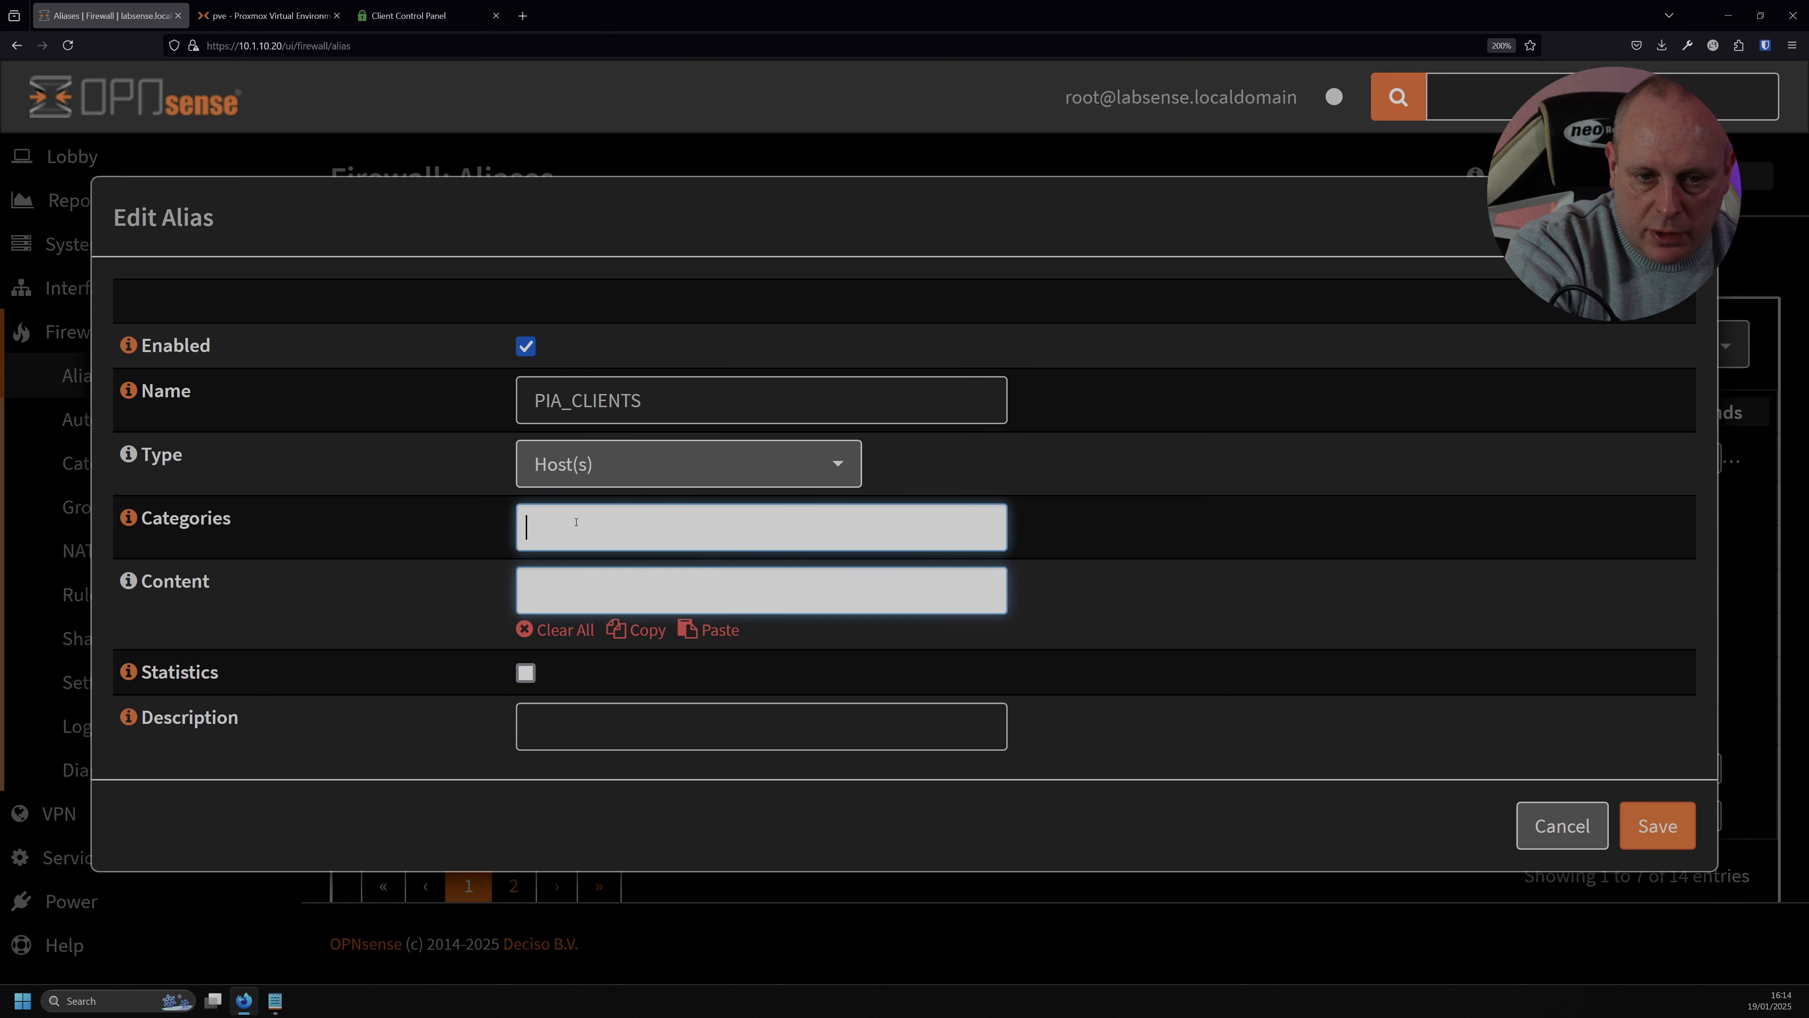
text(192.1)
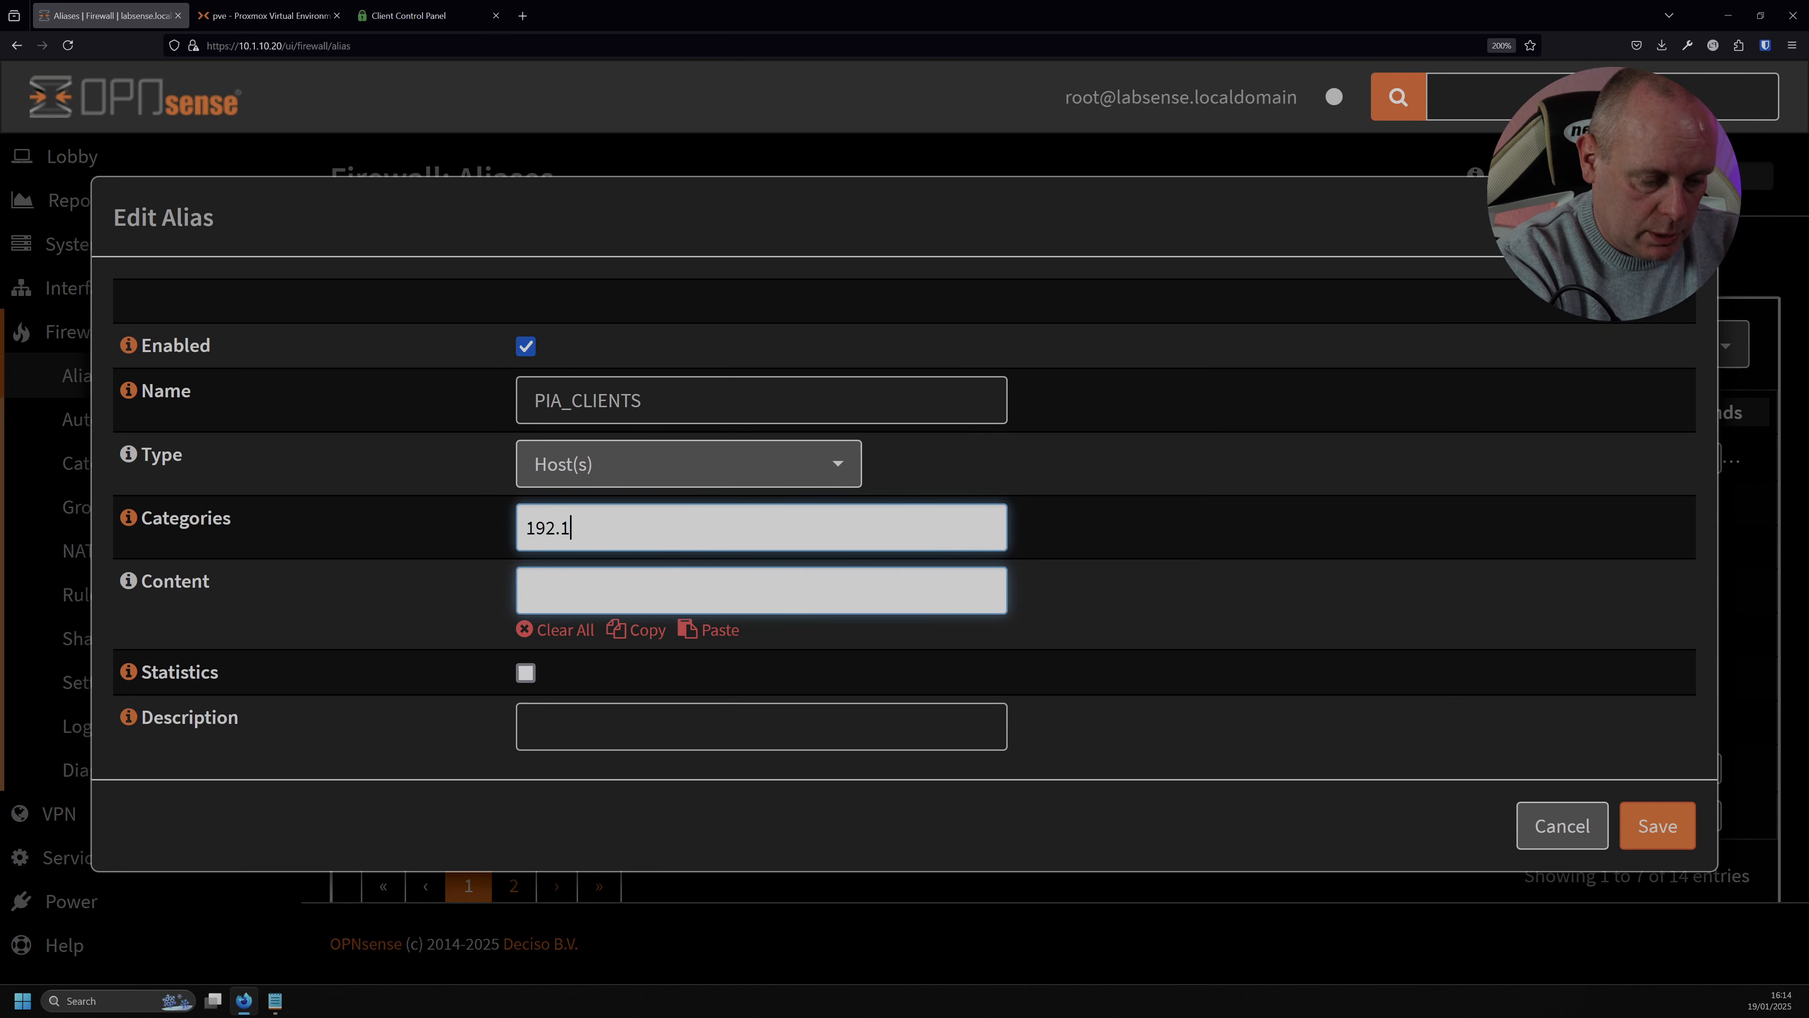
Run ifconfig in the FreeBSD VM console to find the client's IP address.
click(268, 15)
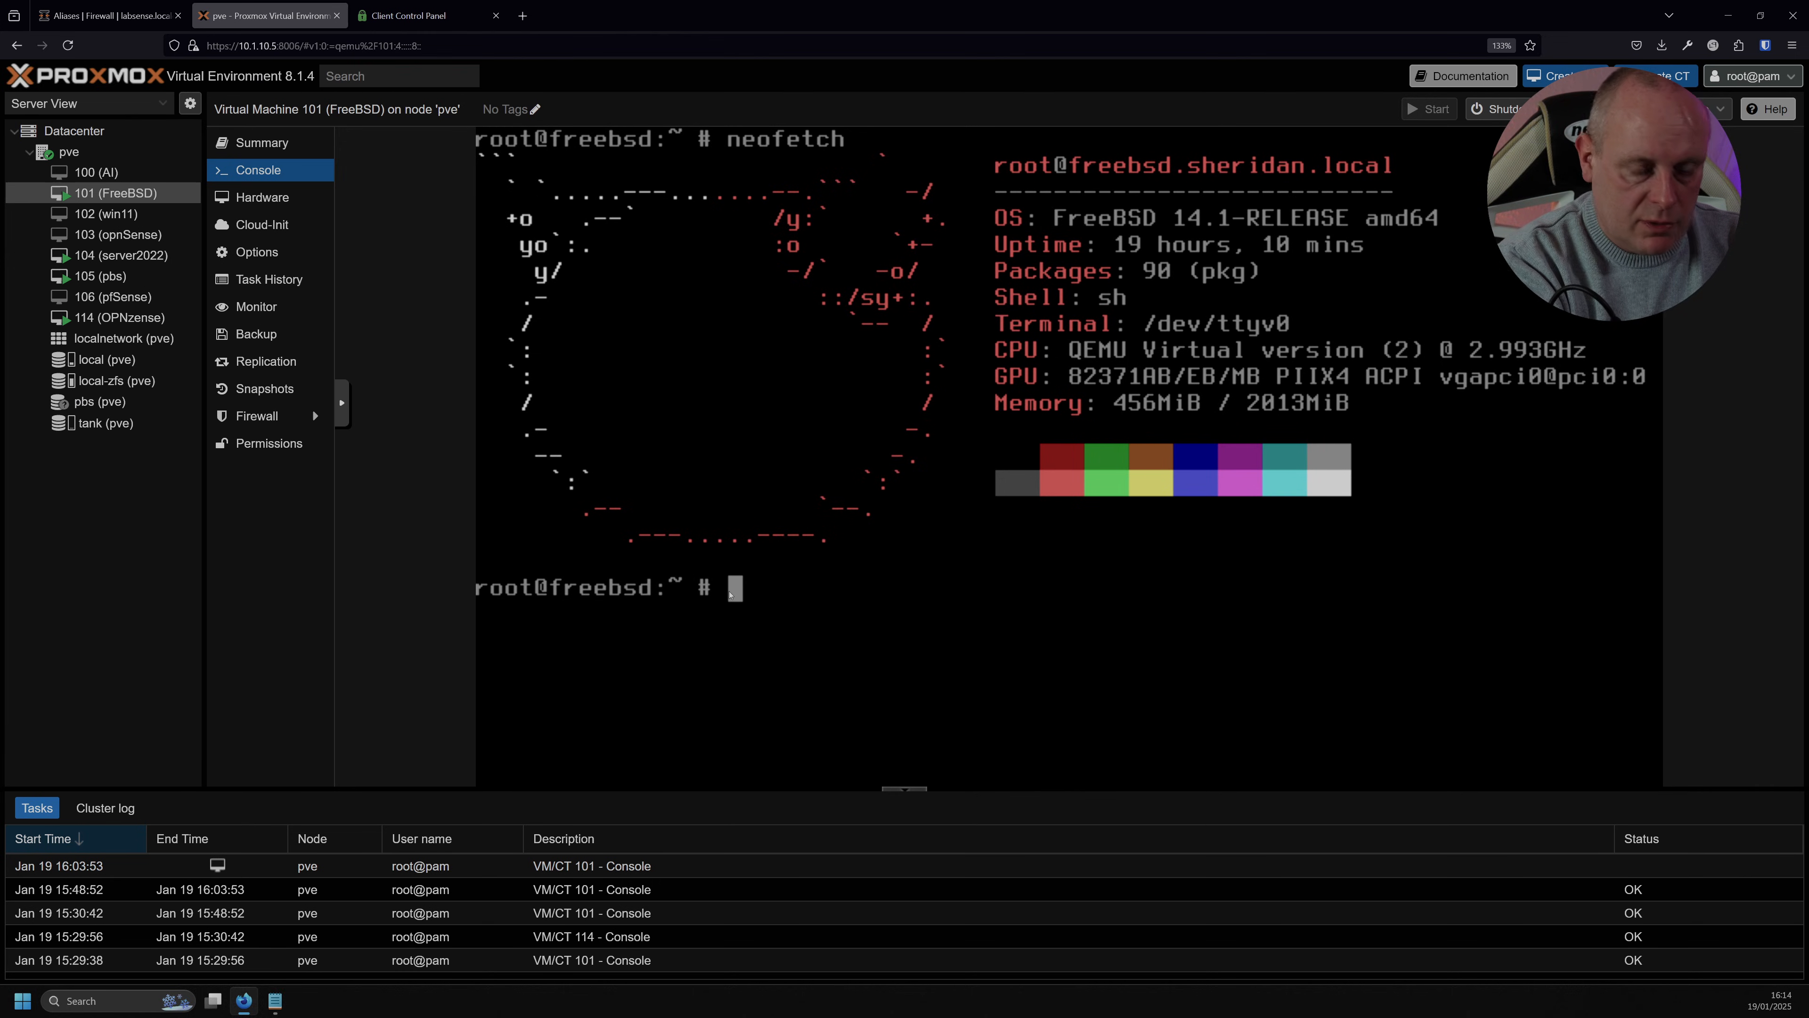
text(ifconfig)
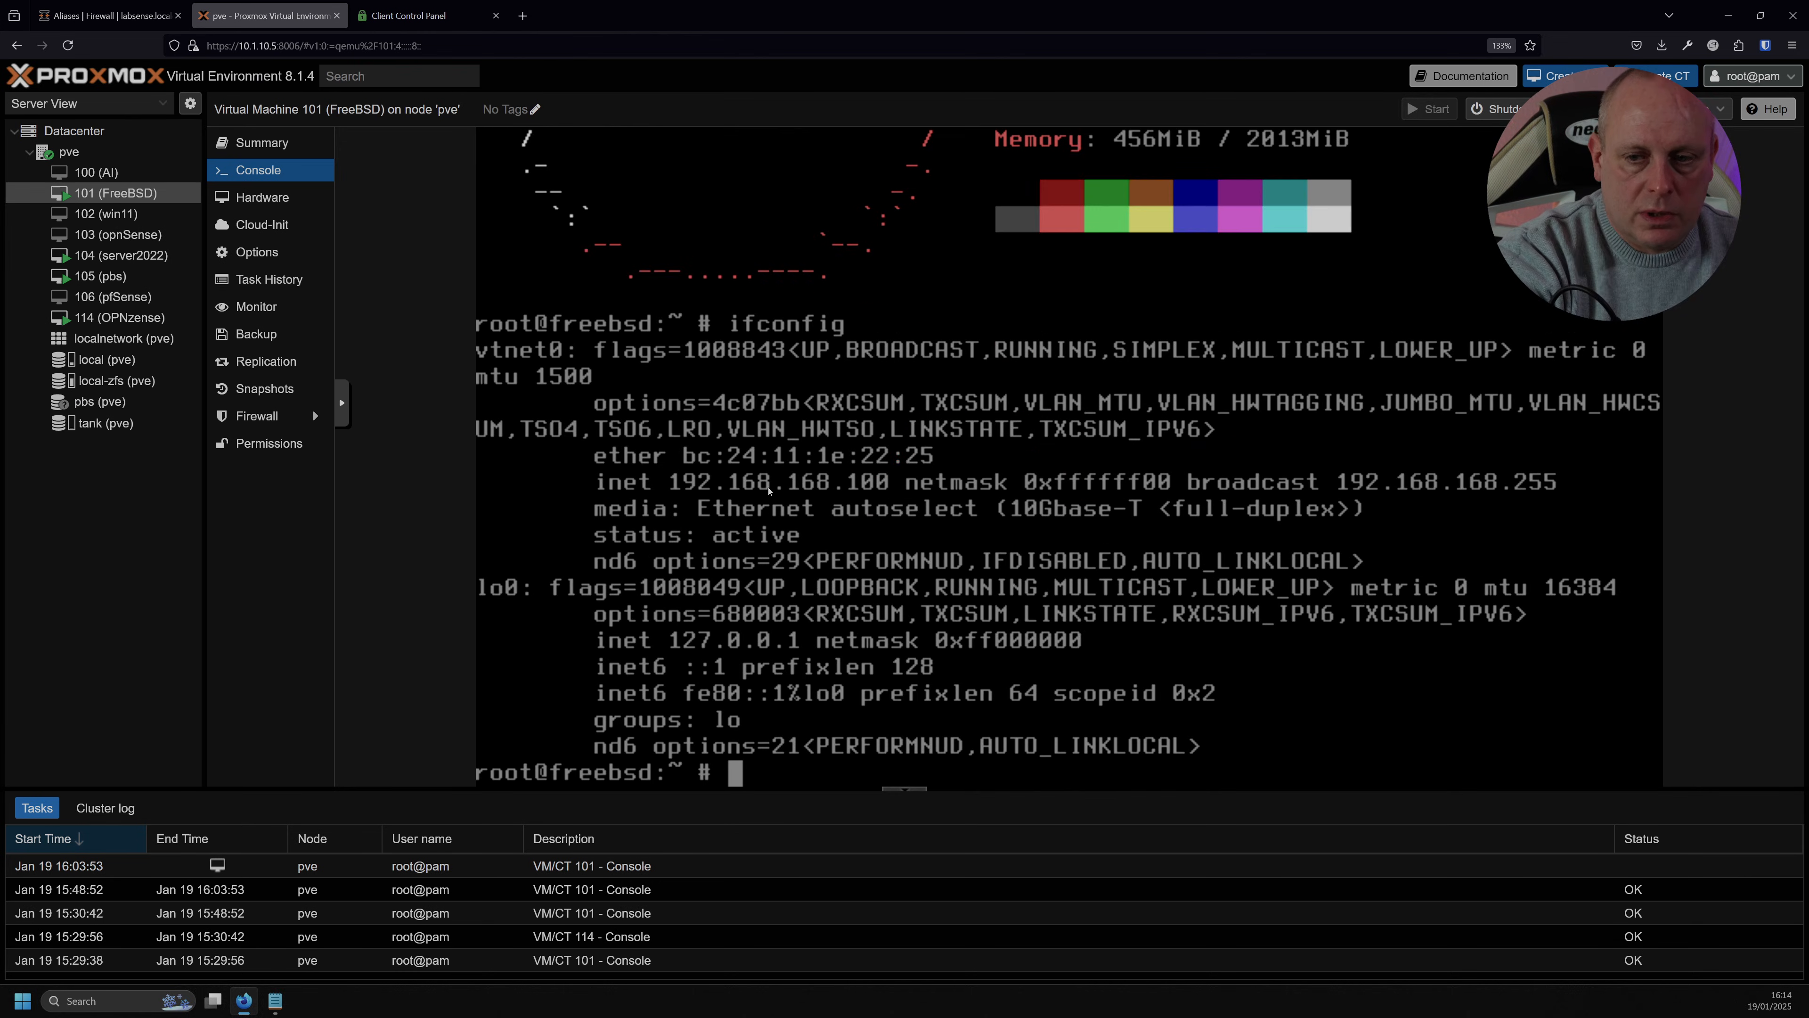
Save the PIA_CLIENTS alias with content 192.168.168.100 and description PIA Clients.
click(103, 15)
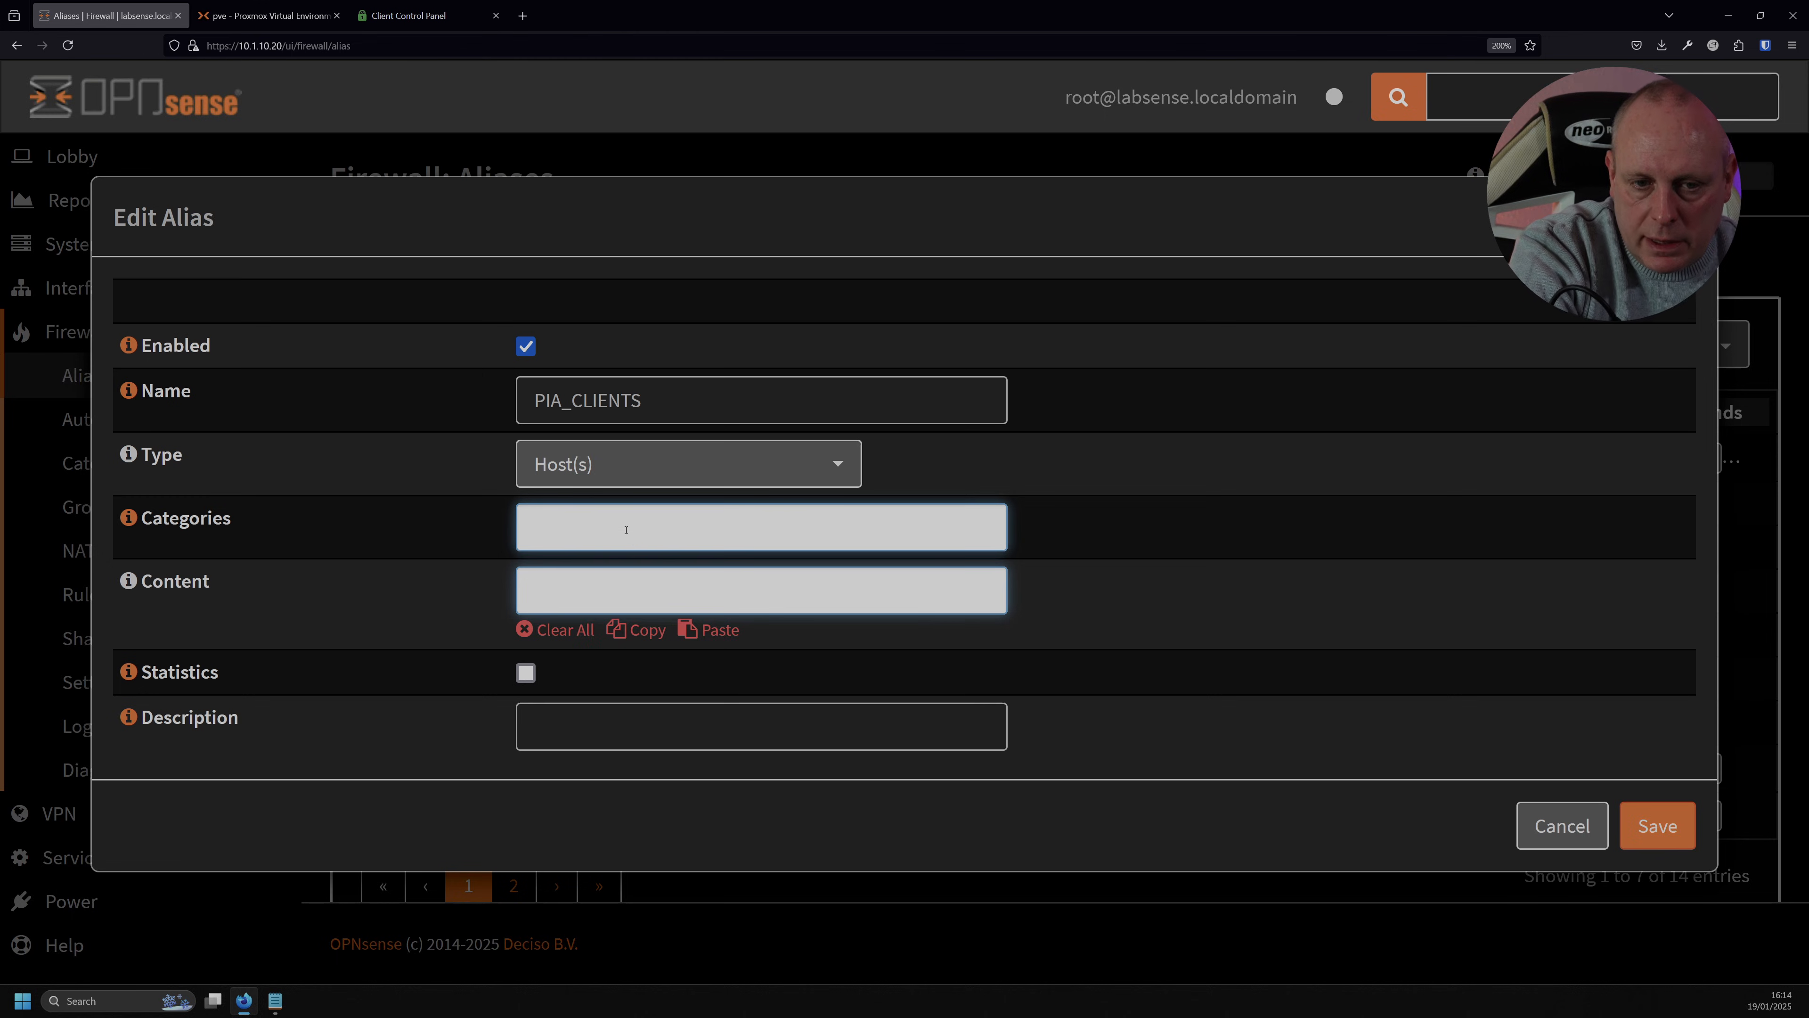
text(192.168.168.100)
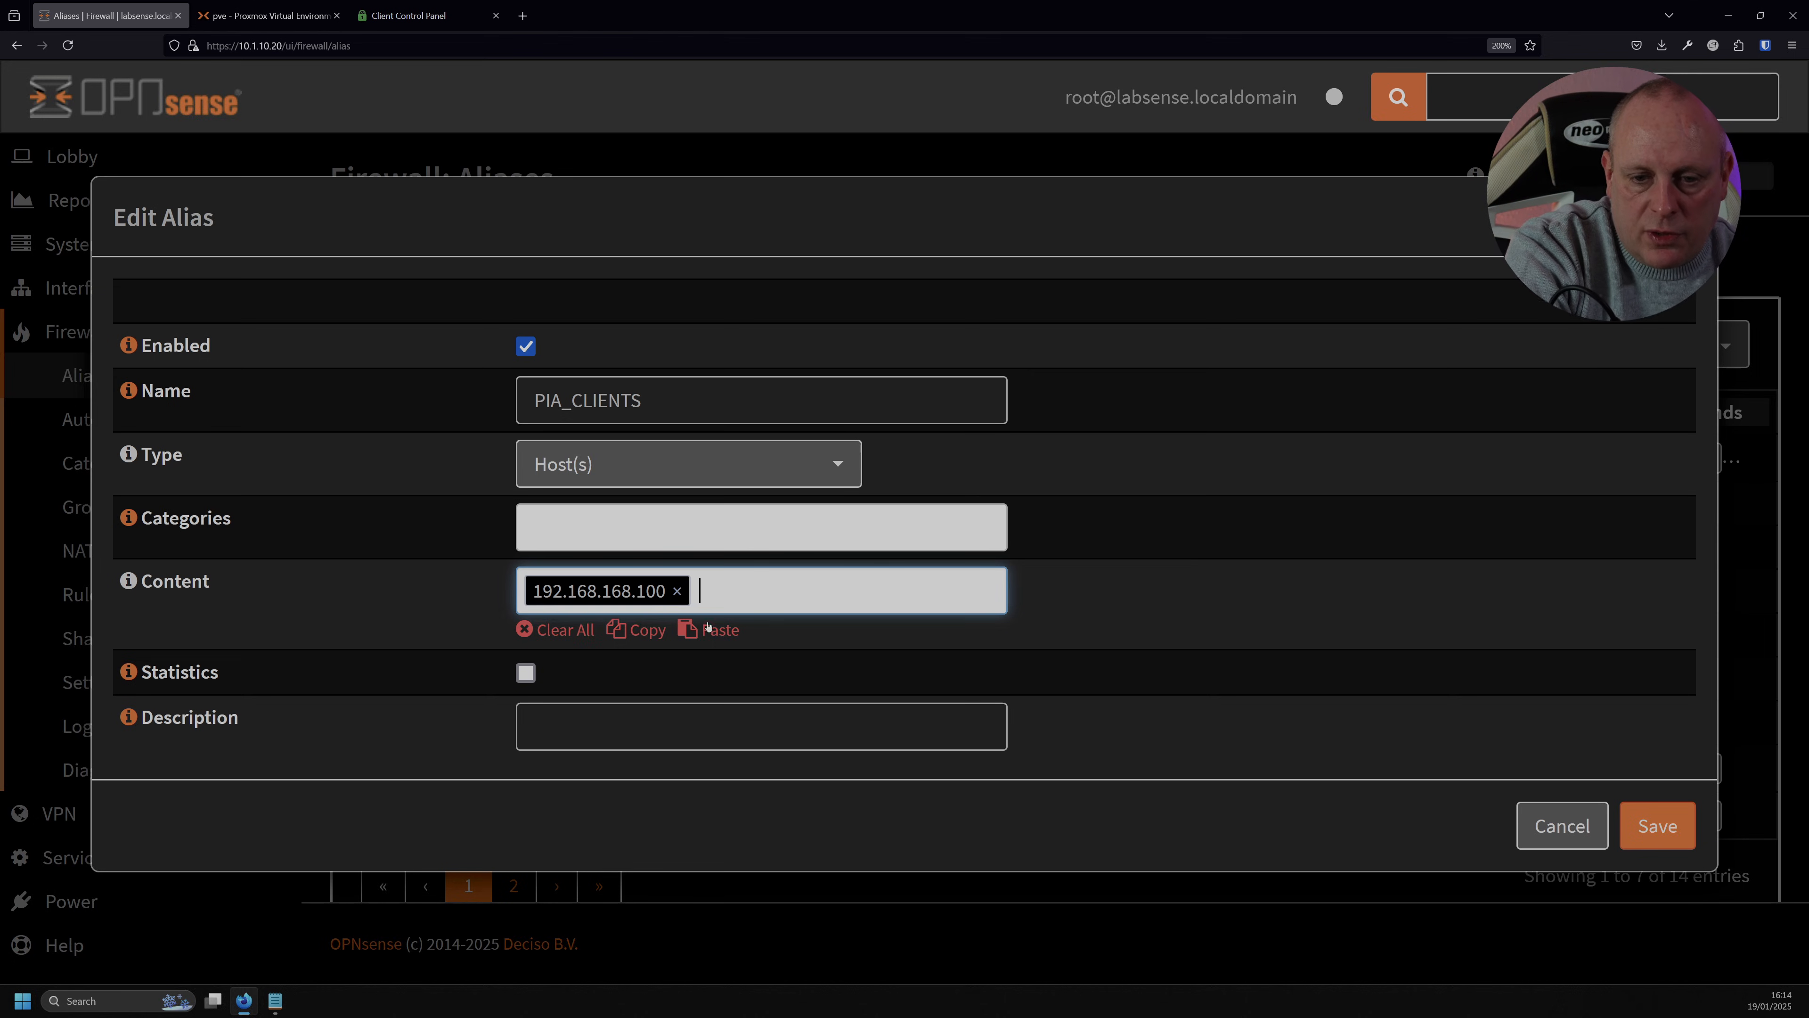
click(761, 725)
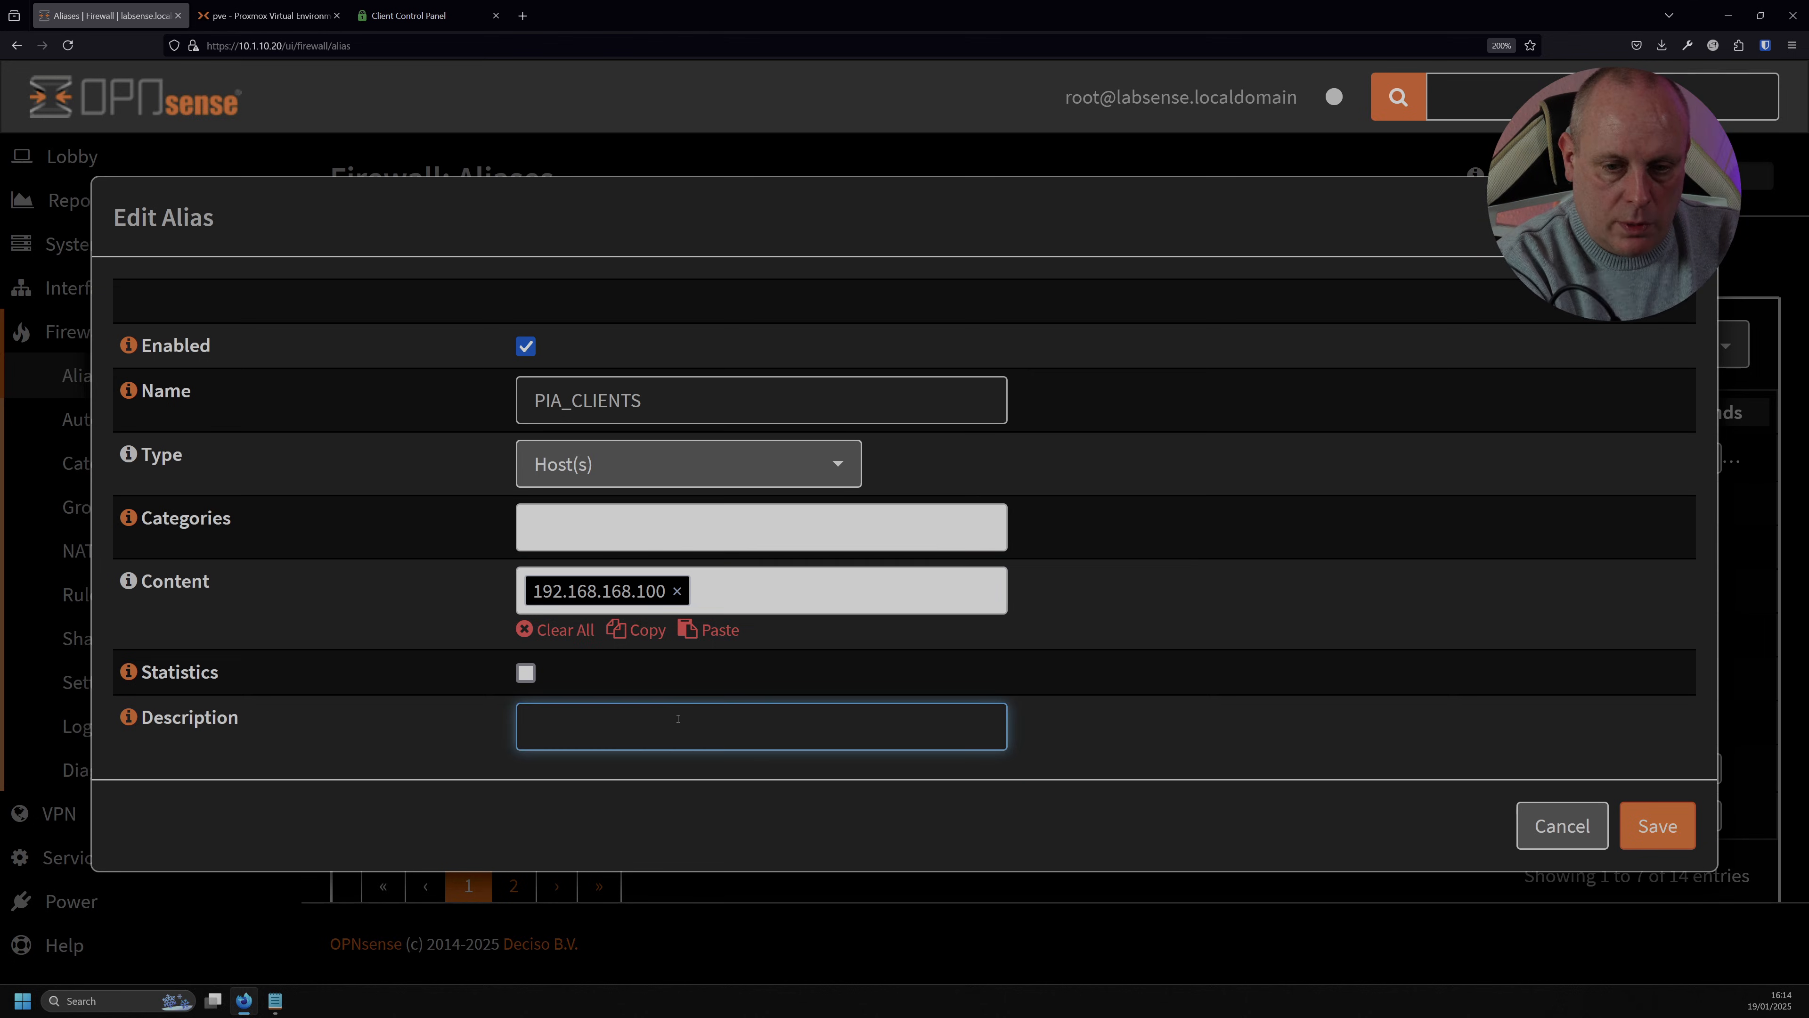
text(PIA Clien)
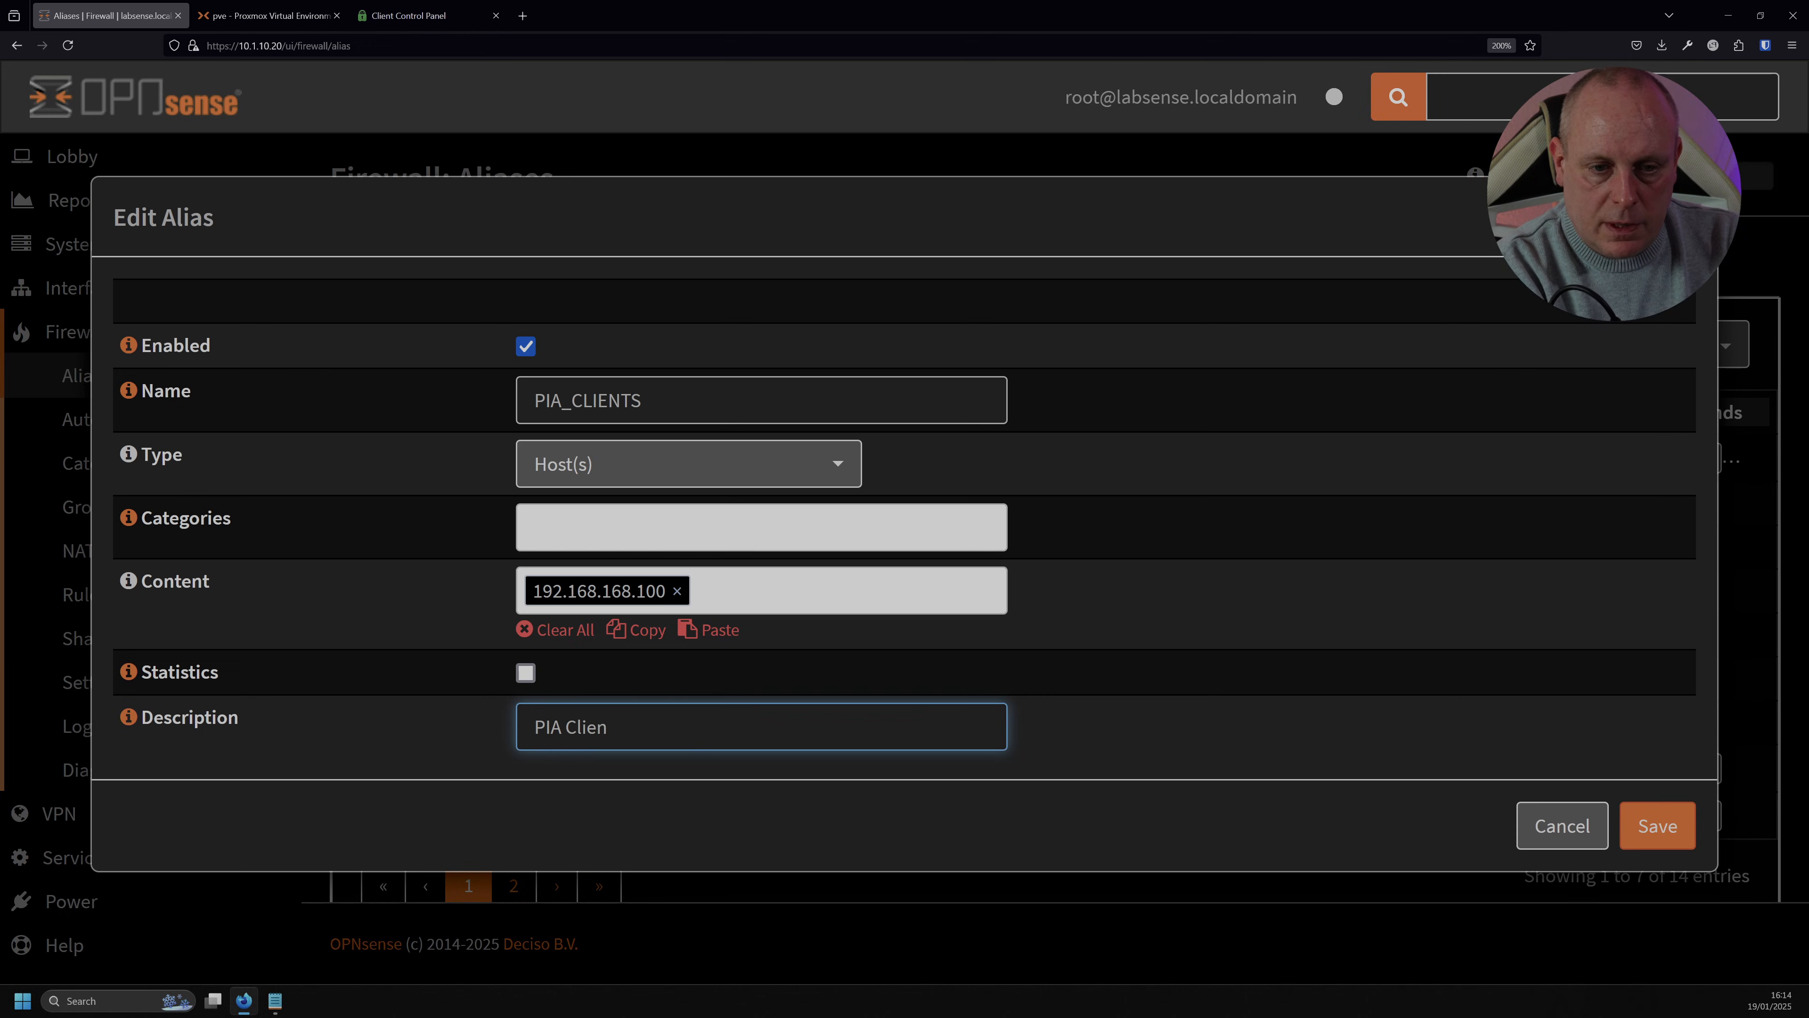
click(1656, 826)
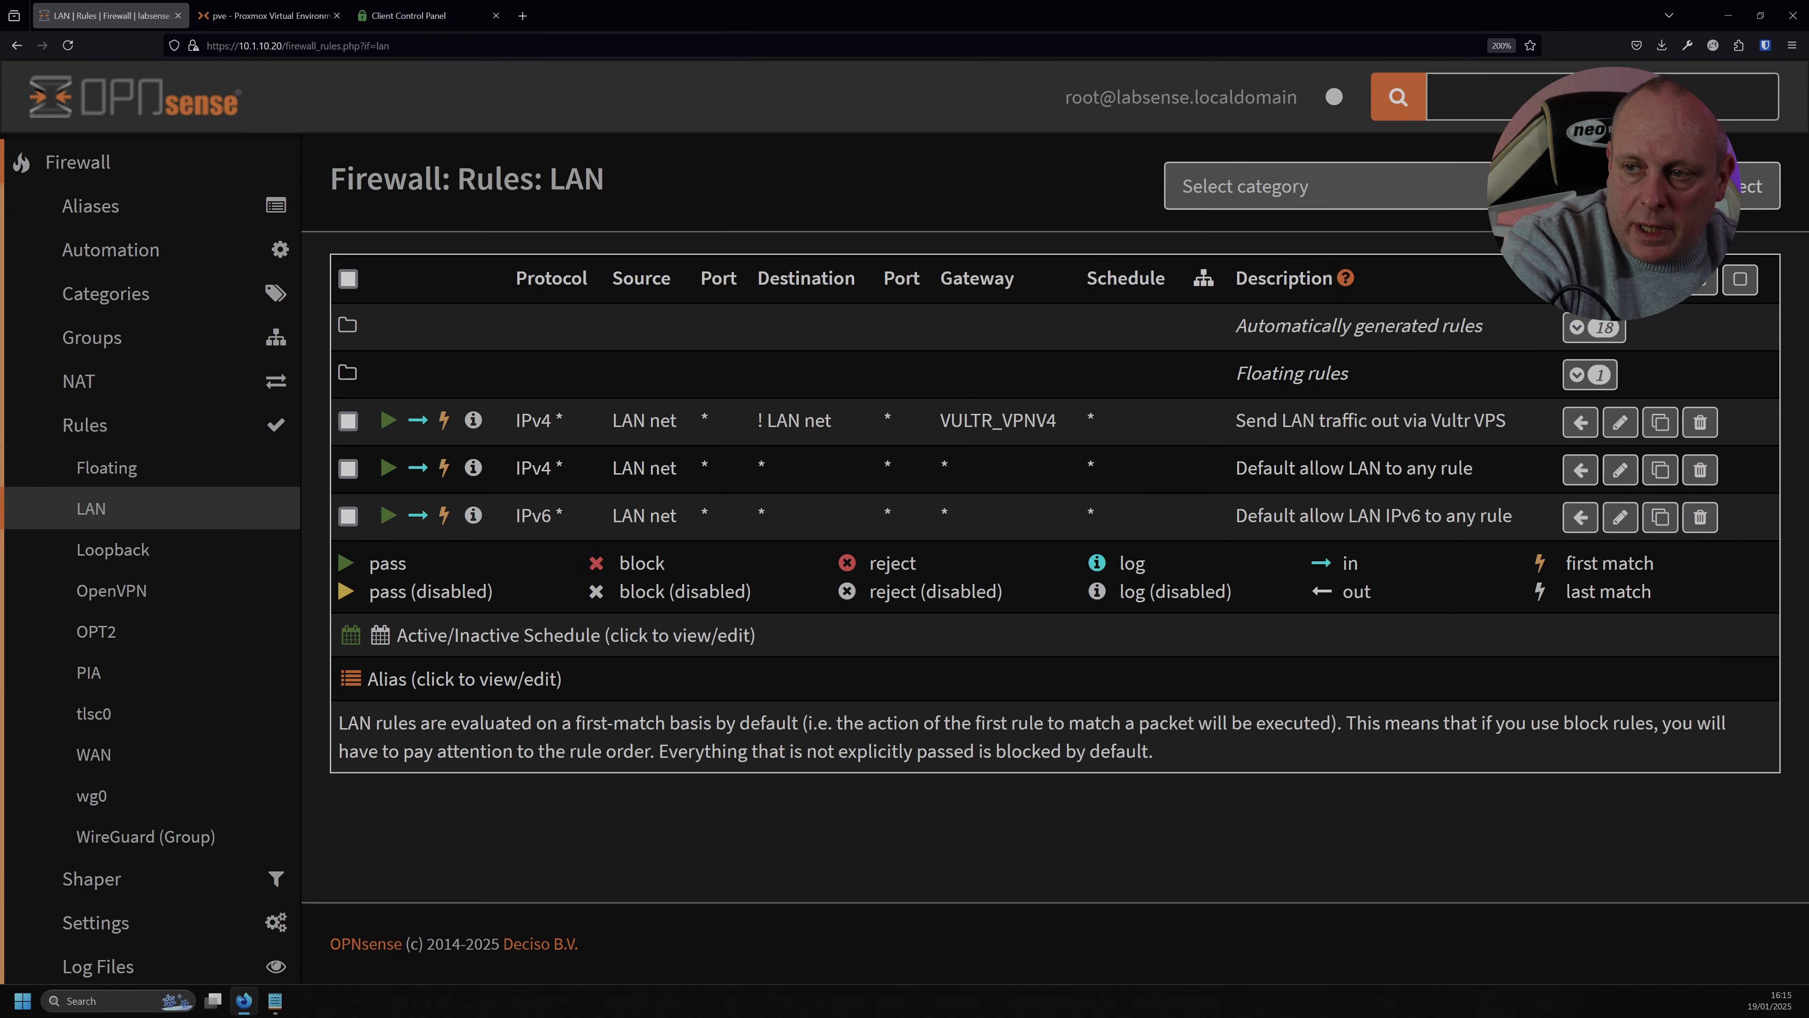
Create a LAN pass rule with source PIA_CLIENTS, described 'Route PIA clients via PIA gateway'.
click(1619, 469)
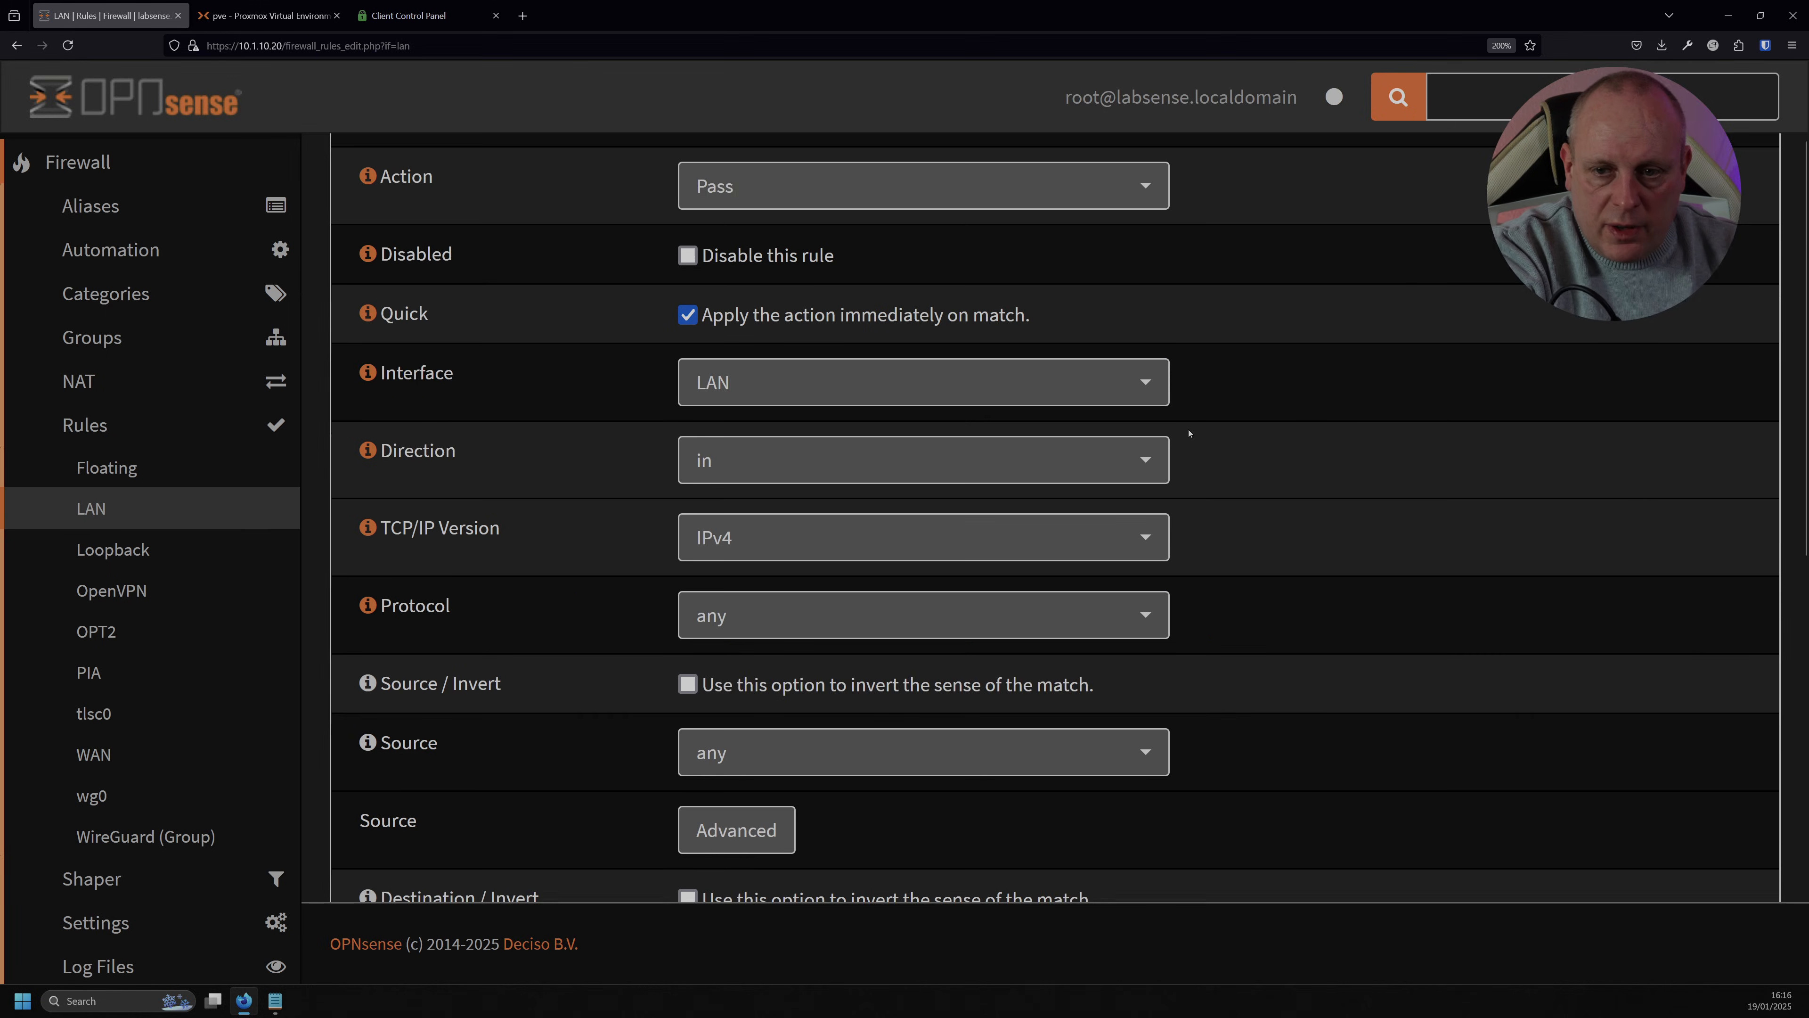
scroll(up, 3)
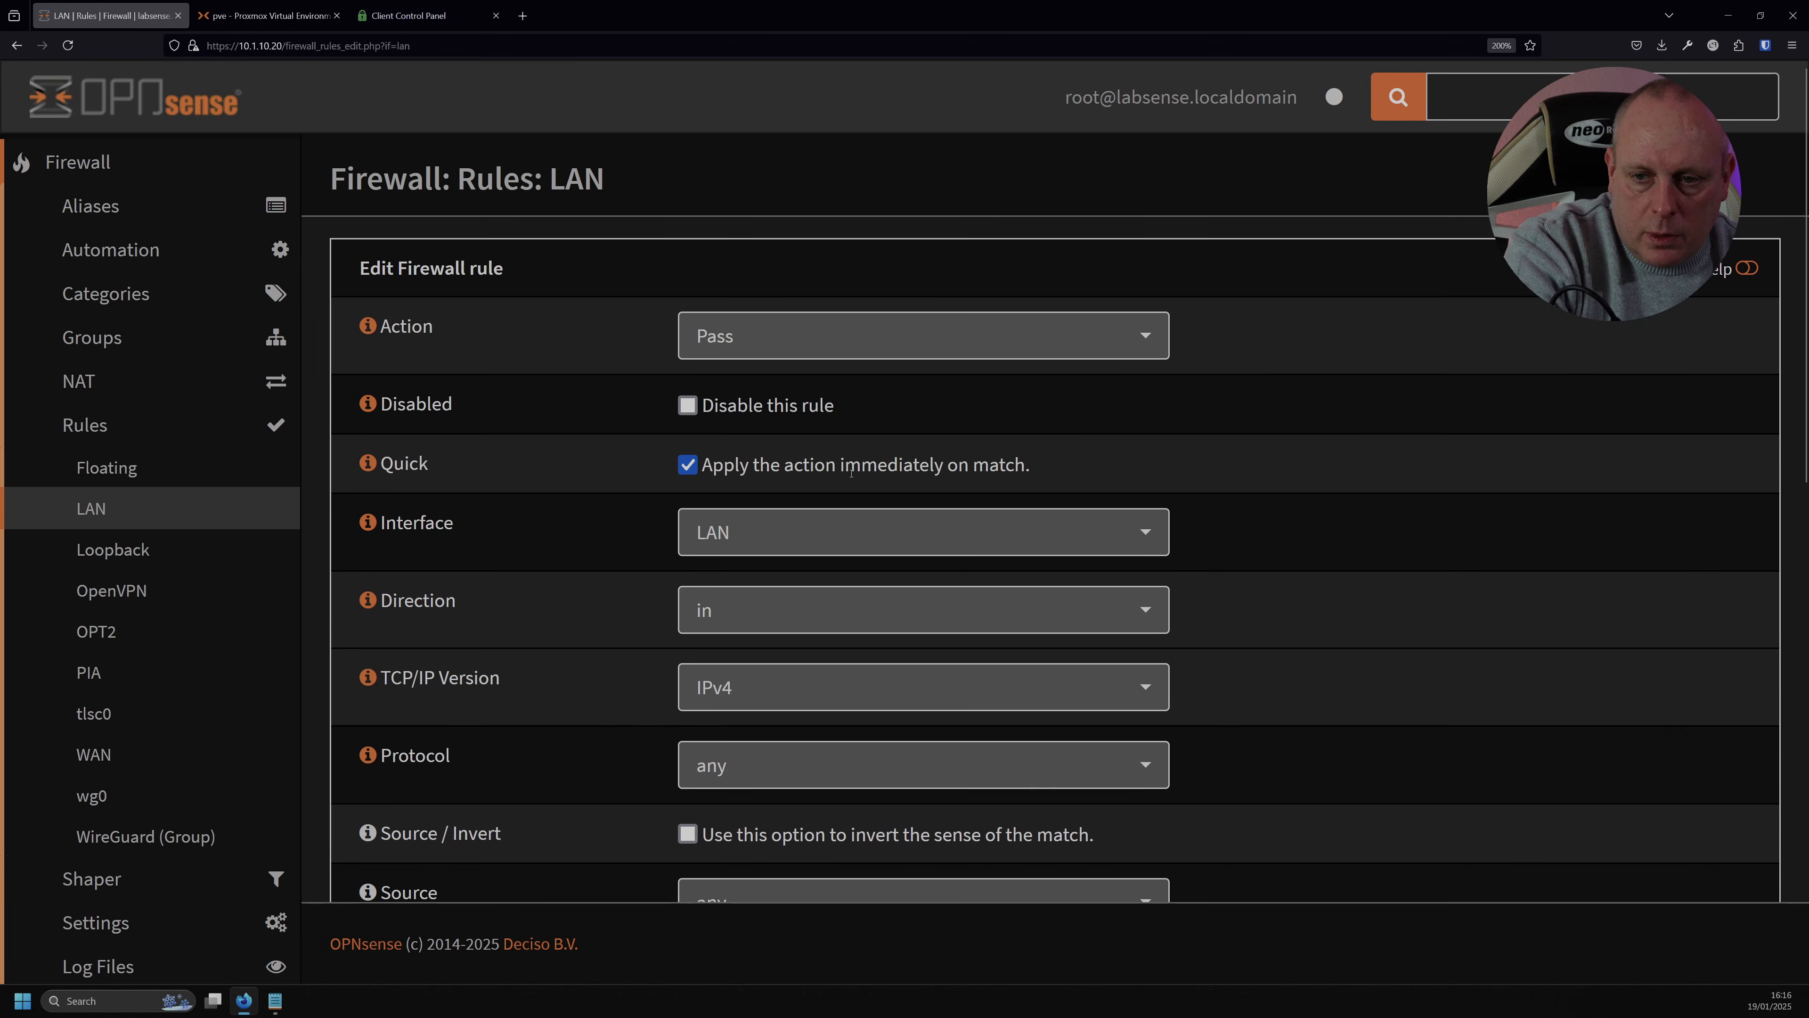
scroll(down, 3)
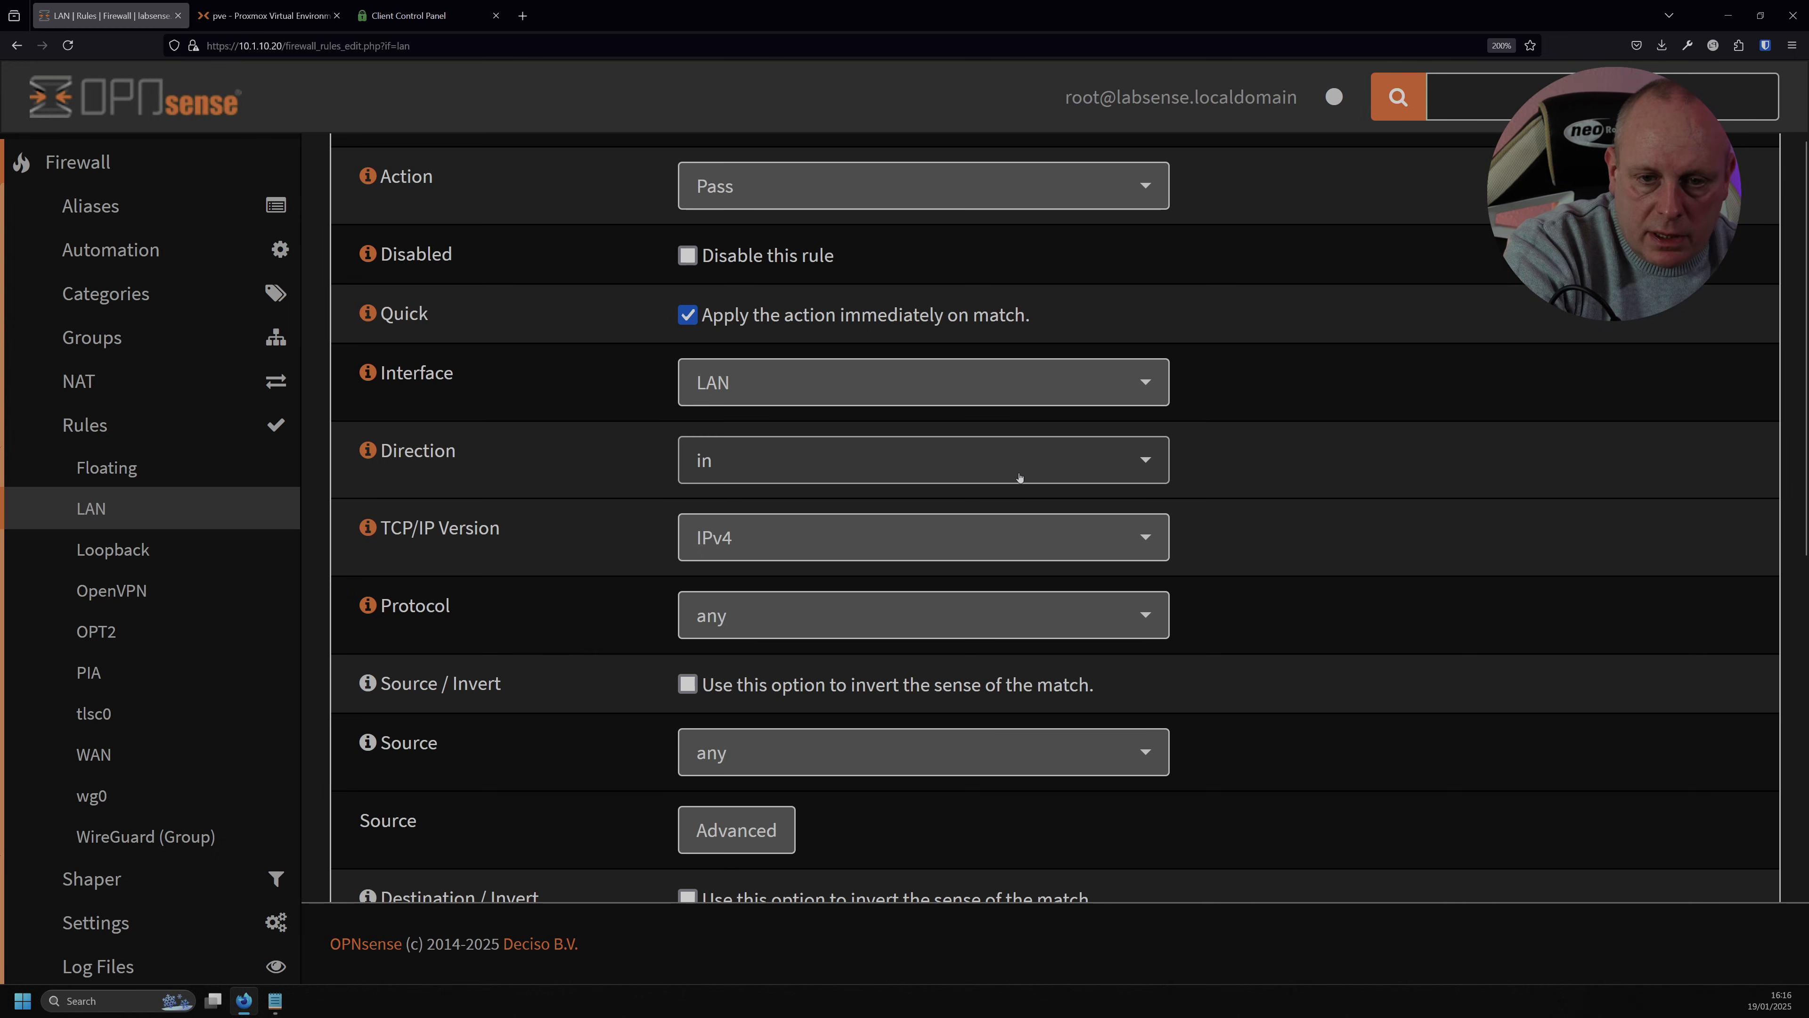
mouse_move(1263, 443)
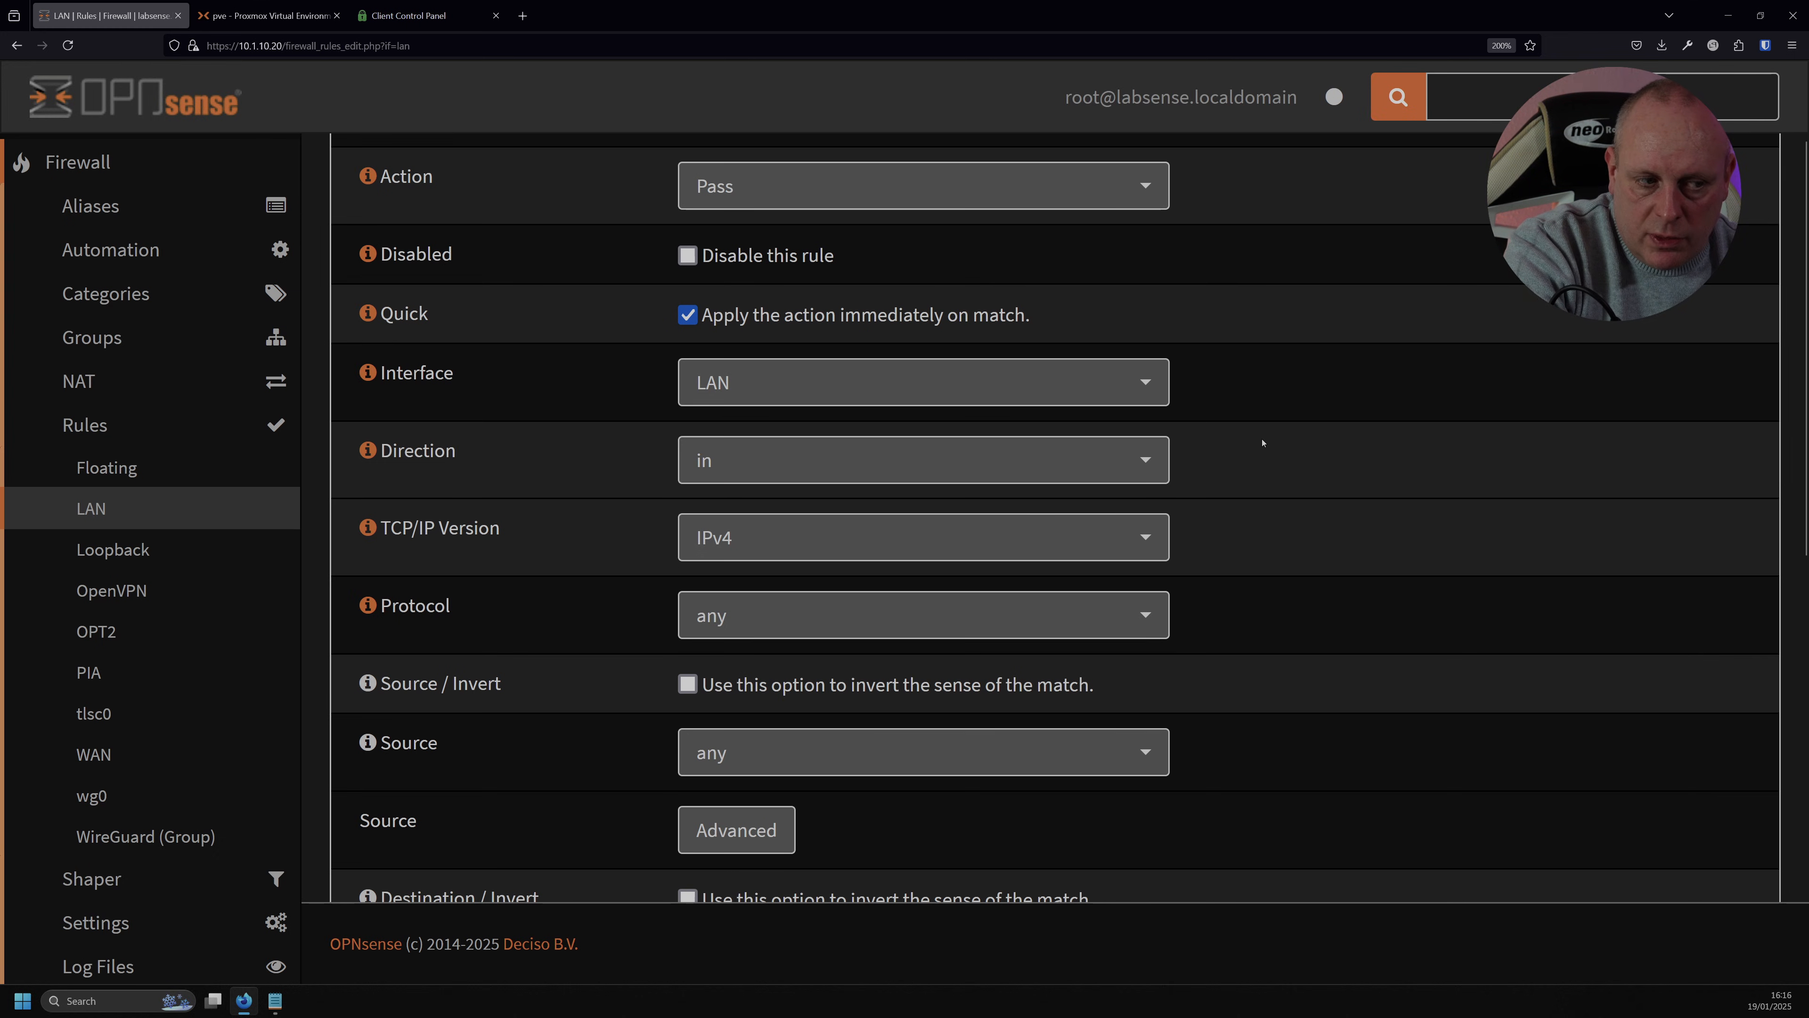
scroll(down, 3)
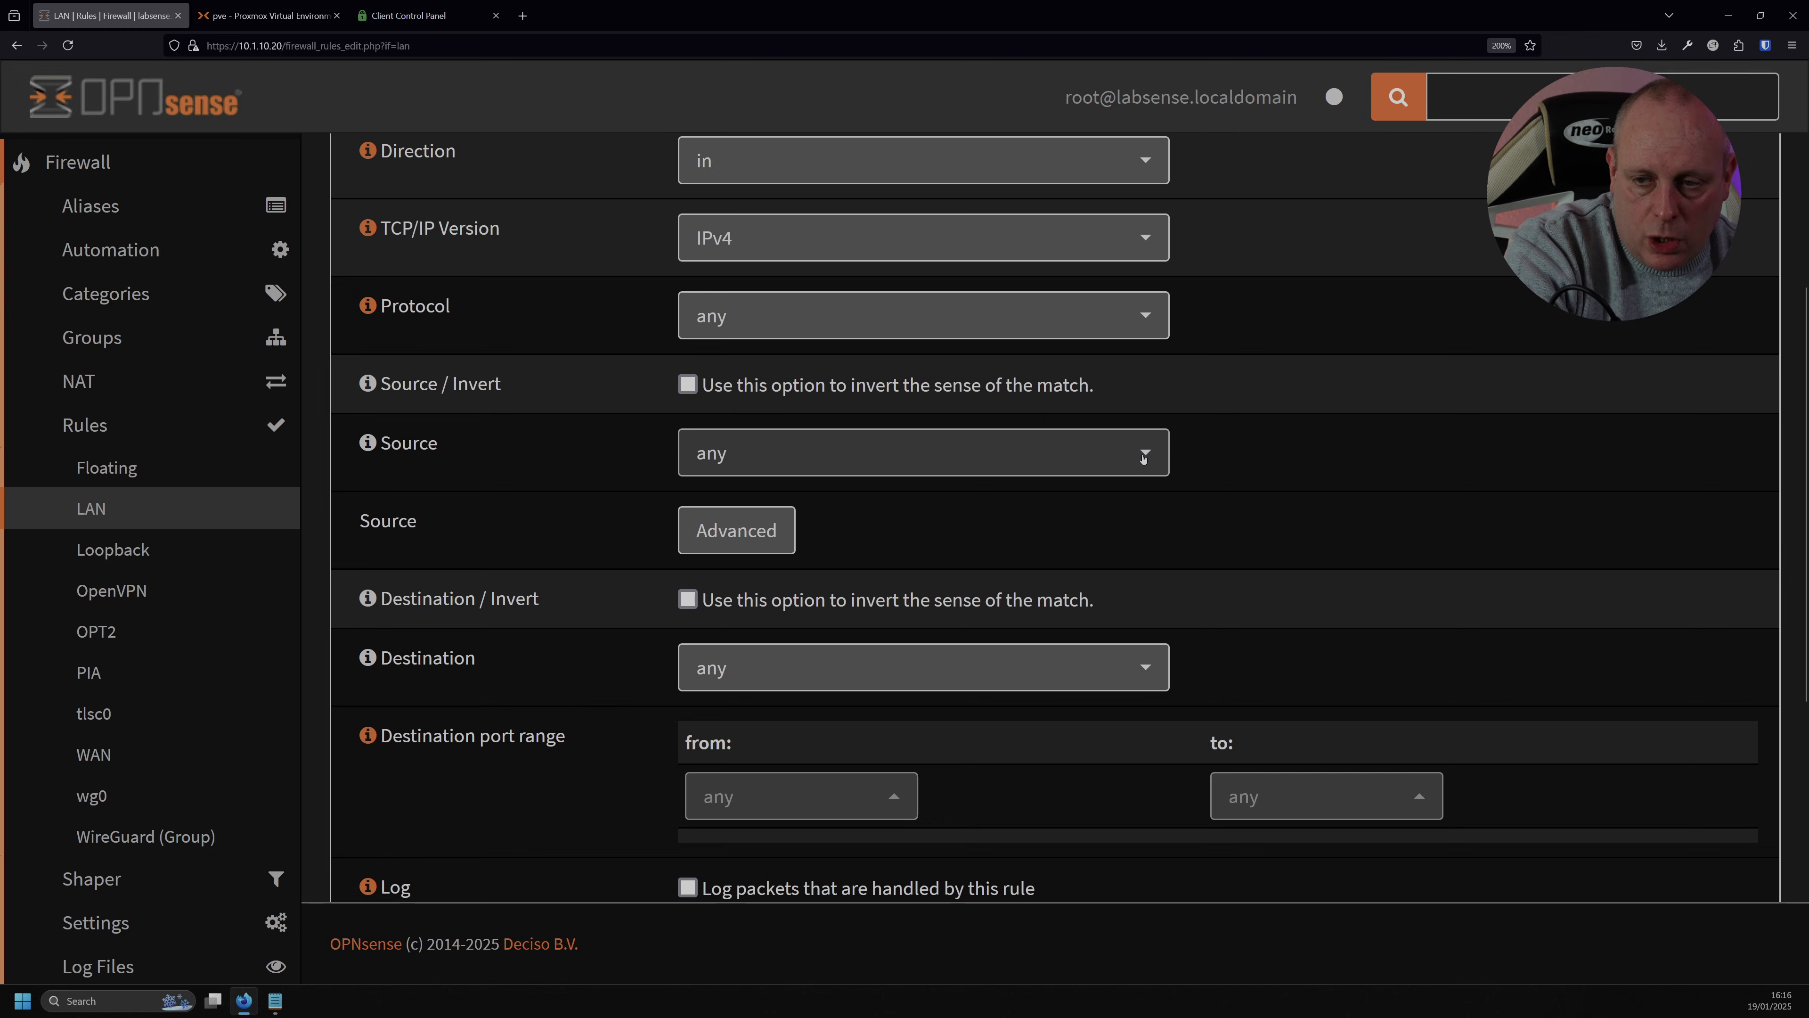
mouse_move(1143, 467)
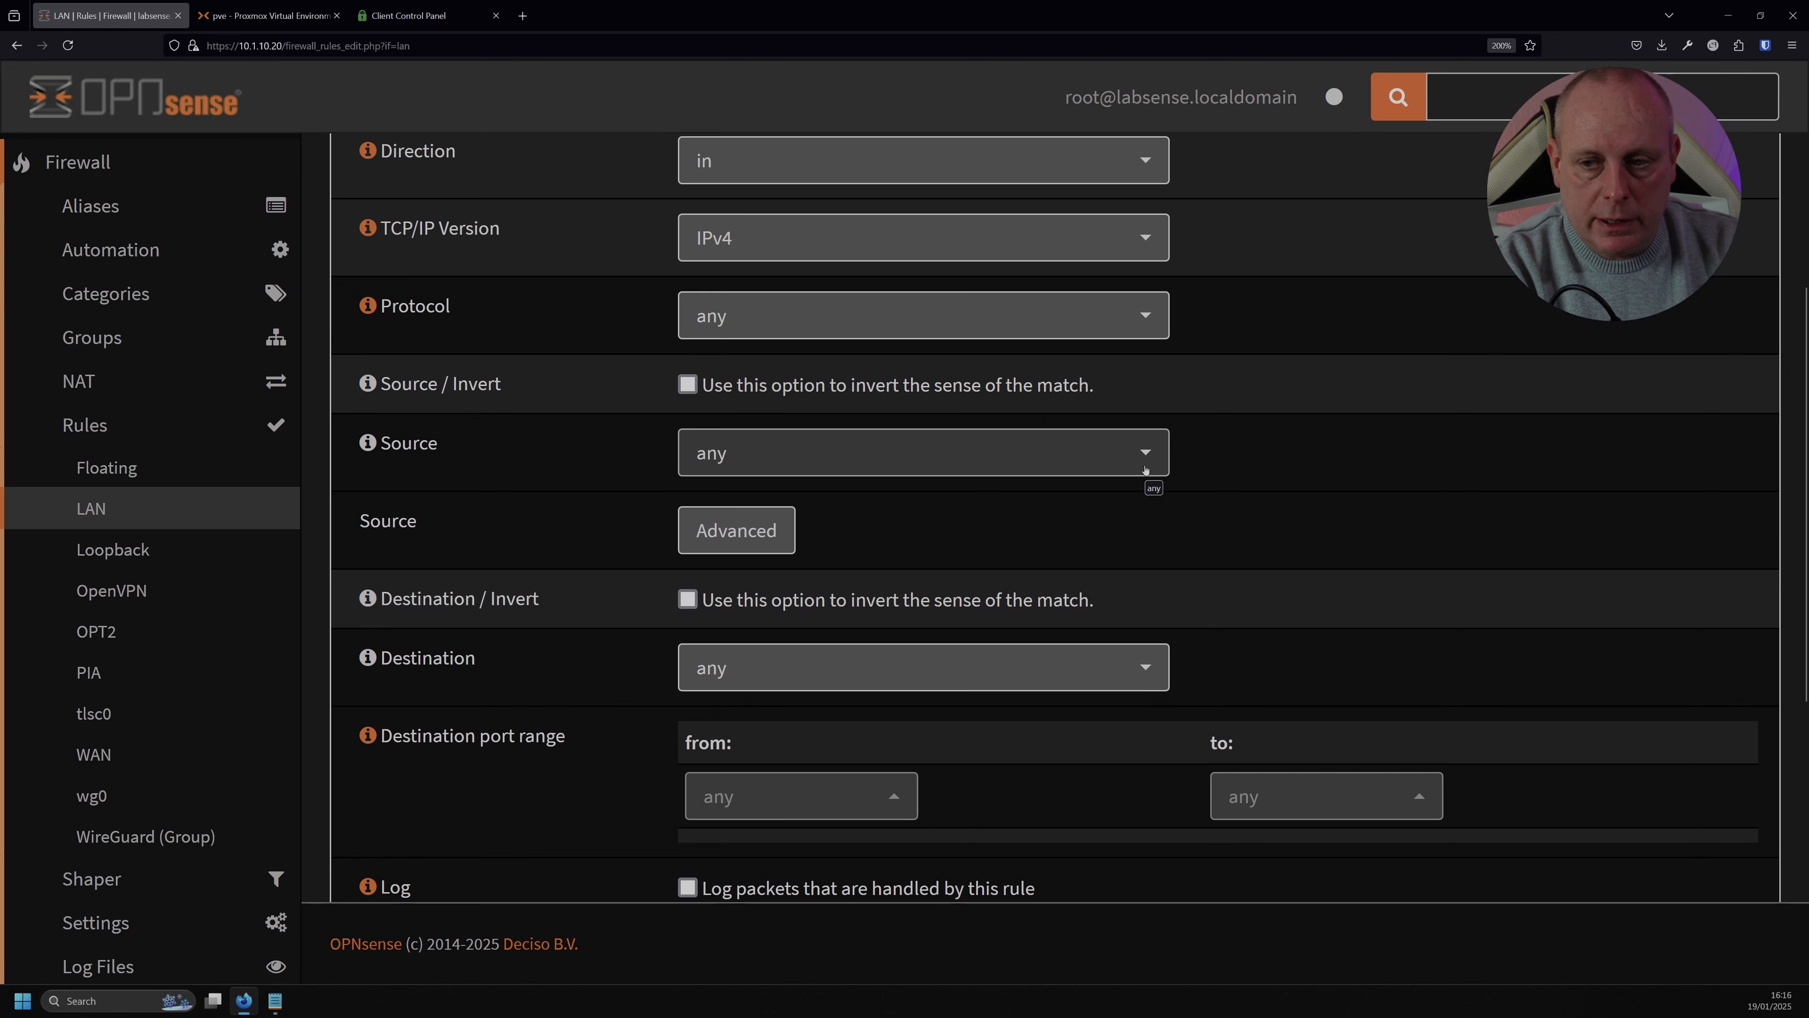
text(pia)
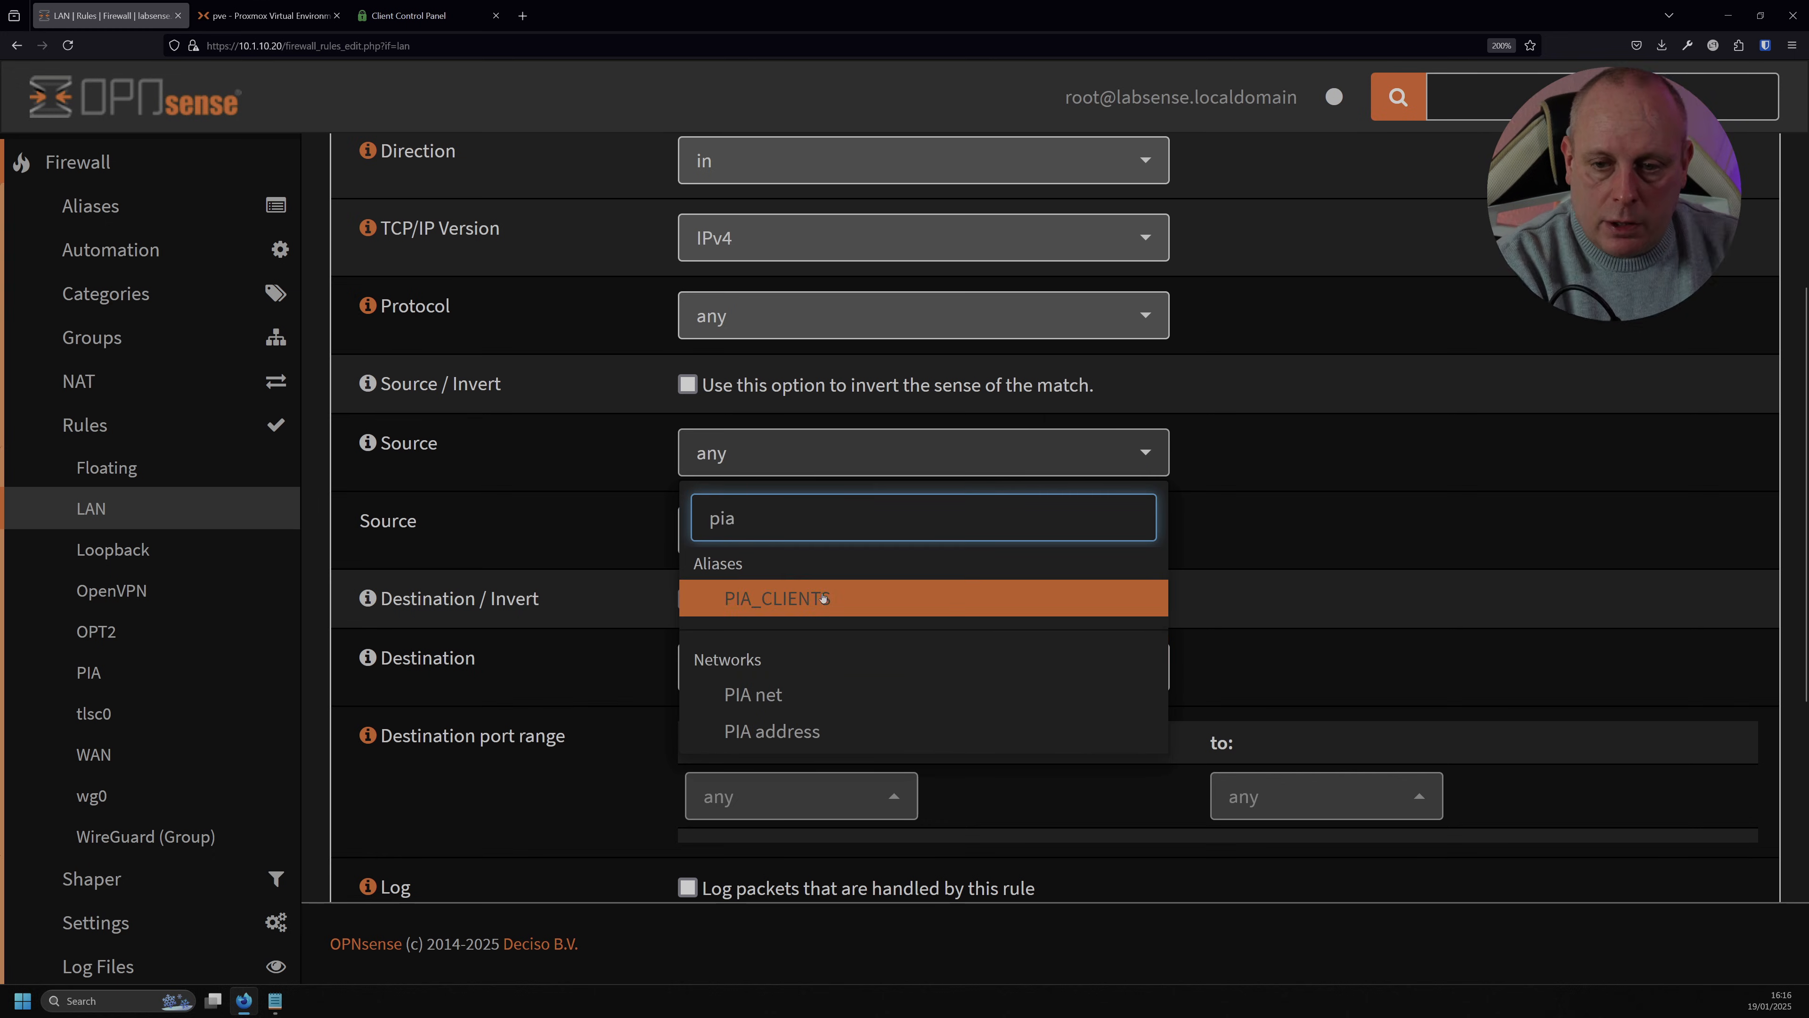
click(775, 598)
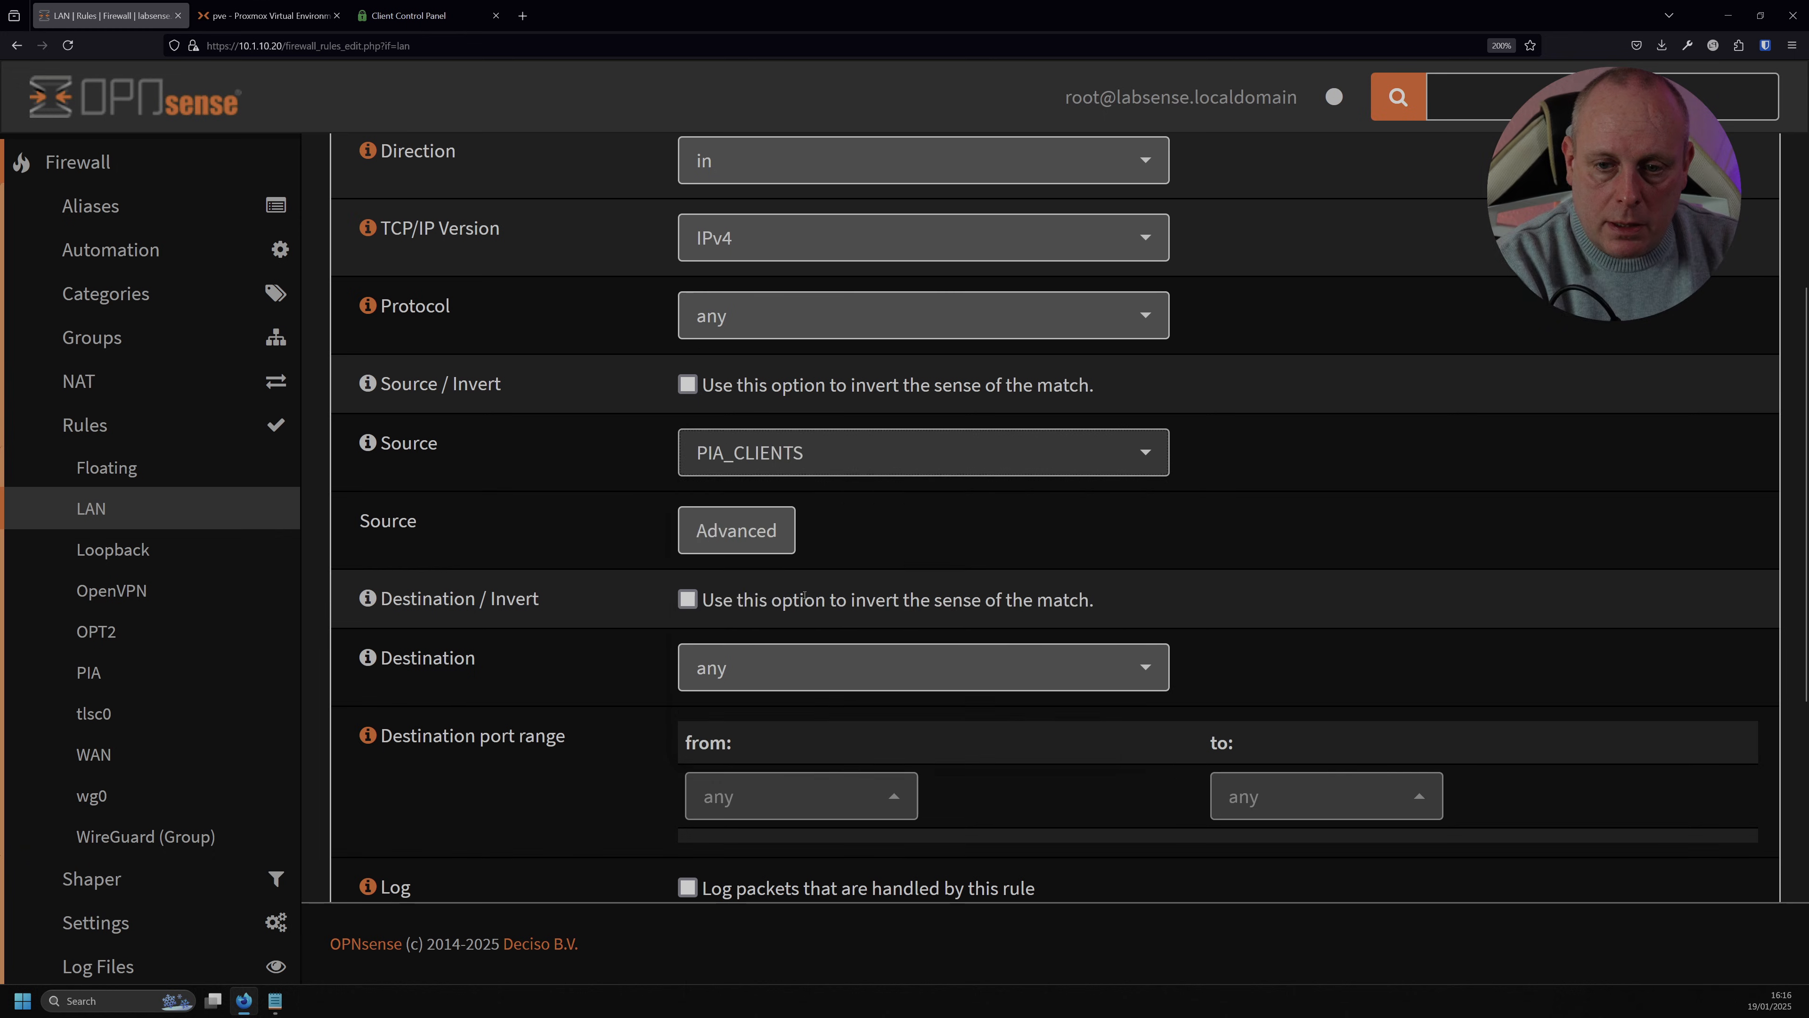
scroll(down, 3)
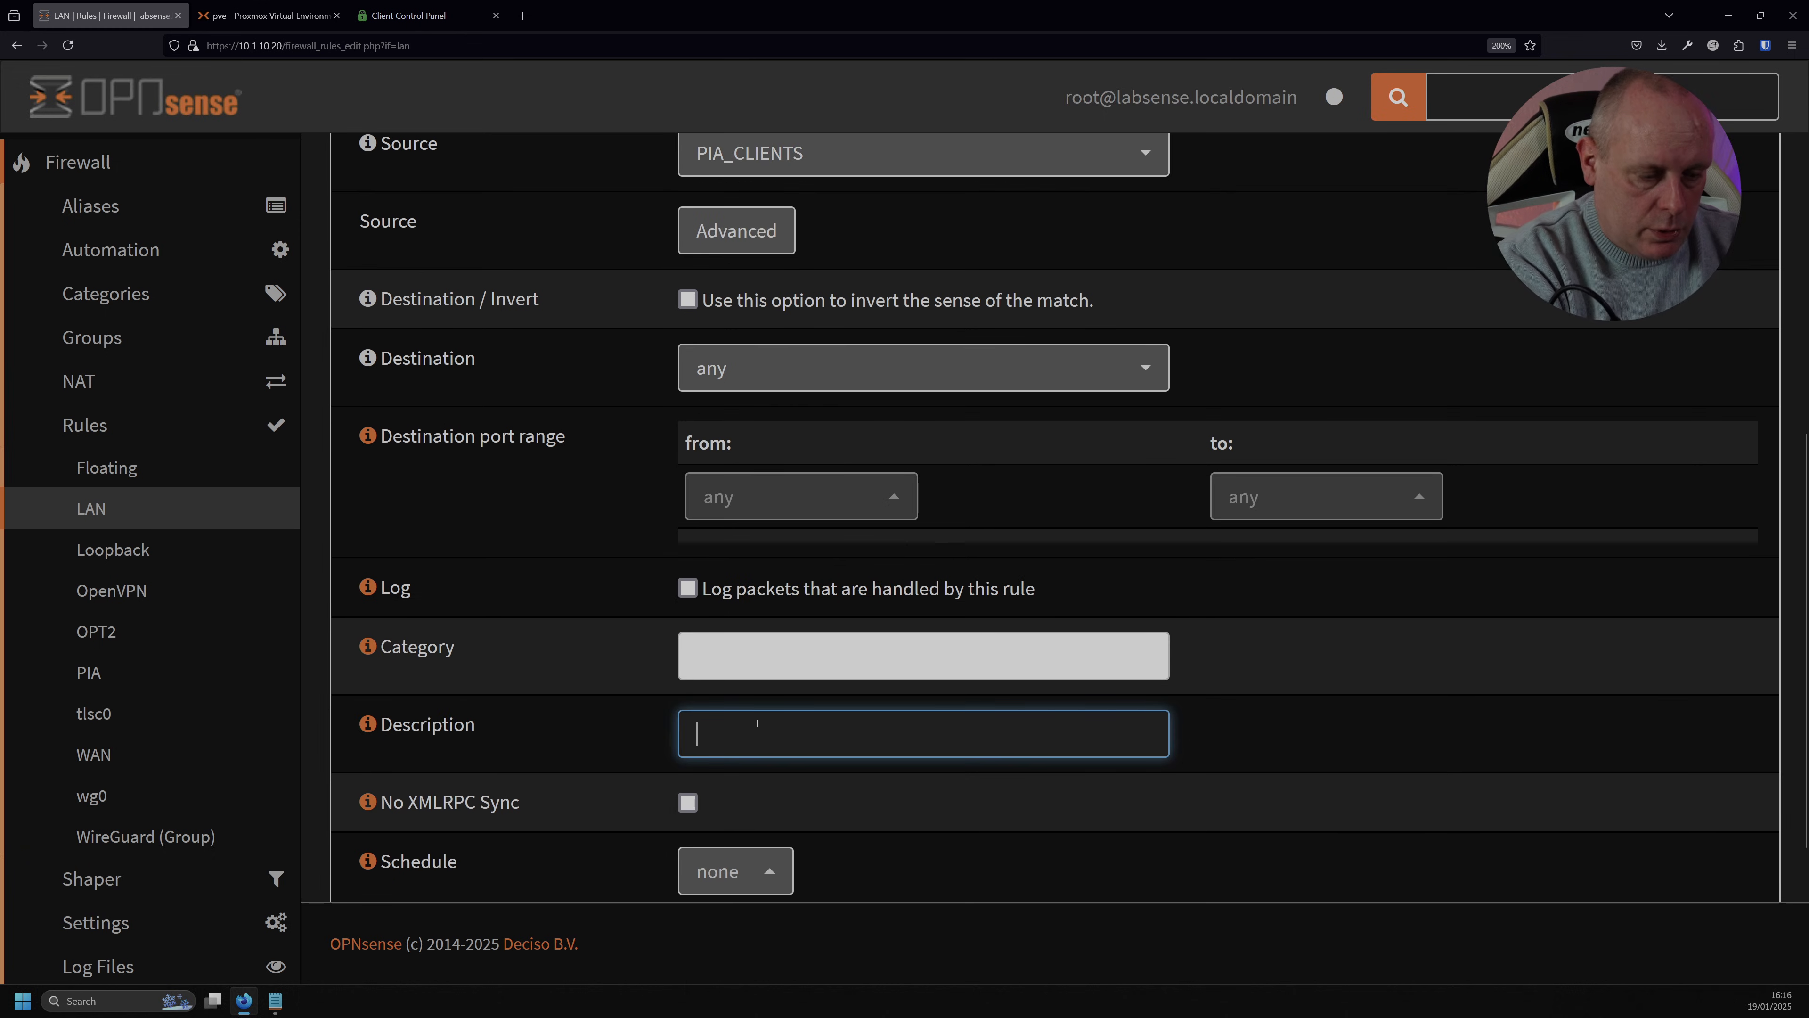
text(Route PIA clients via PIA gateway)
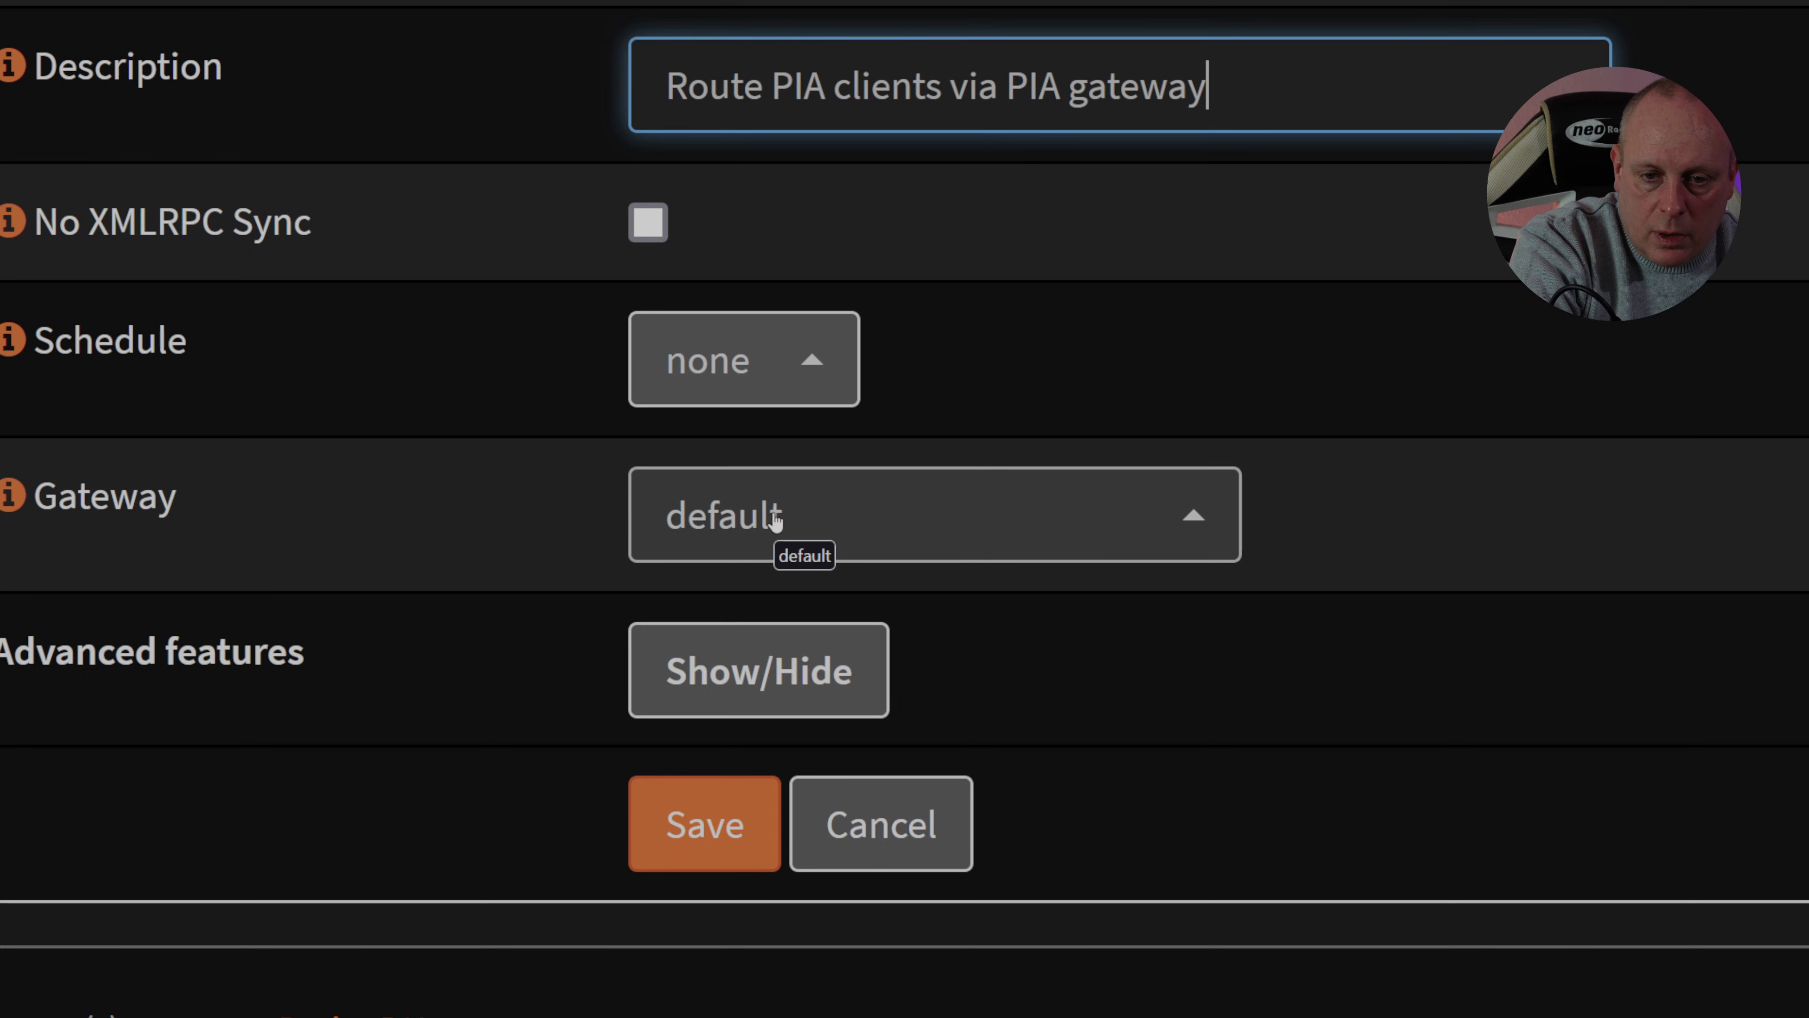
Set the rule's gateway to PIA_VPNV4 and save it.
click(932, 513)
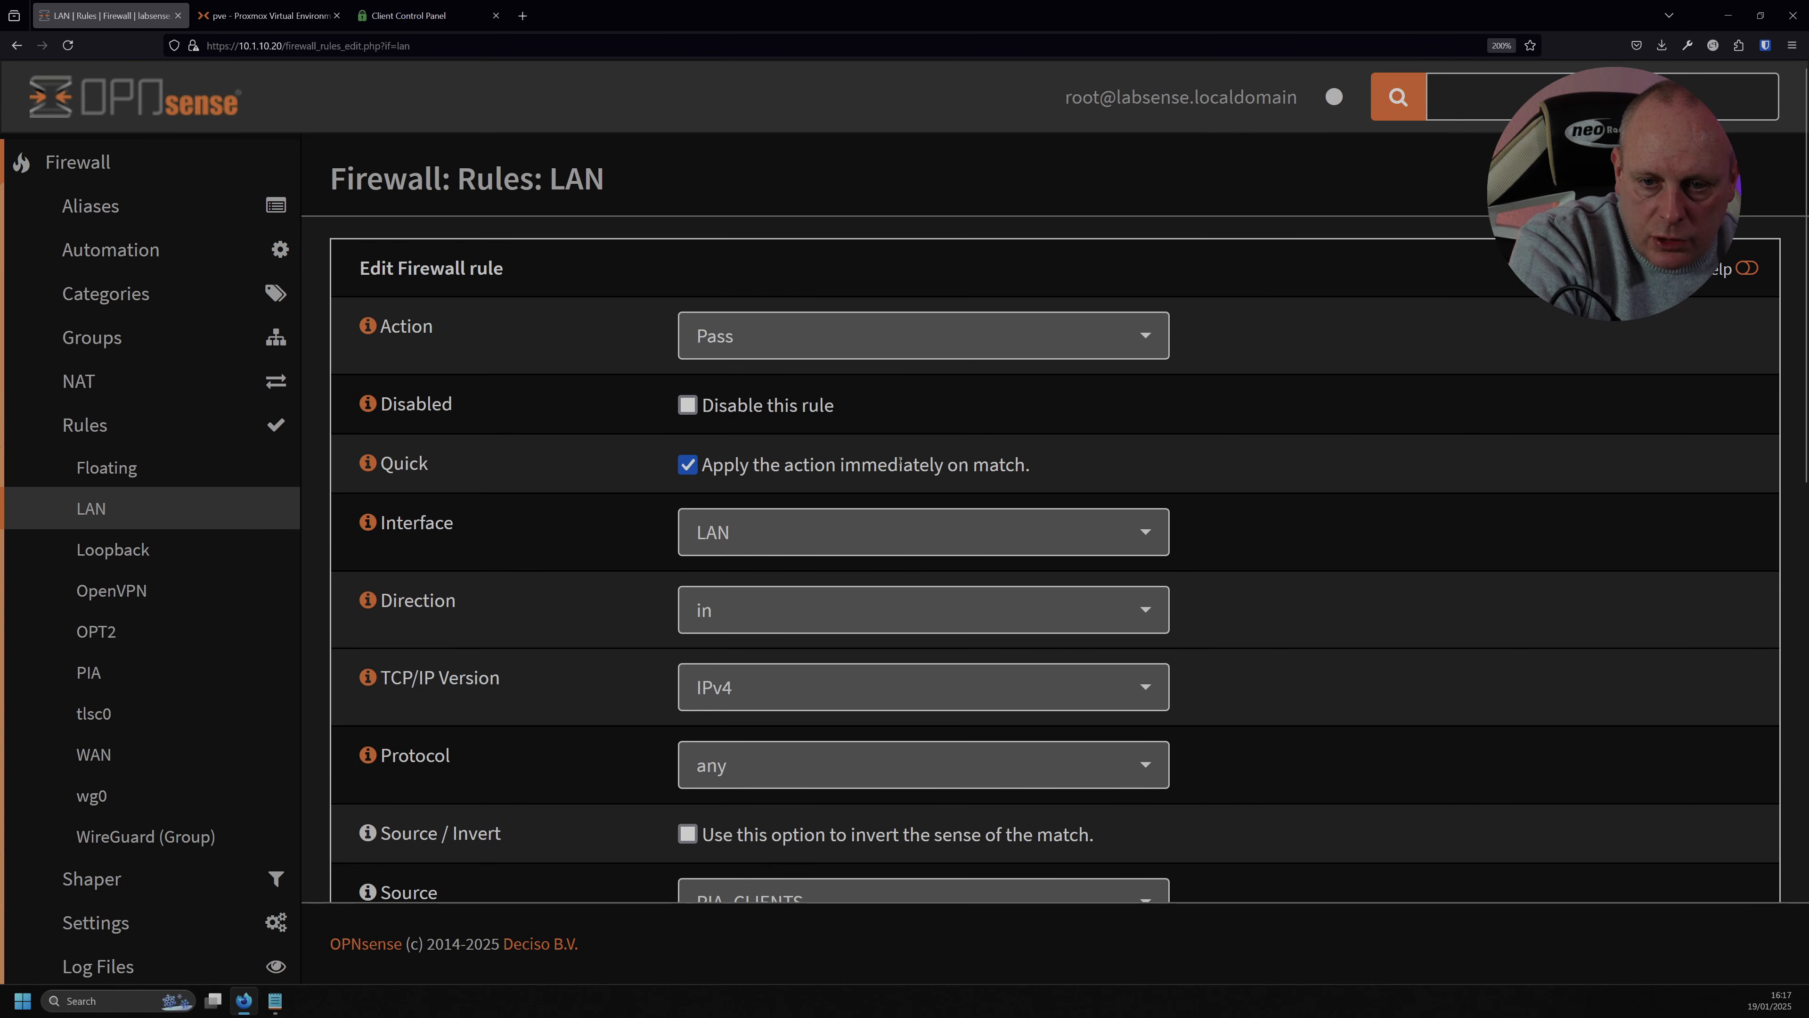
scroll(down, 3)
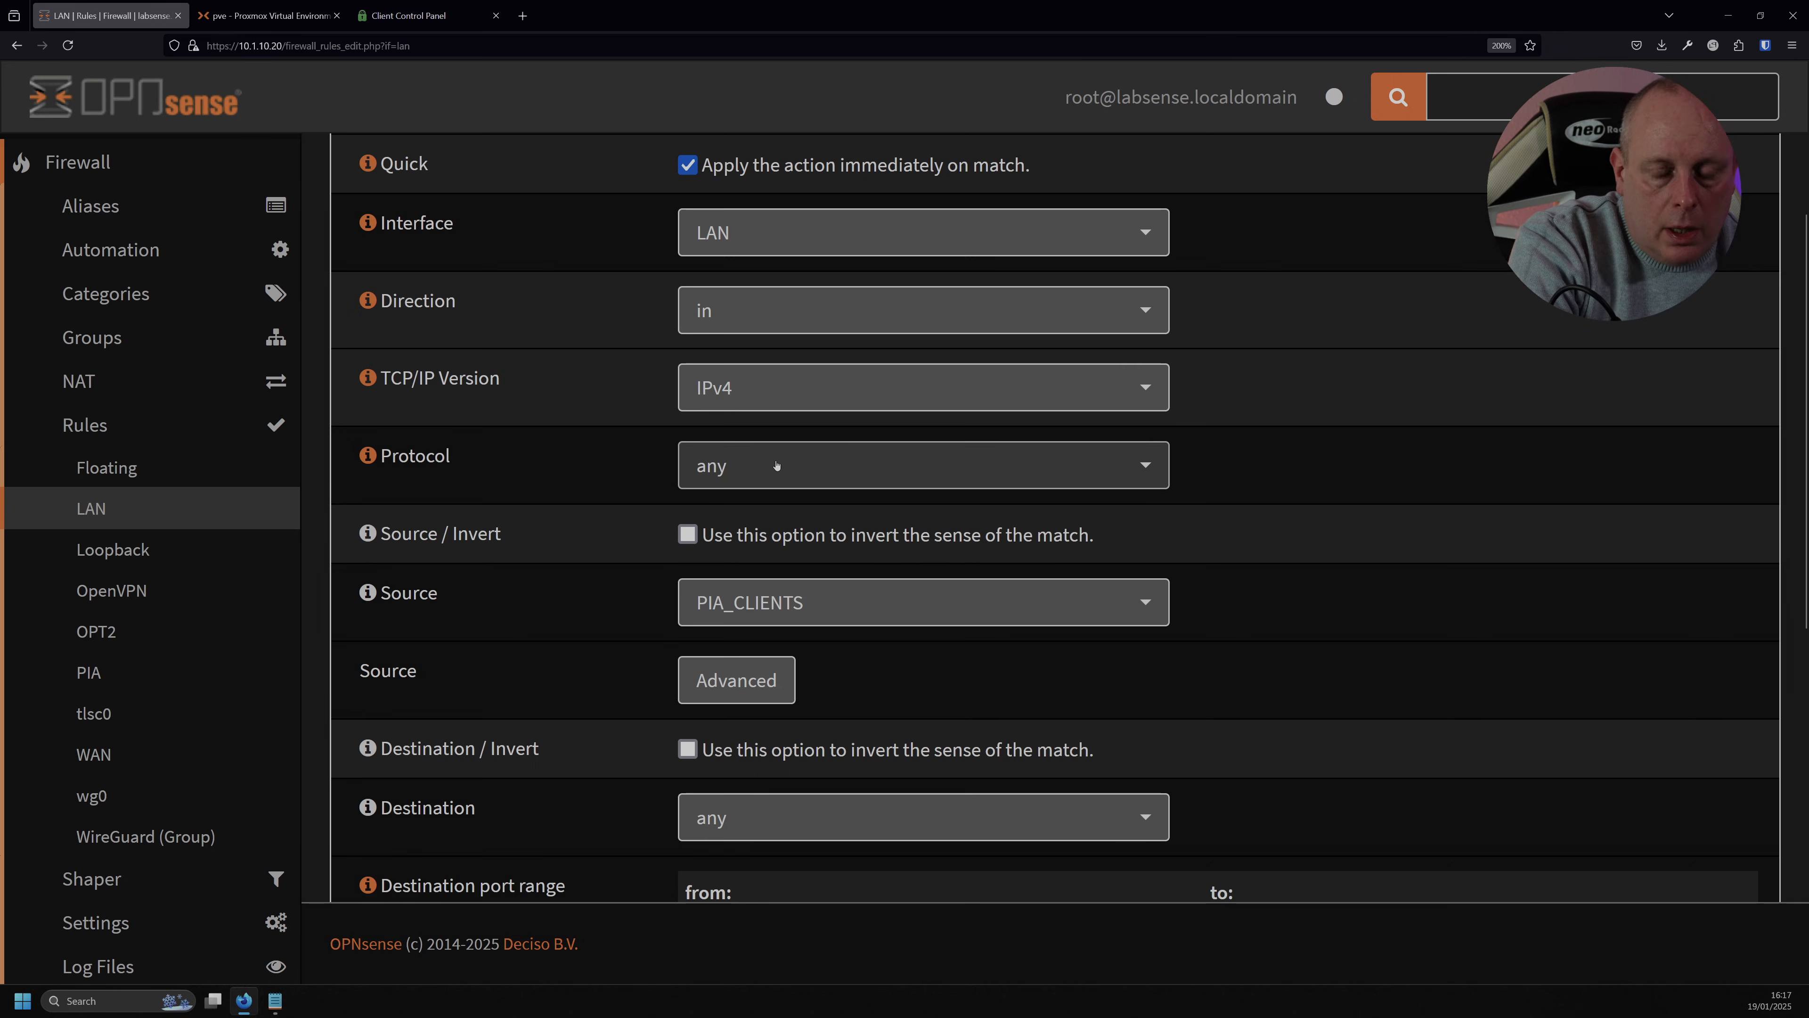
scroll(down, 3)
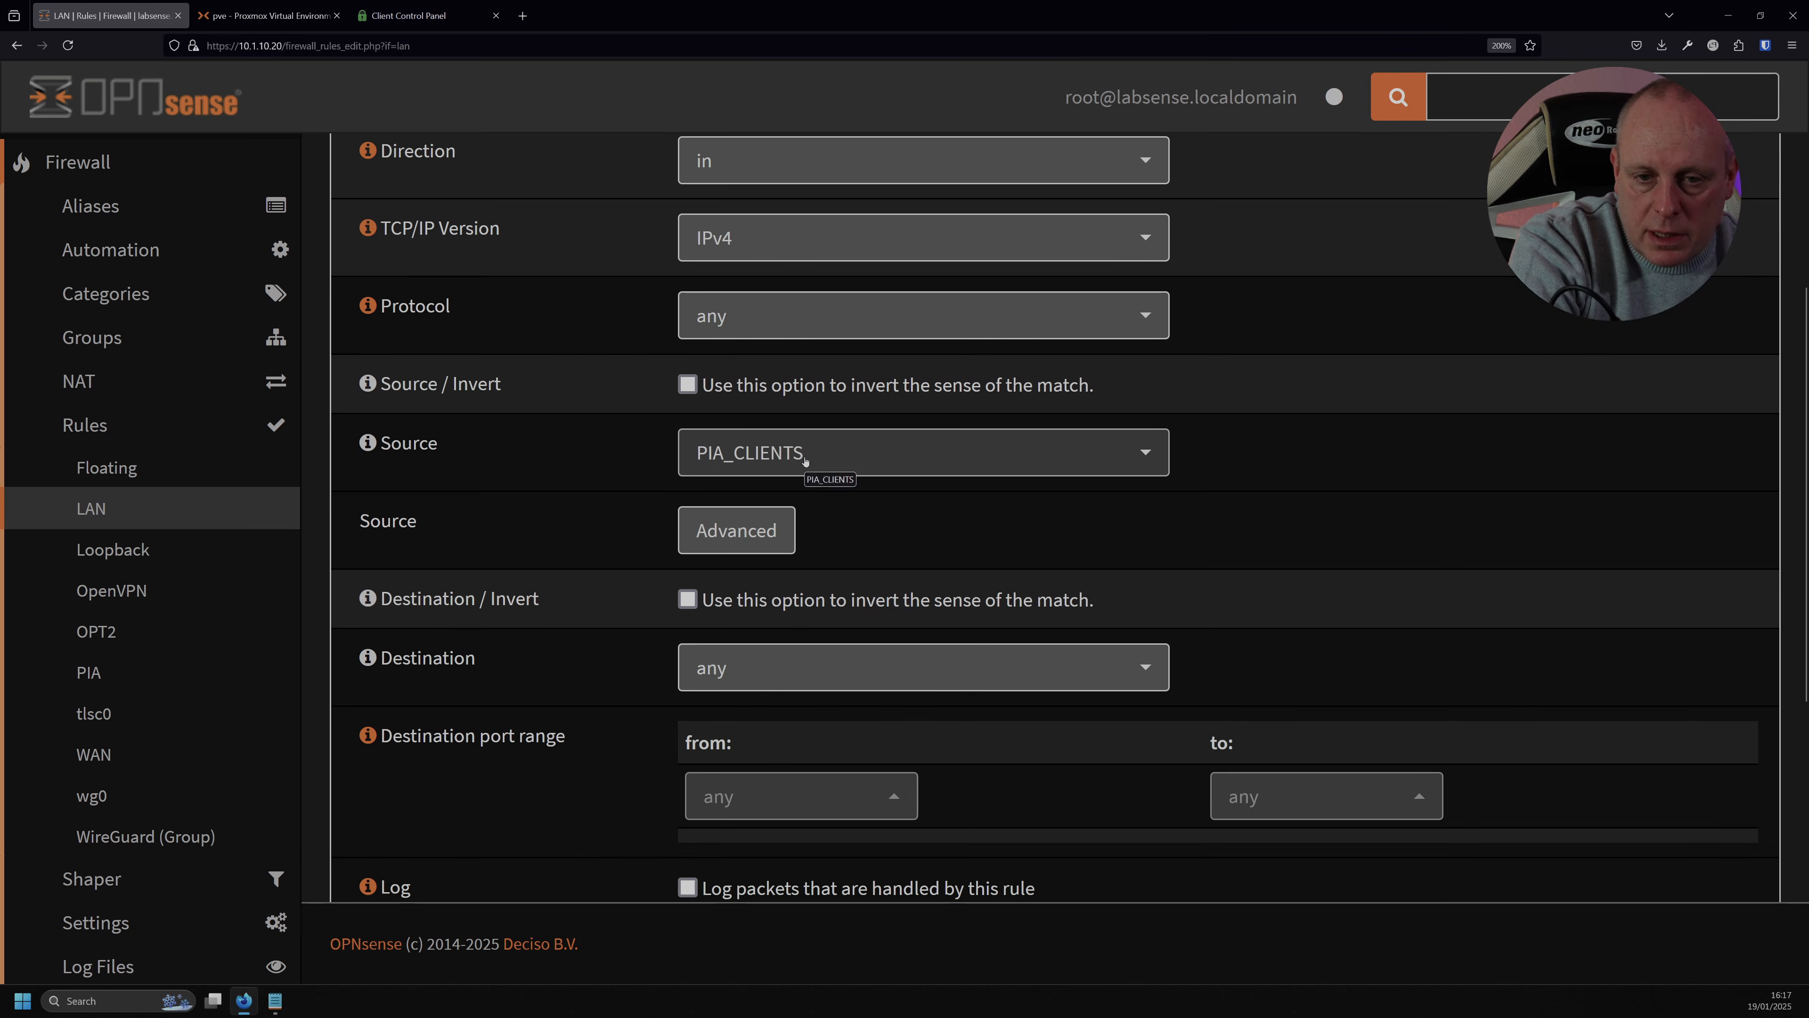
scroll(down, 3)
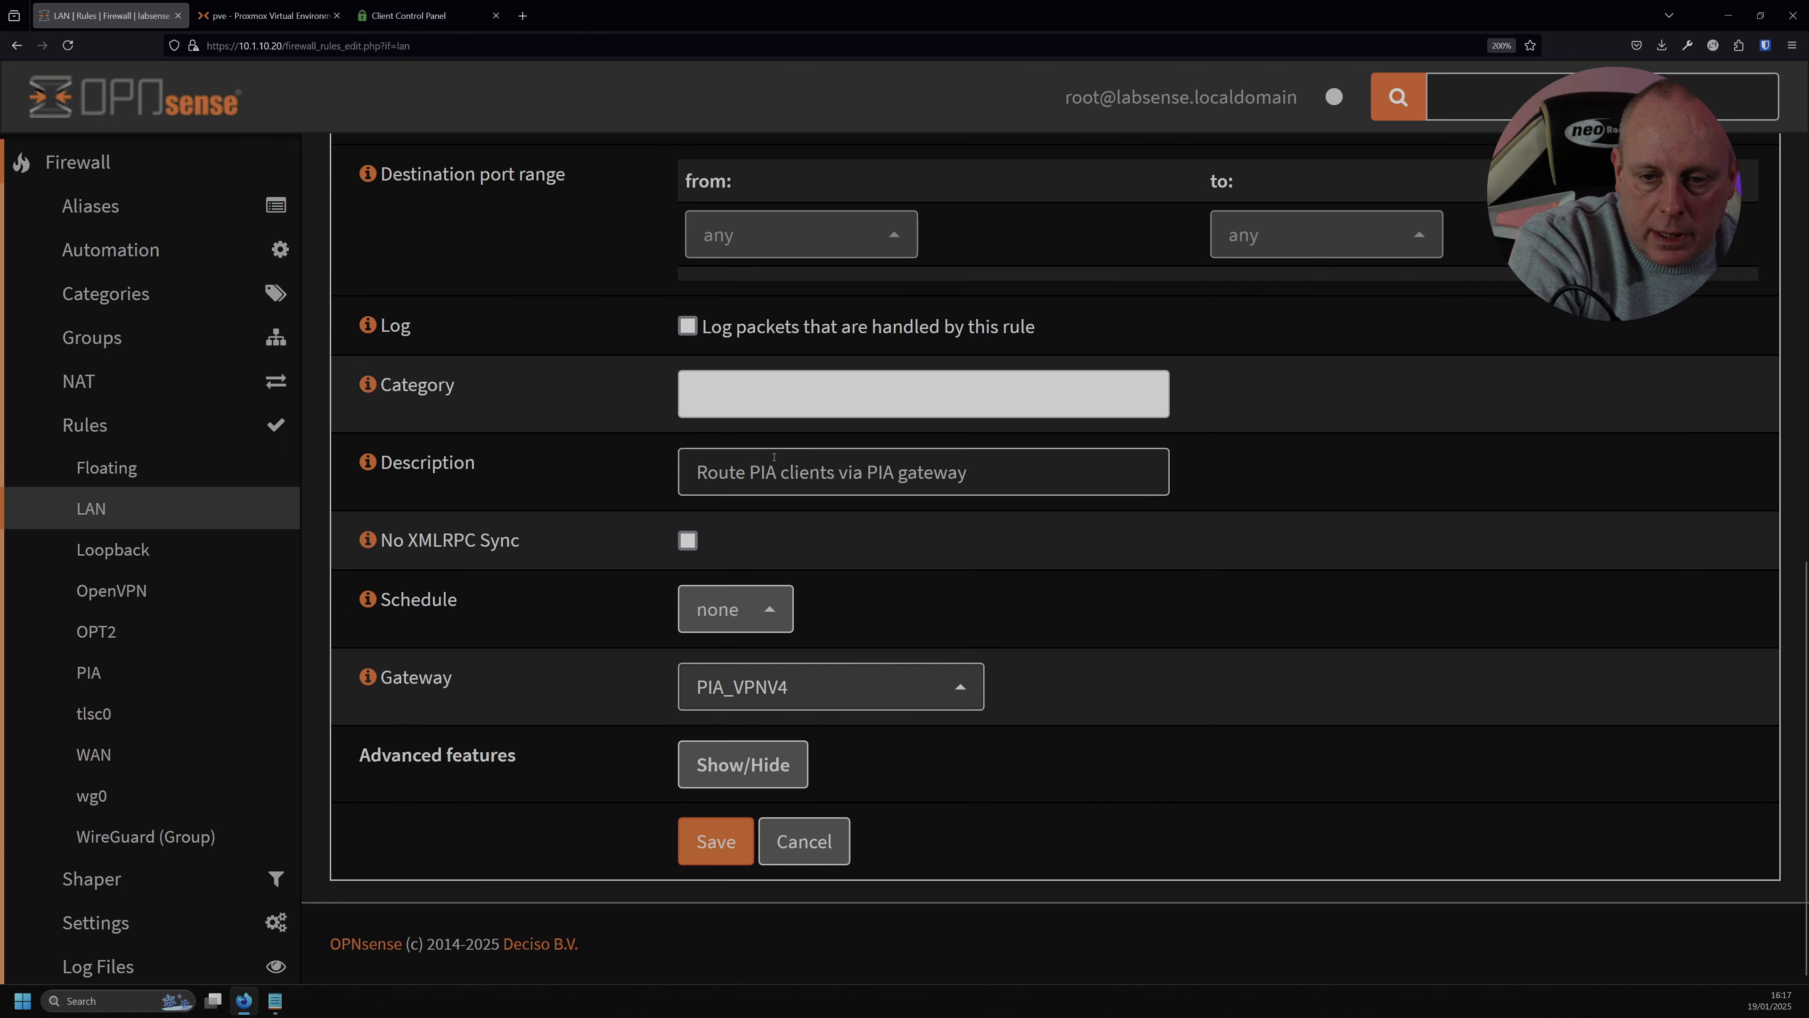
mouse_move(462, 687)
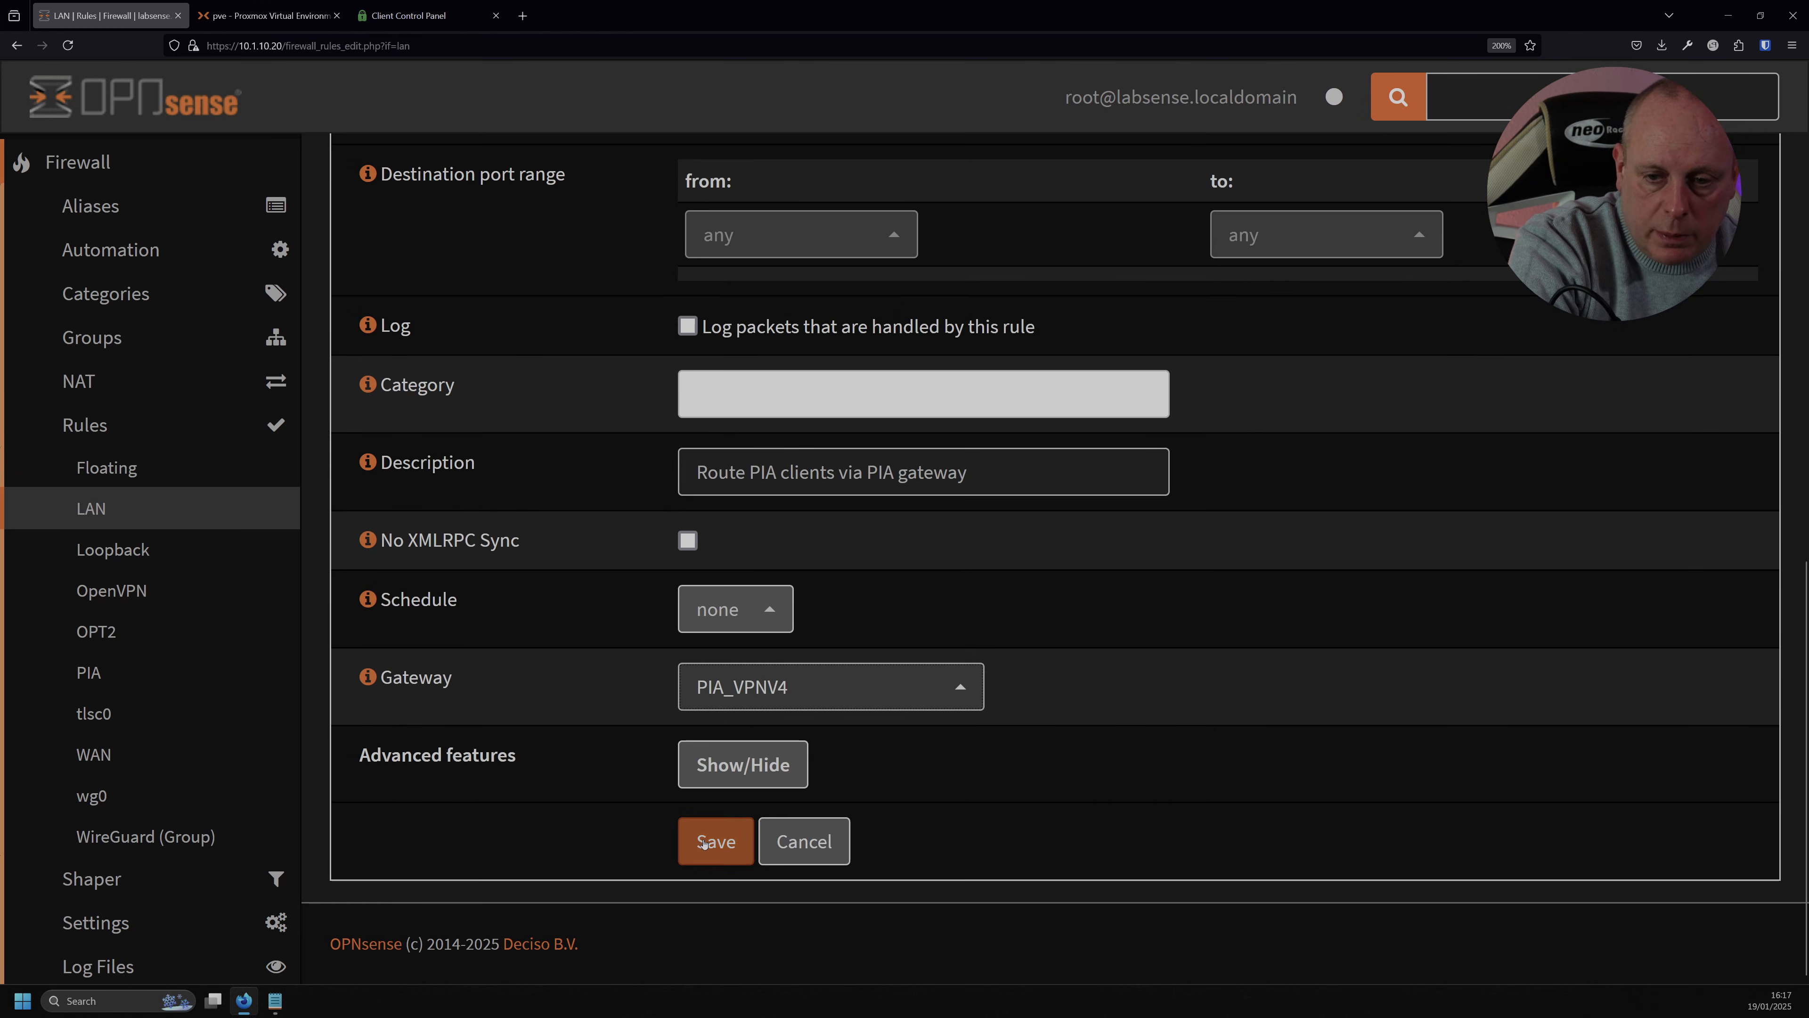
click(714, 839)
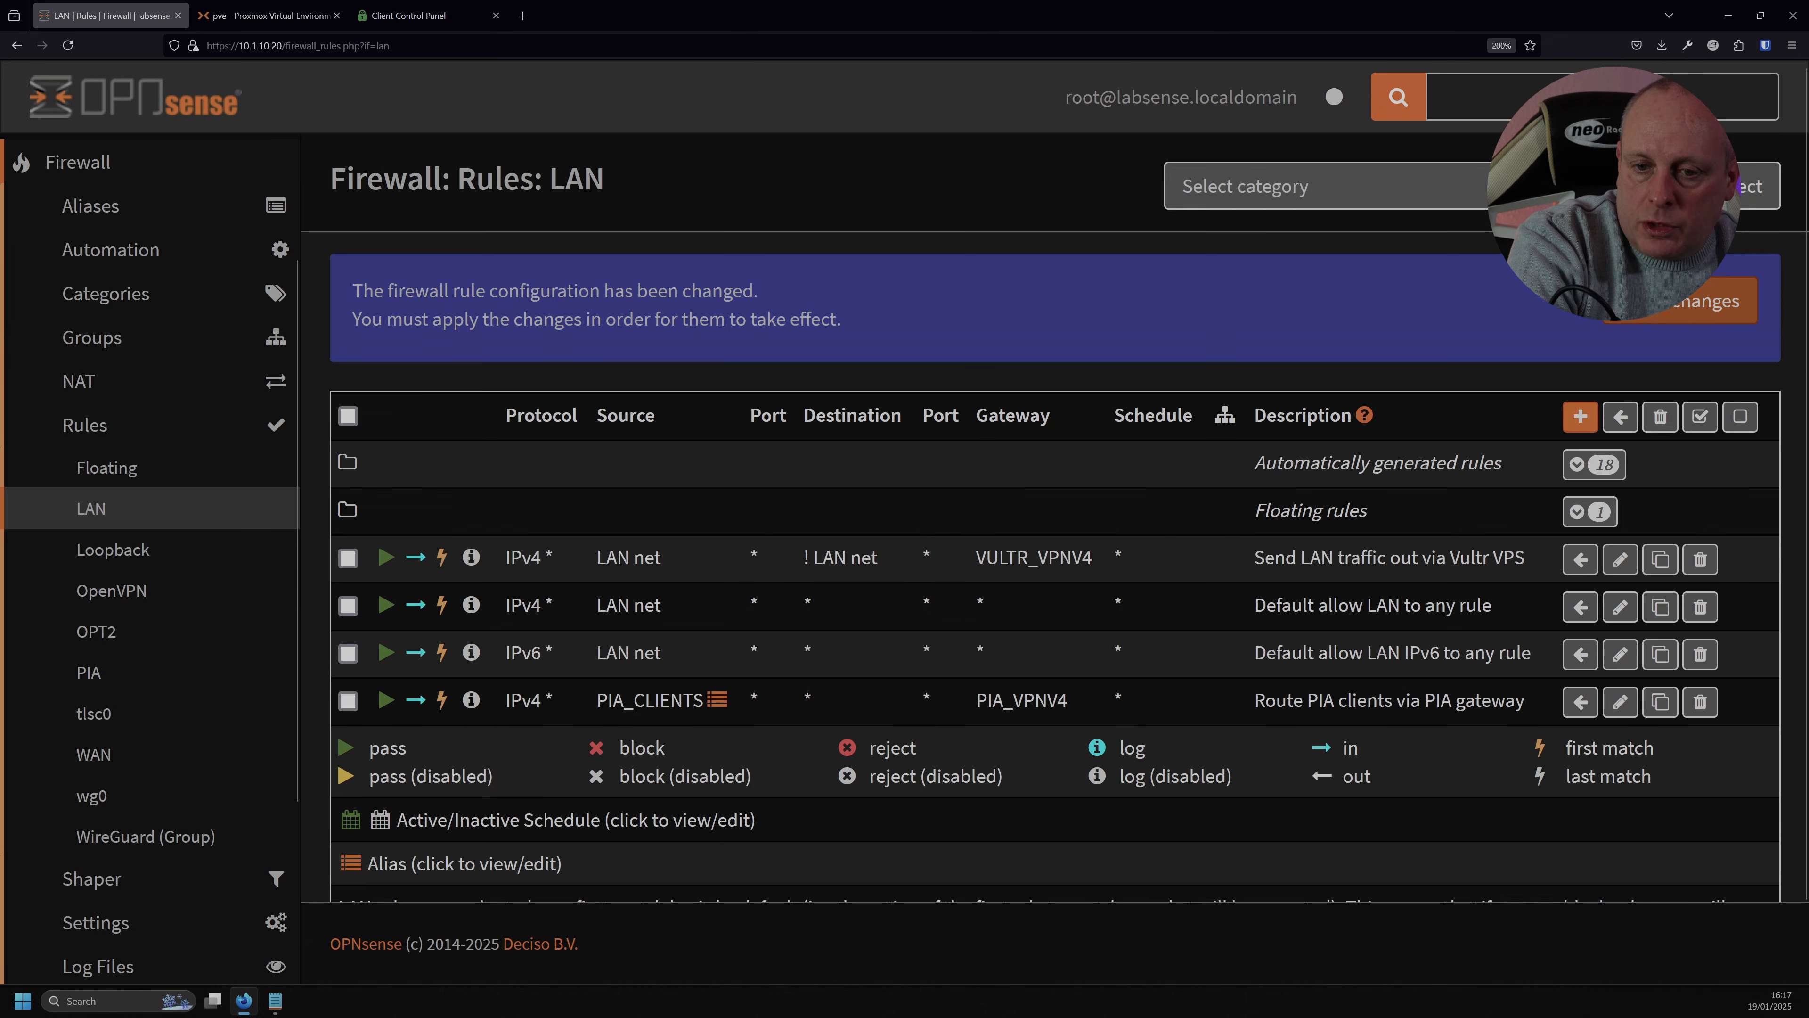
Apply the LAN rule changes with the PIA routing rule first in the list.
click(347, 563)
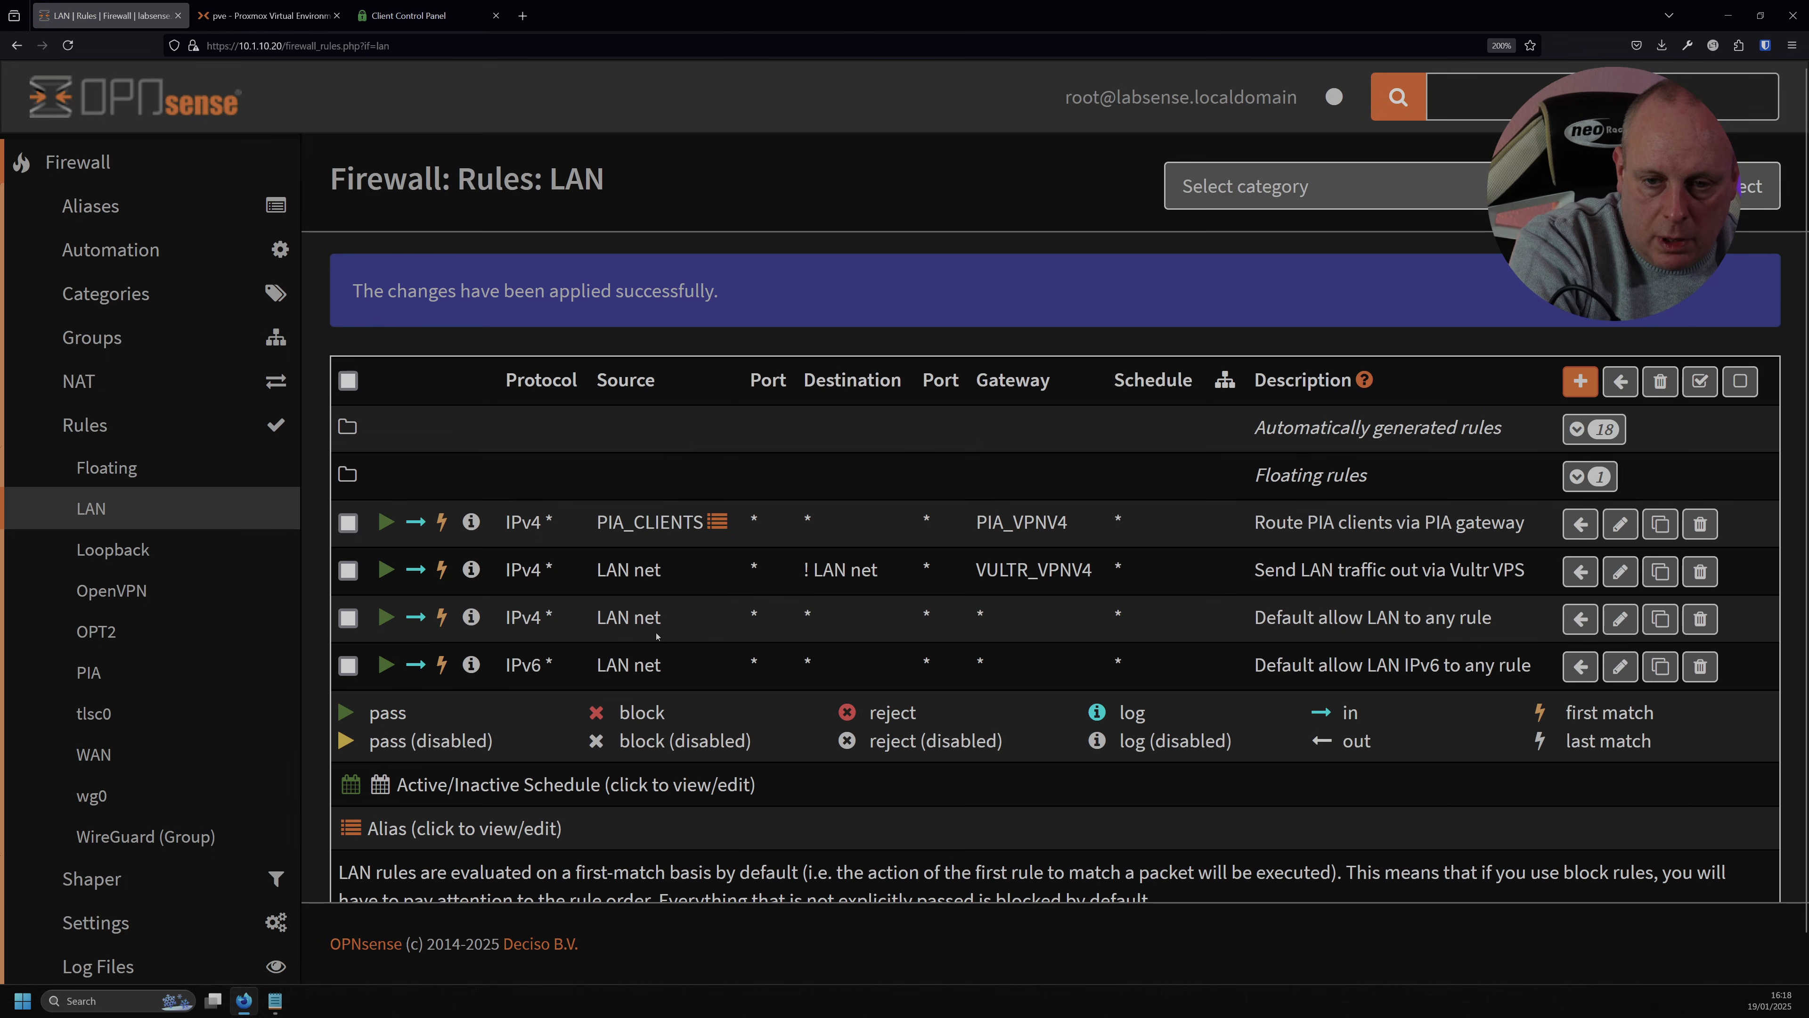
mouse_move(716, 521)
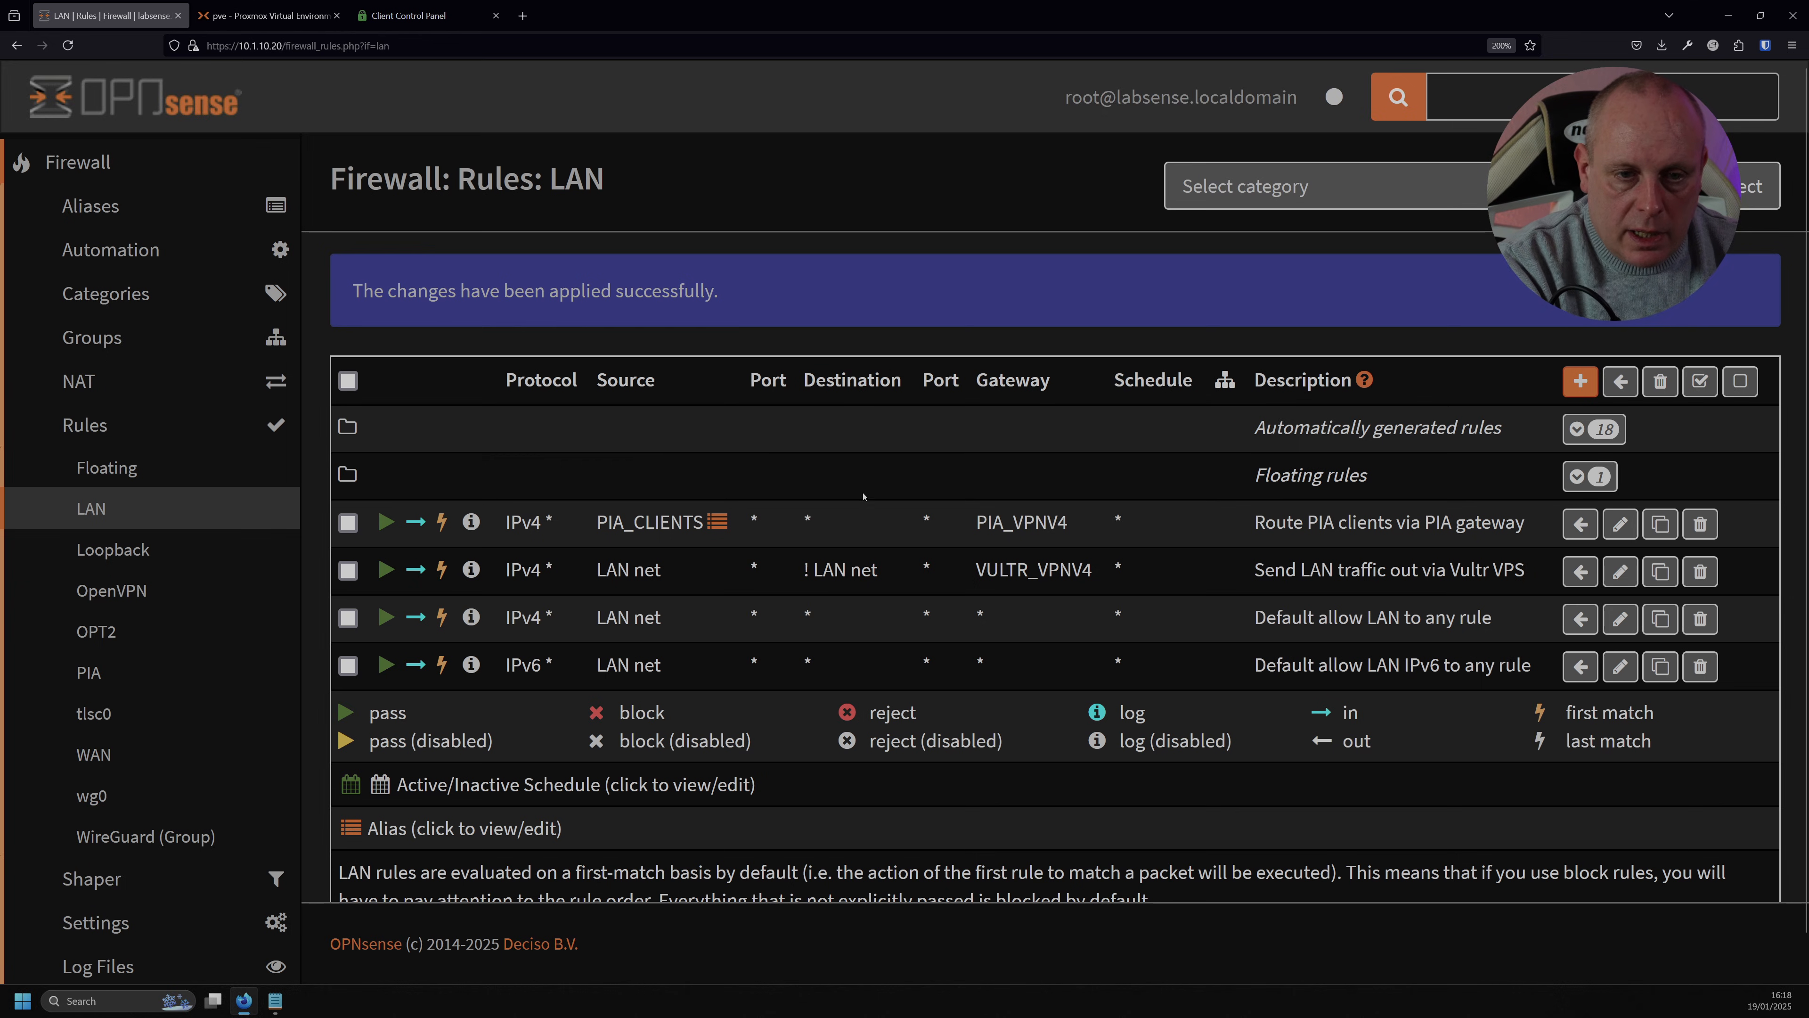
mouse_move(92, 338)
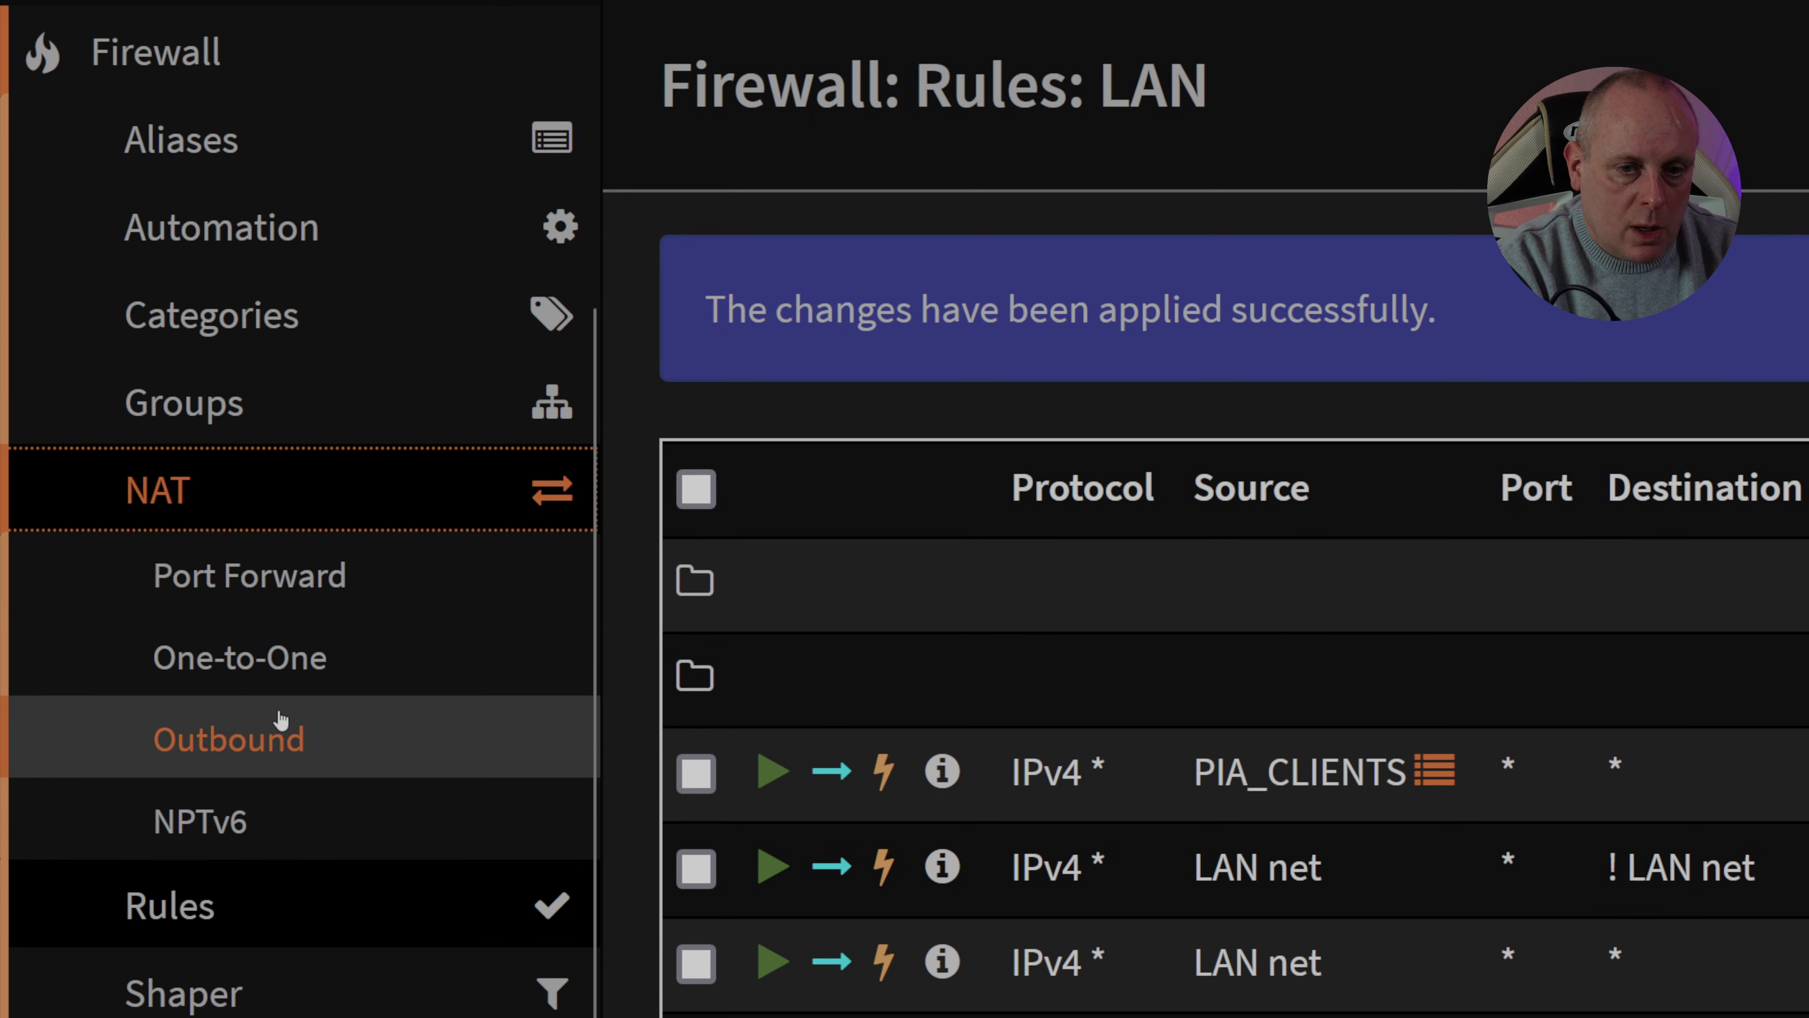
Begin a new manual outbound NAT rule in hybrid mode.
click(228, 738)
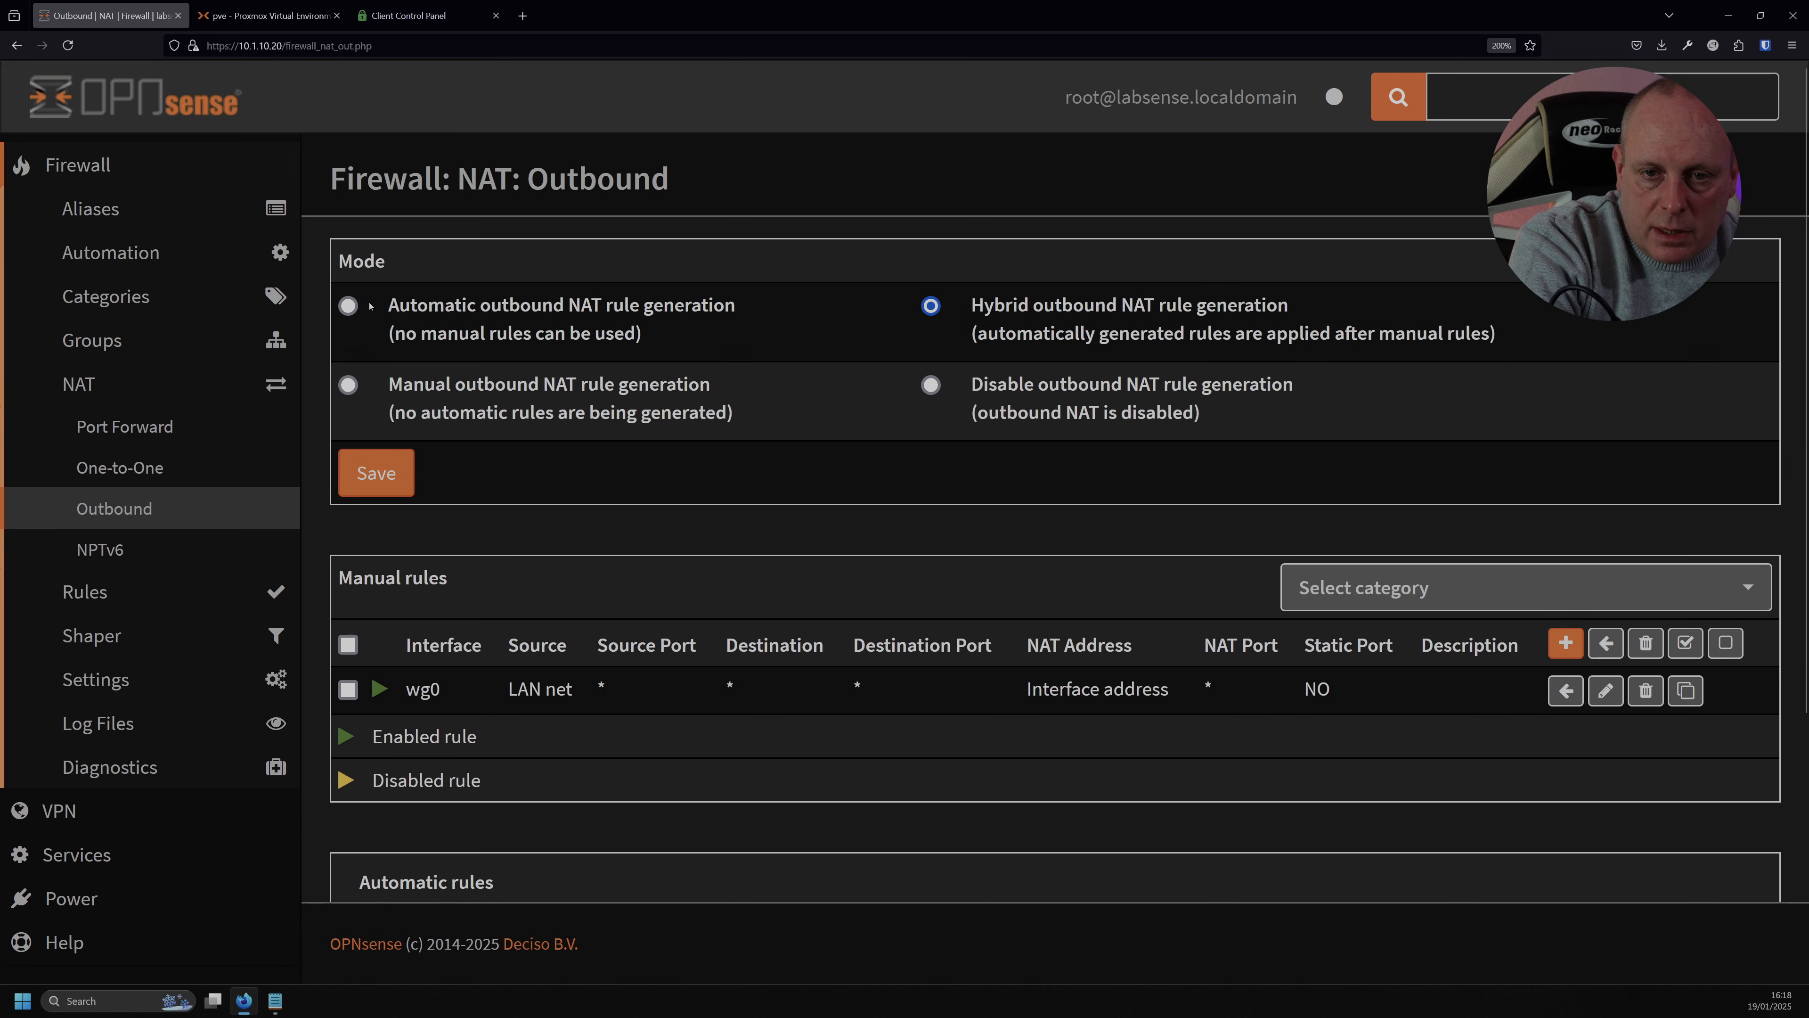
mouse_move(856, 427)
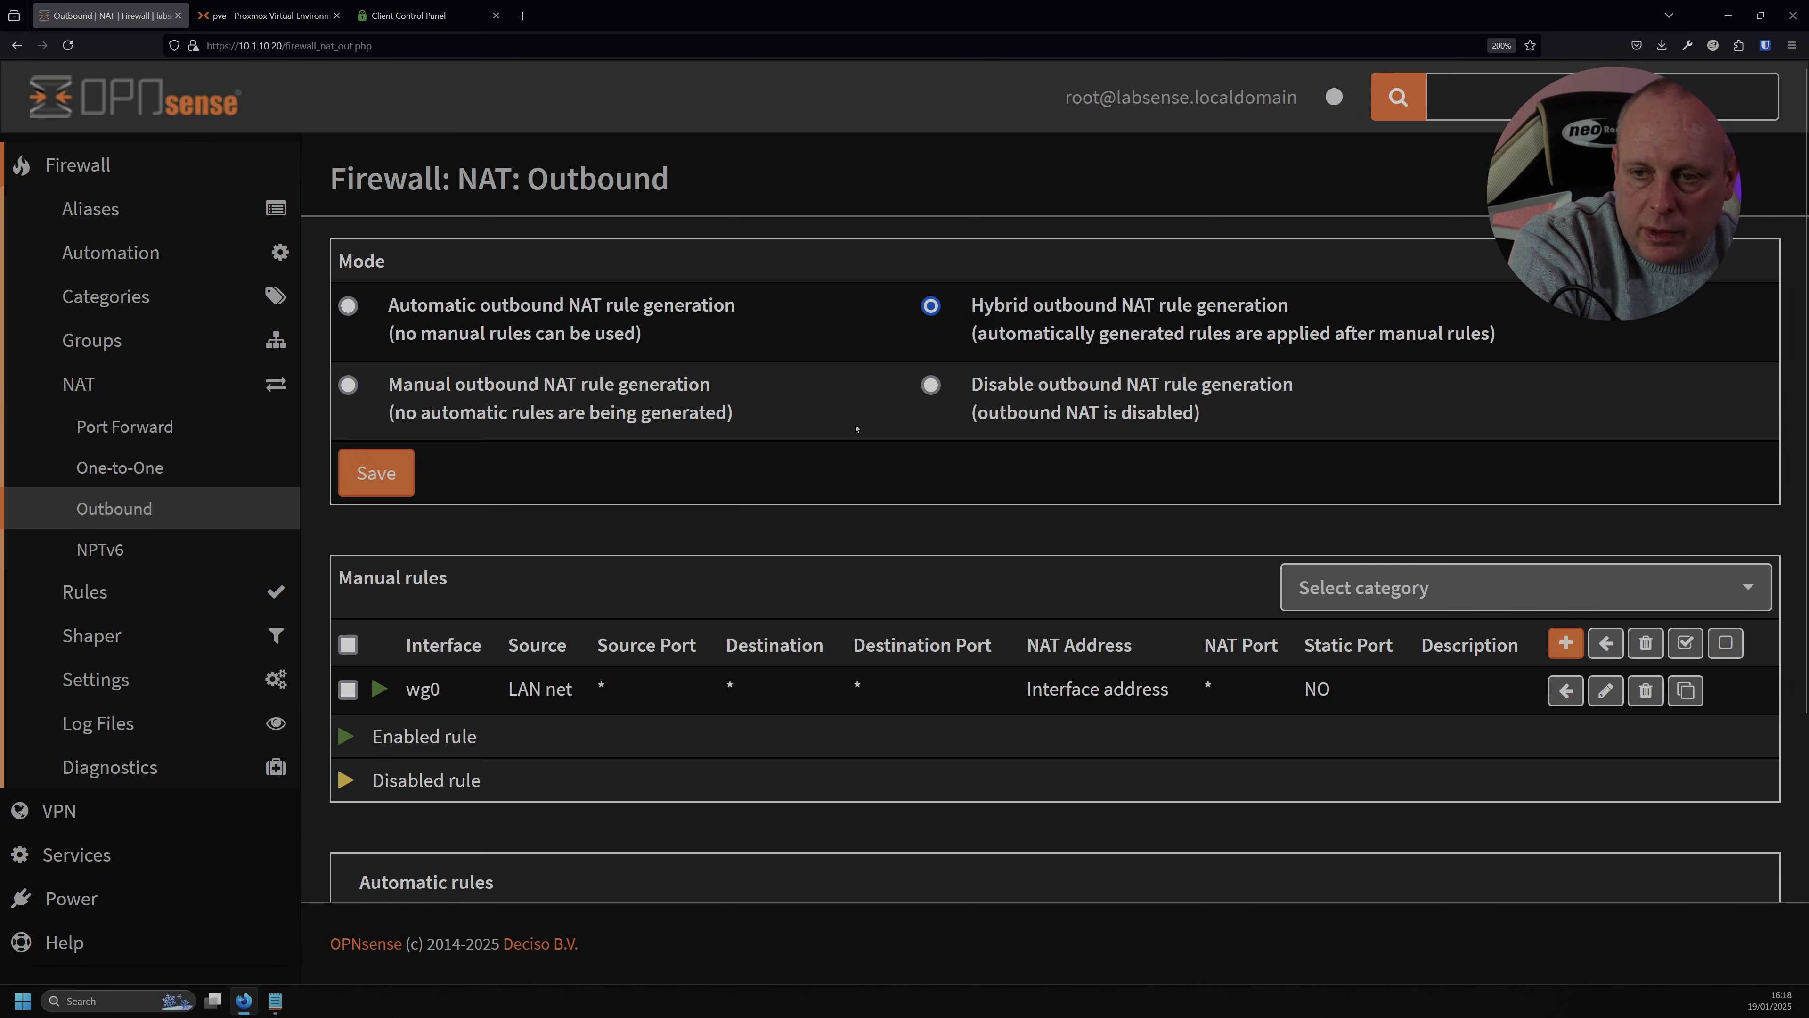
mouse_move(600, 494)
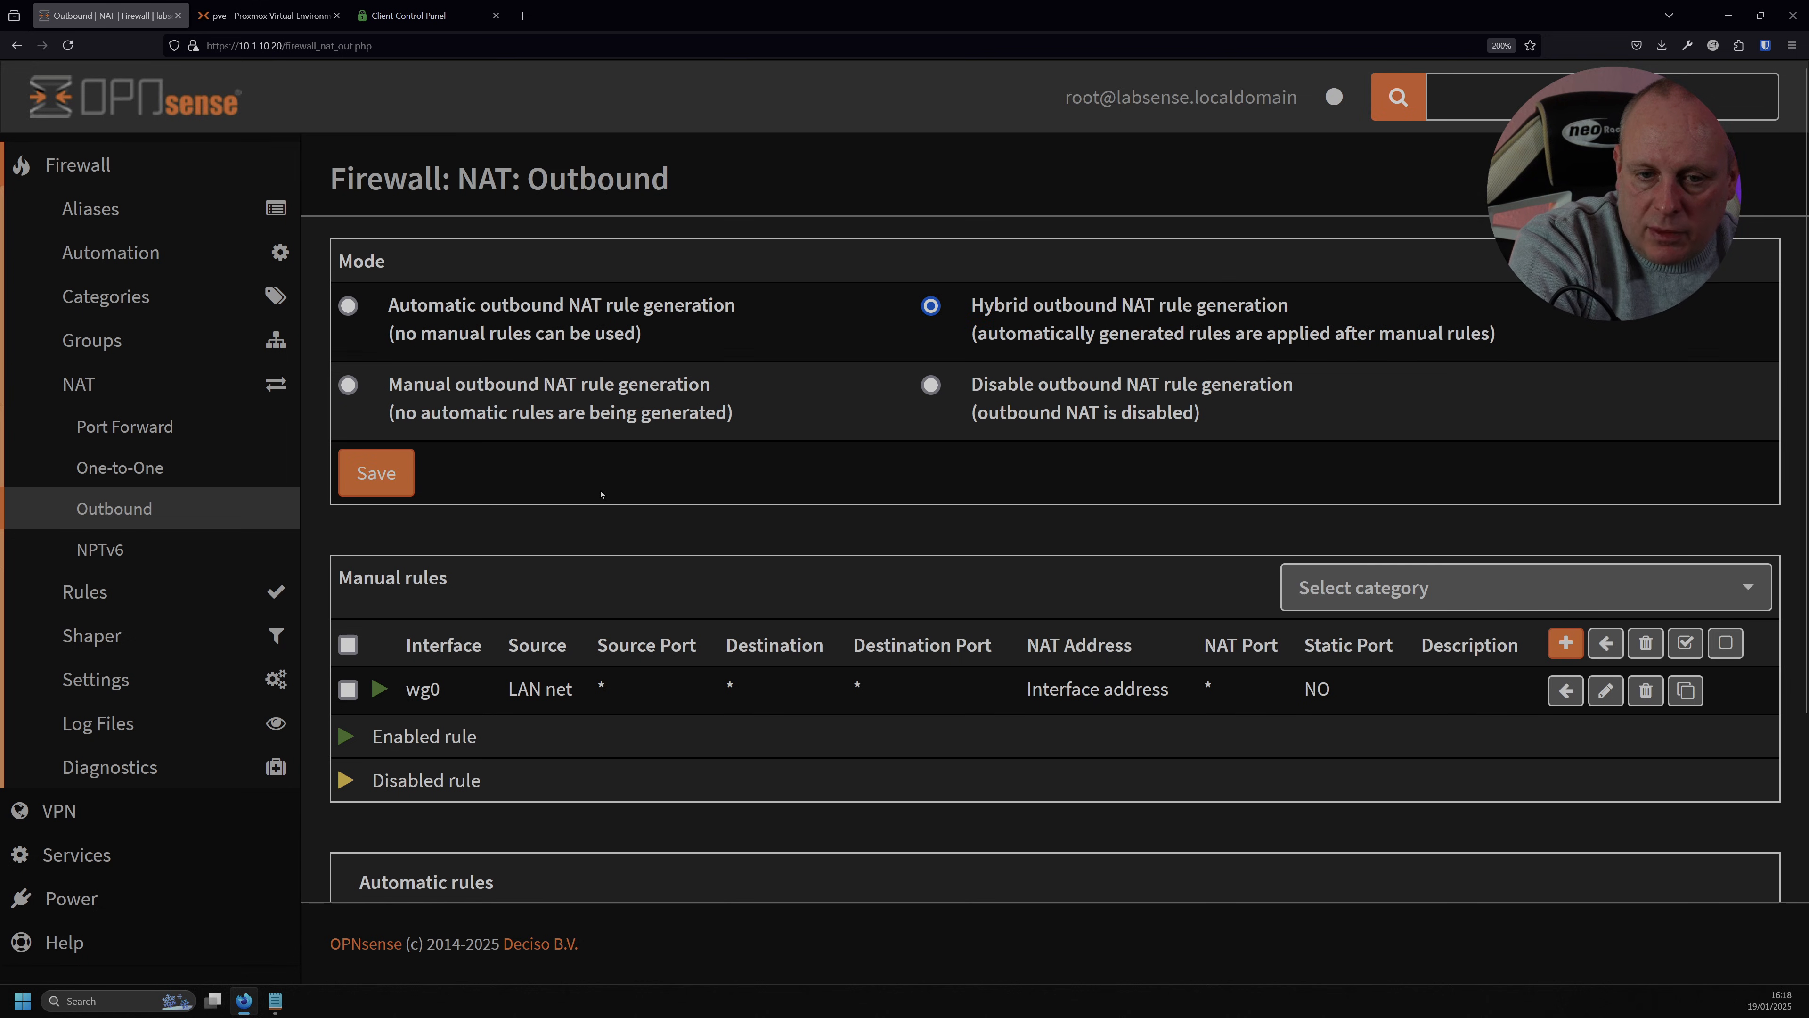
scroll(down, 3)
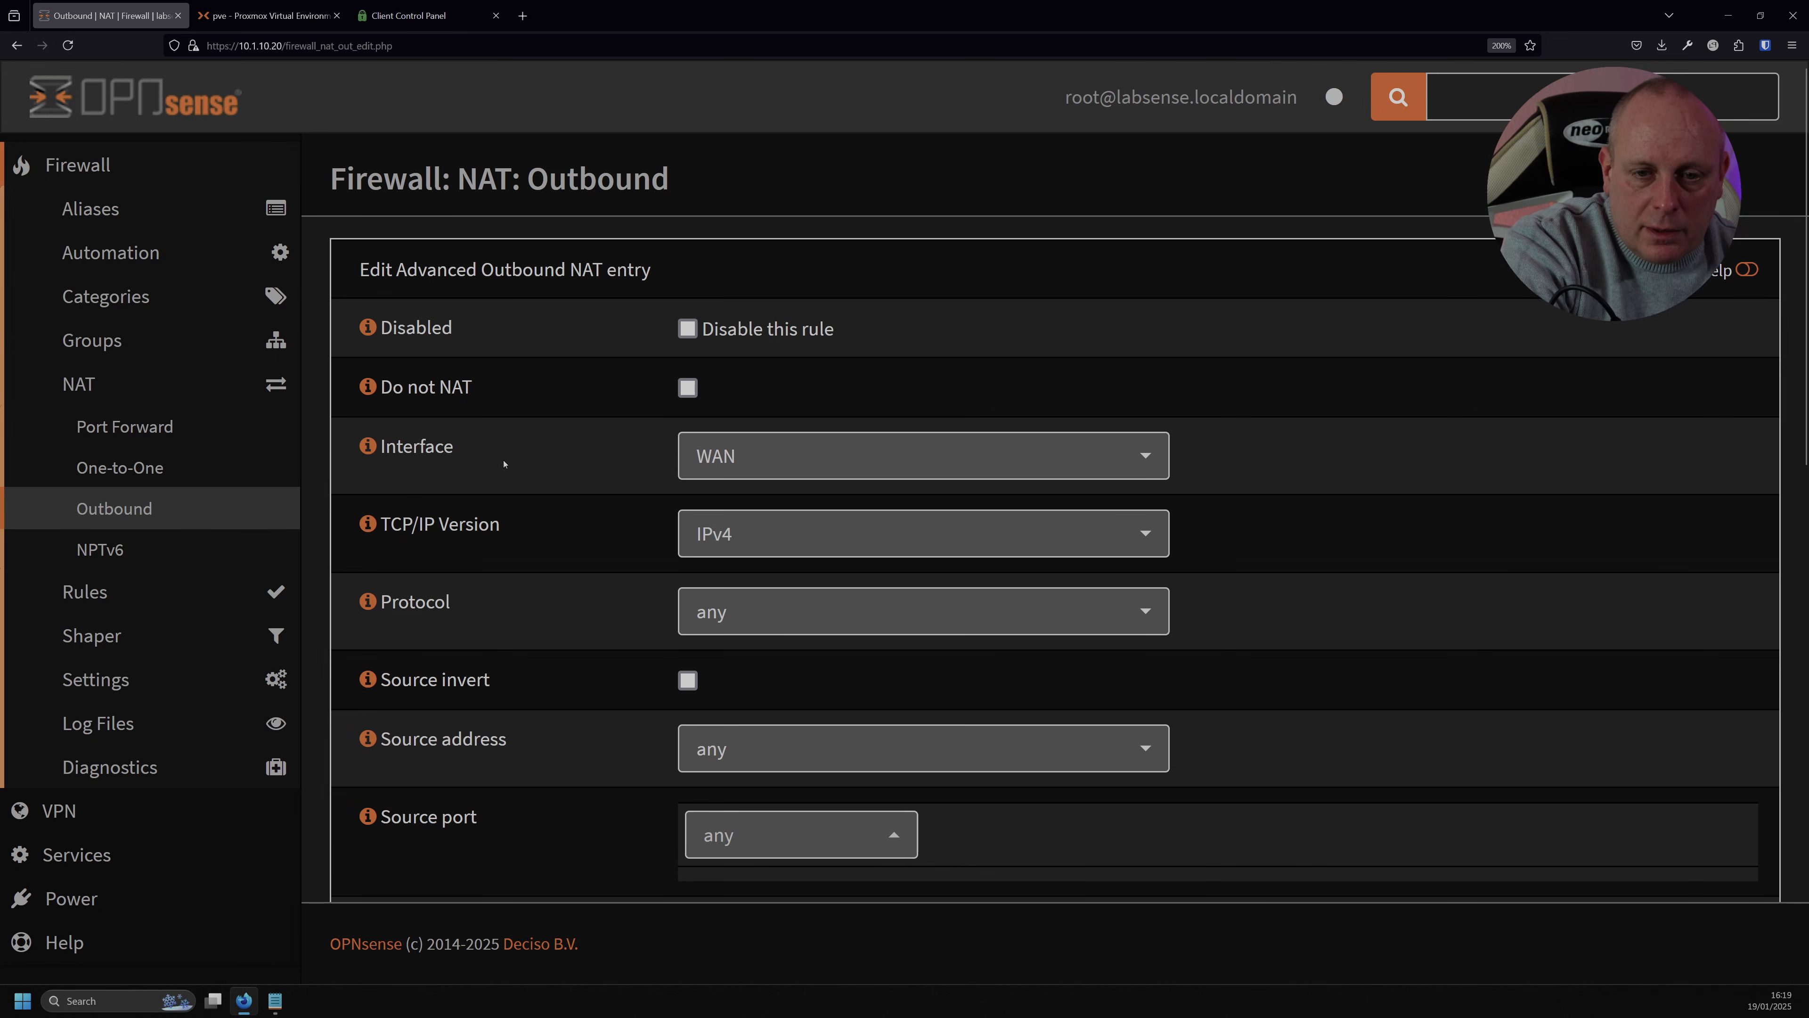
Set the NAT rule to interface PIA, source PIA_CLIENTS, and begin the description 'PIA'.
click(923, 454)
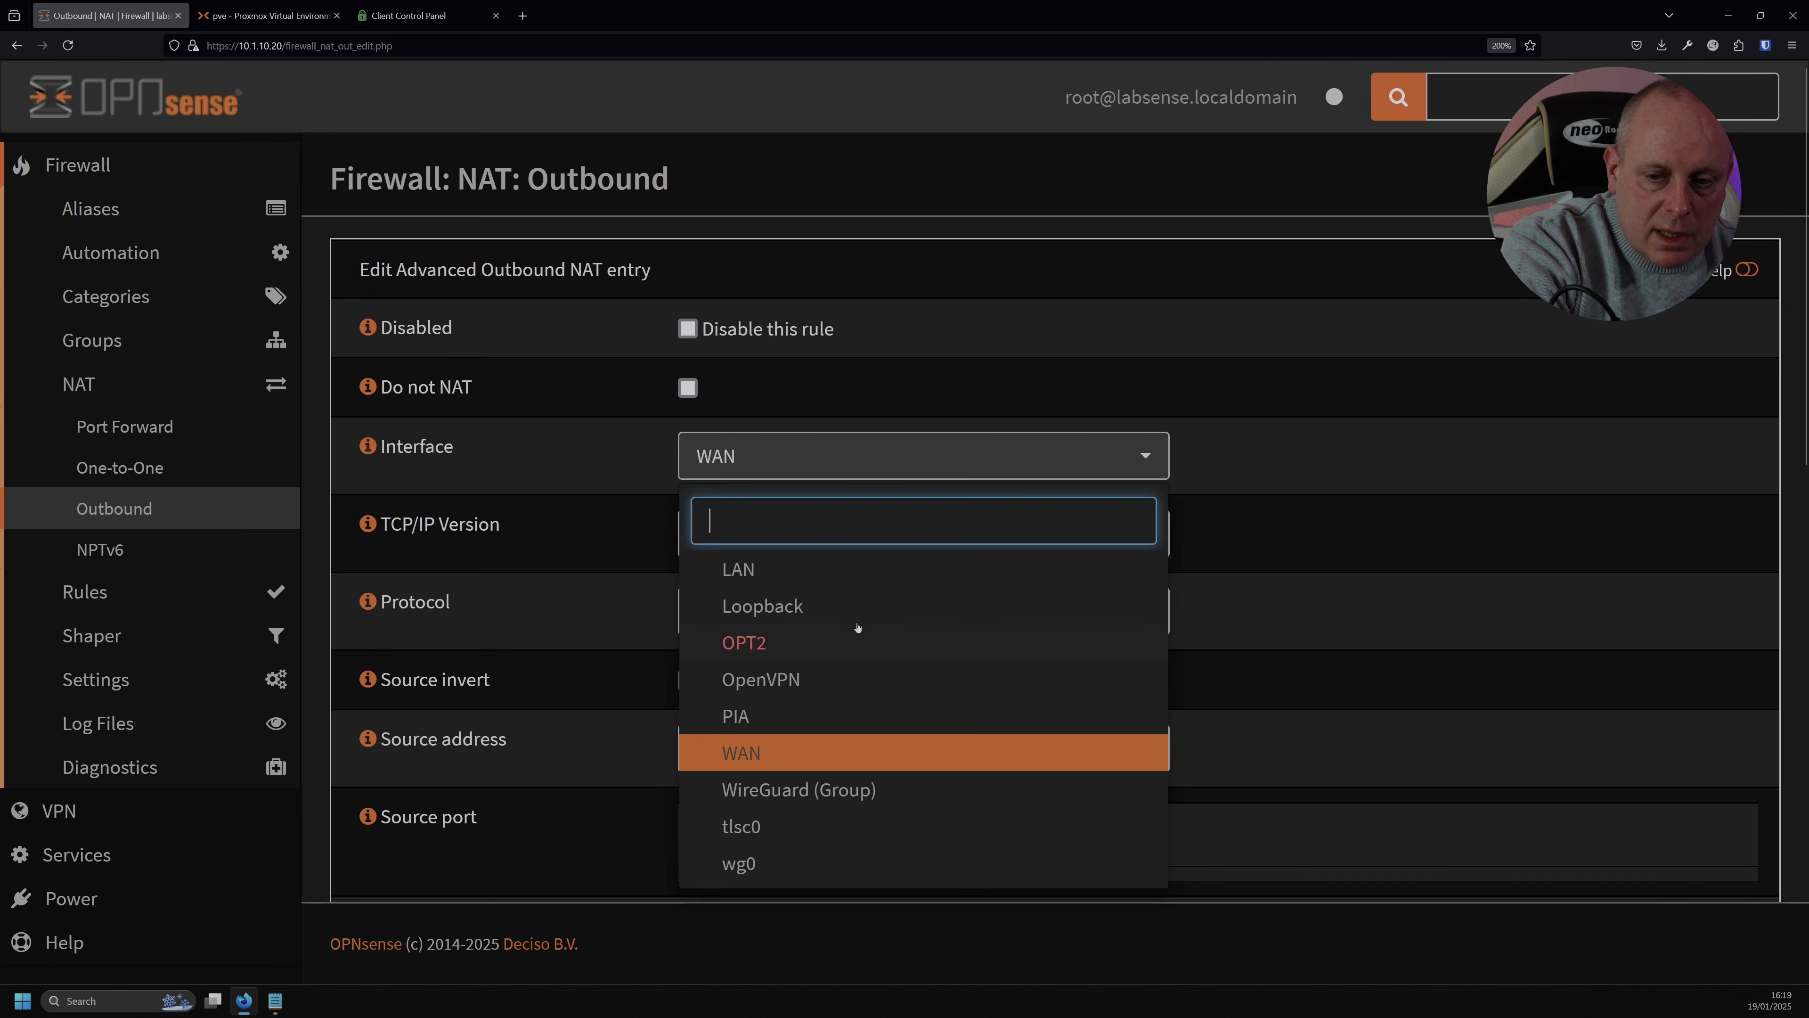
click(735, 715)
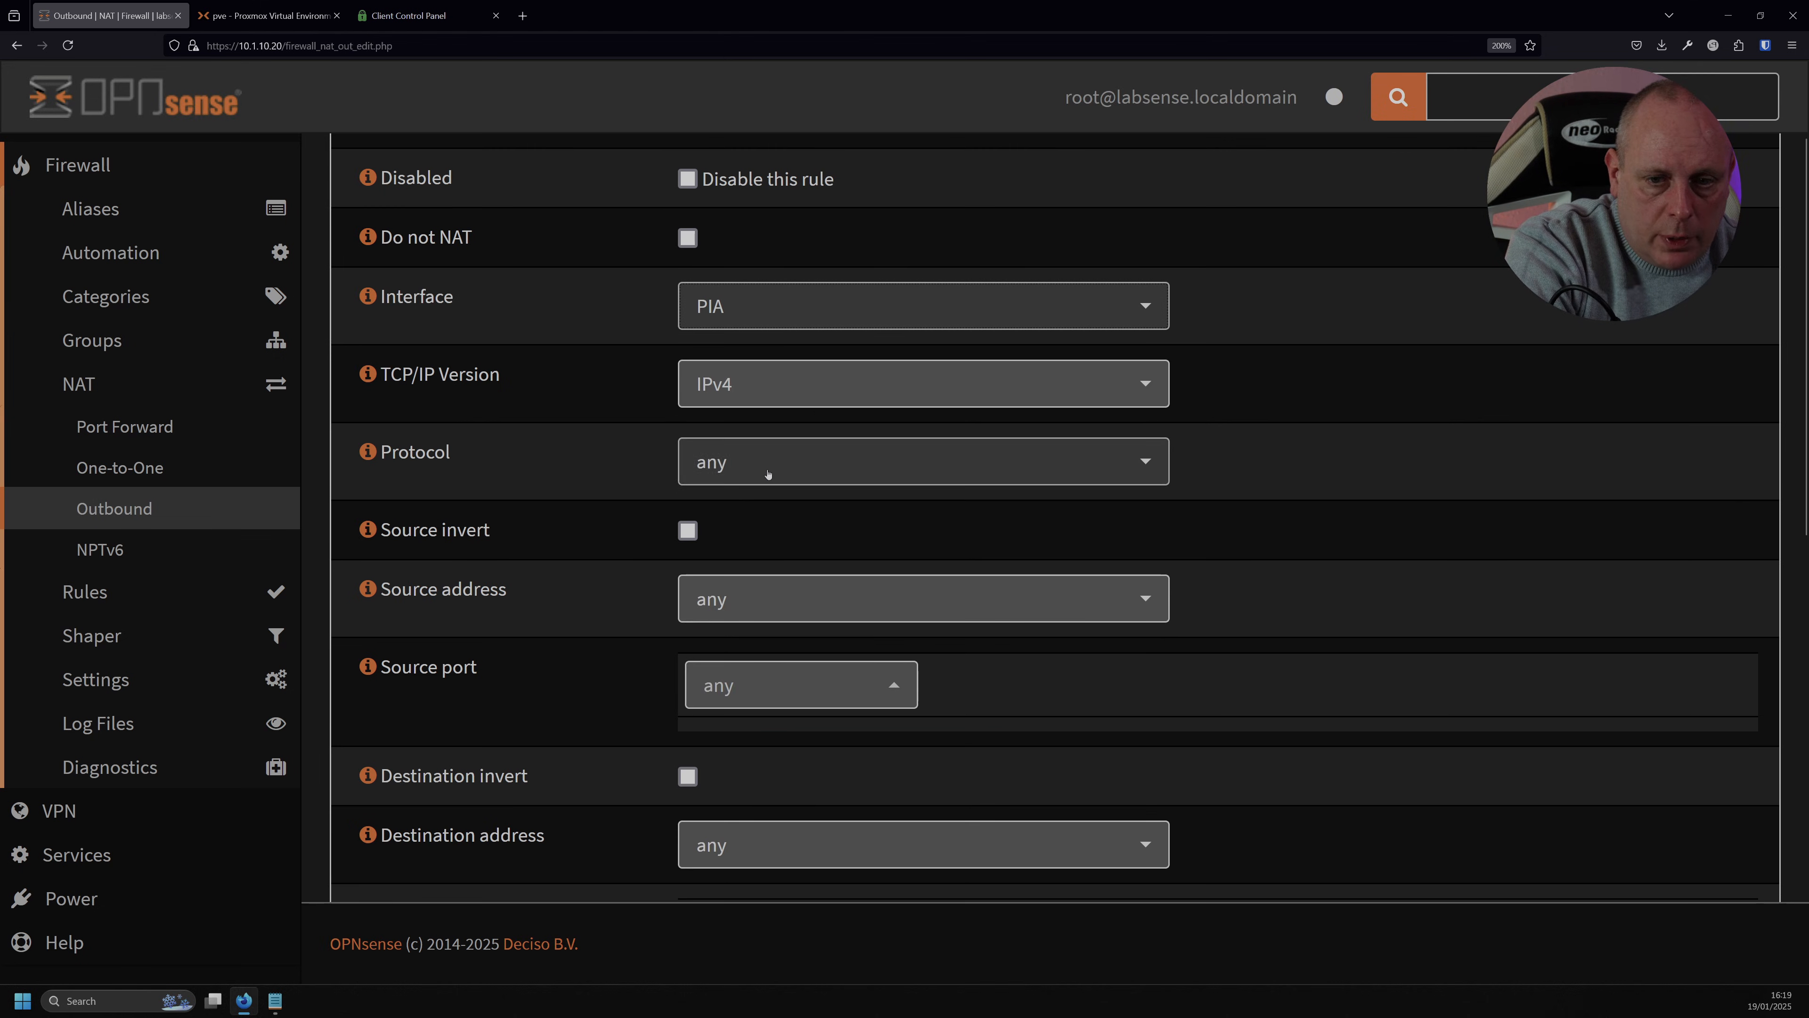
scroll(down, 3)
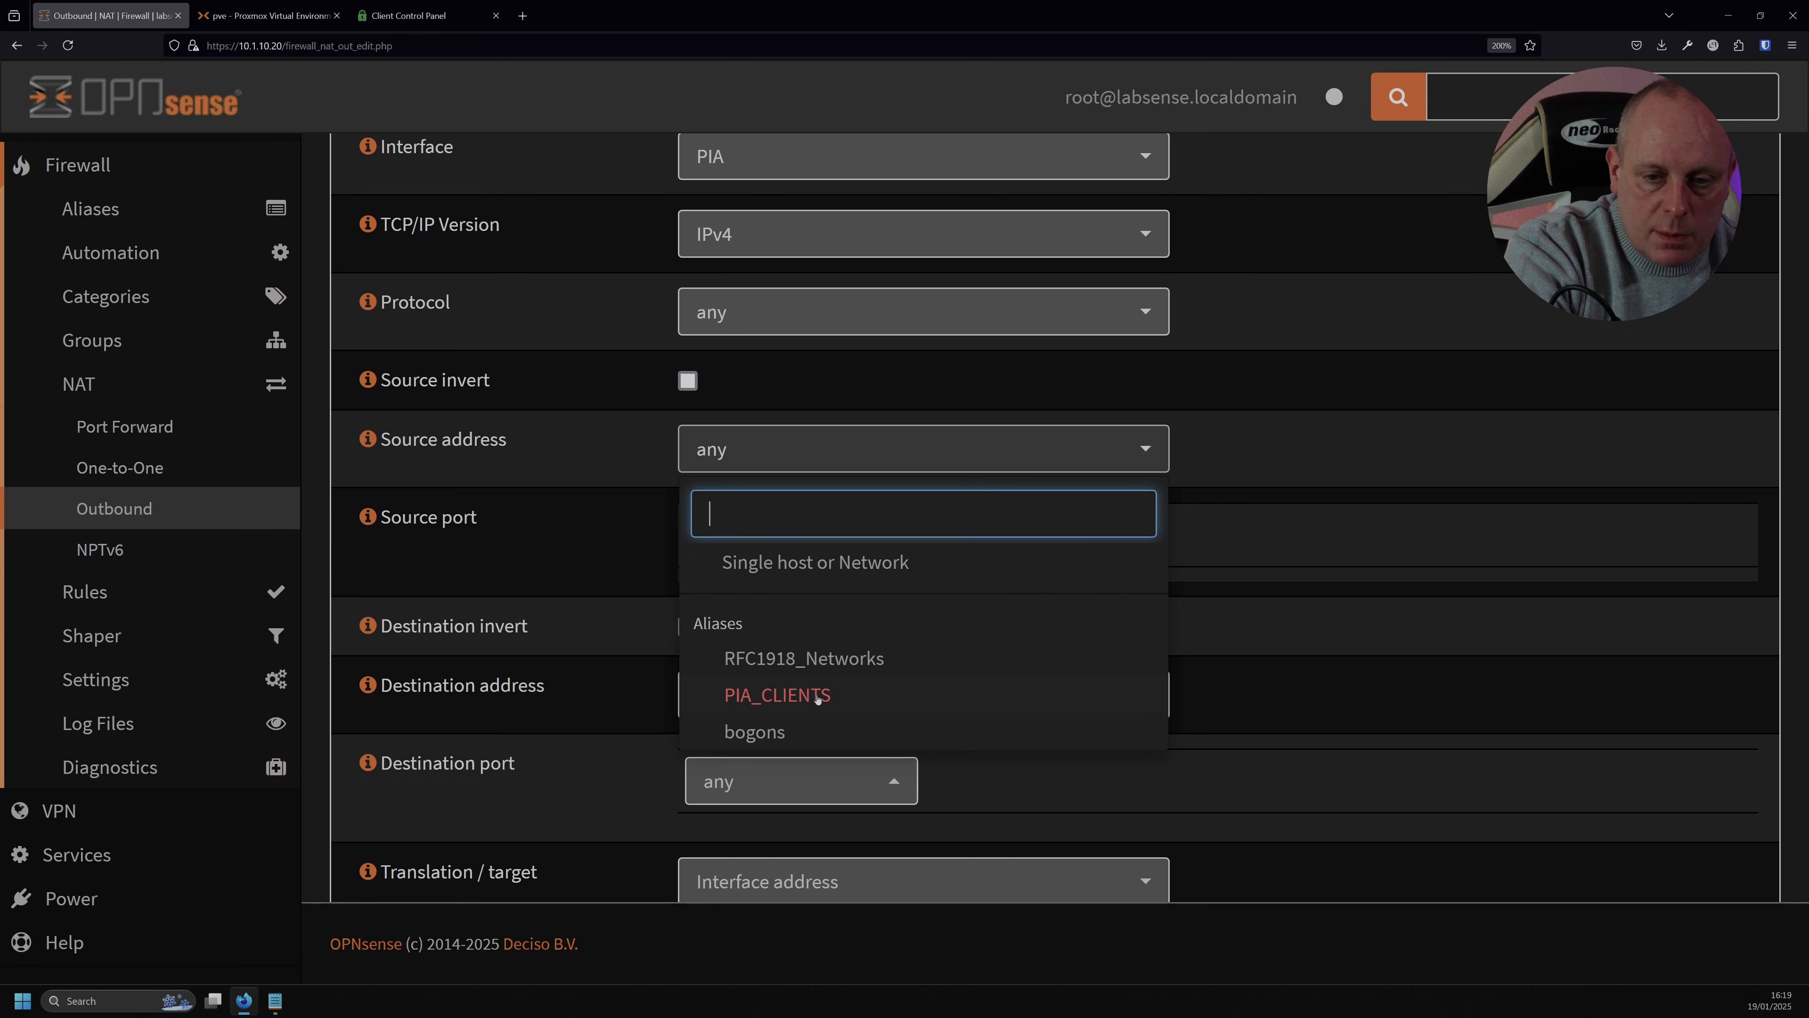
click(776, 693)
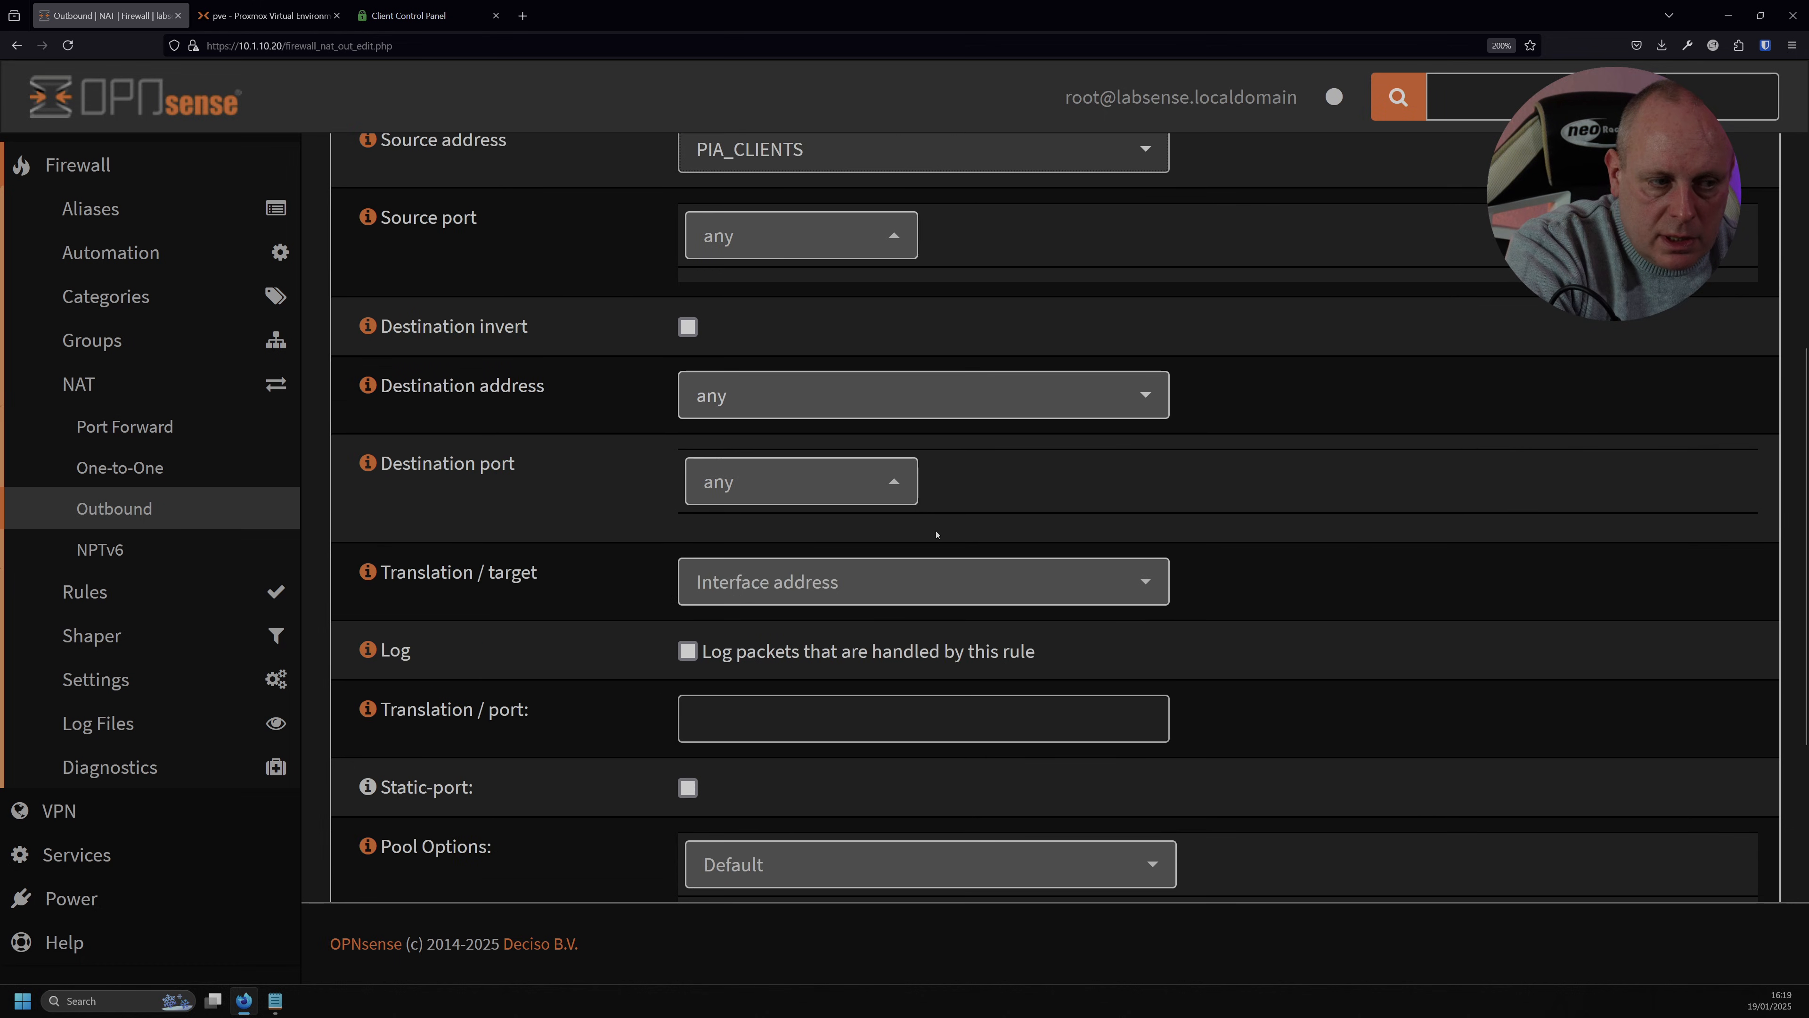
mouse_move(951, 586)
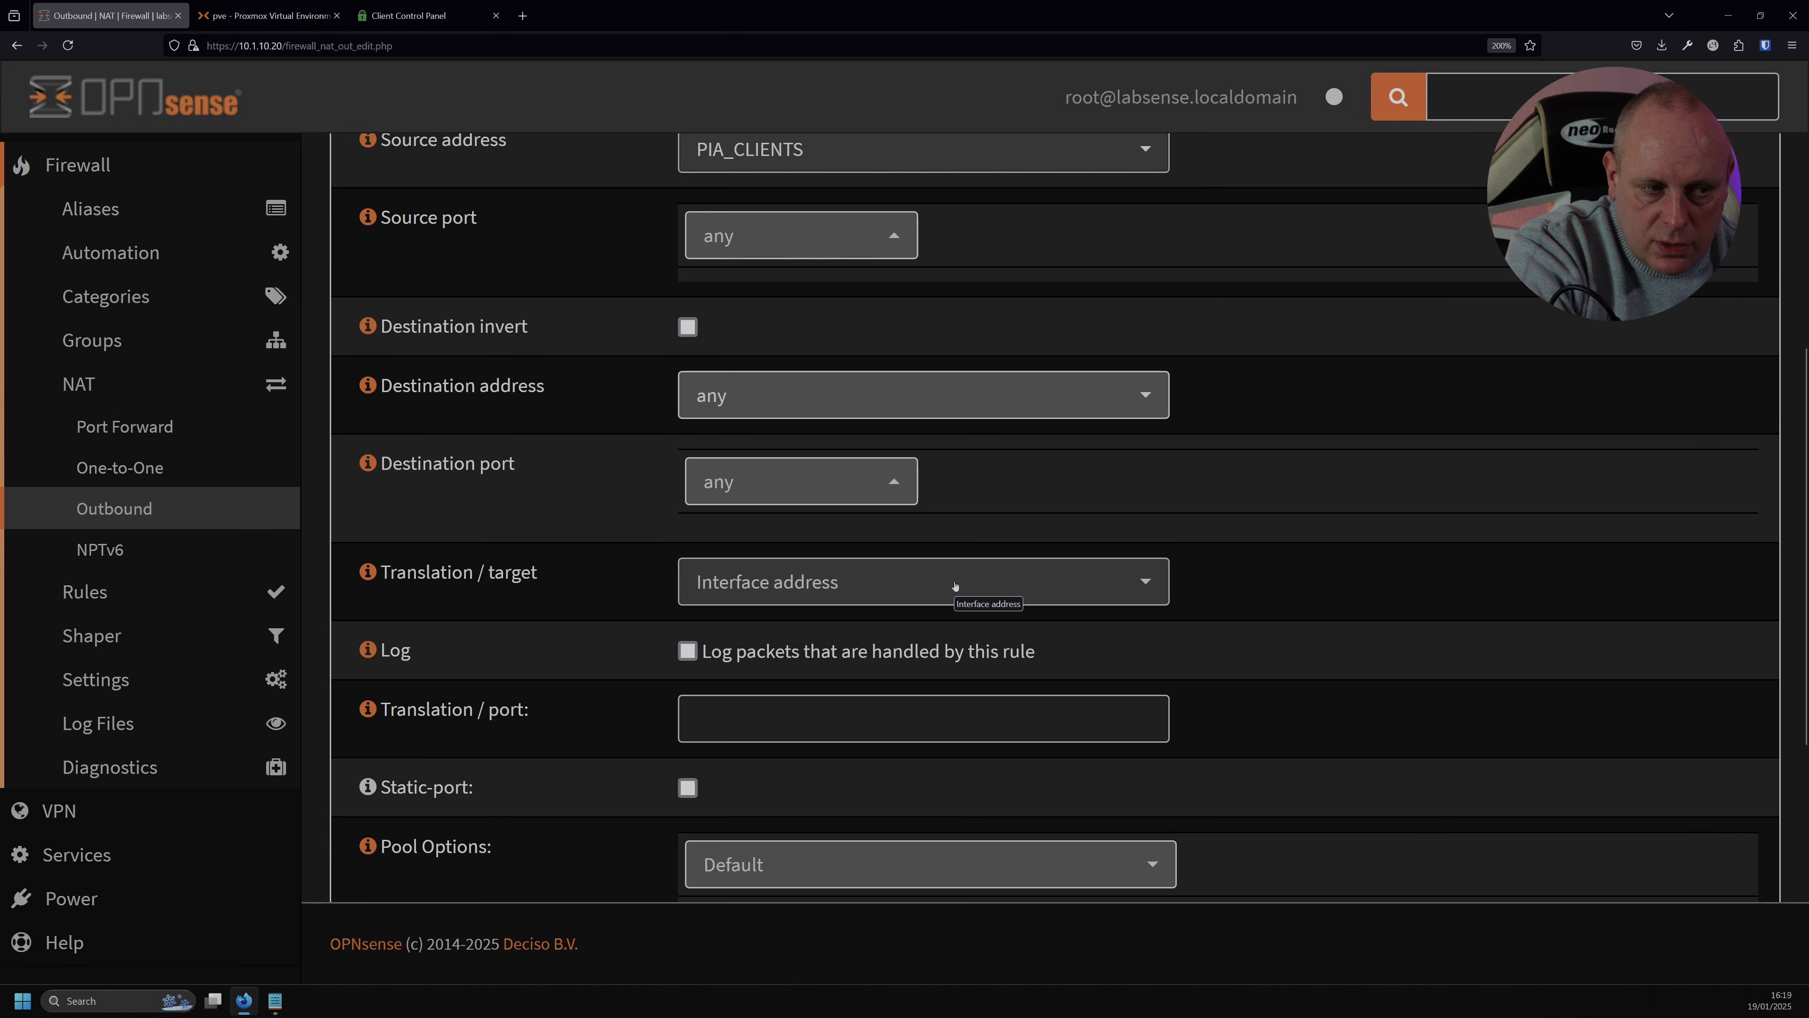
text(PIA)
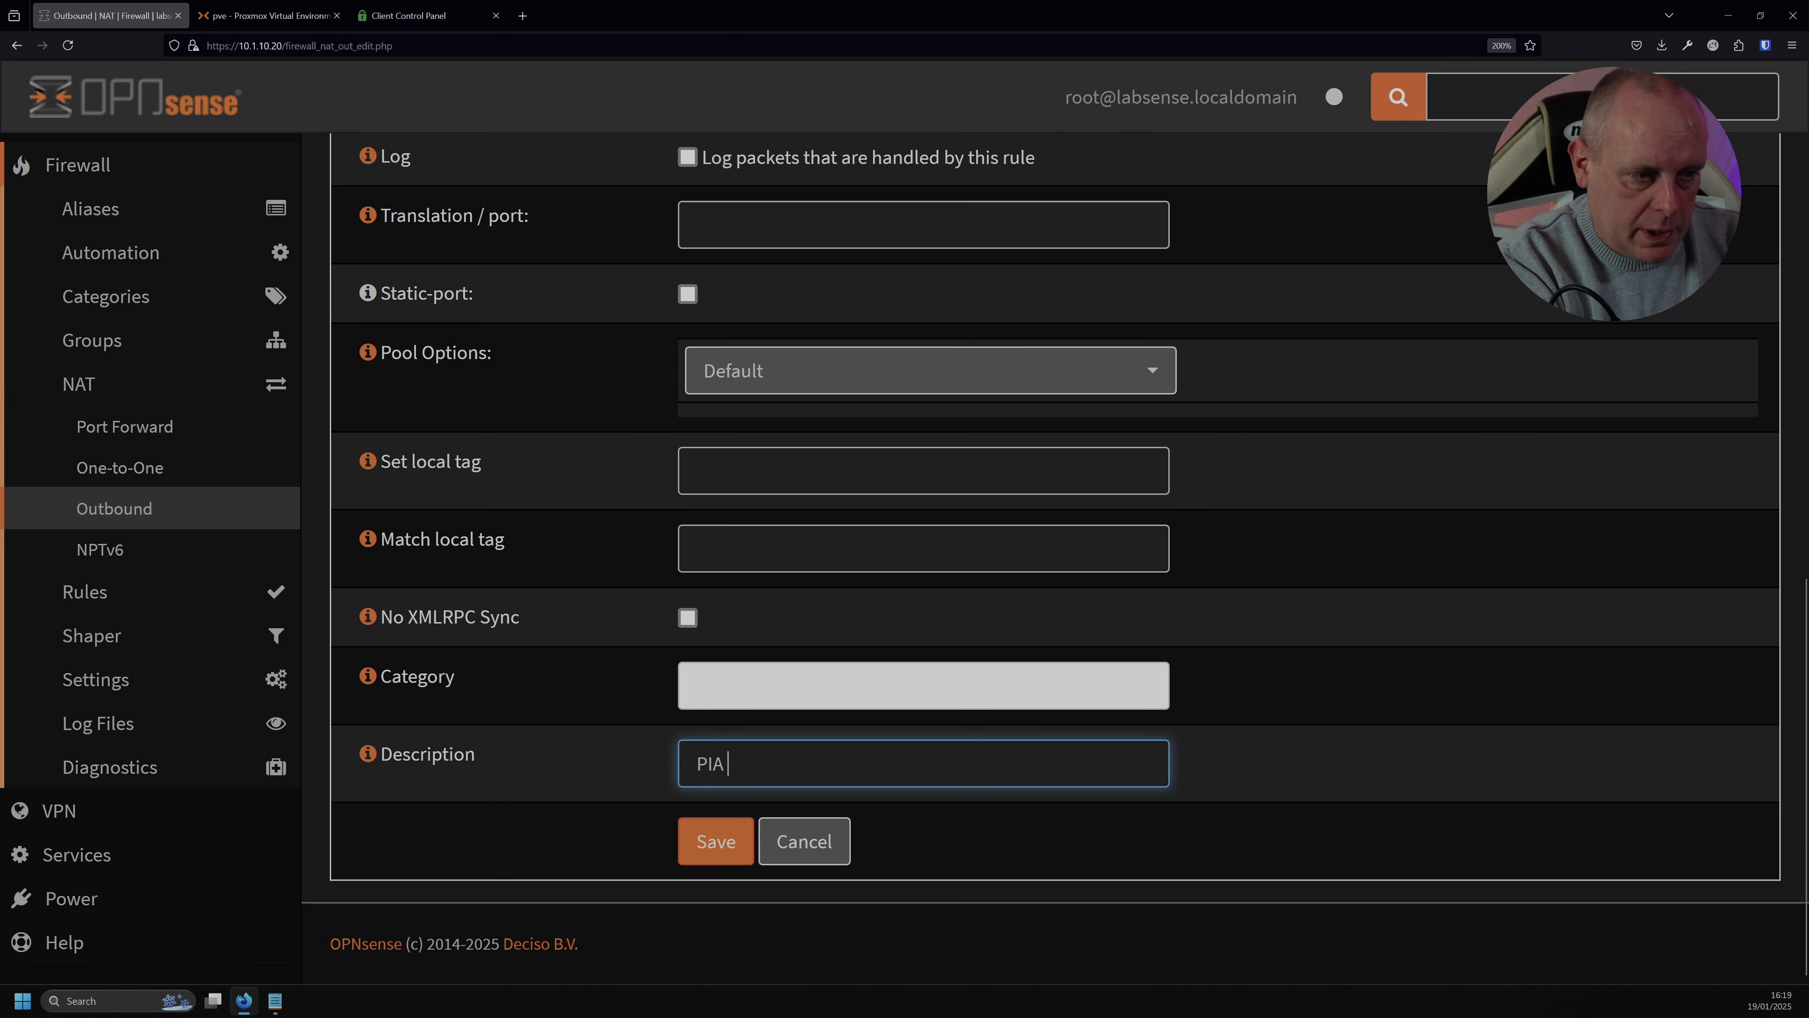
Describe the PIA_CLIENTS outbound NAT rule 'PIA Clients Out', tag it NO_WAN_EGRESS and save it.
text(Clients Out)
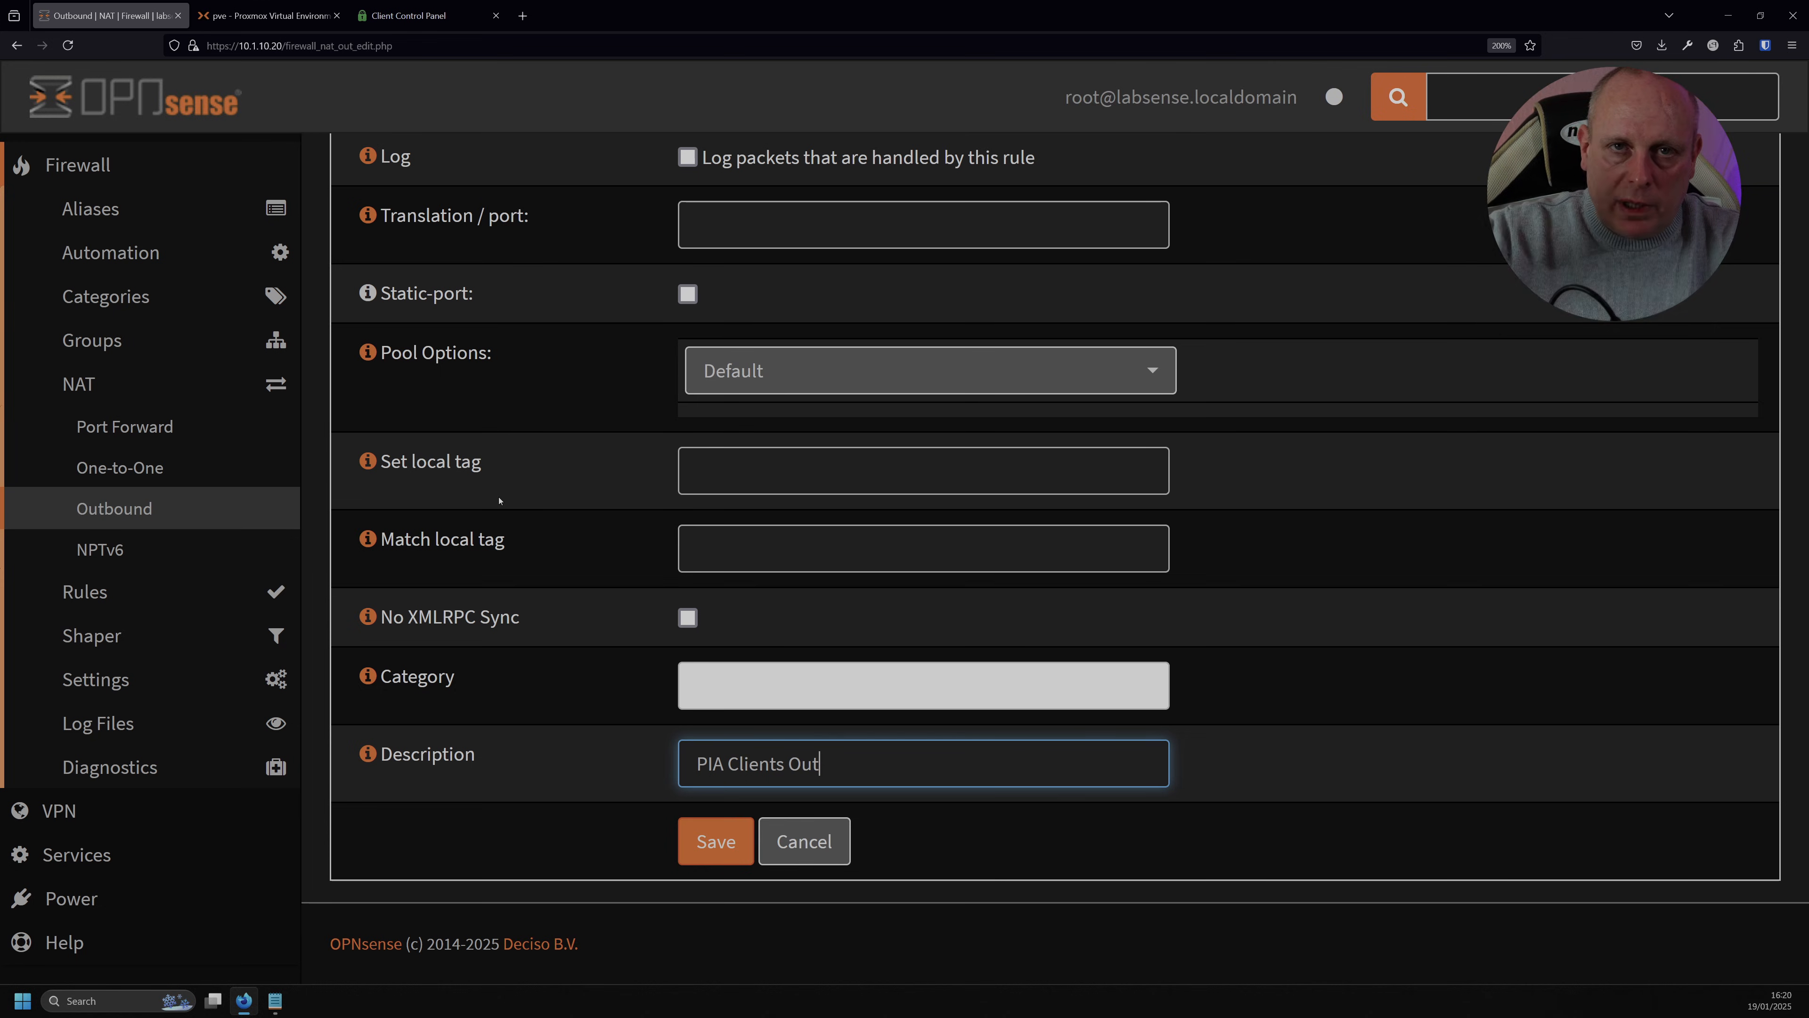
mouse_move(492, 510)
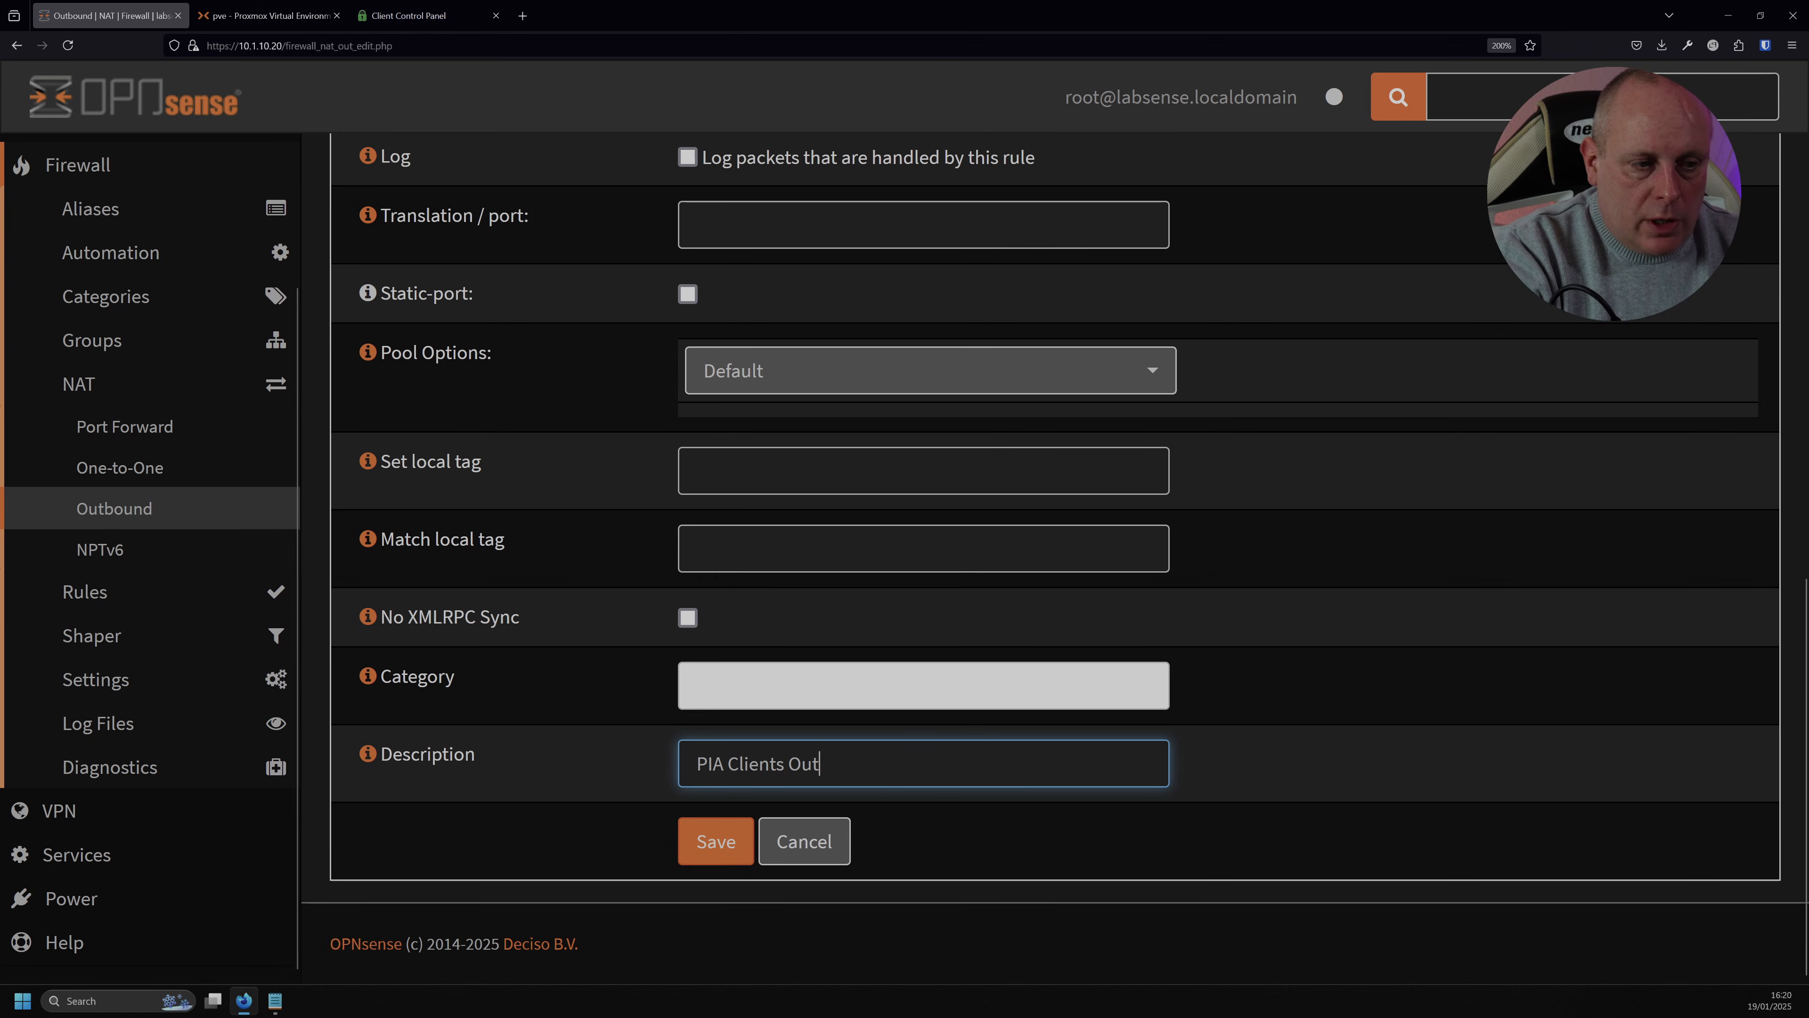
click(923, 470)
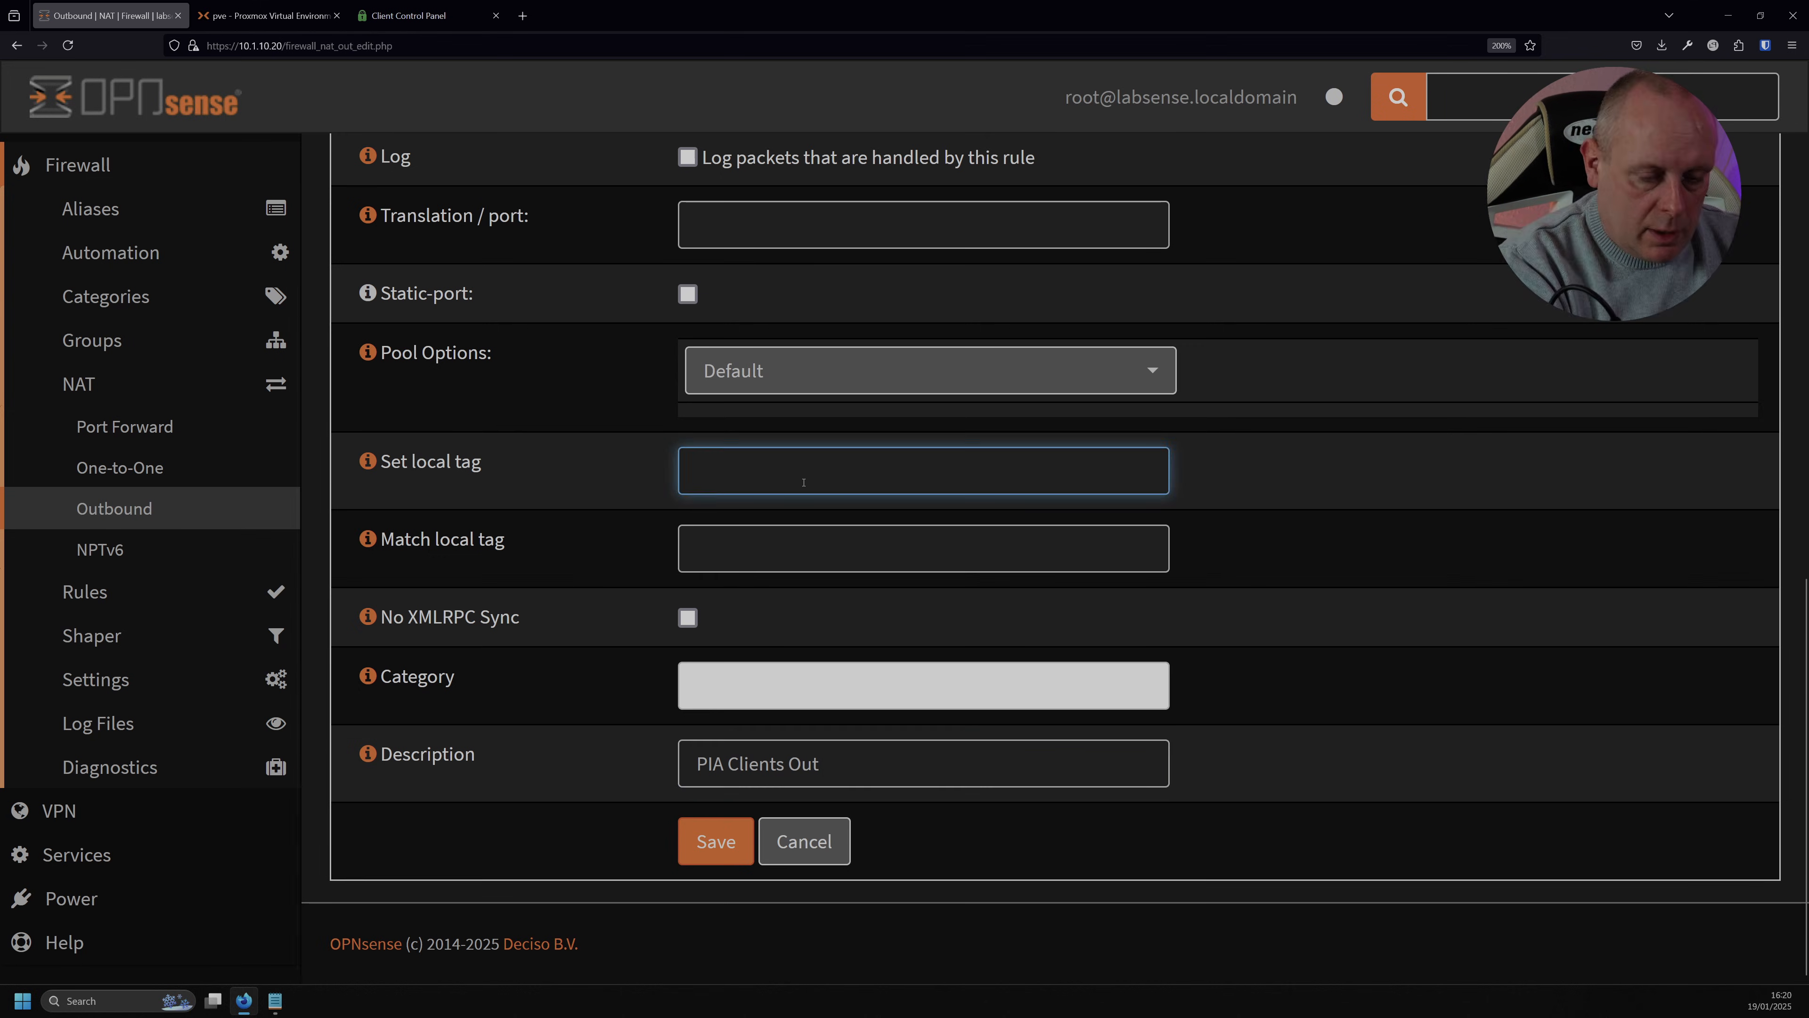
text(NO_WAN_EGRESS)
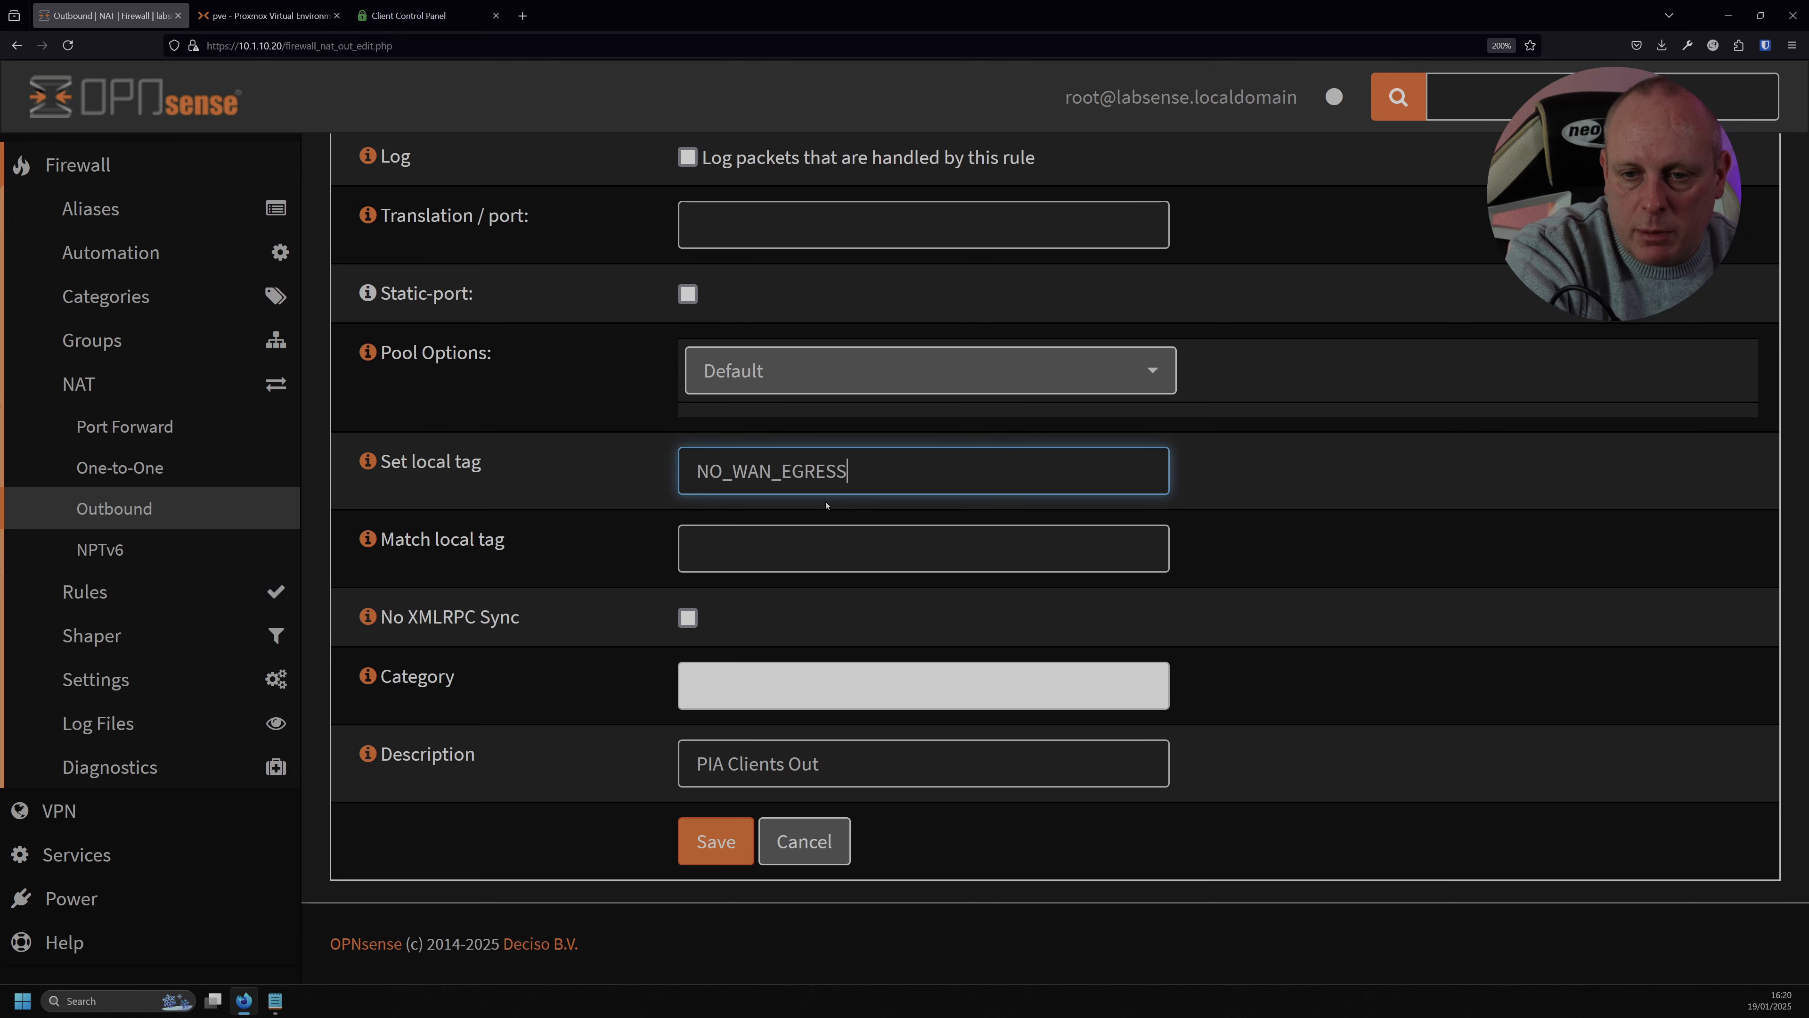
double_click(770, 471)
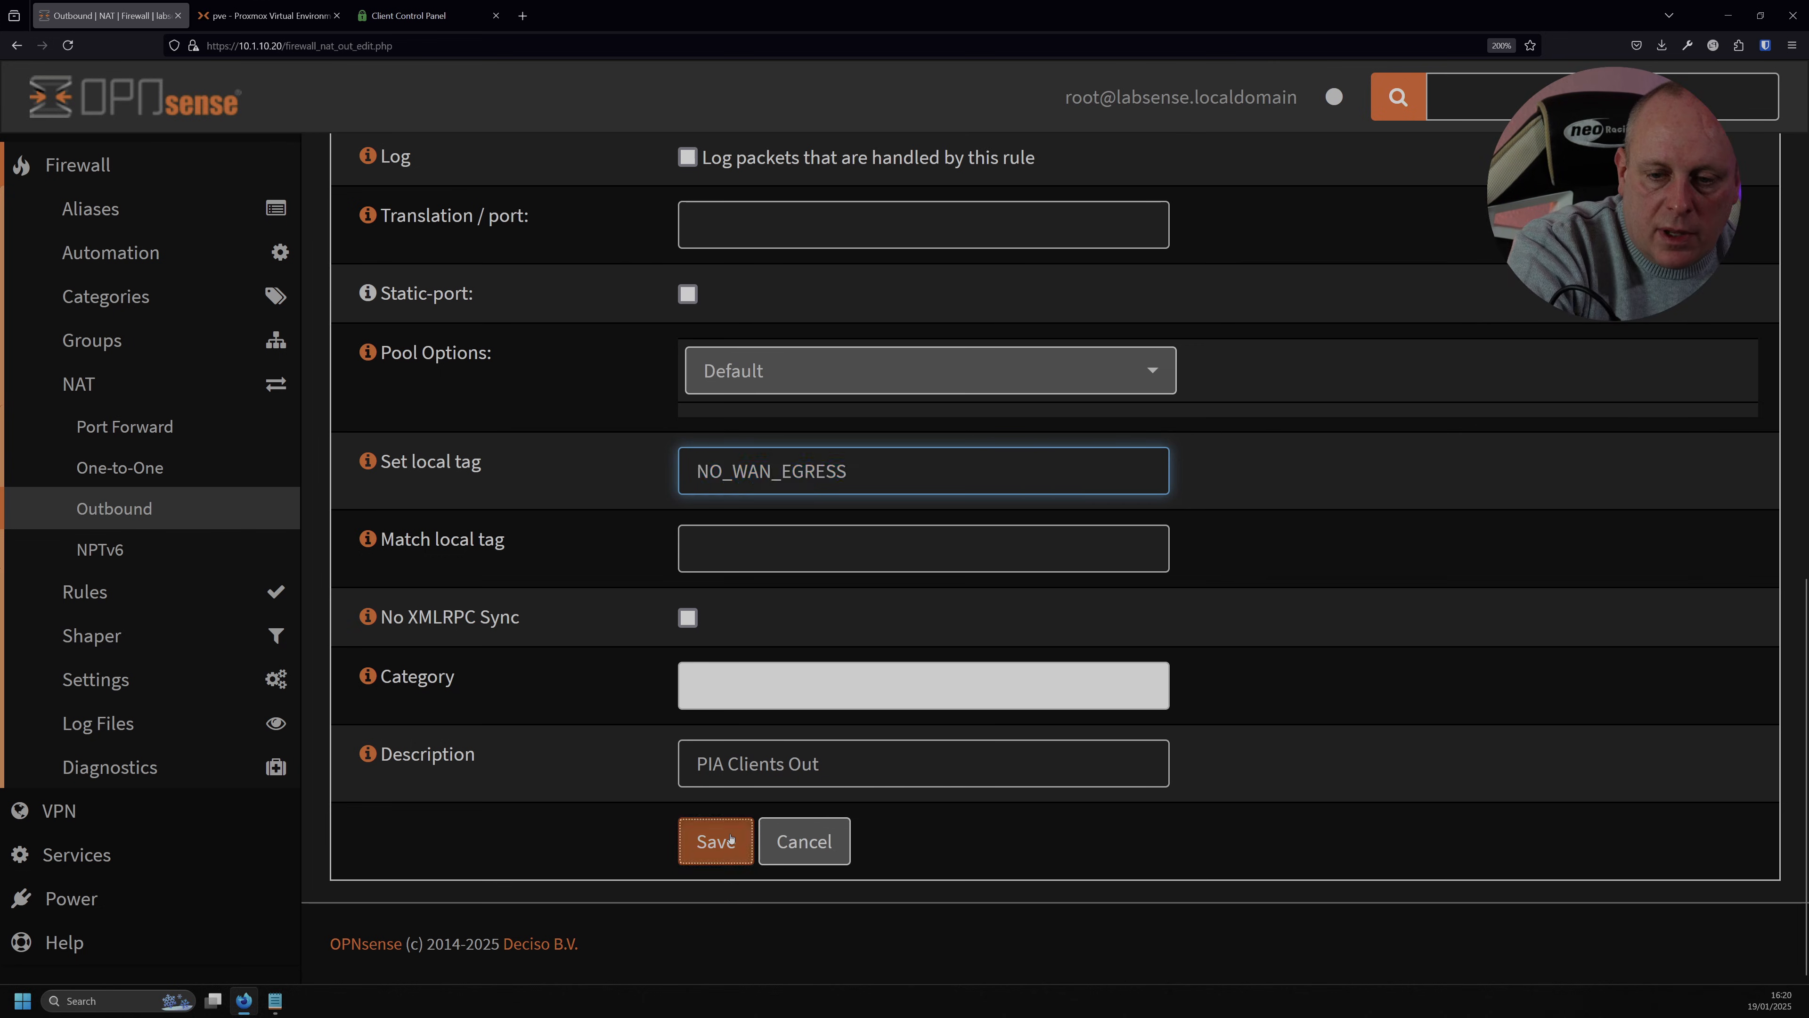
click(714, 840)
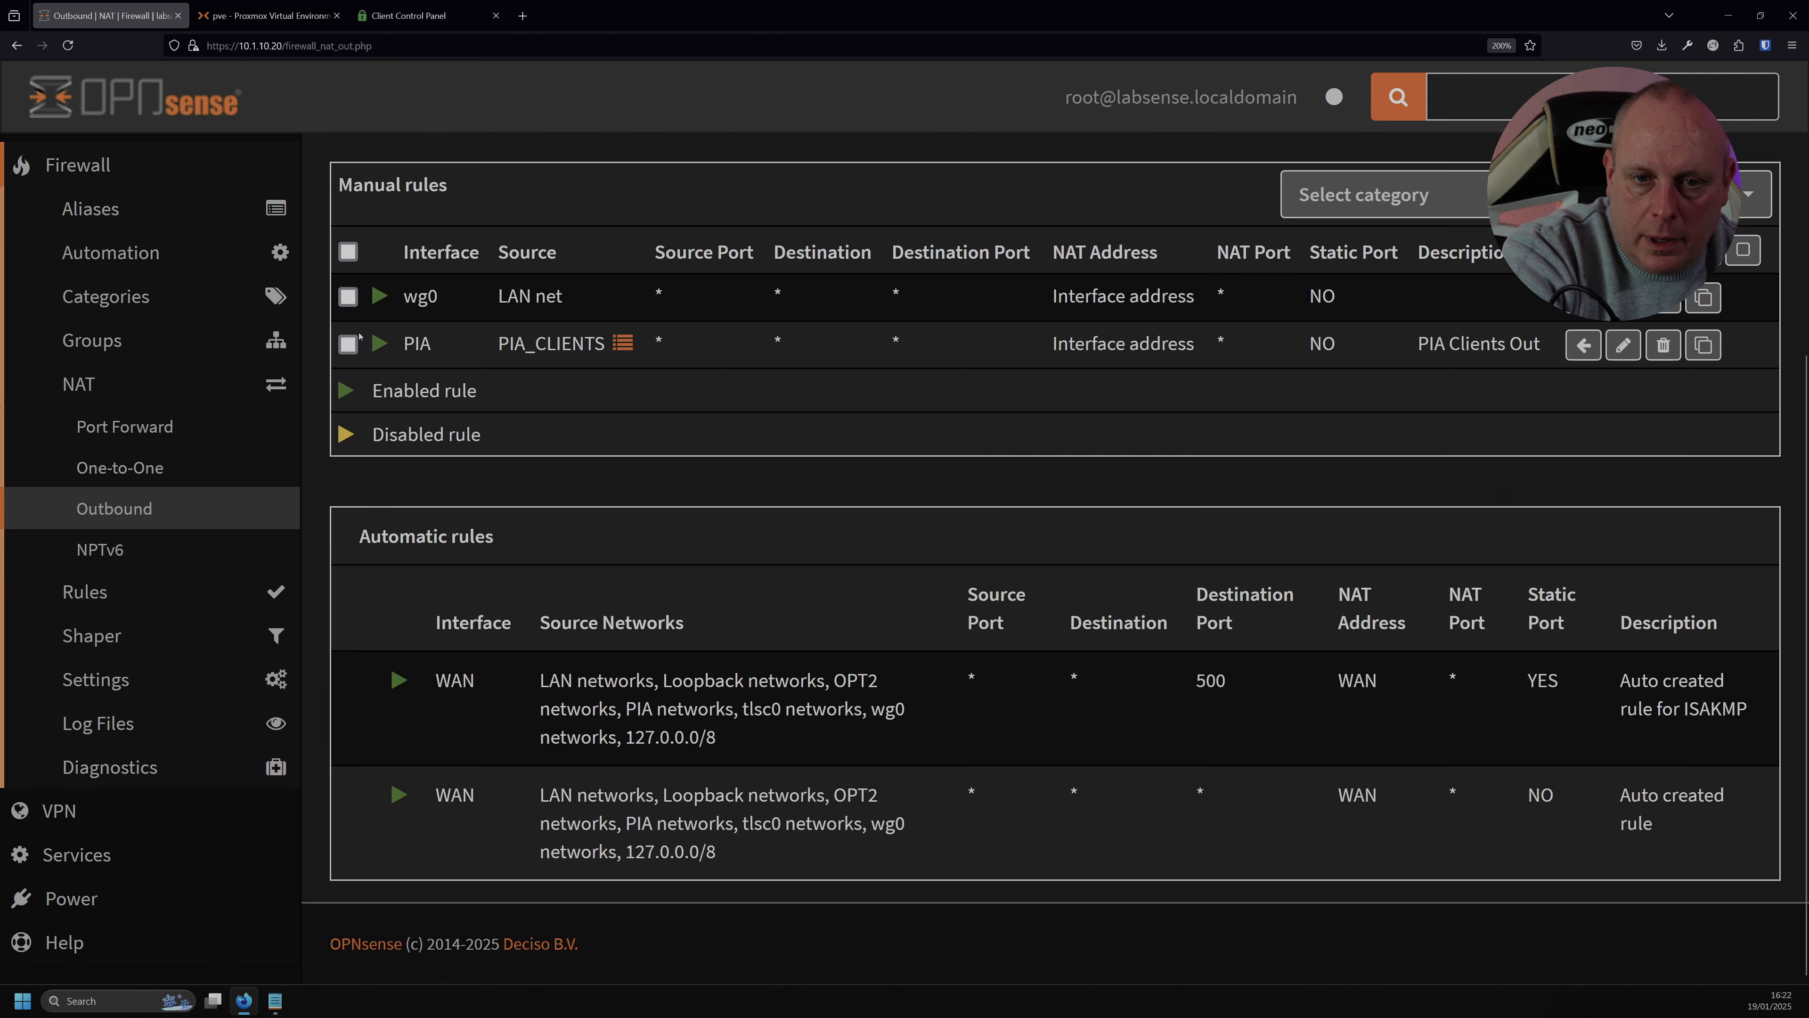
Return to the Lobby dashboard with the VPN sidebar section expanded.
click(347, 343)
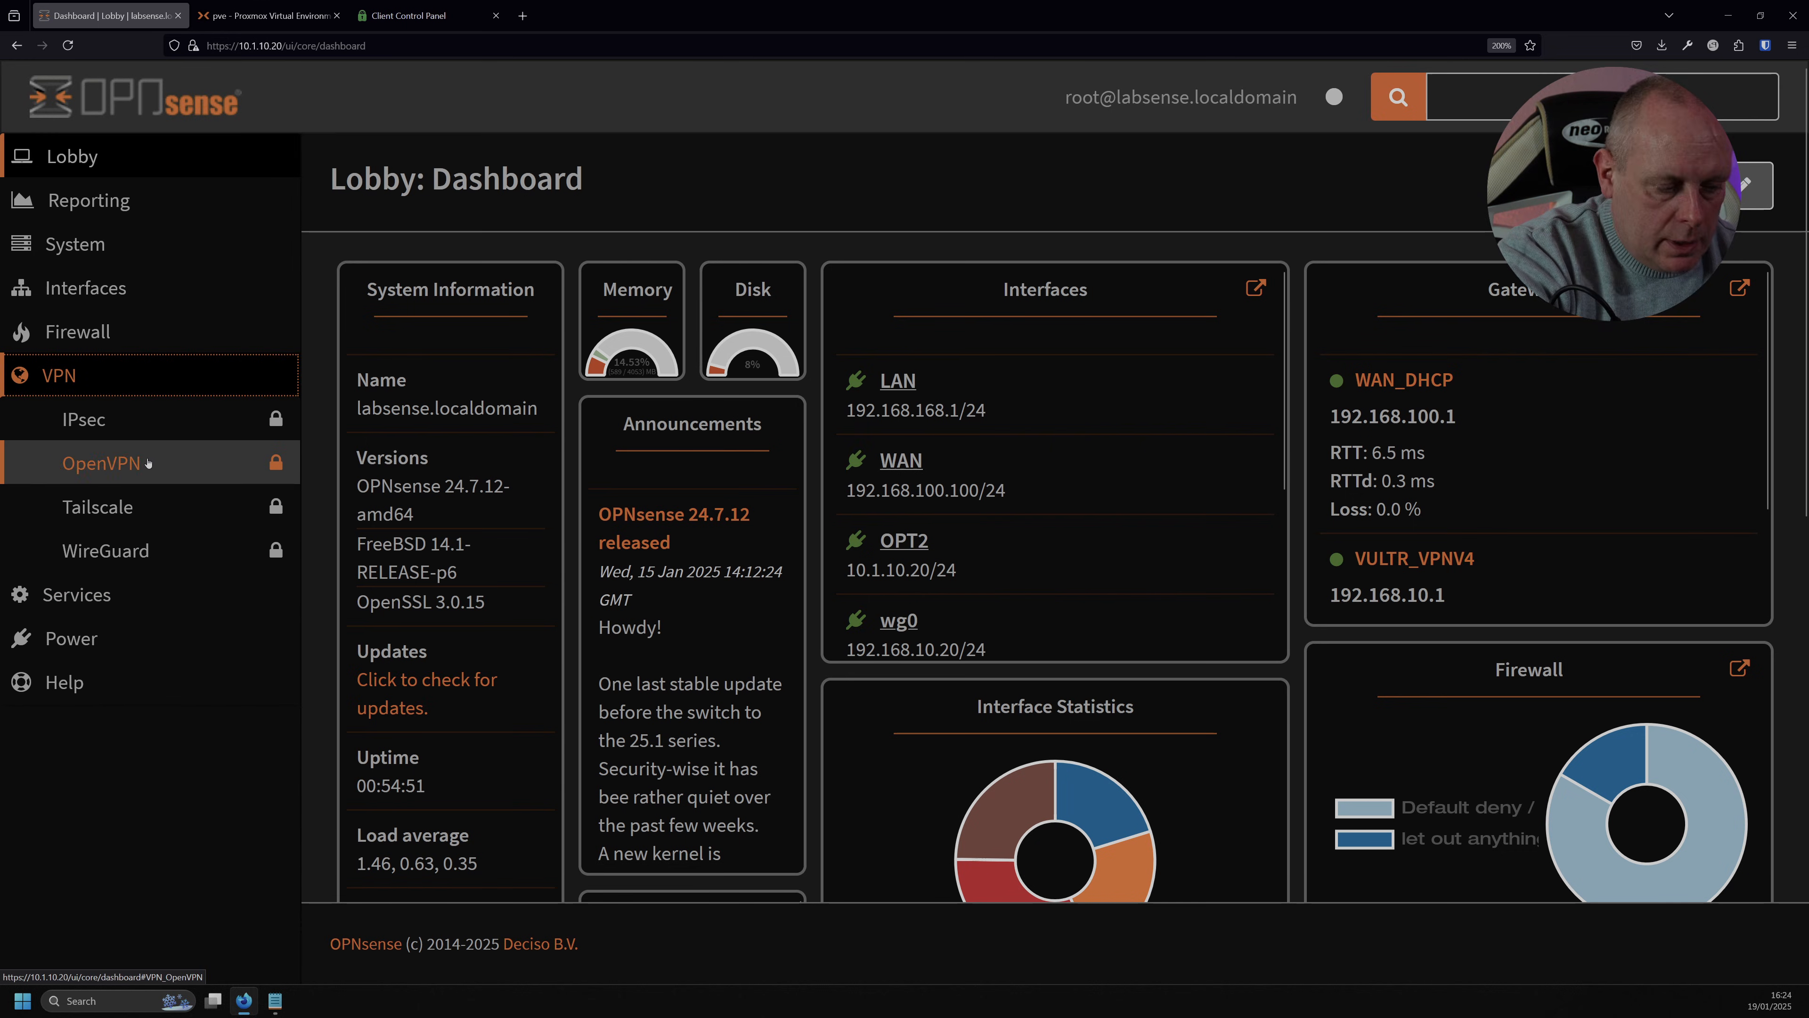
Check OpenVPN Connection Status showing the PIA client connected via 212.102.52.66, then switch to the Proxmox console.
click(99, 462)
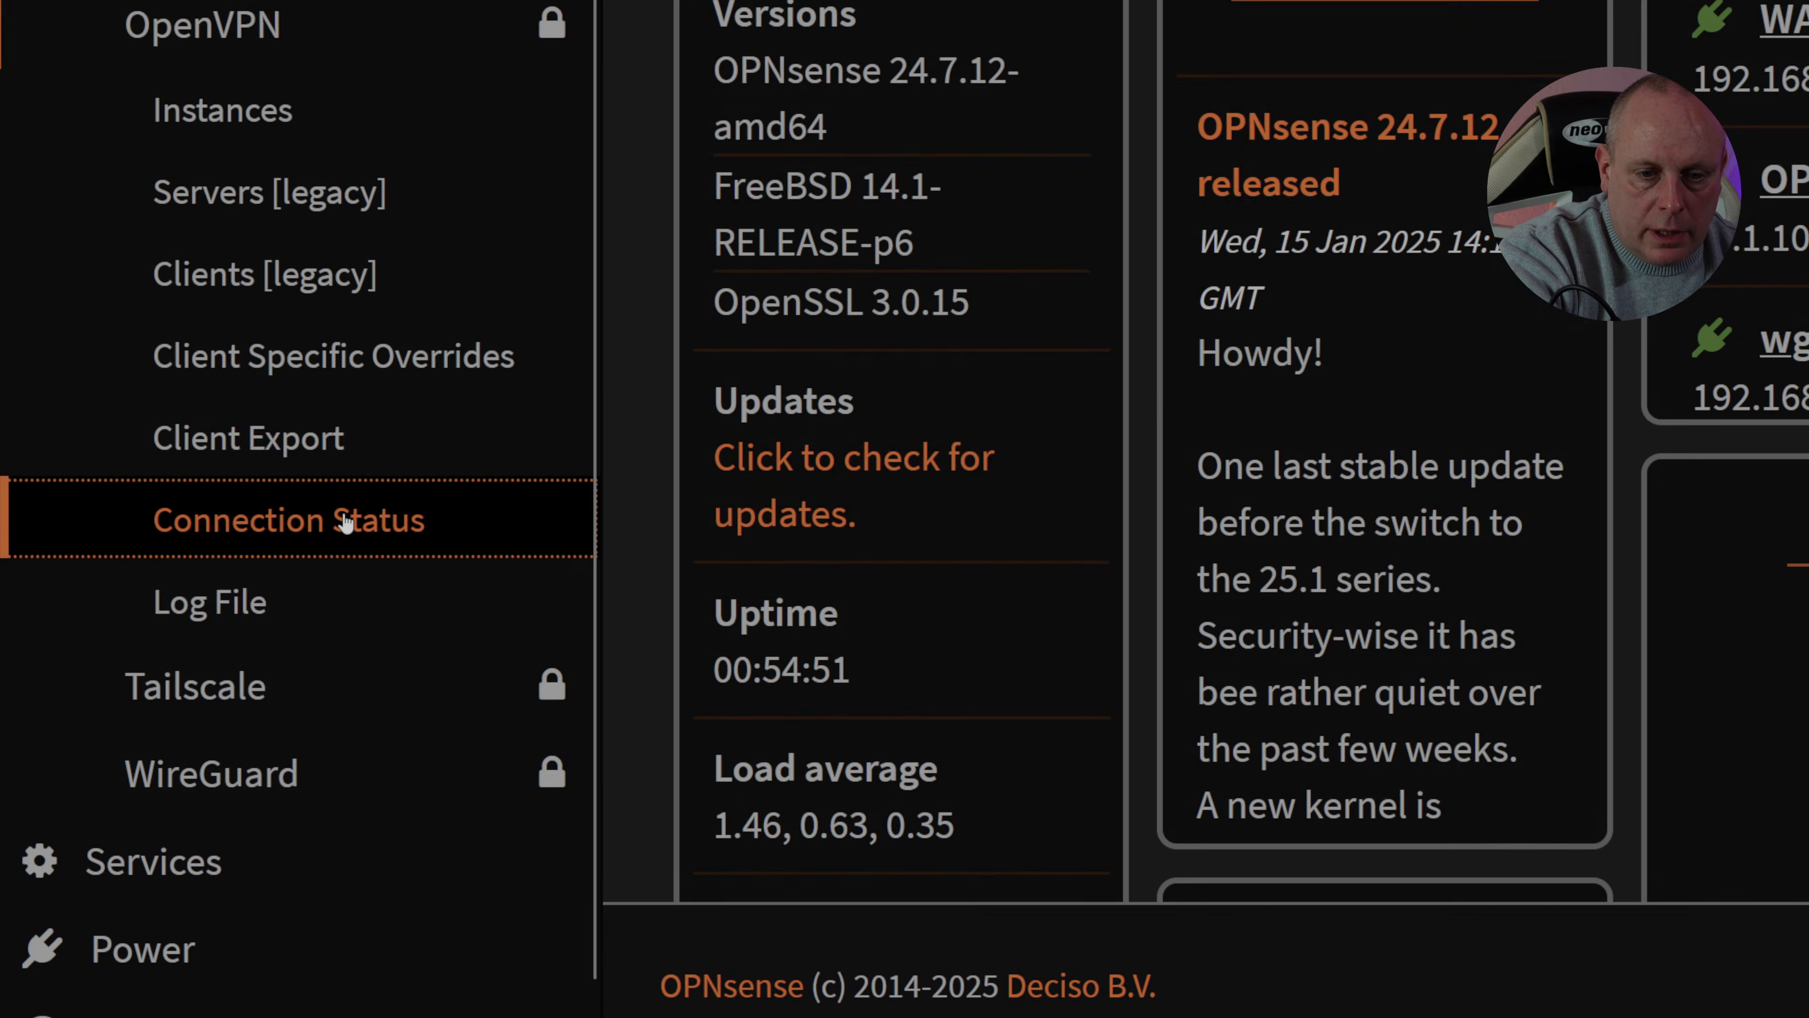
click(289, 519)
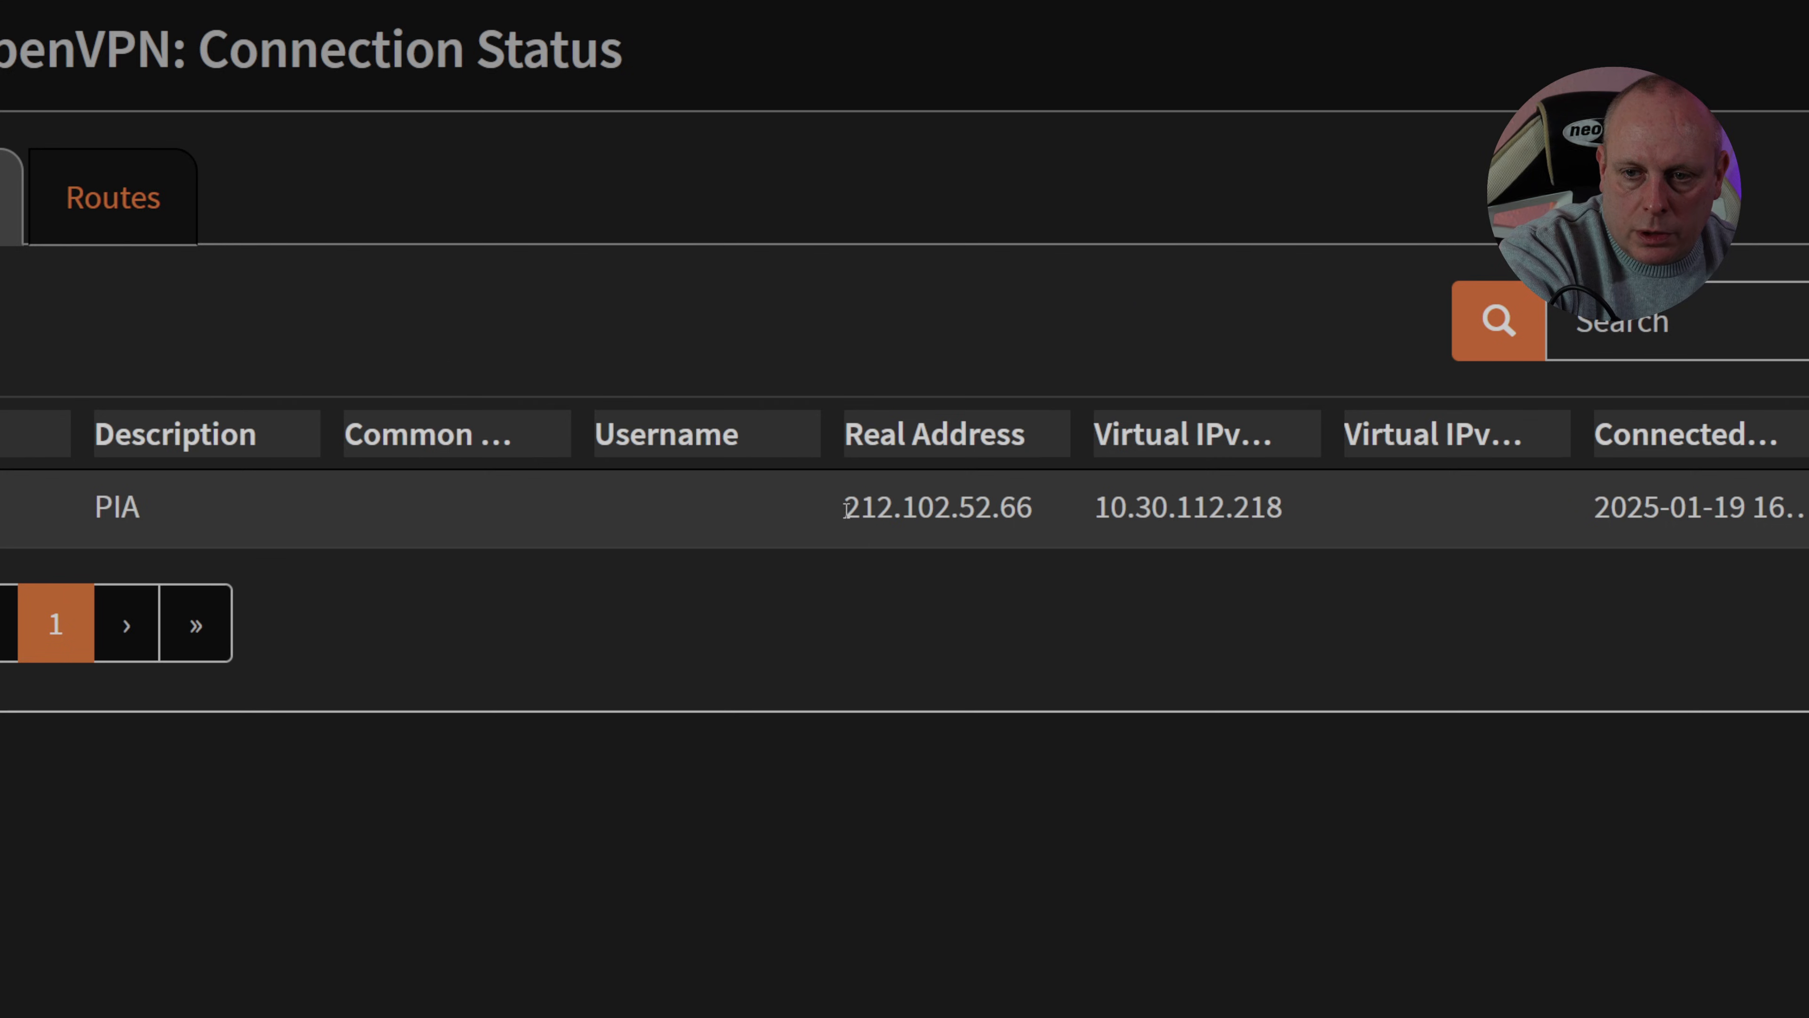
mouse_move(981, 518)
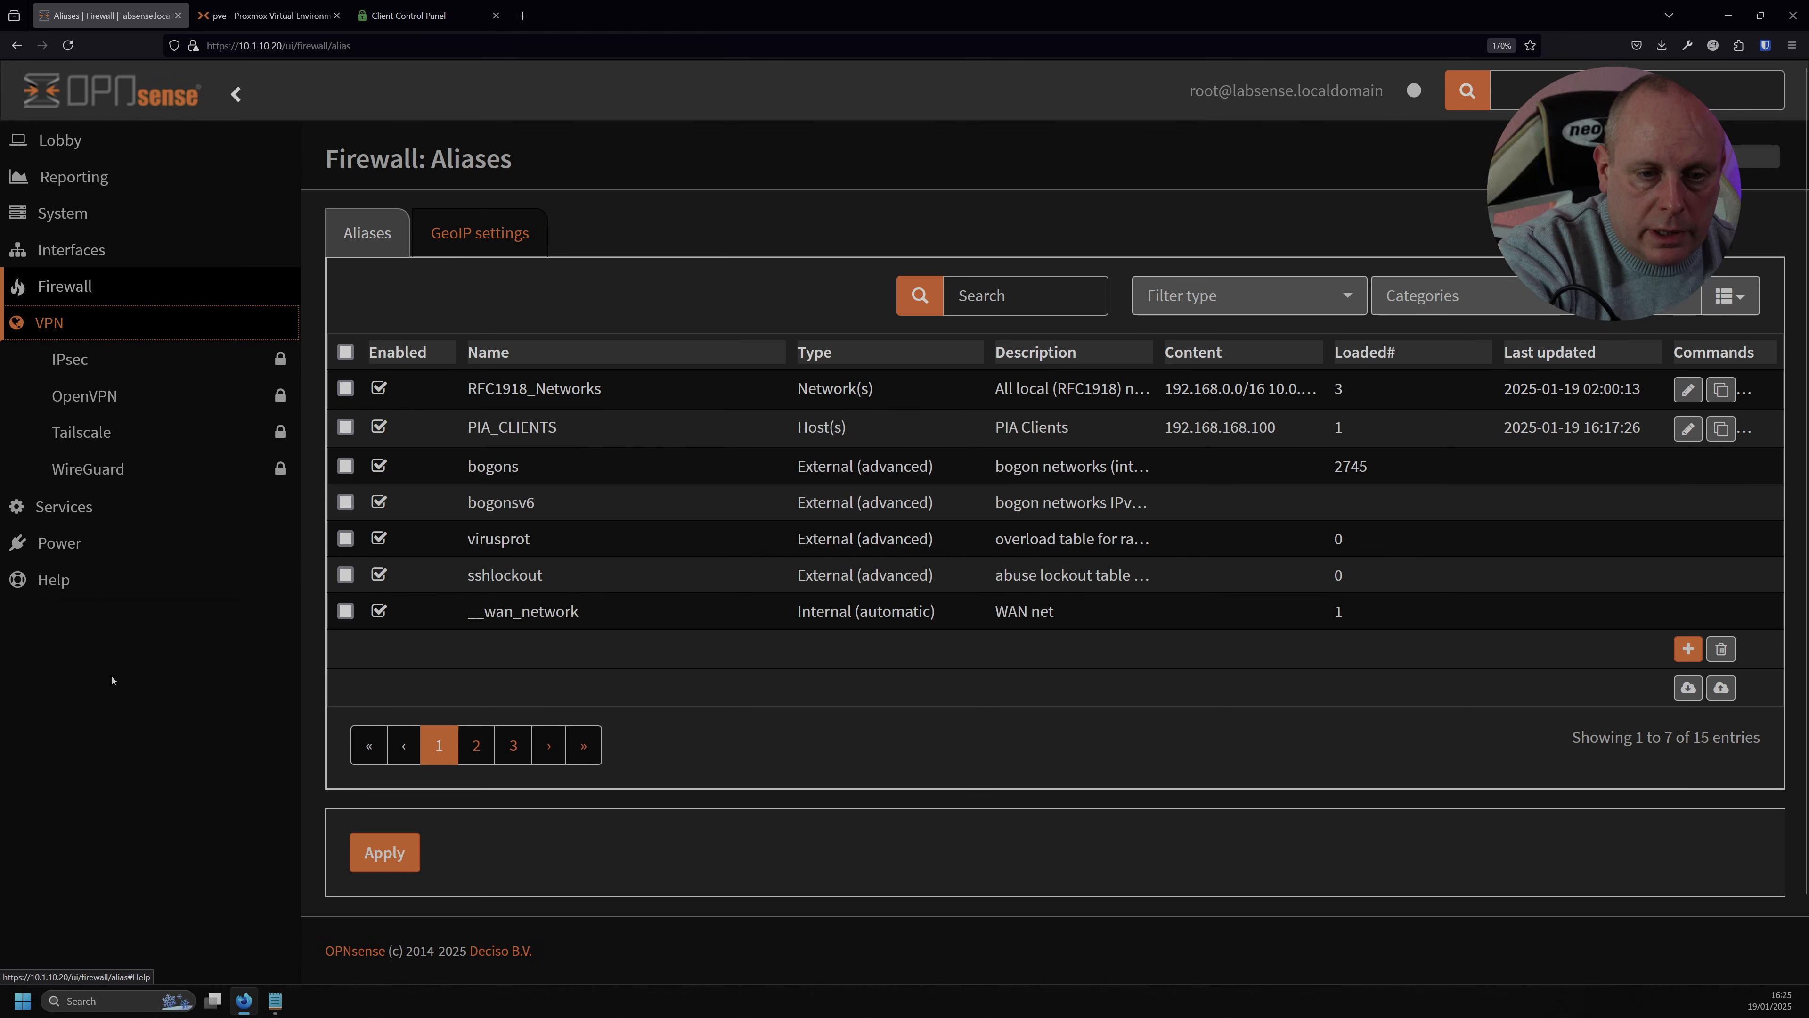
click(119, 601)
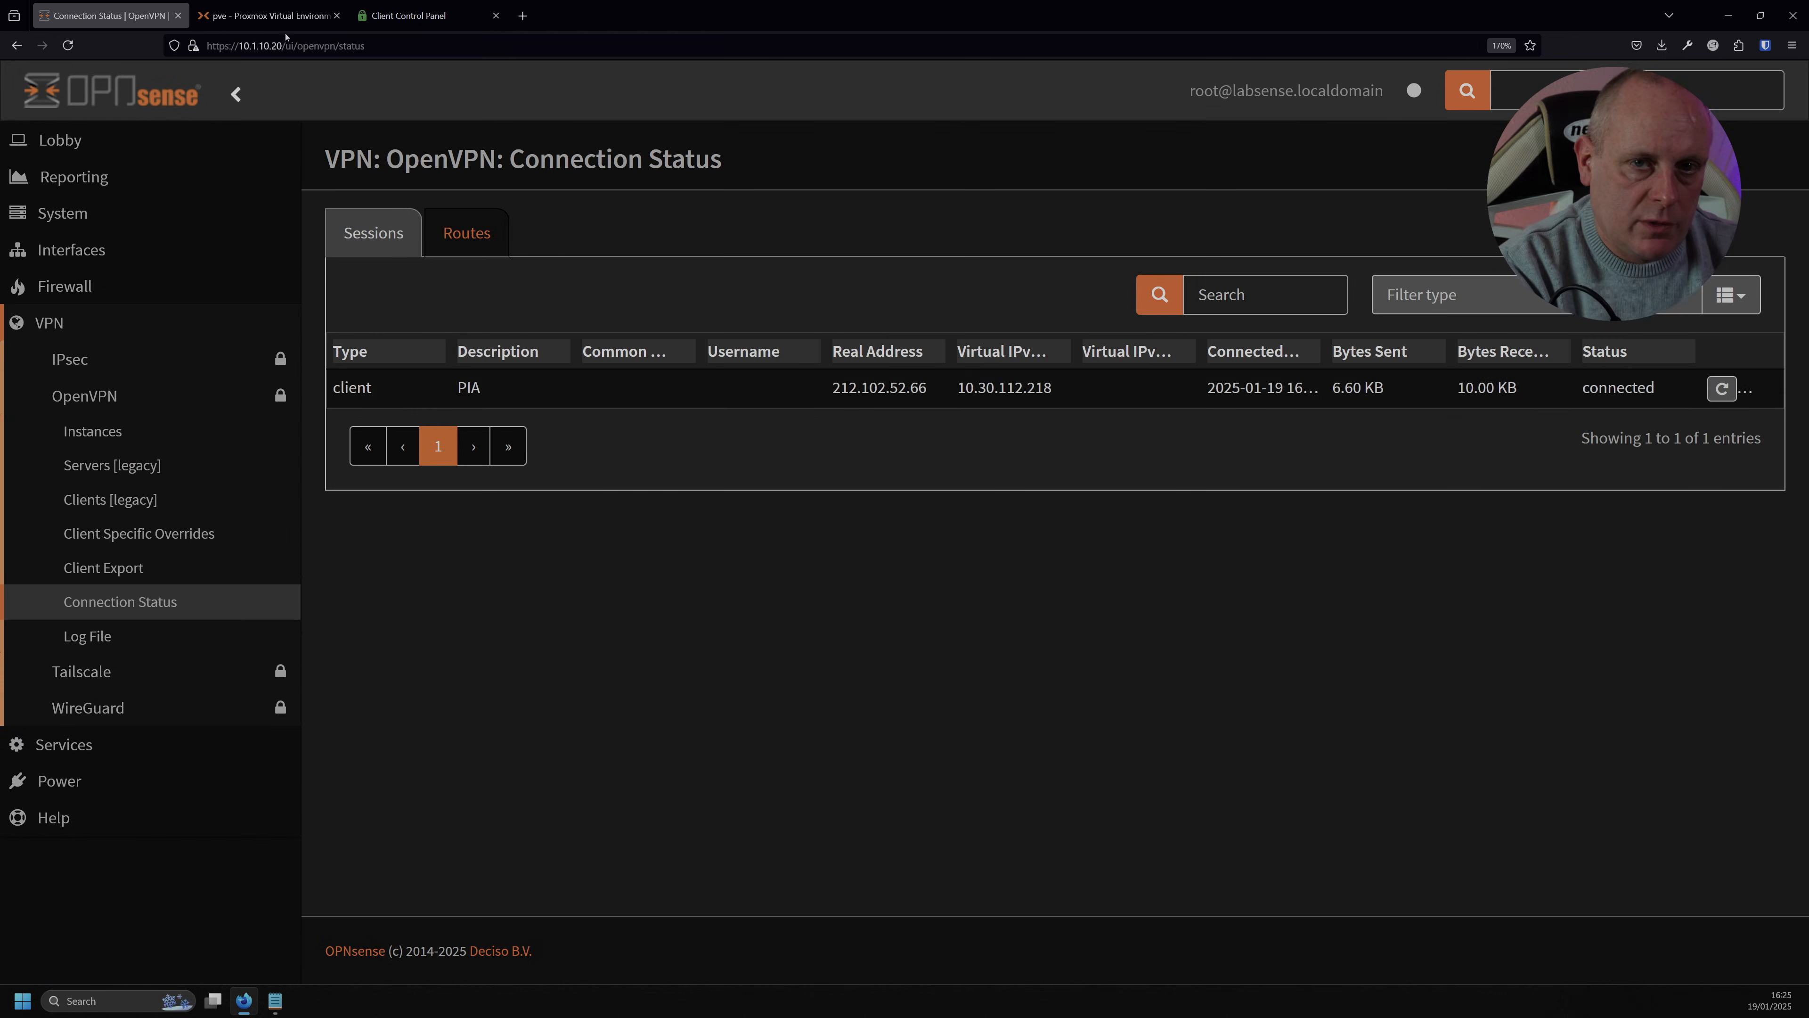
click(267, 15)
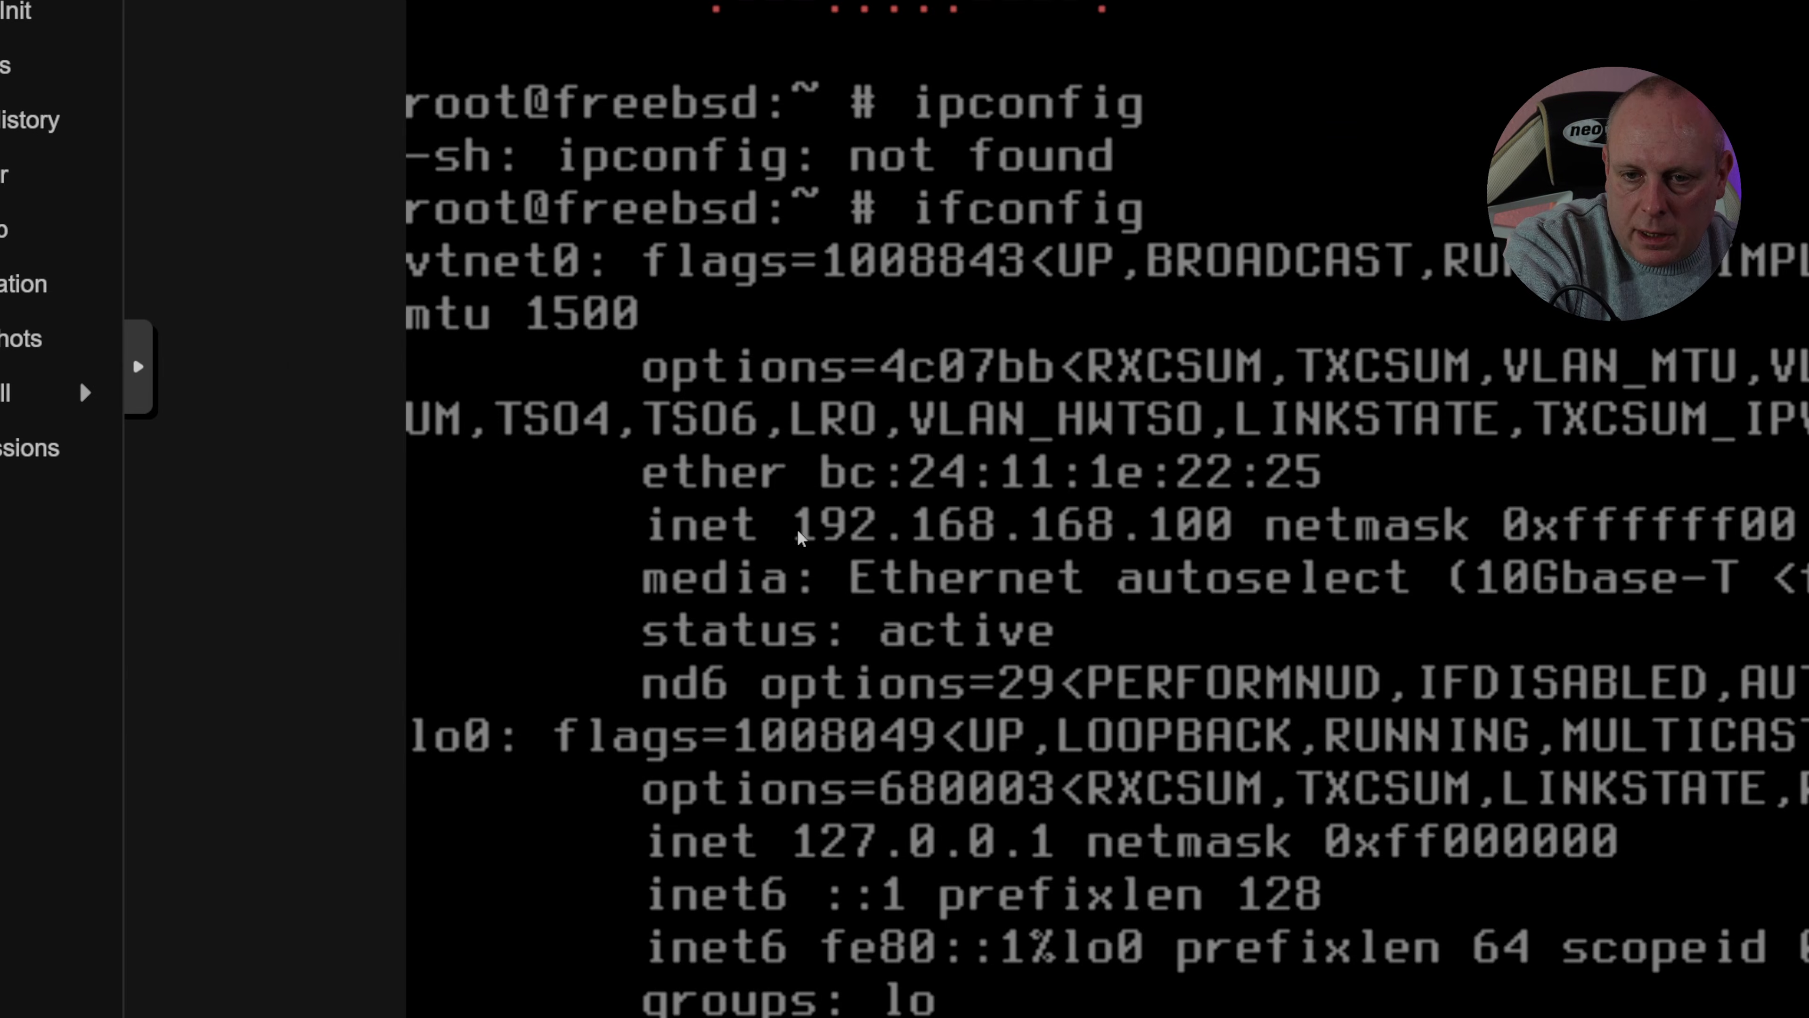
mouse_move(1083, 550)
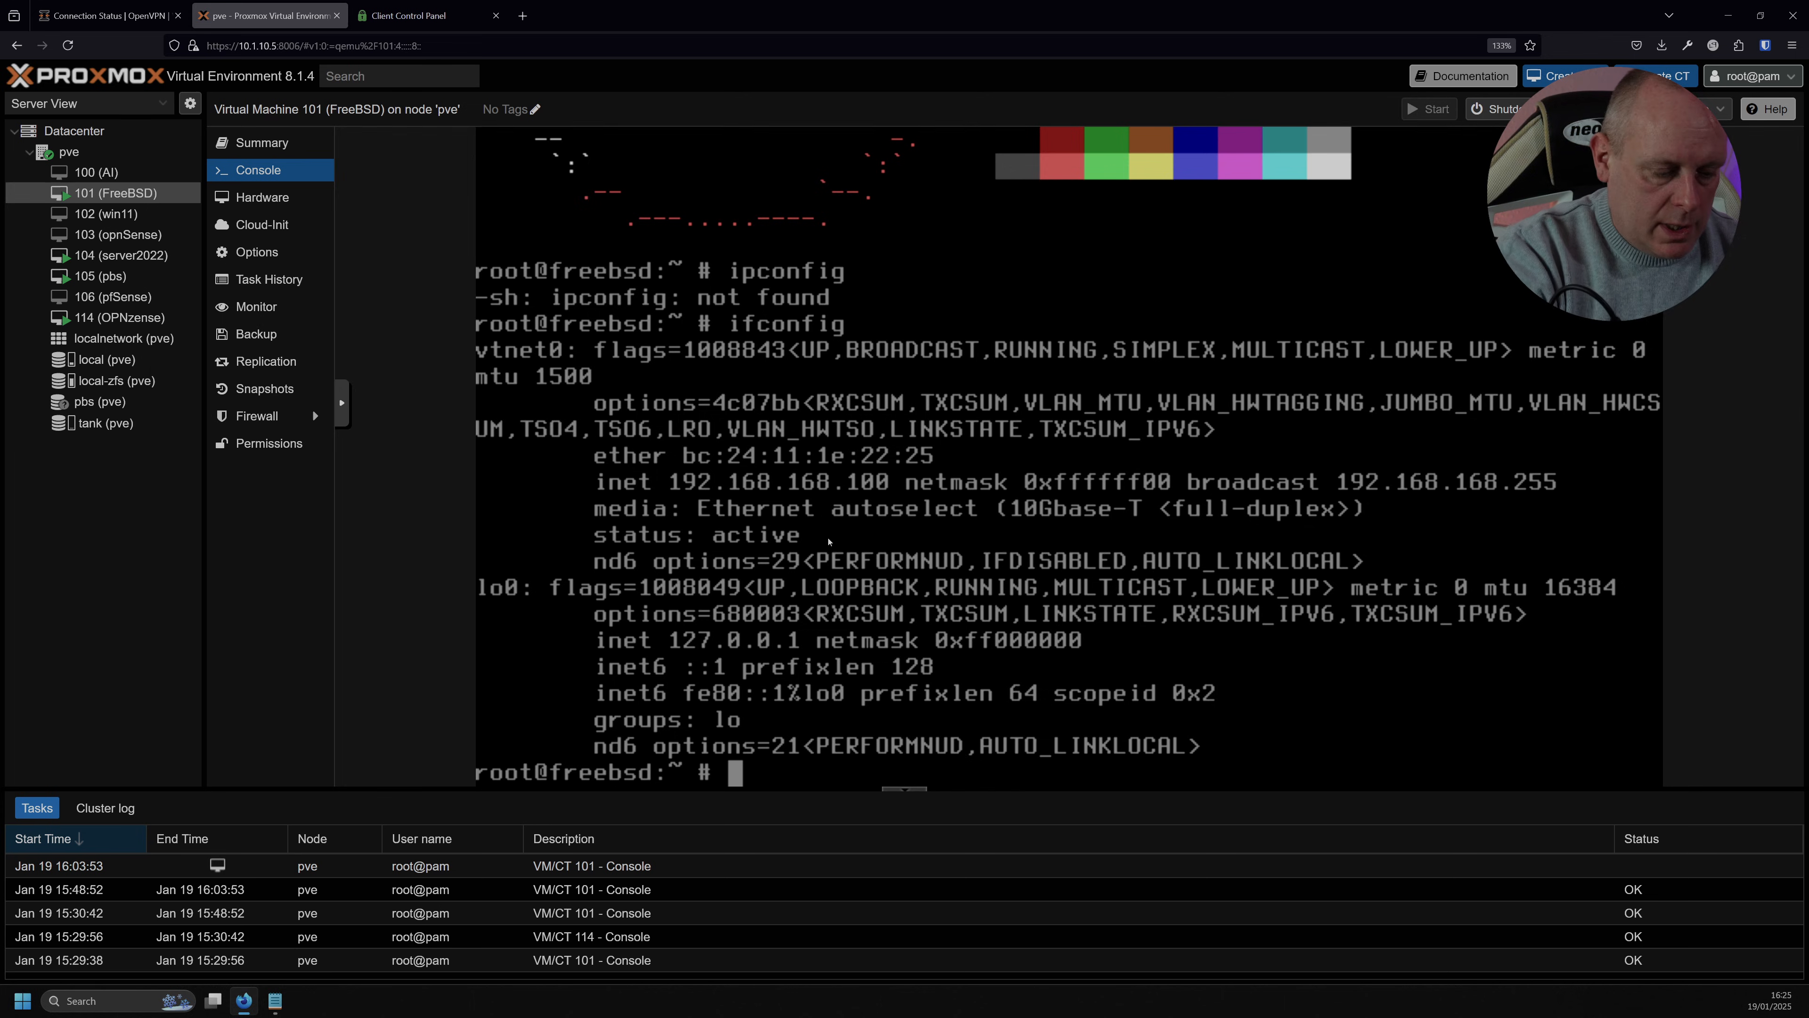
Run curl ifconfig.io in the FreeBSD VM and apply the pending OPNsense outbound NAT changes.
text(curl ifconfig.io)
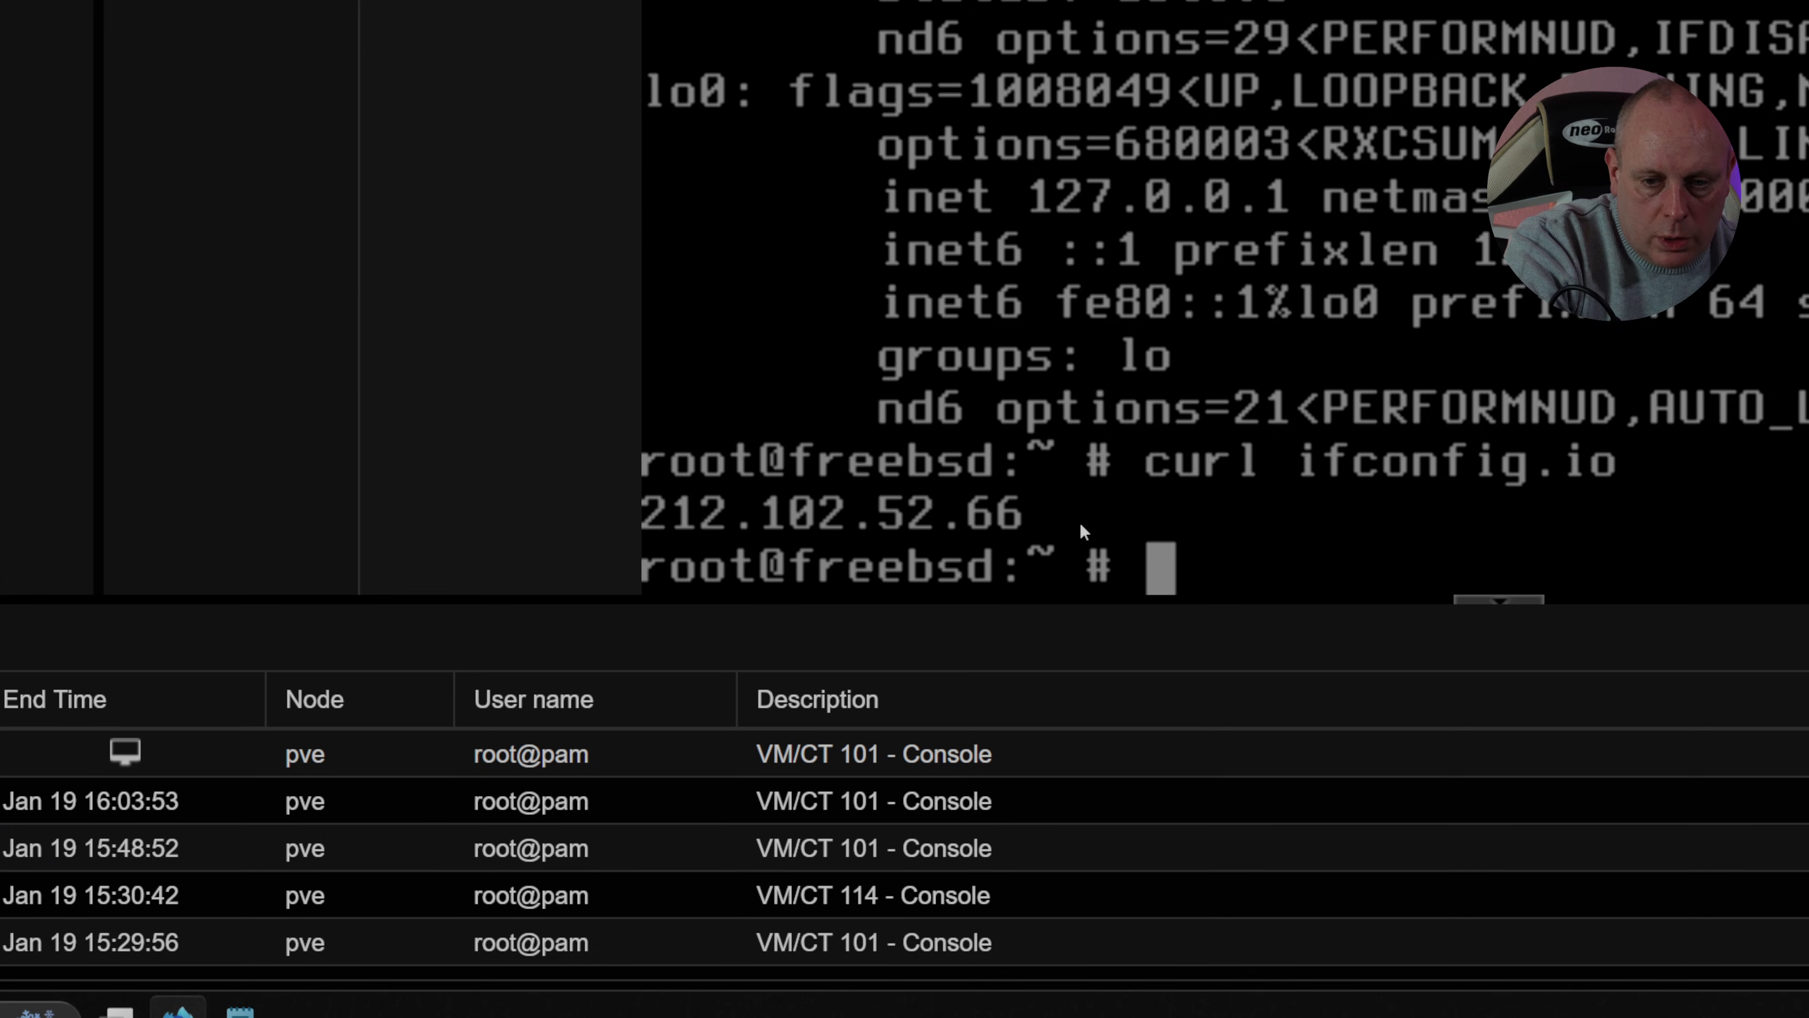
mouse_move(900, 529)
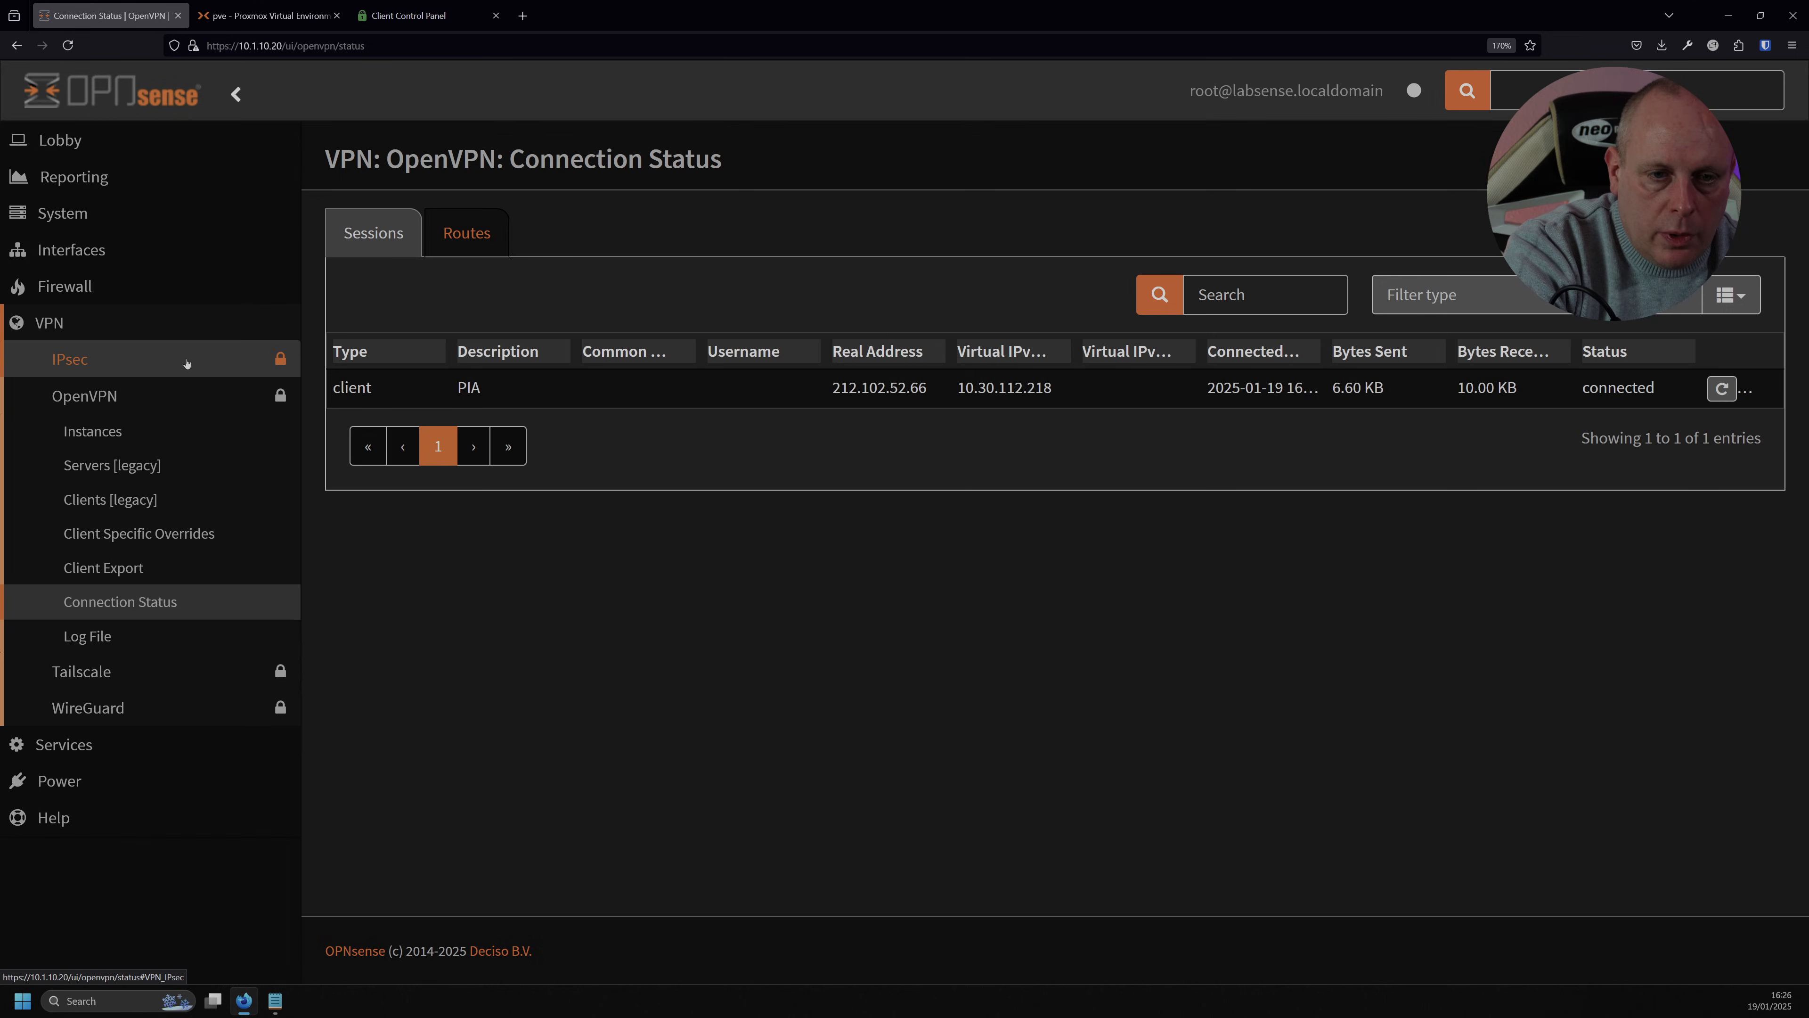
mouse_move(65, 287)
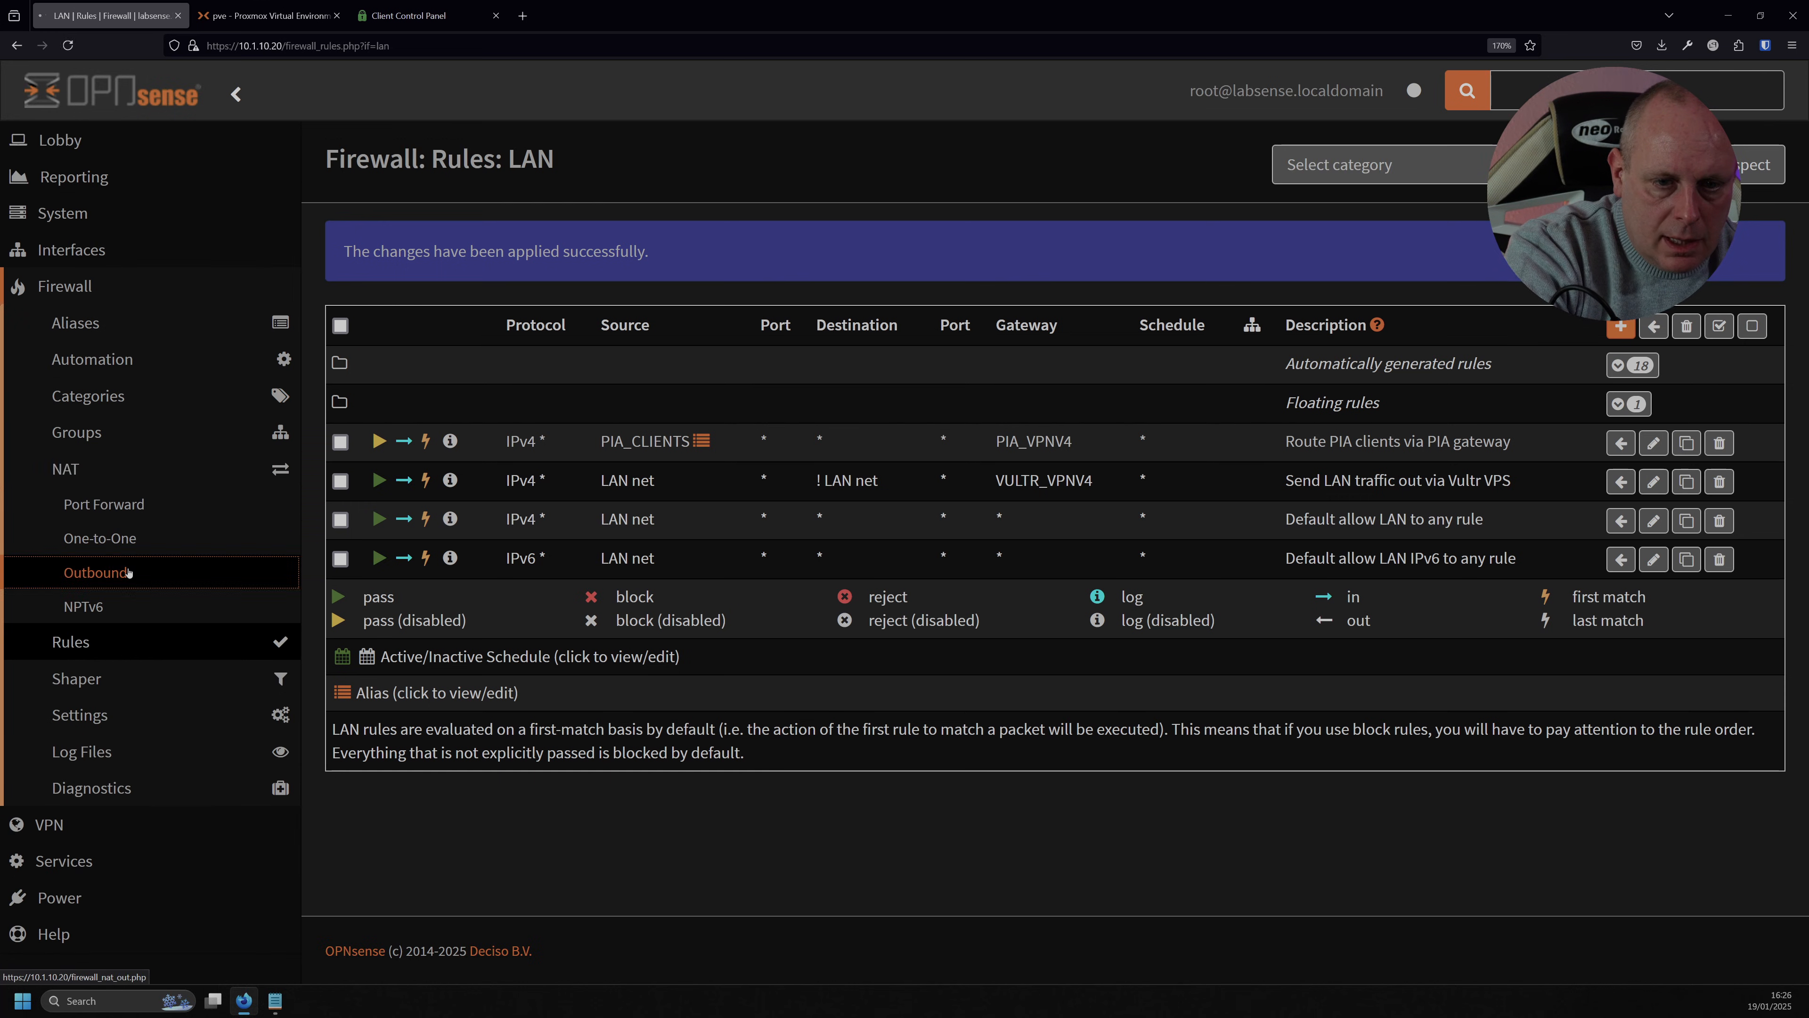
click(94, 572)
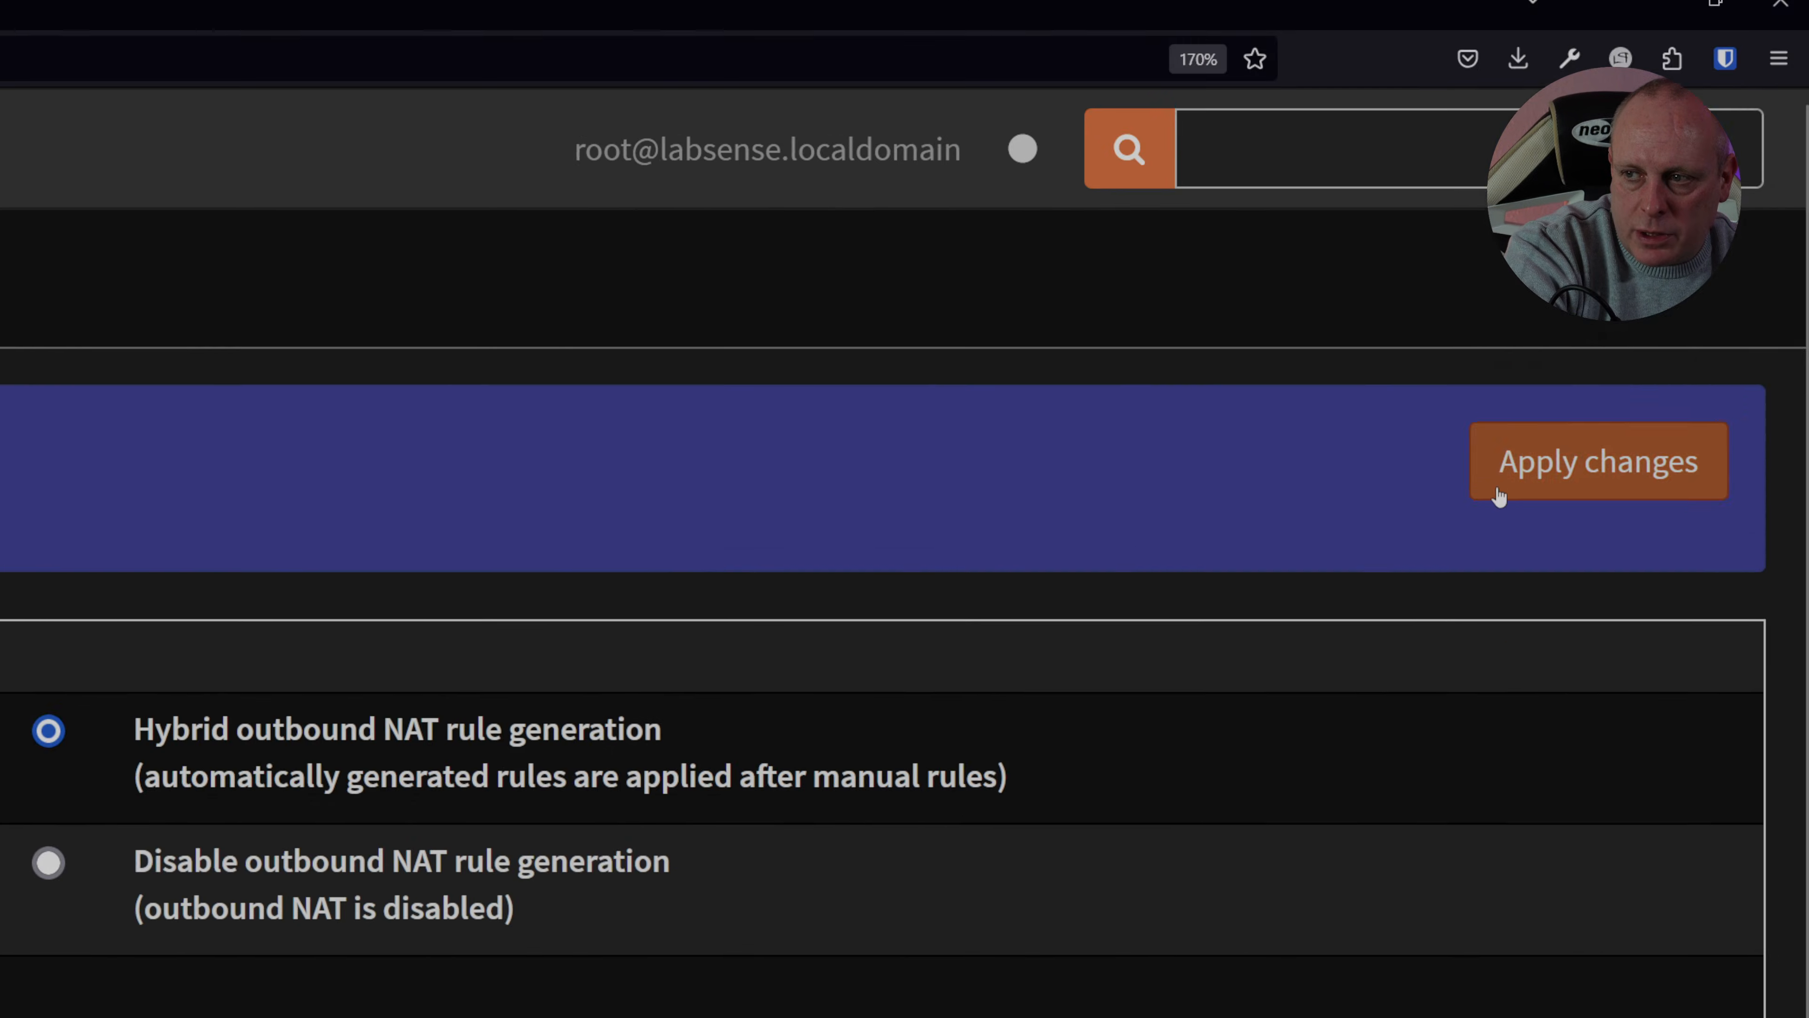
click(265, 15)
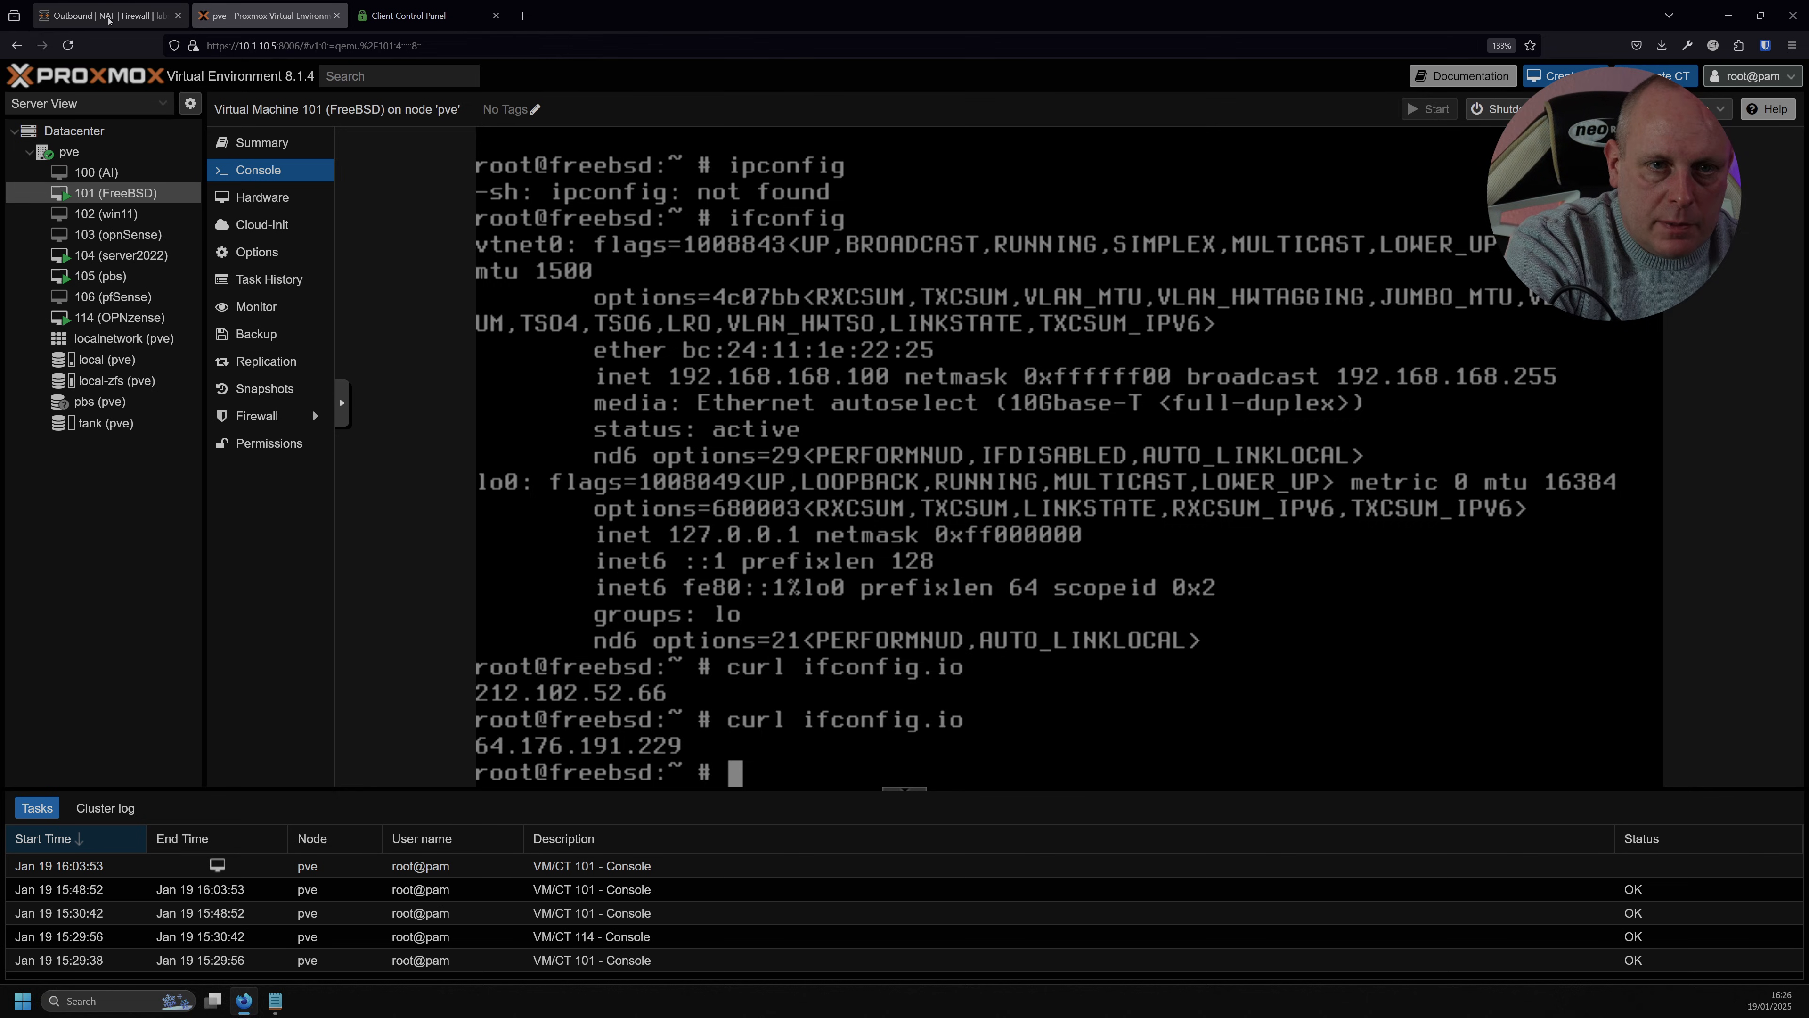
Switch back to the OPNsense tab showing the LAN firewall rules.
click(104, 15)
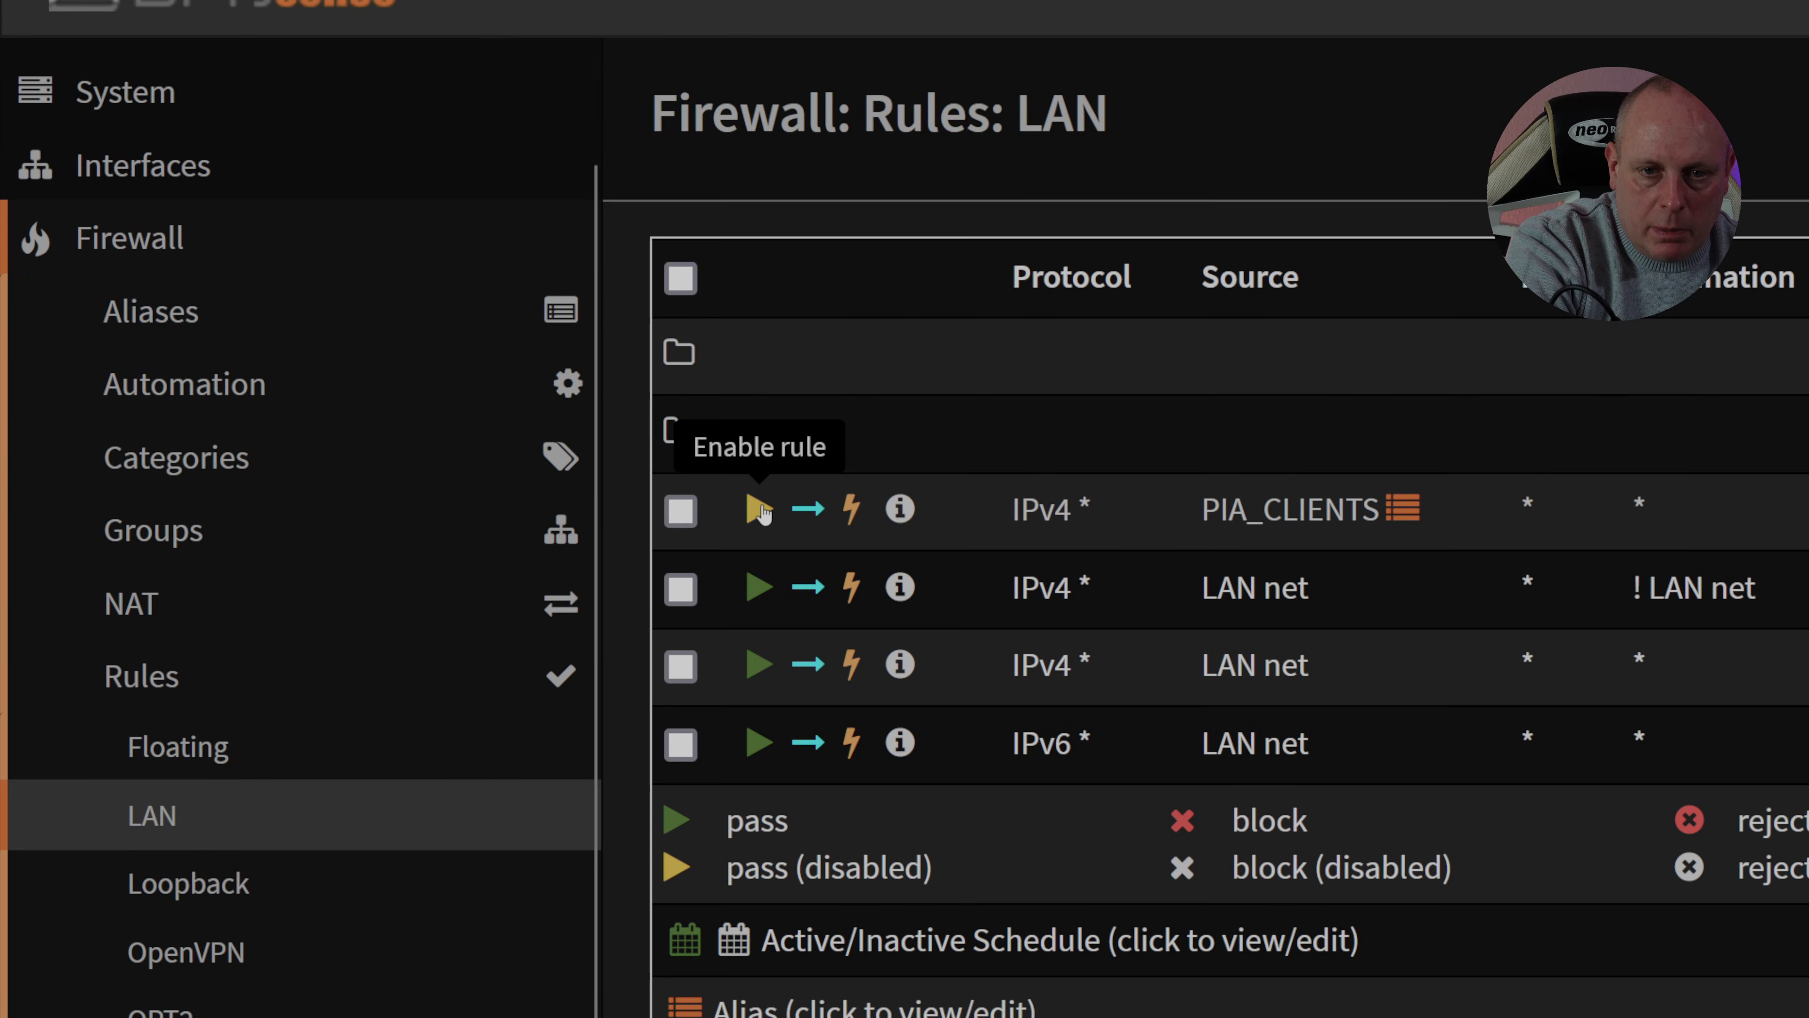
Re-enable the PIA_CLIENTS routing rule and open the PIA_CLIENTS alias for editing.
click(756, 509)
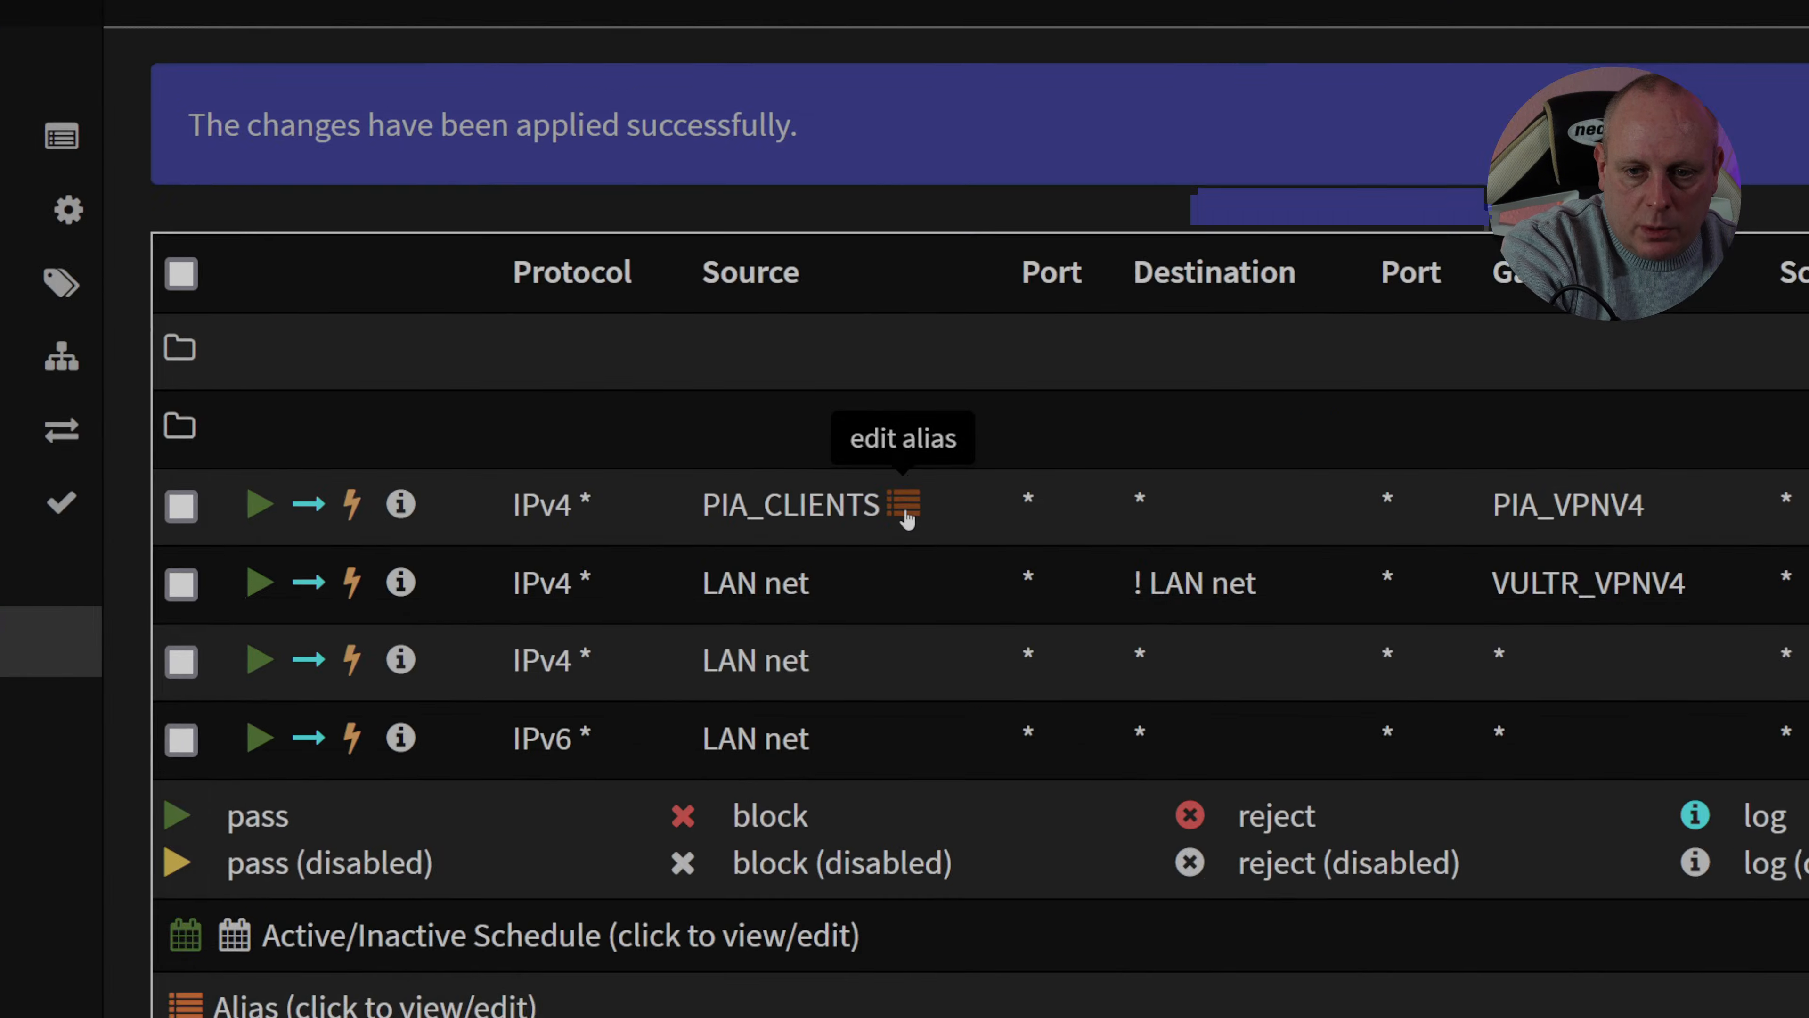
click(905, 504)
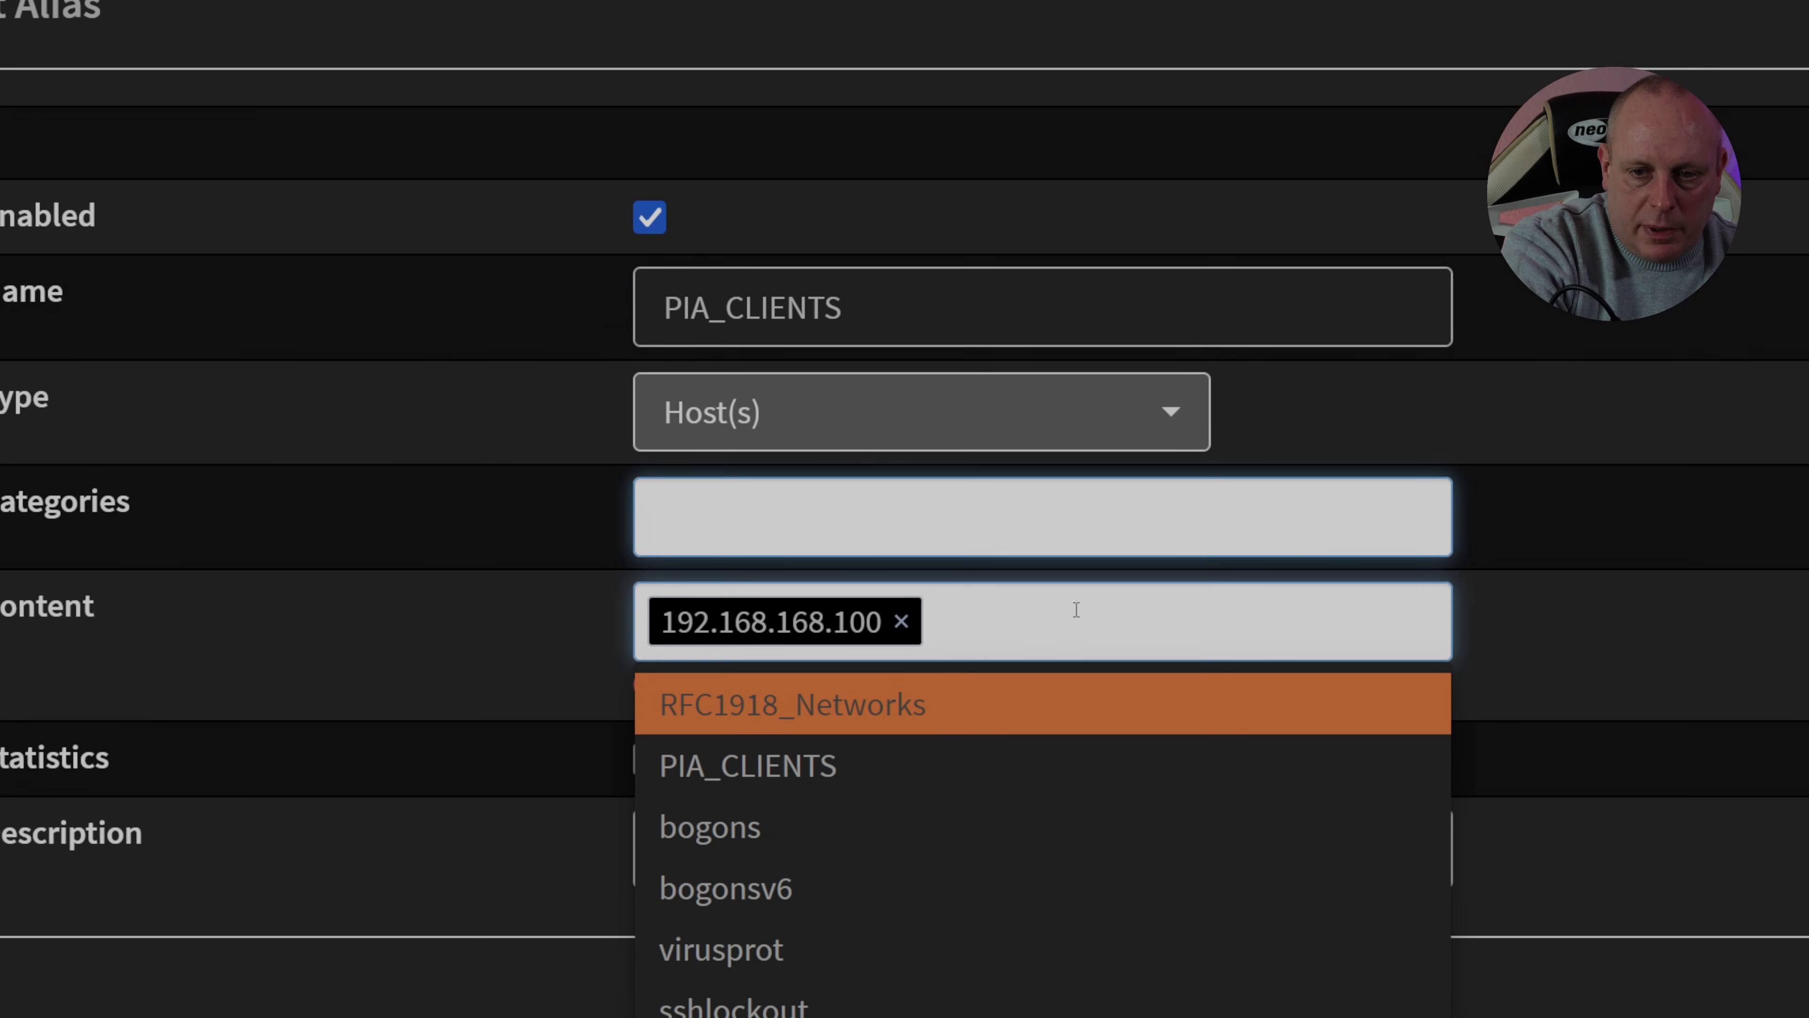
mouse_move(1624, 727)
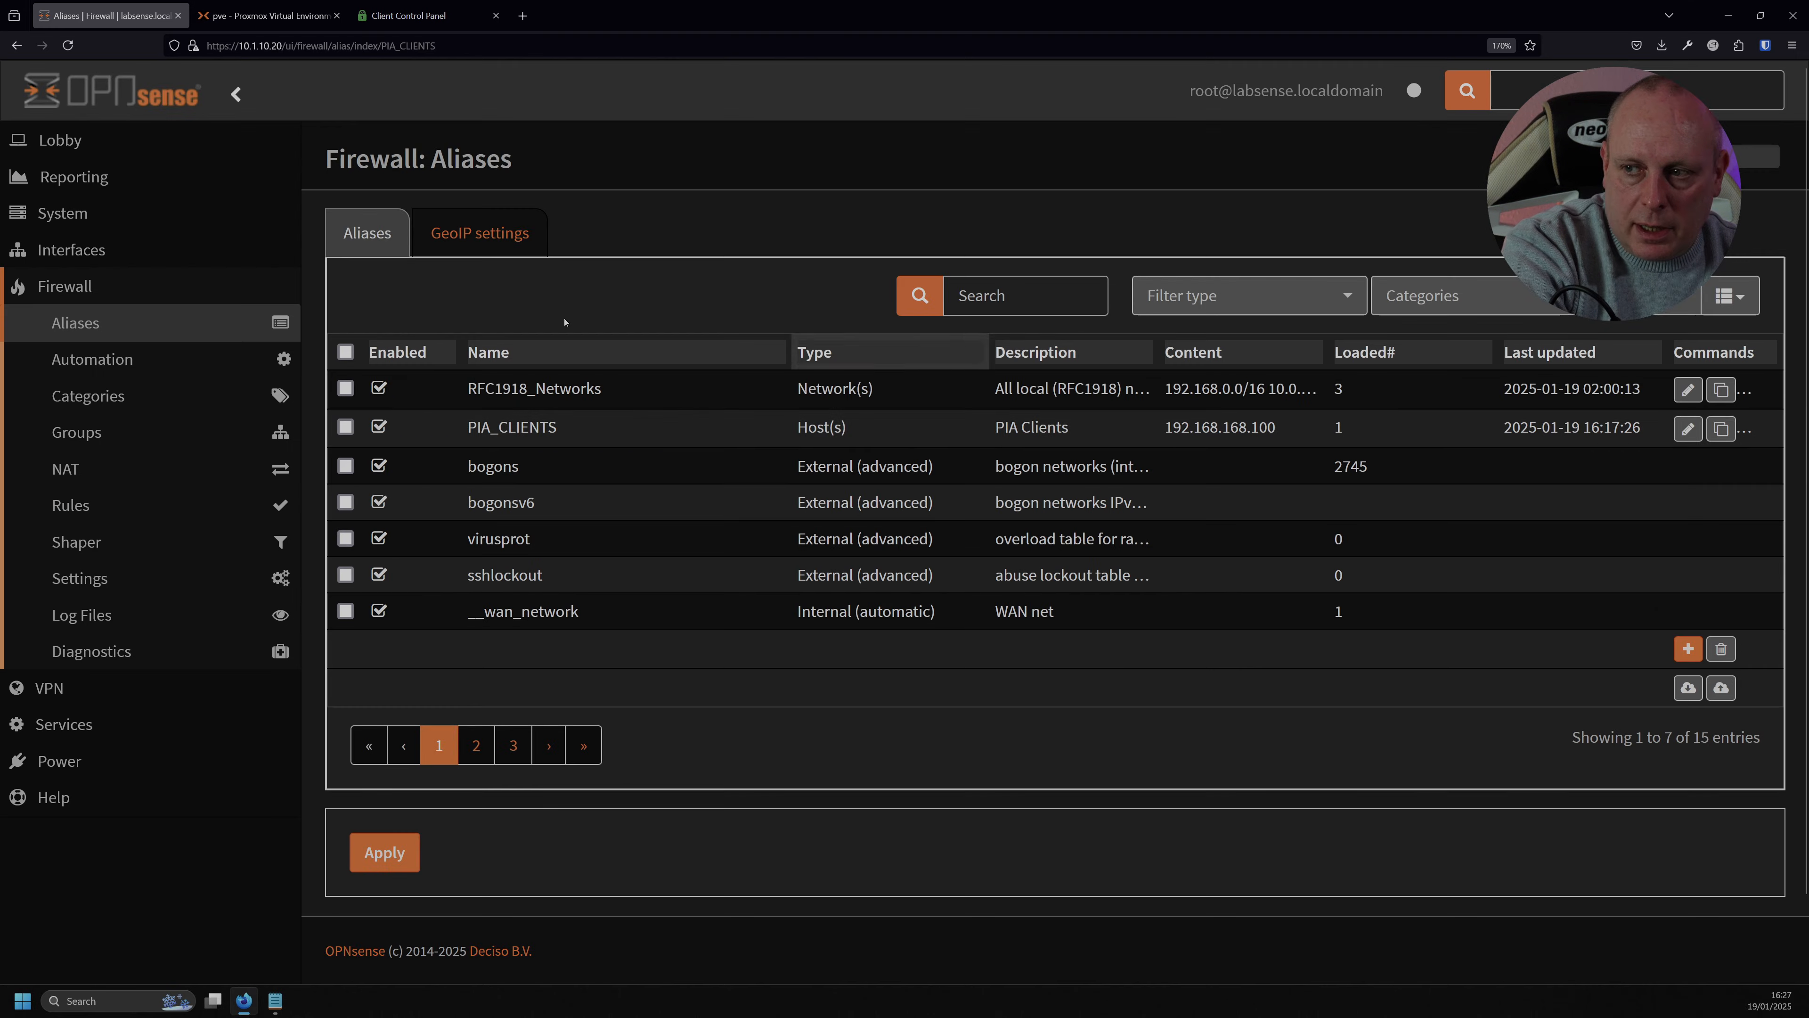
Begin a new Host(s) alias FreeBSDHOst and start entering its 19... address.
click(1687, 647)
text(Free)
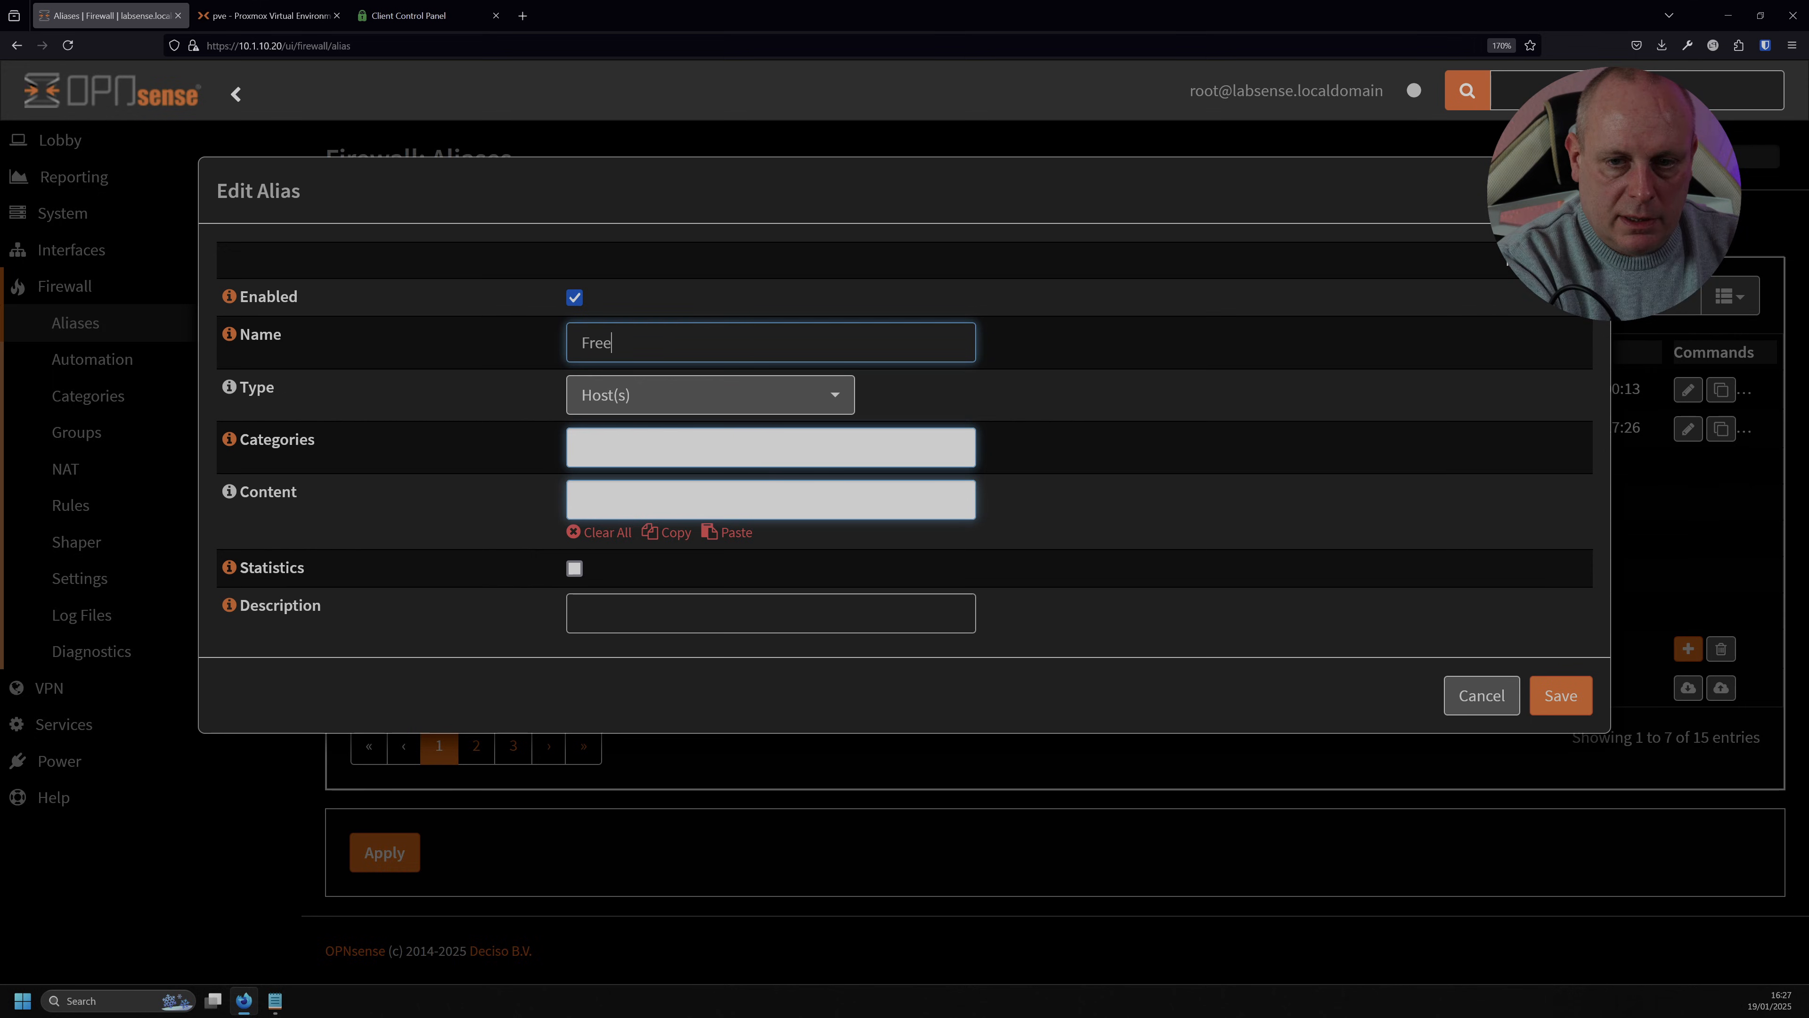
text(192.168.168)
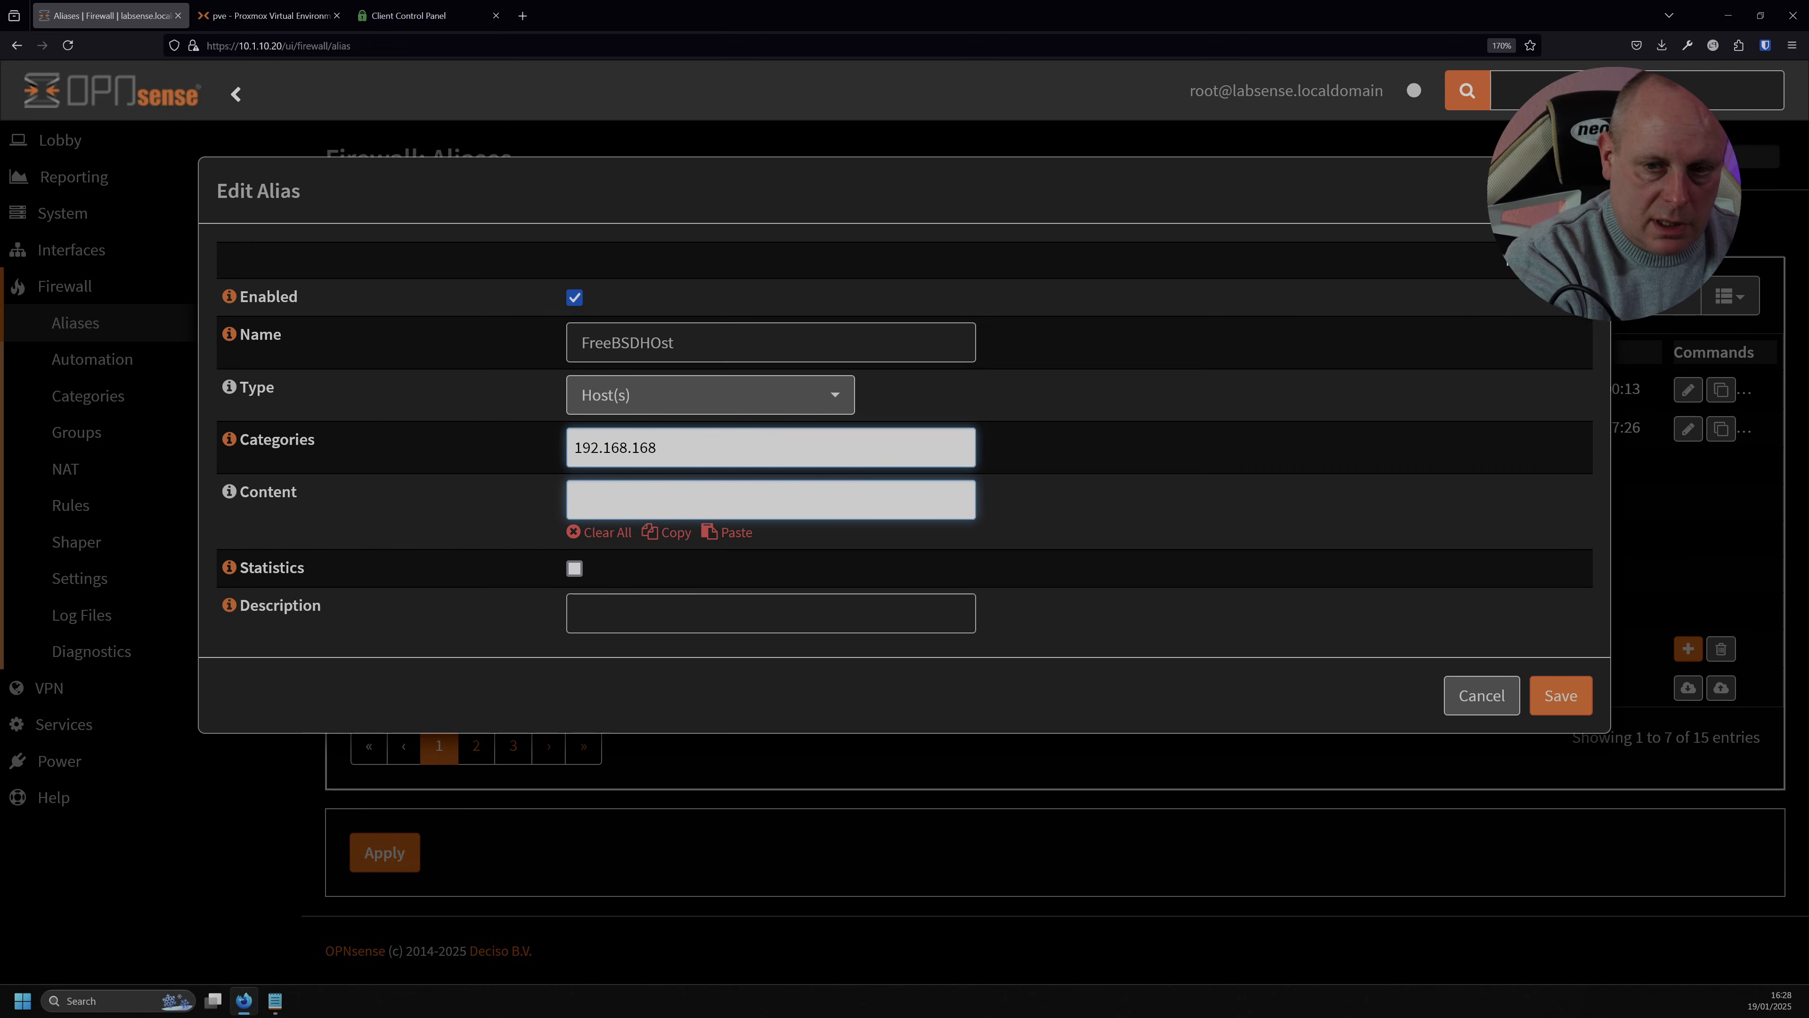
click(769, 612)
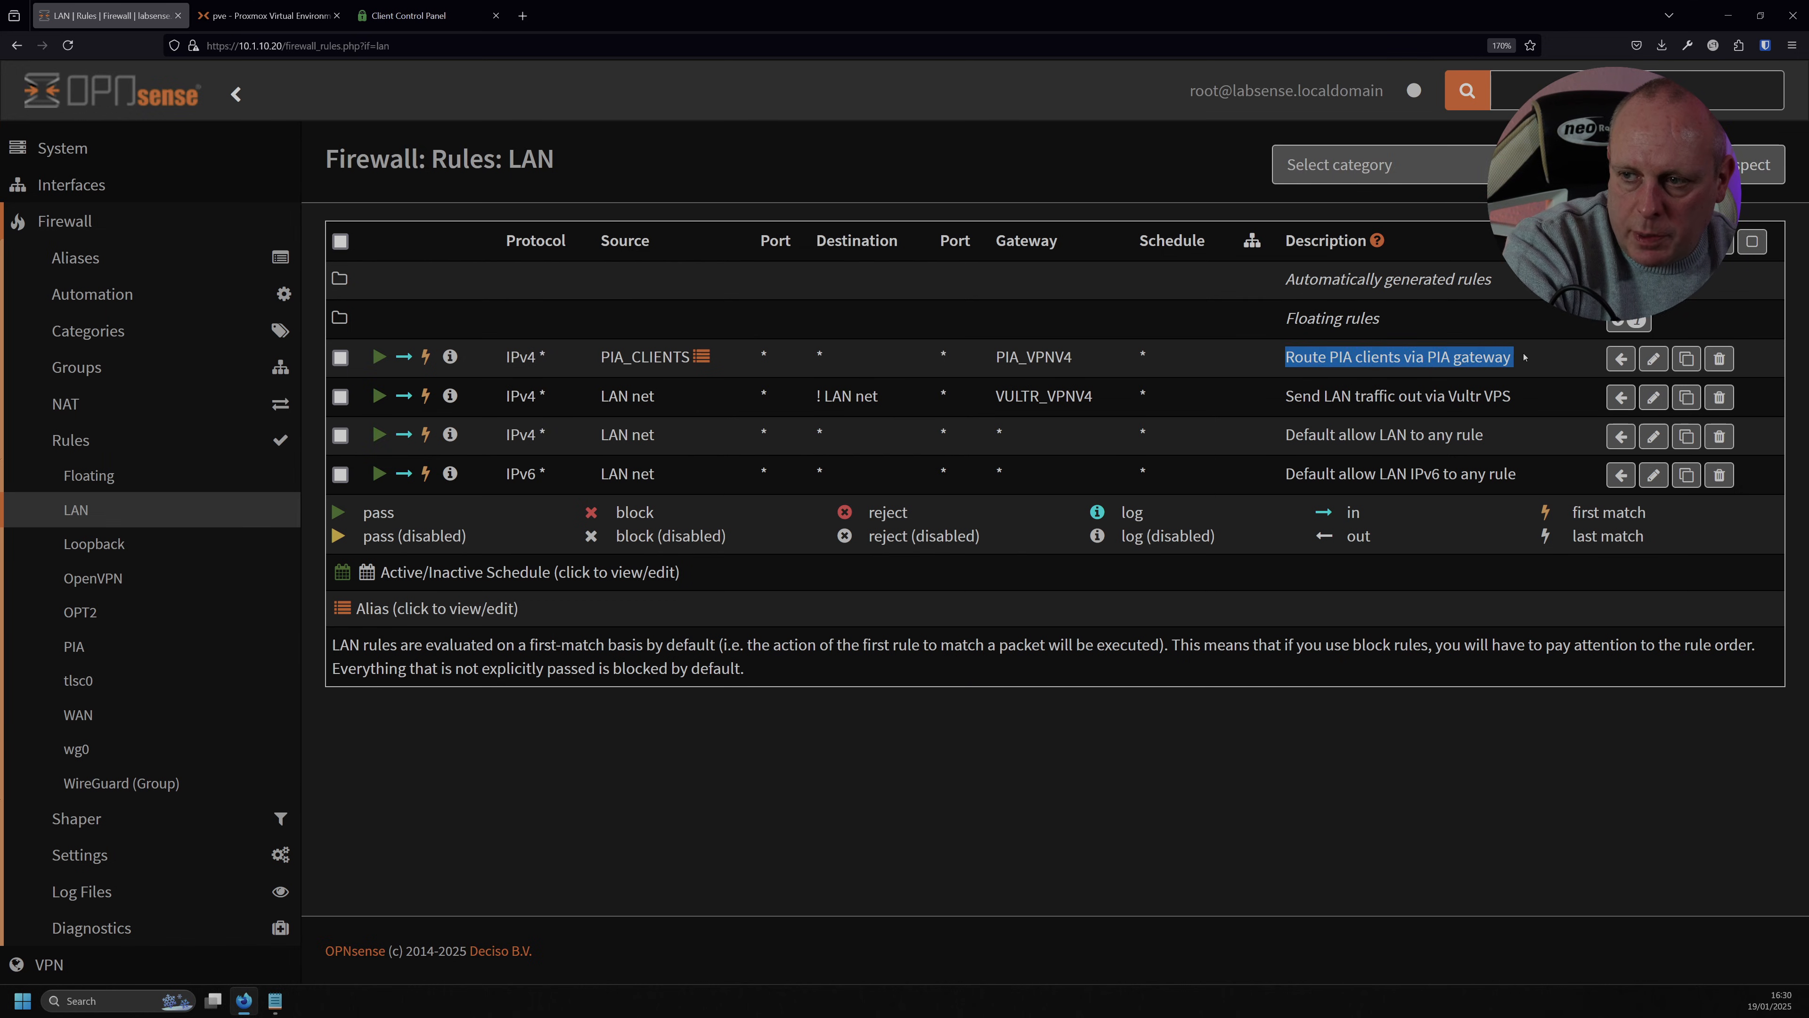
mouse_move(1652, 359)
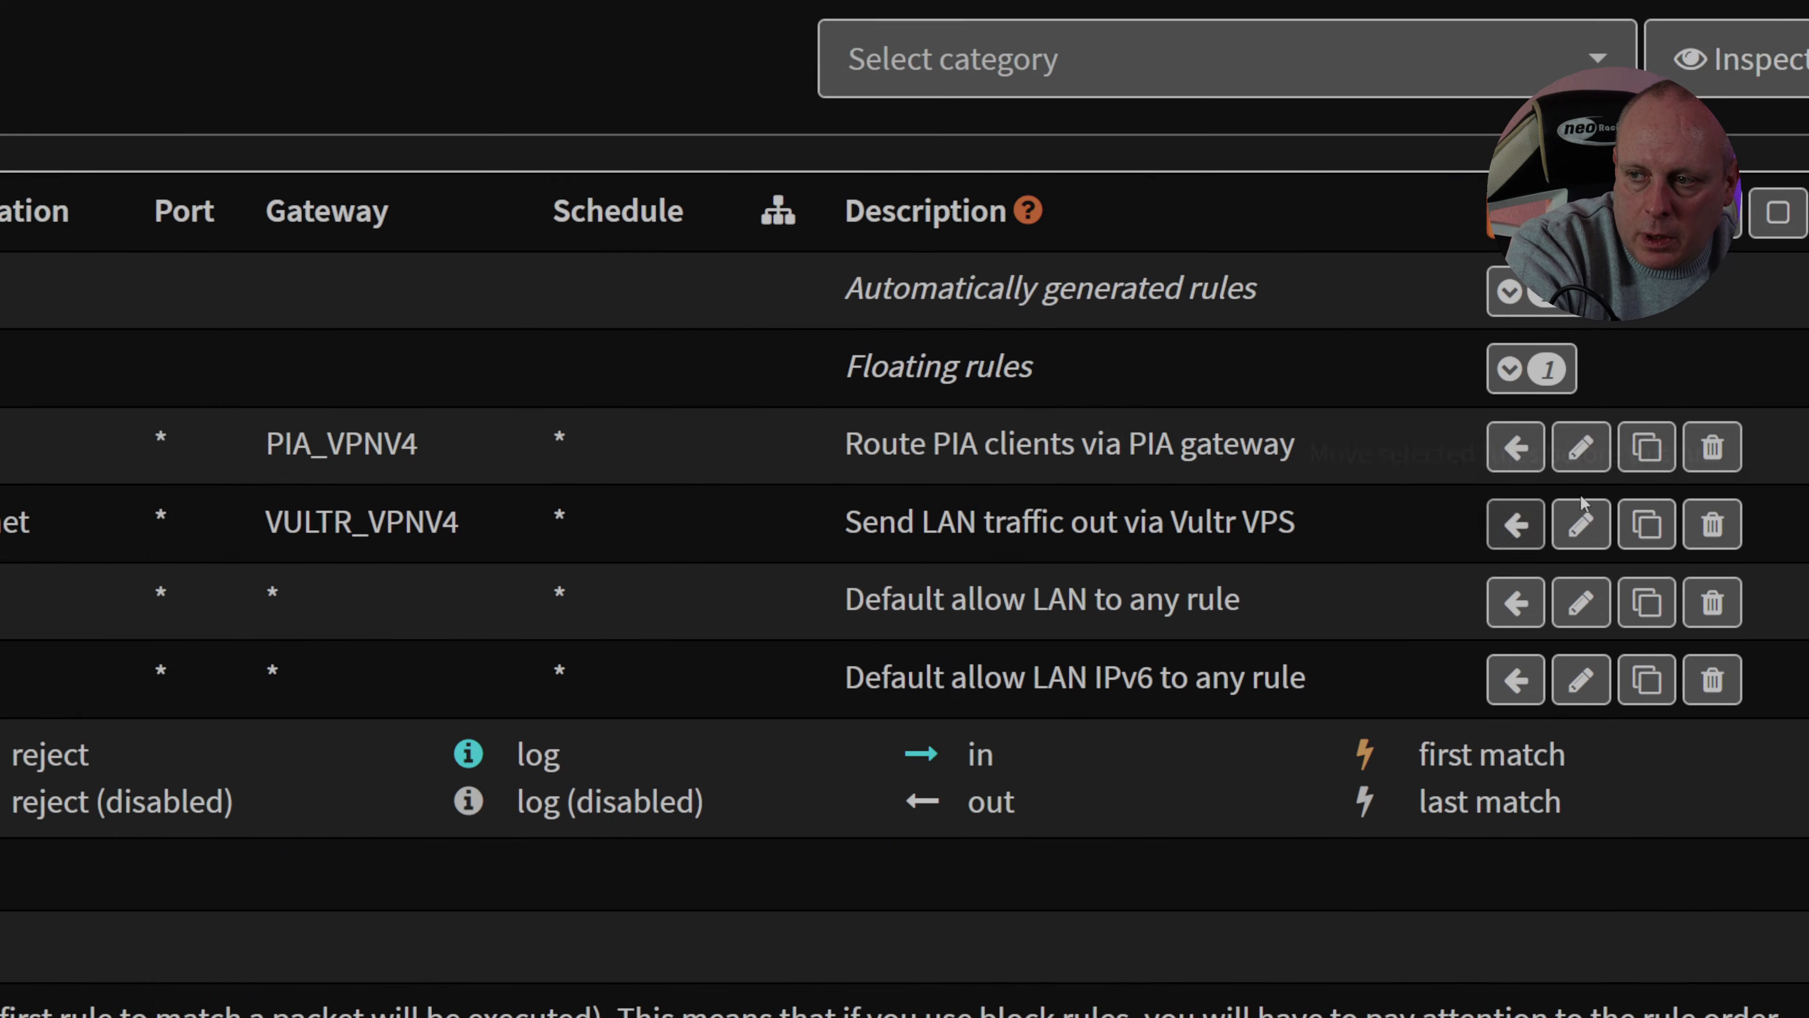
Set local tag NO_WAN_EGRESS under Advanced features on the Route PIA clients via PIA gateway rule.
click(1579, 447)
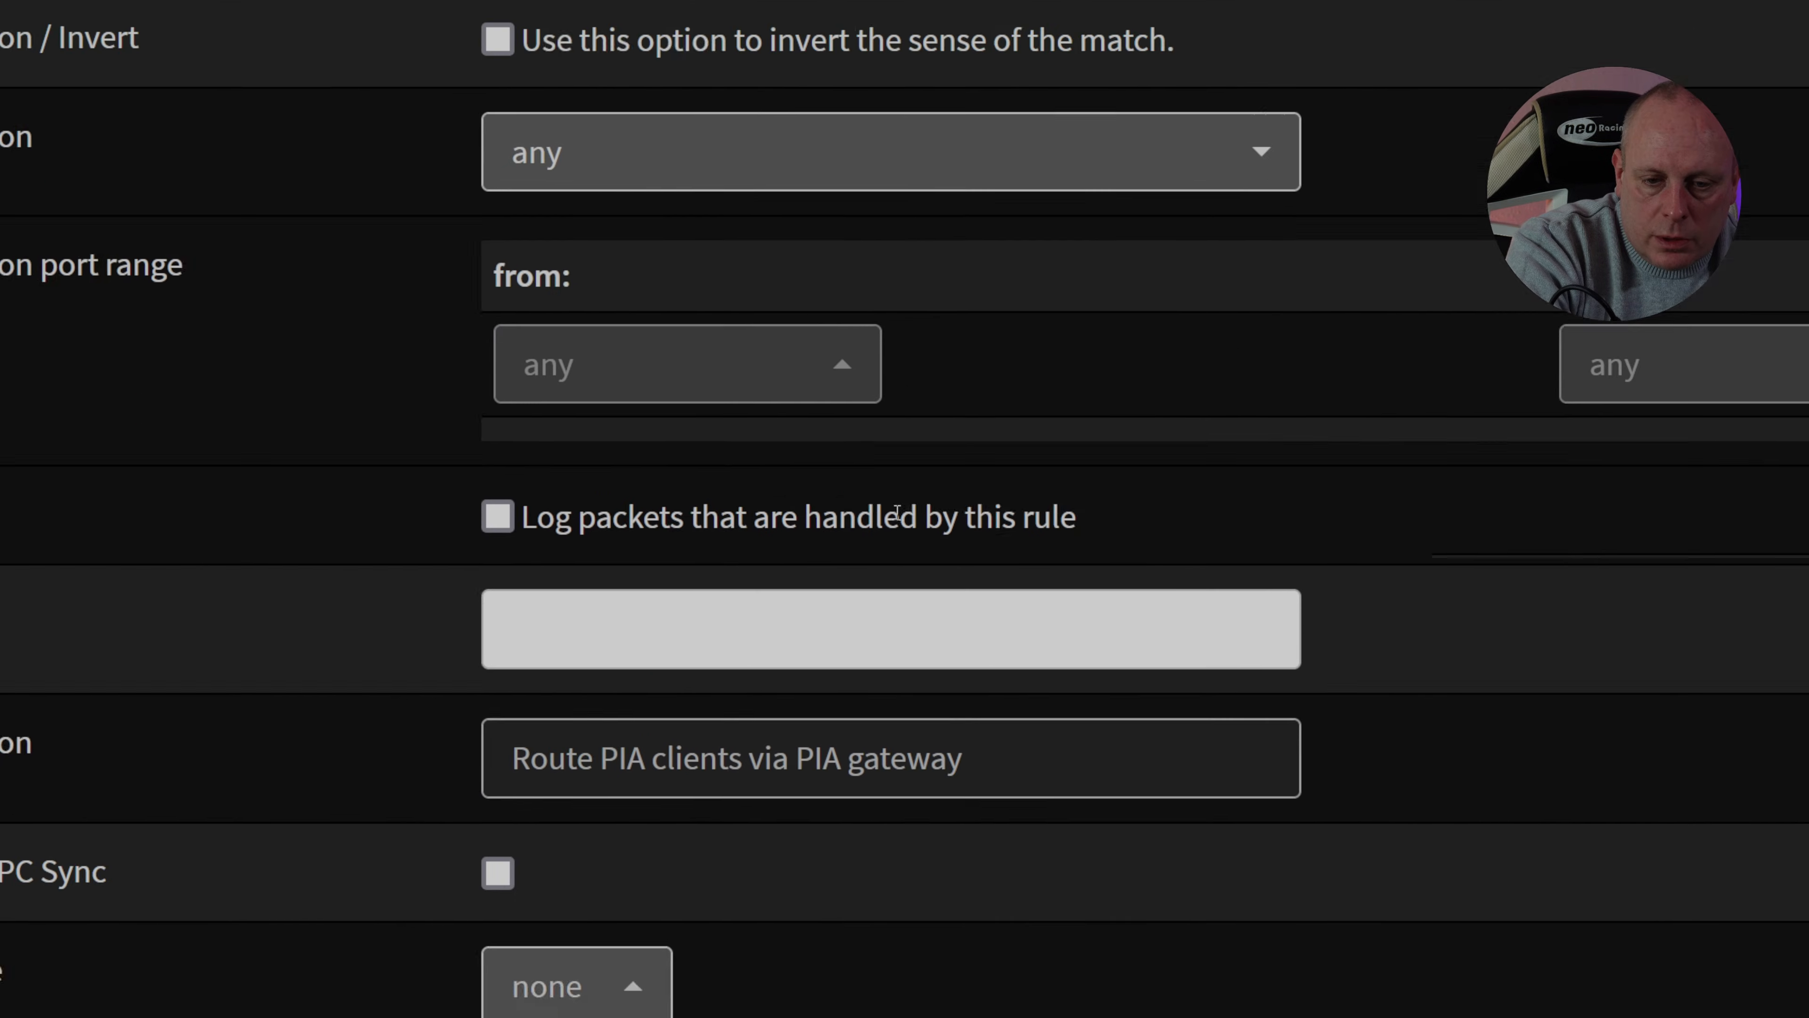
scroll(down, 3)
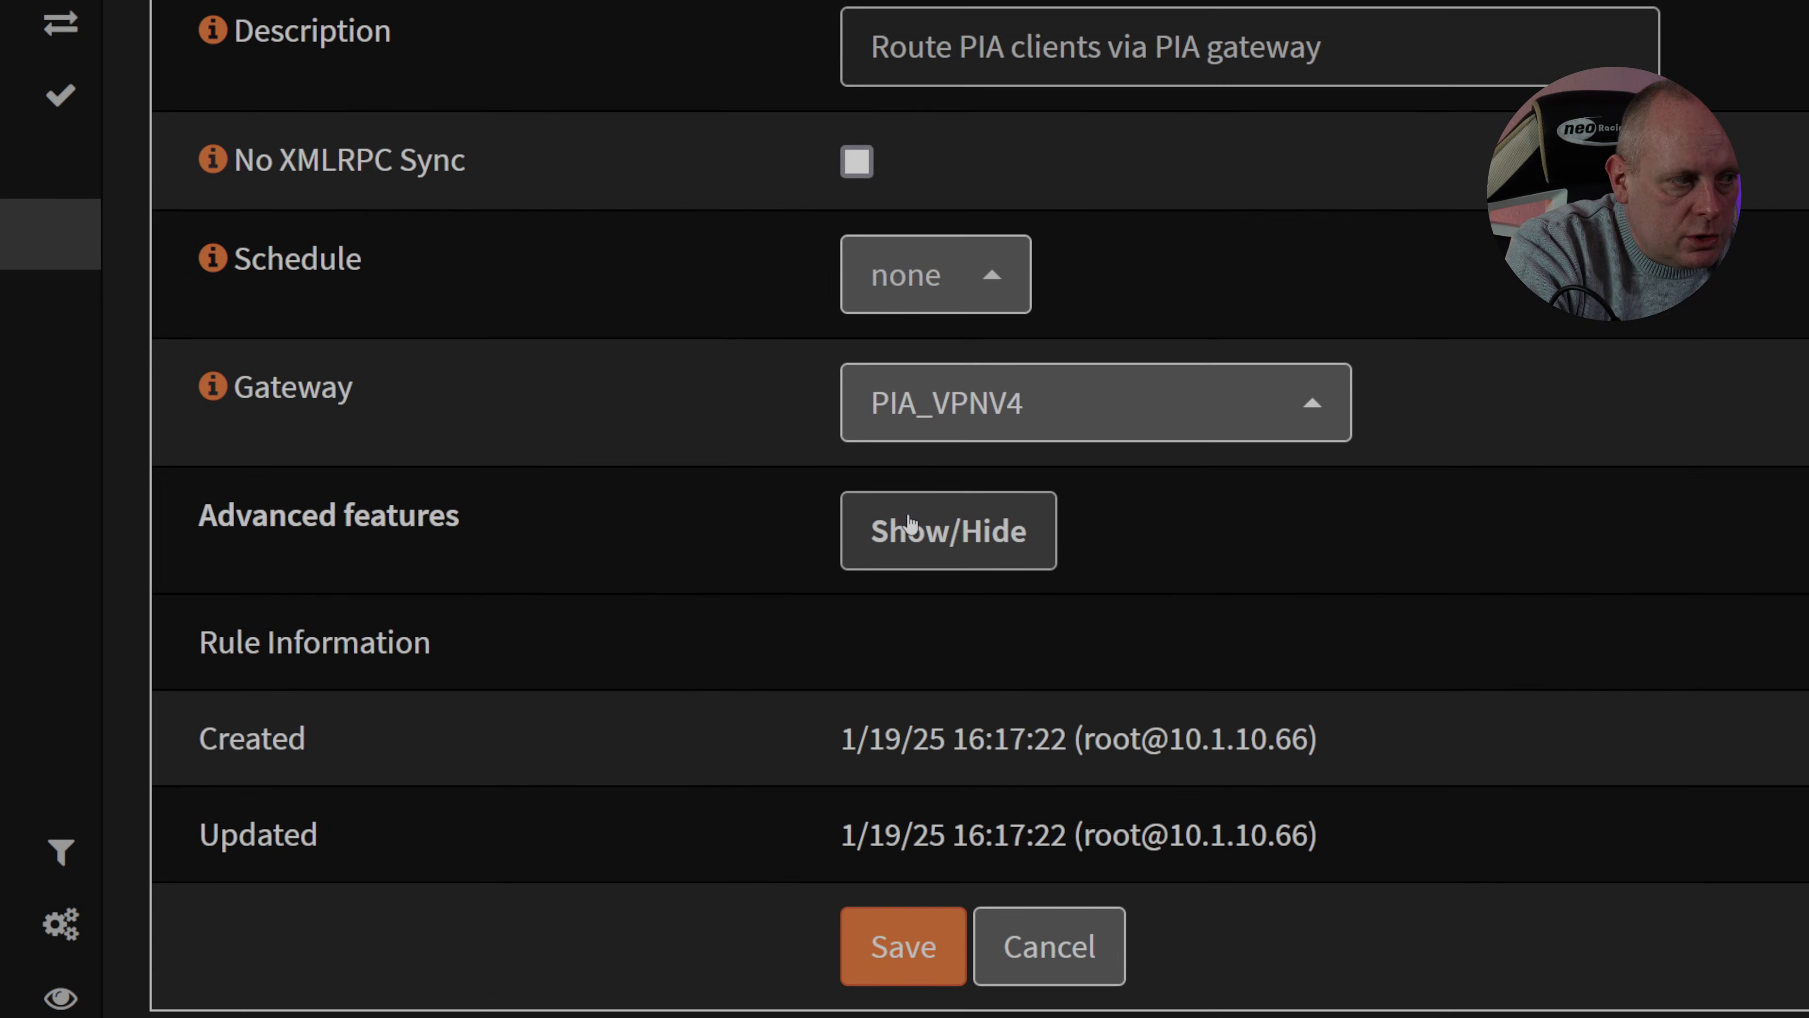
click(946, 531)
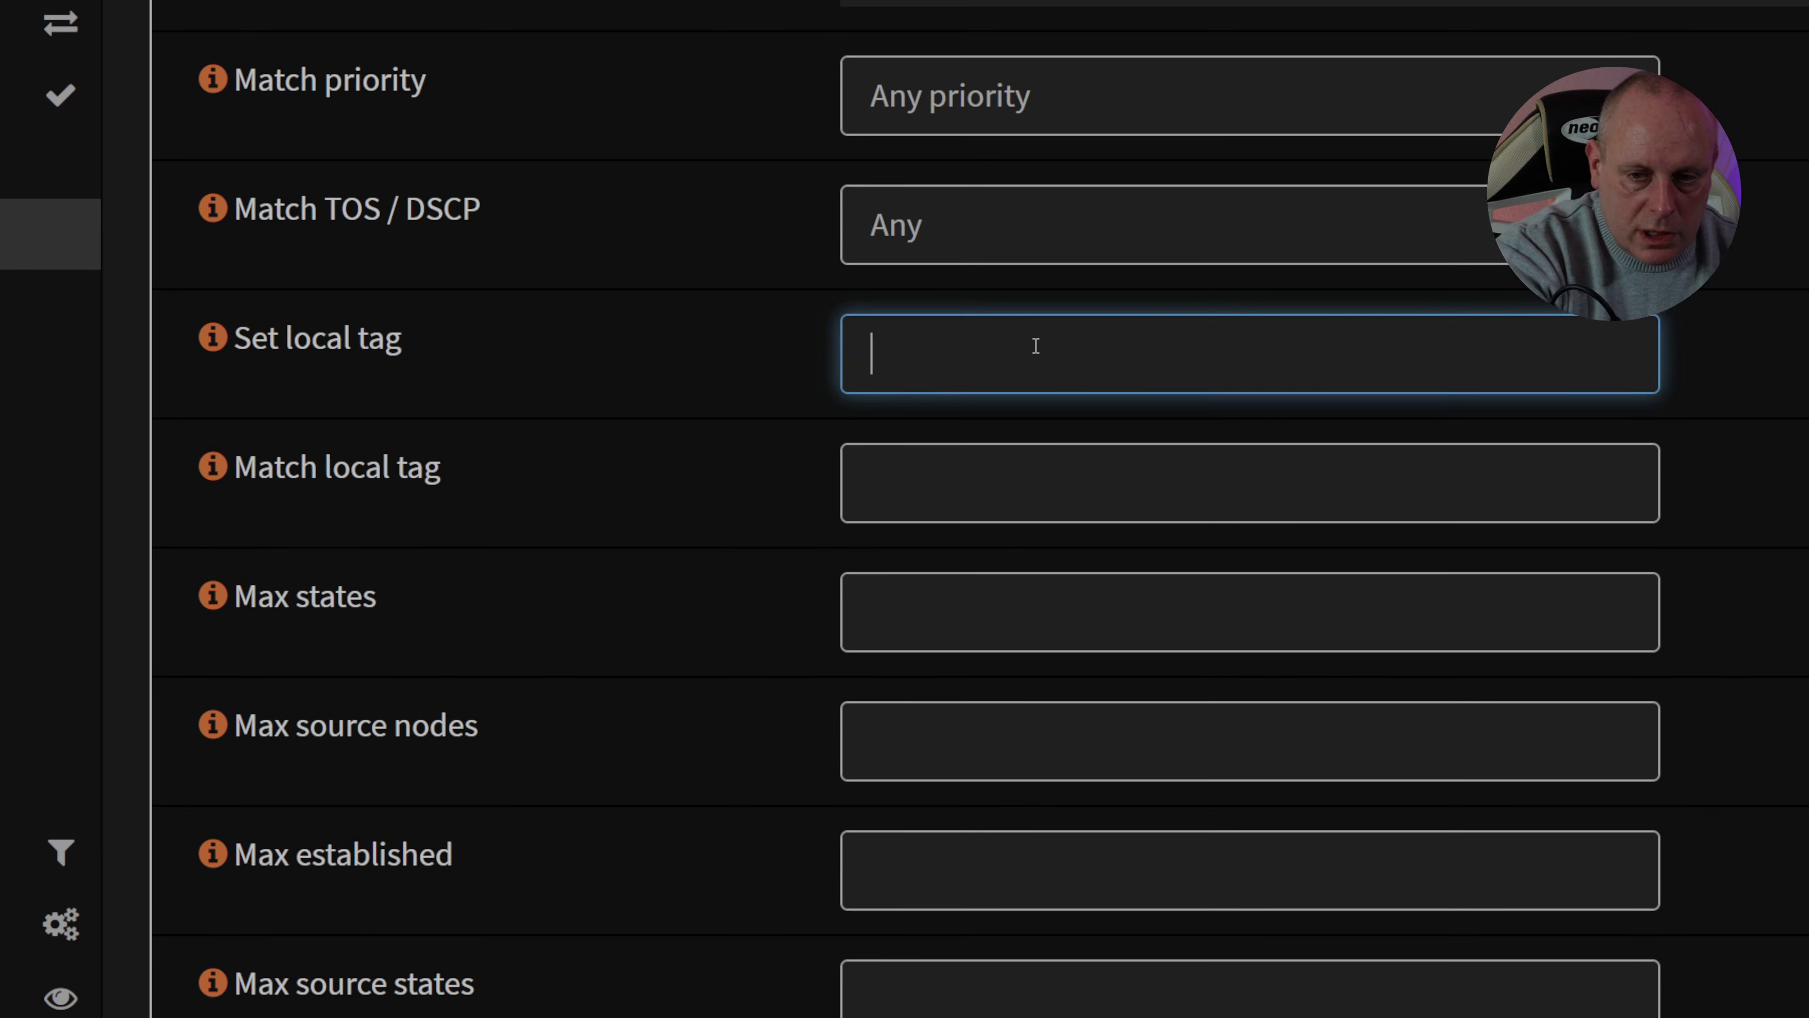
text(NO_WAN_EGRESS)
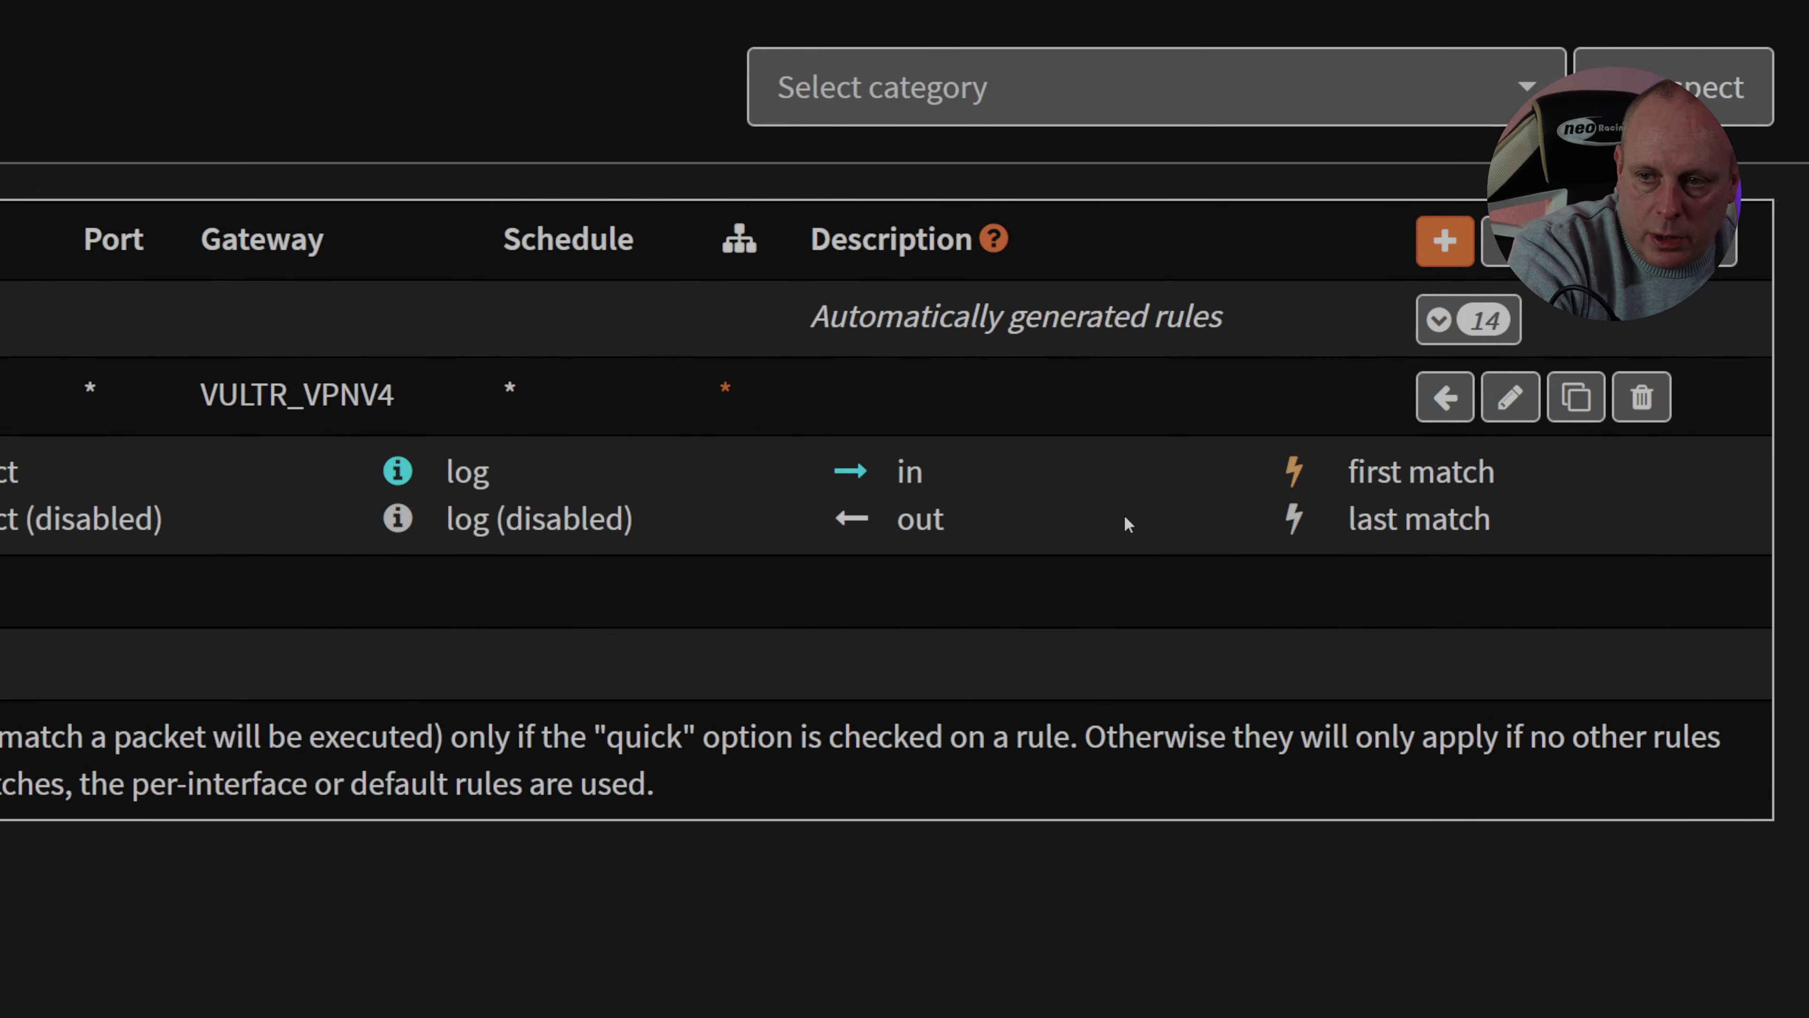
Start a floating Block rule, Quick, on interface WAN, direction out, IPv4.
click(1509, 396)
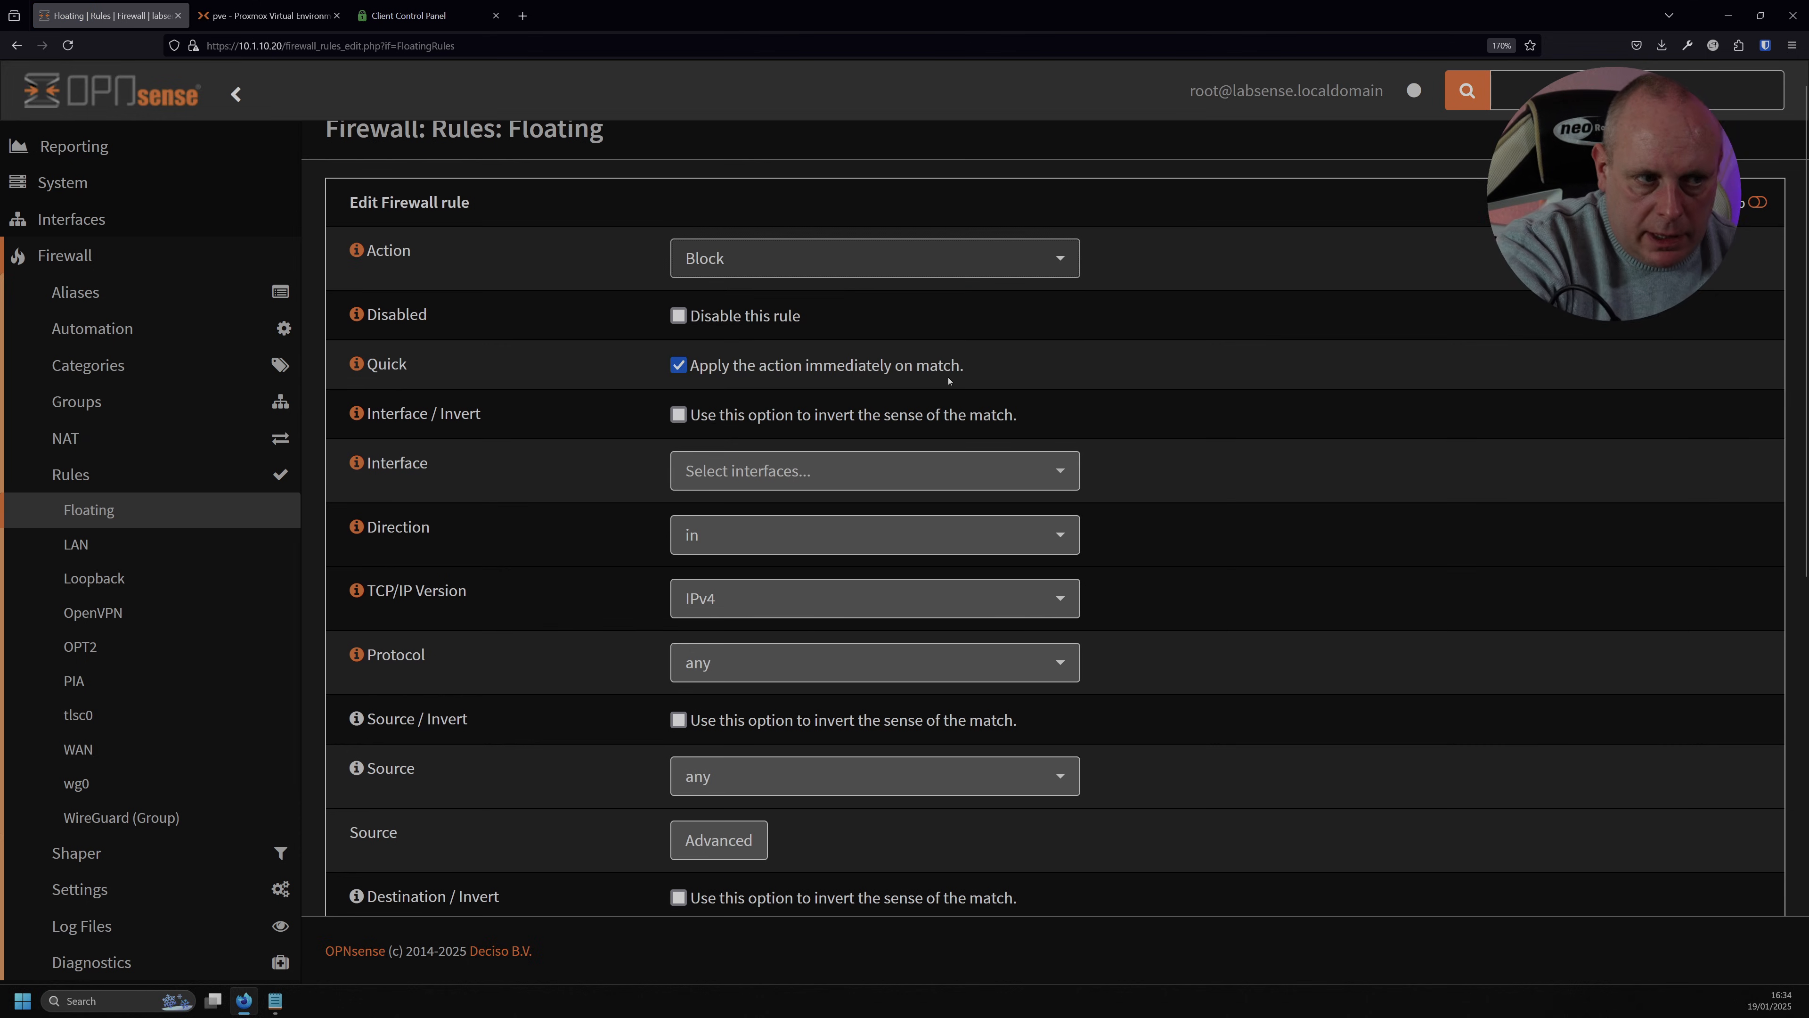
click(873, 470)
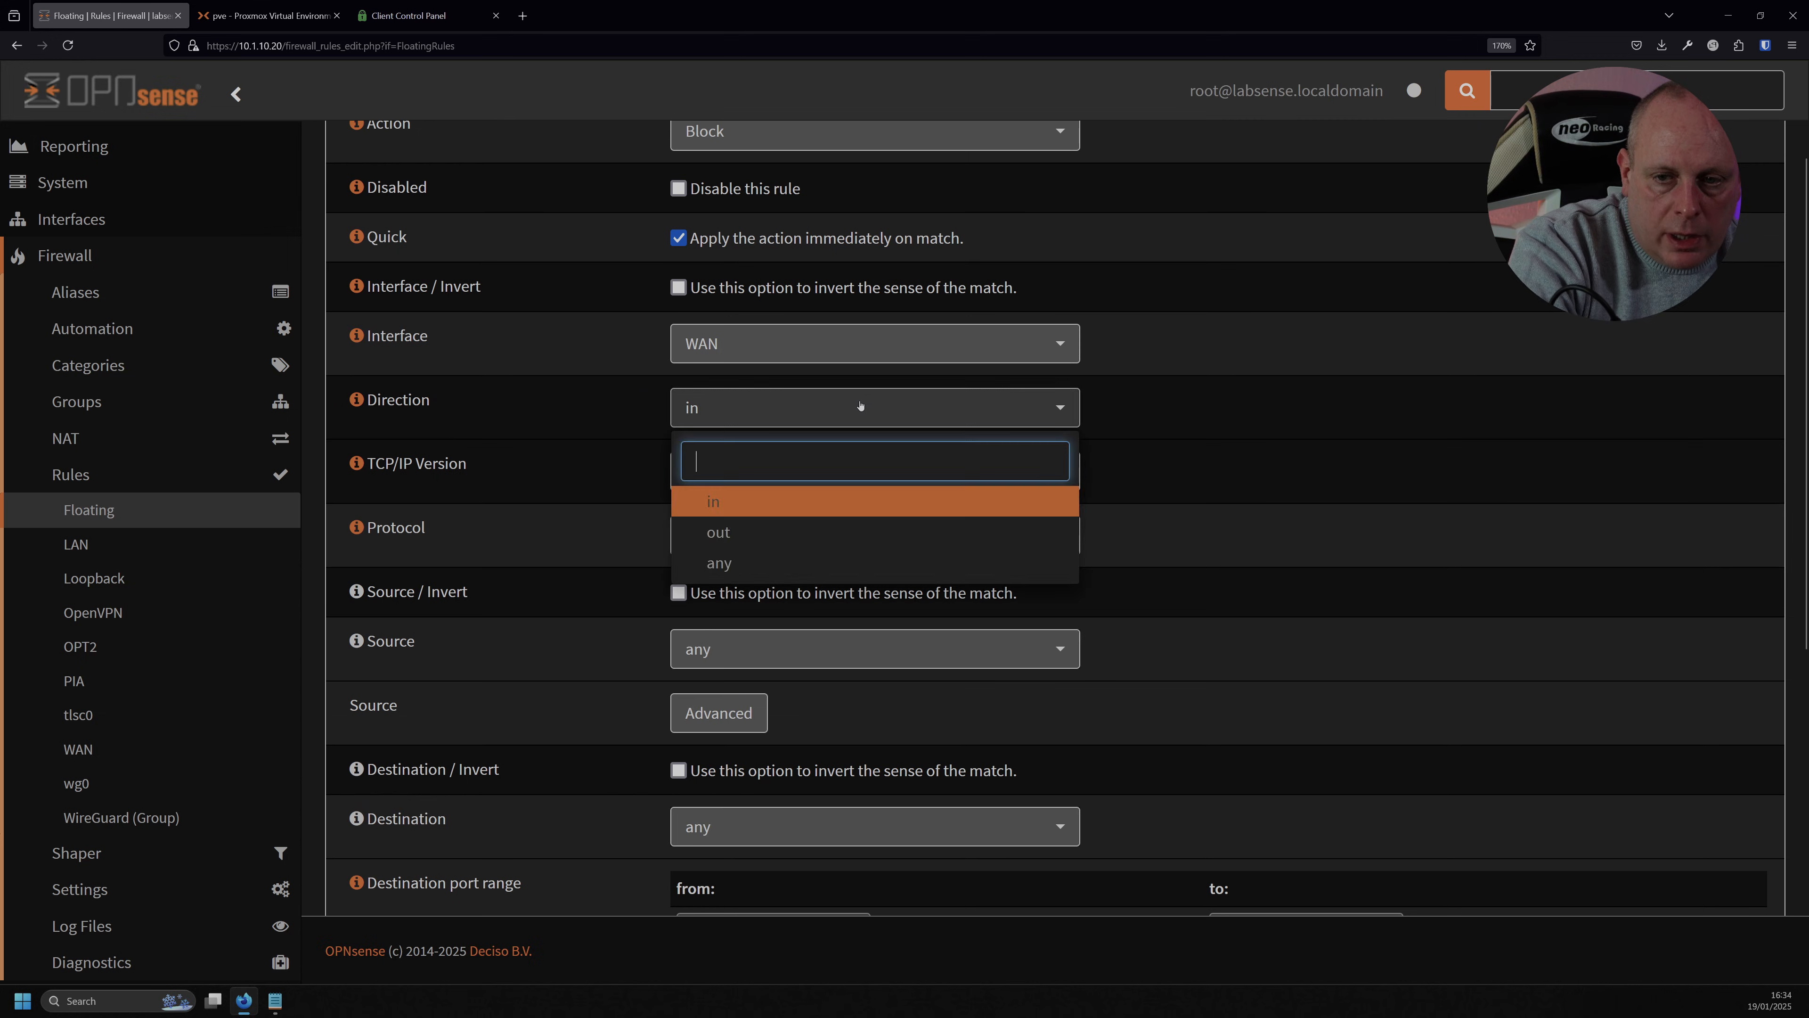
click(718, 532)
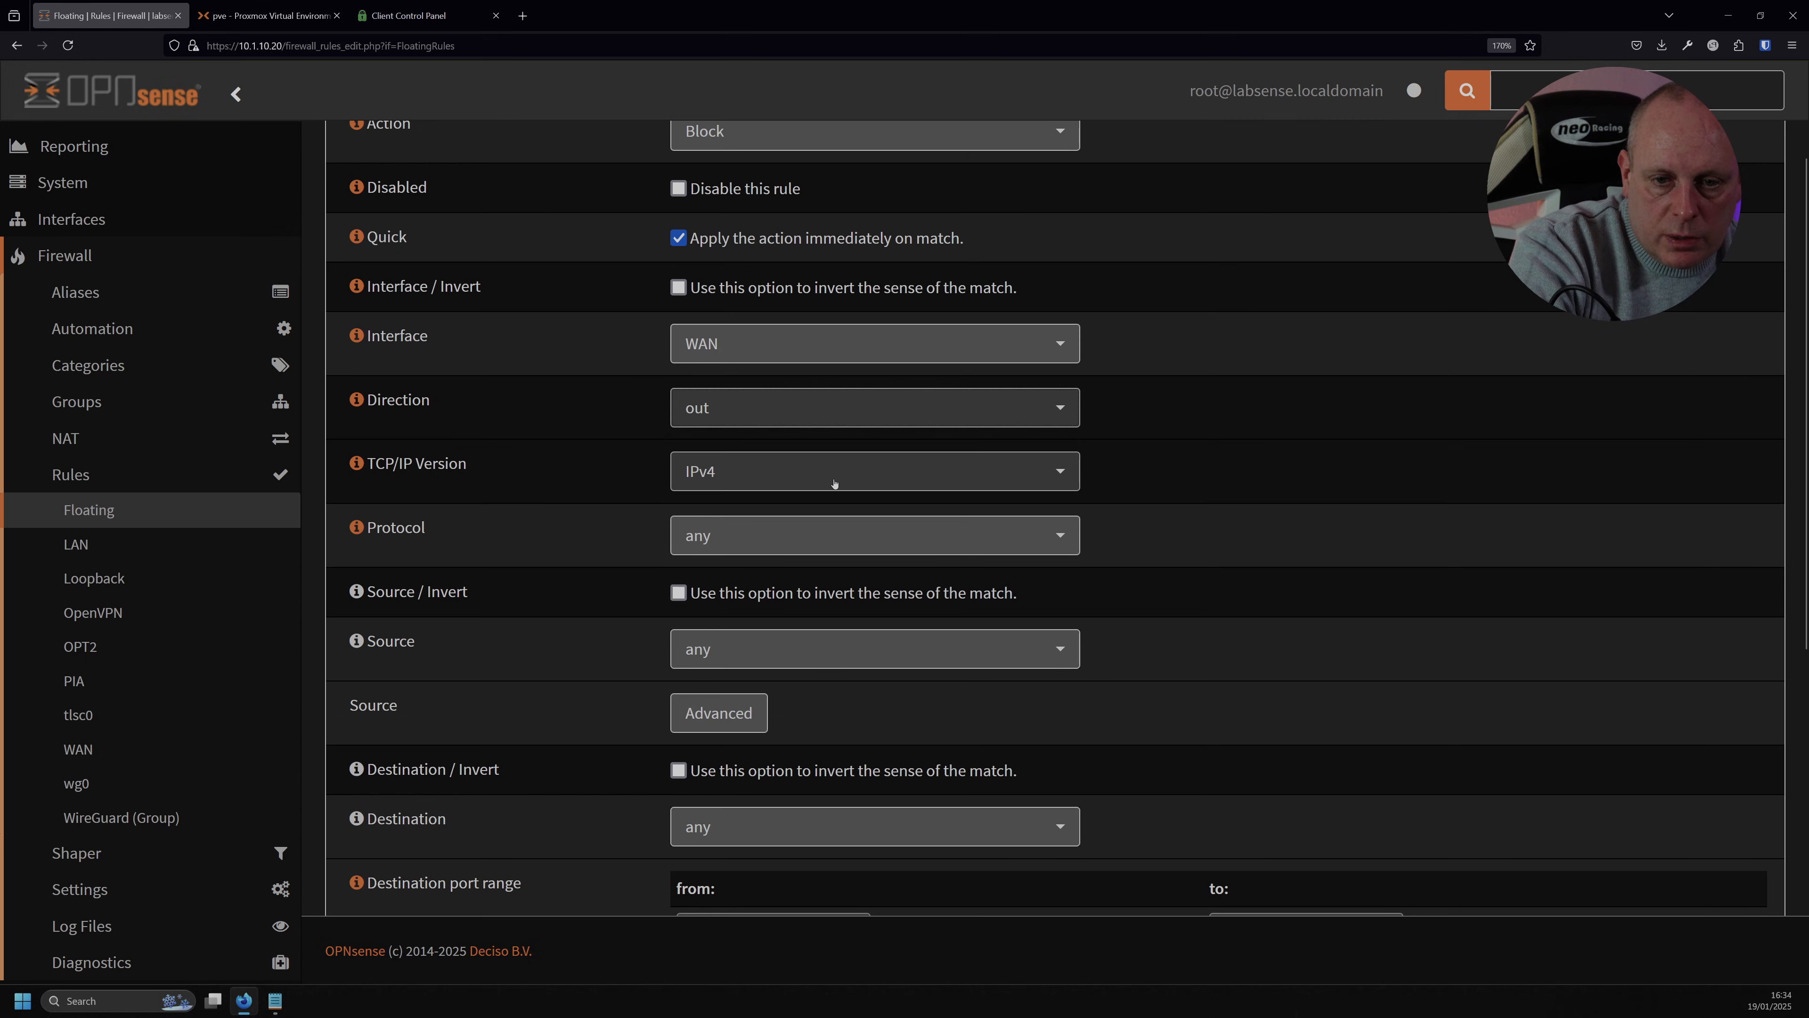
scroll(down, 3)
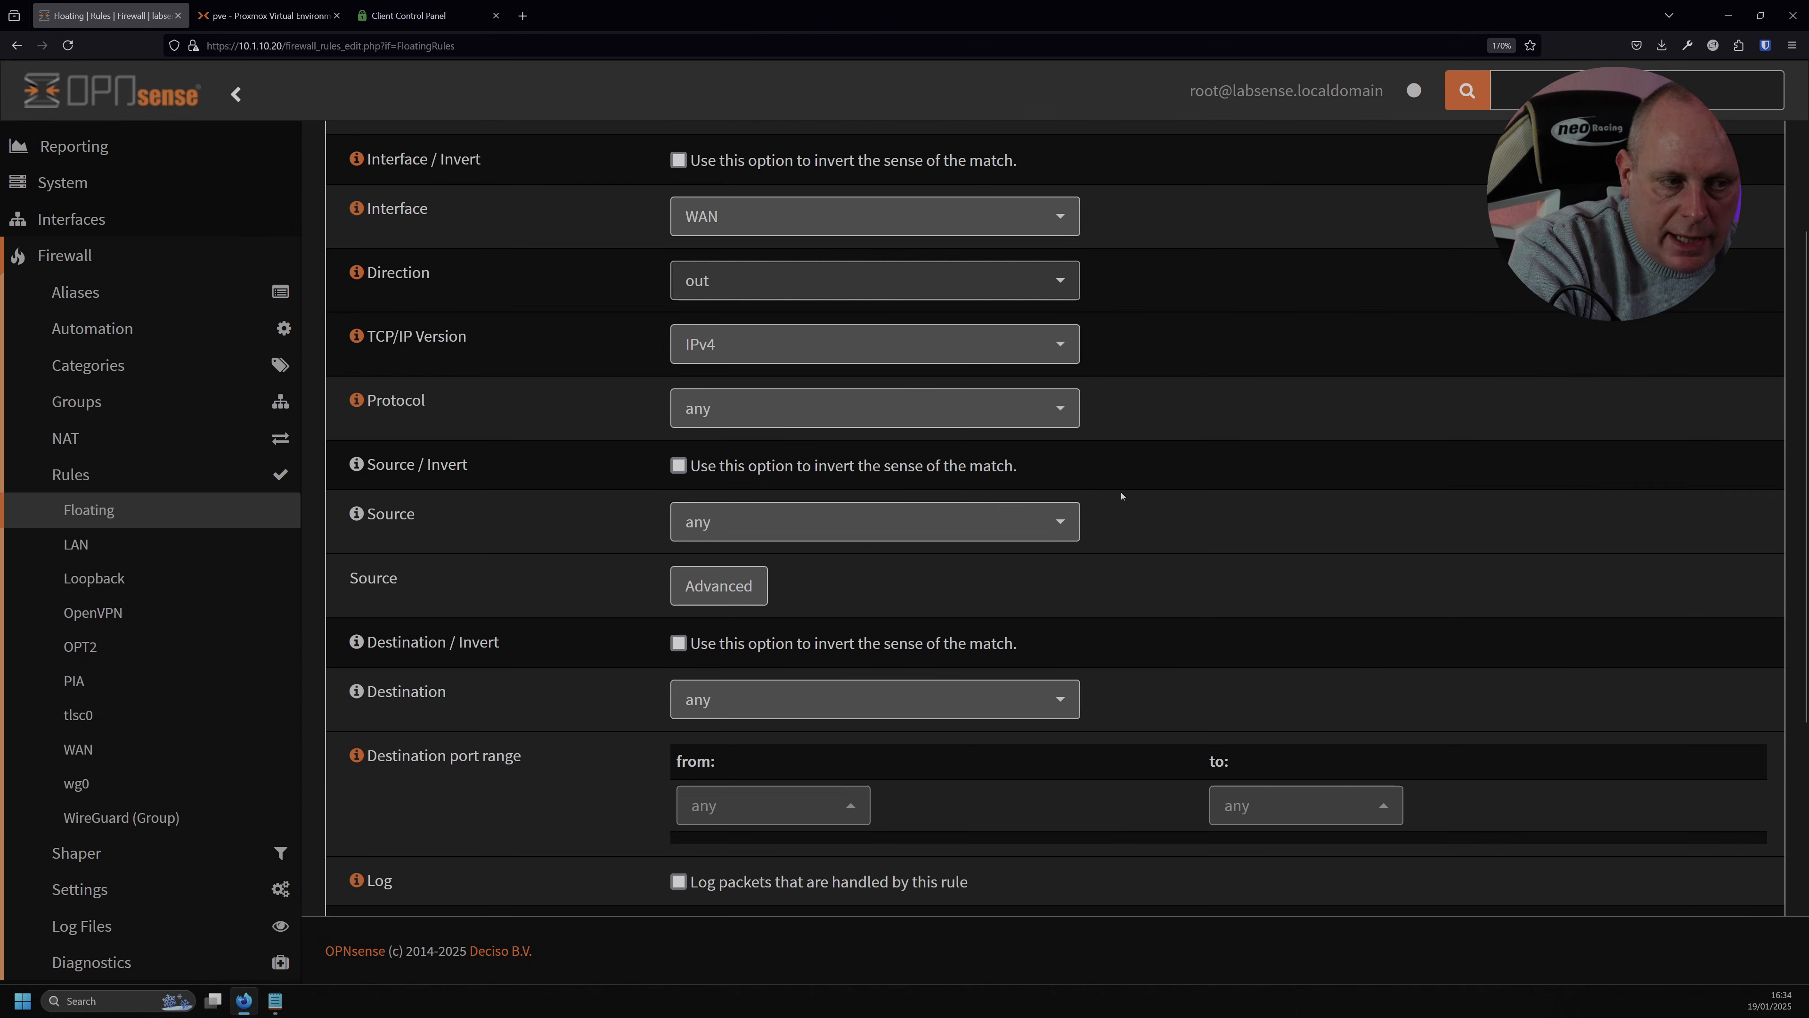
scroll(down, 3)
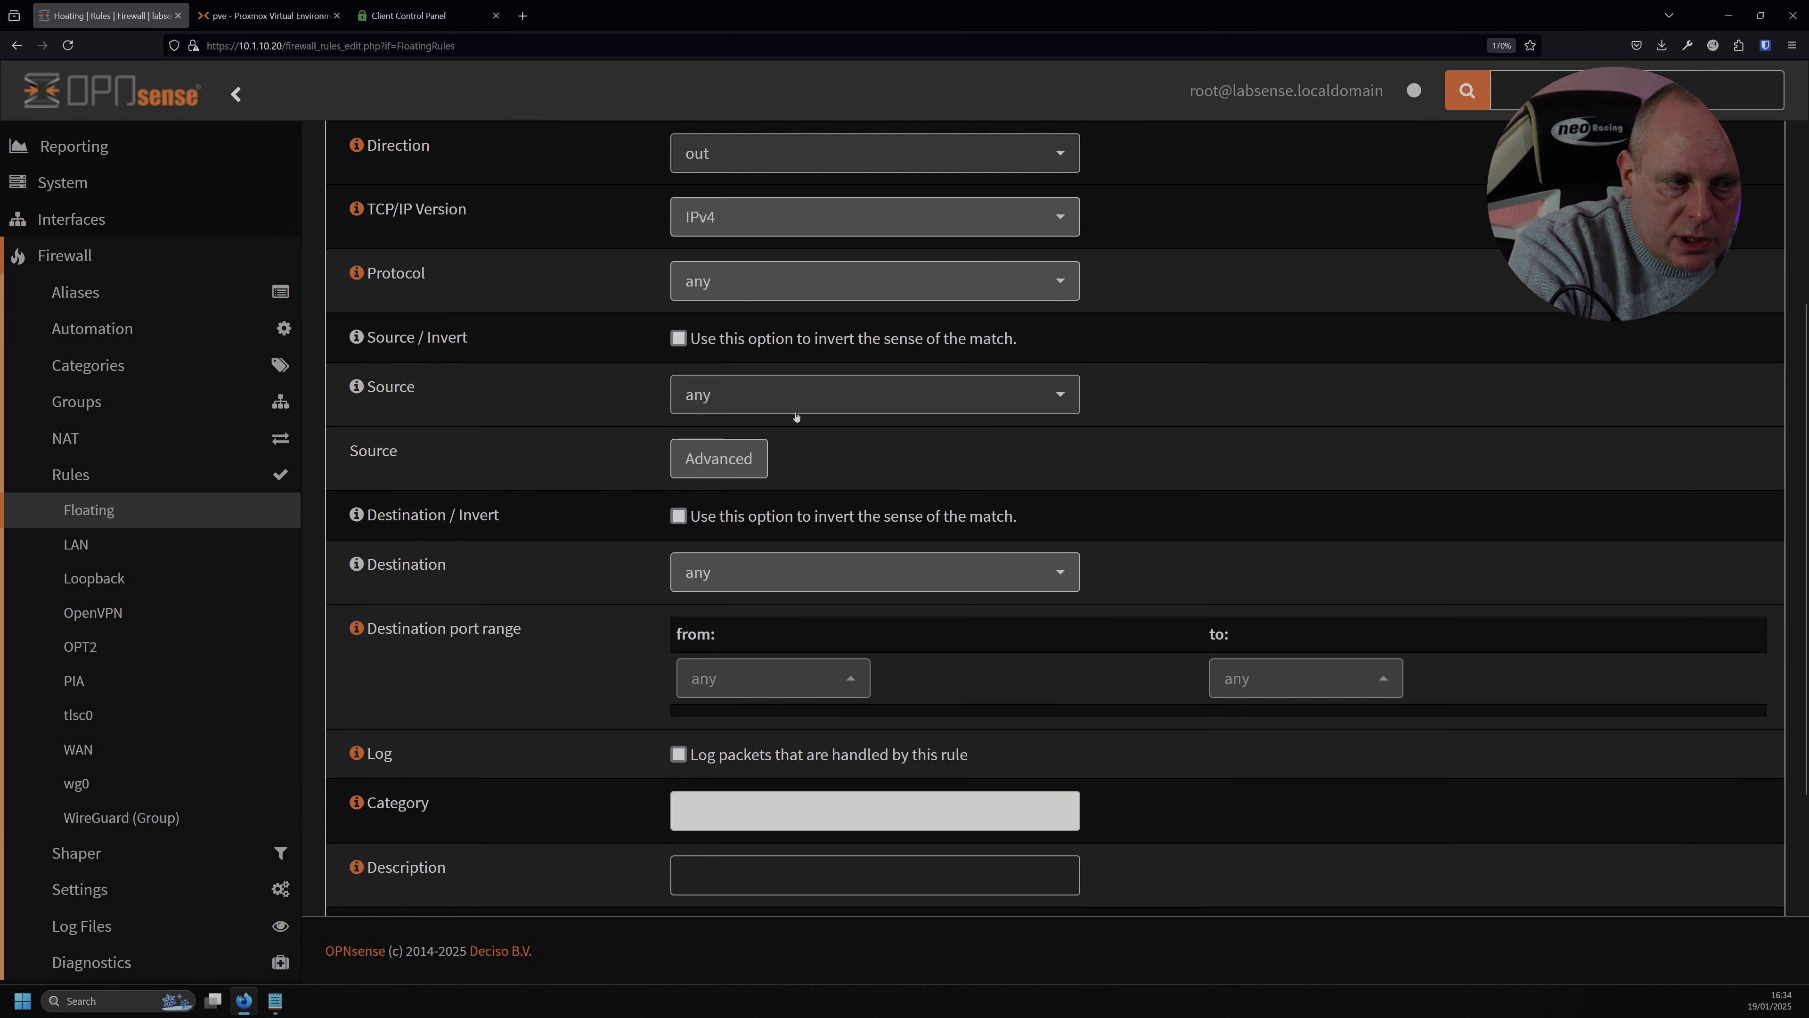
mouse_move(747, 490)
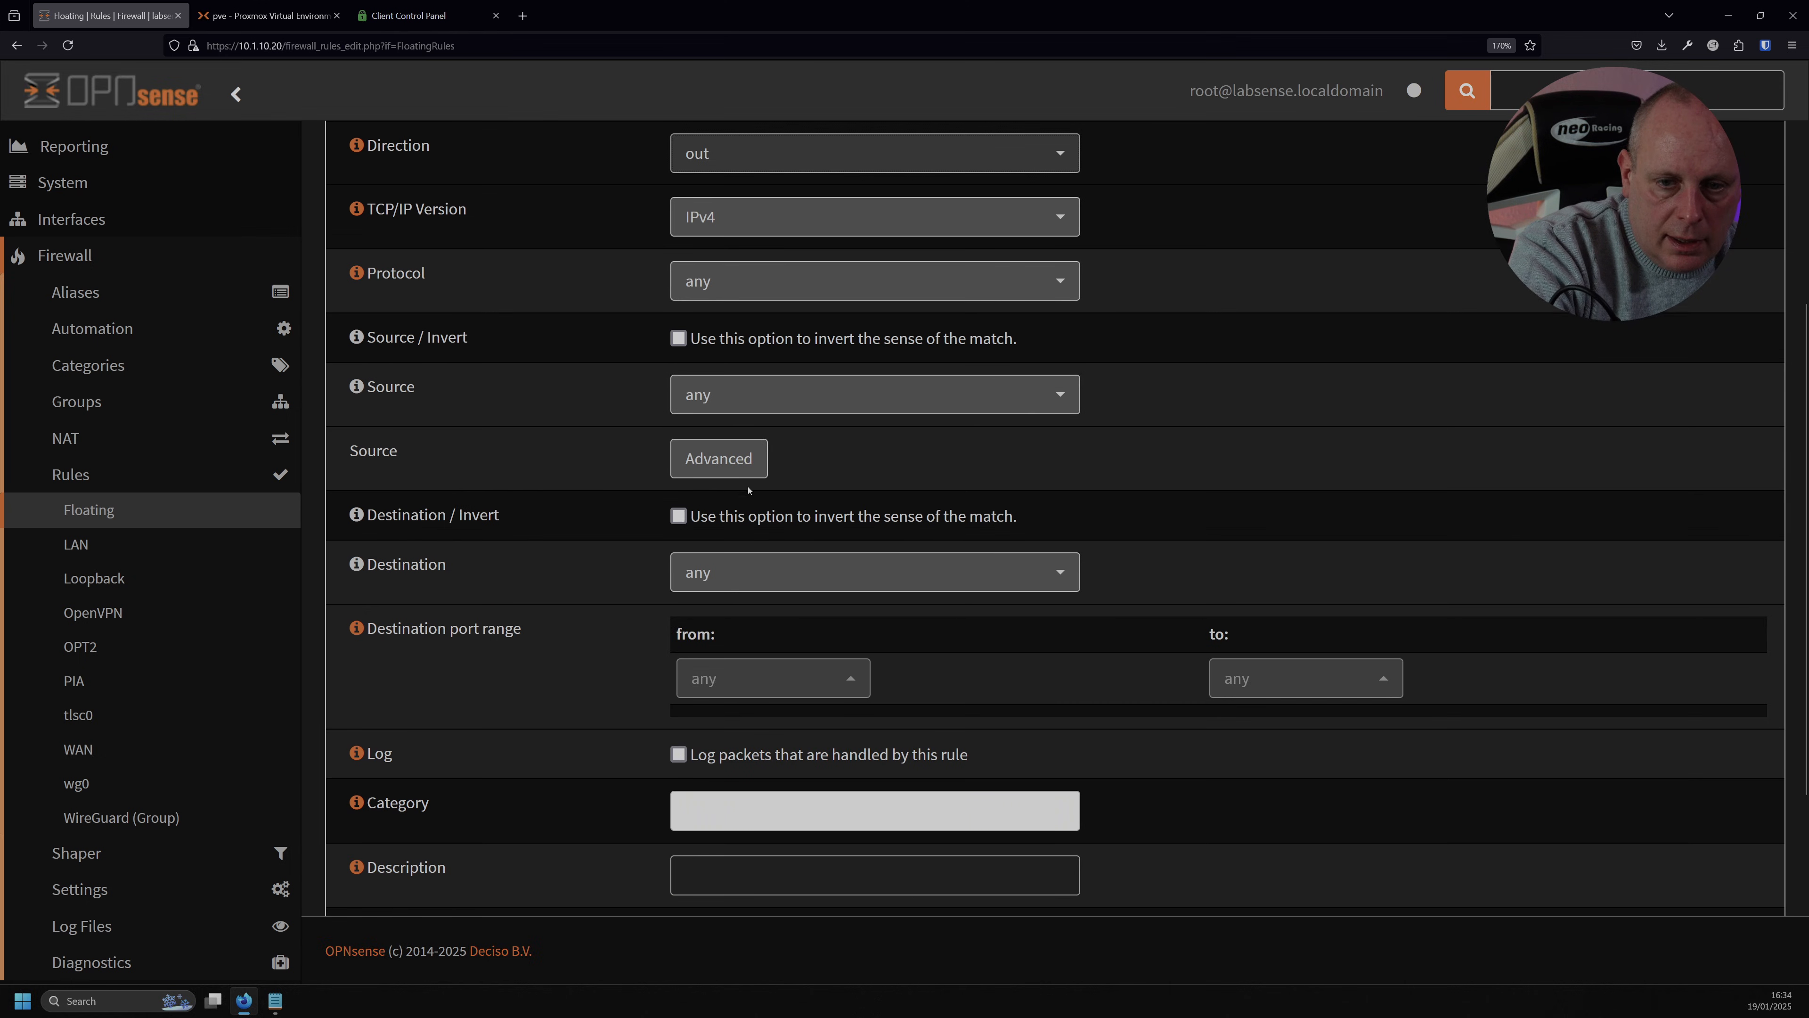
scroll(down, 3)
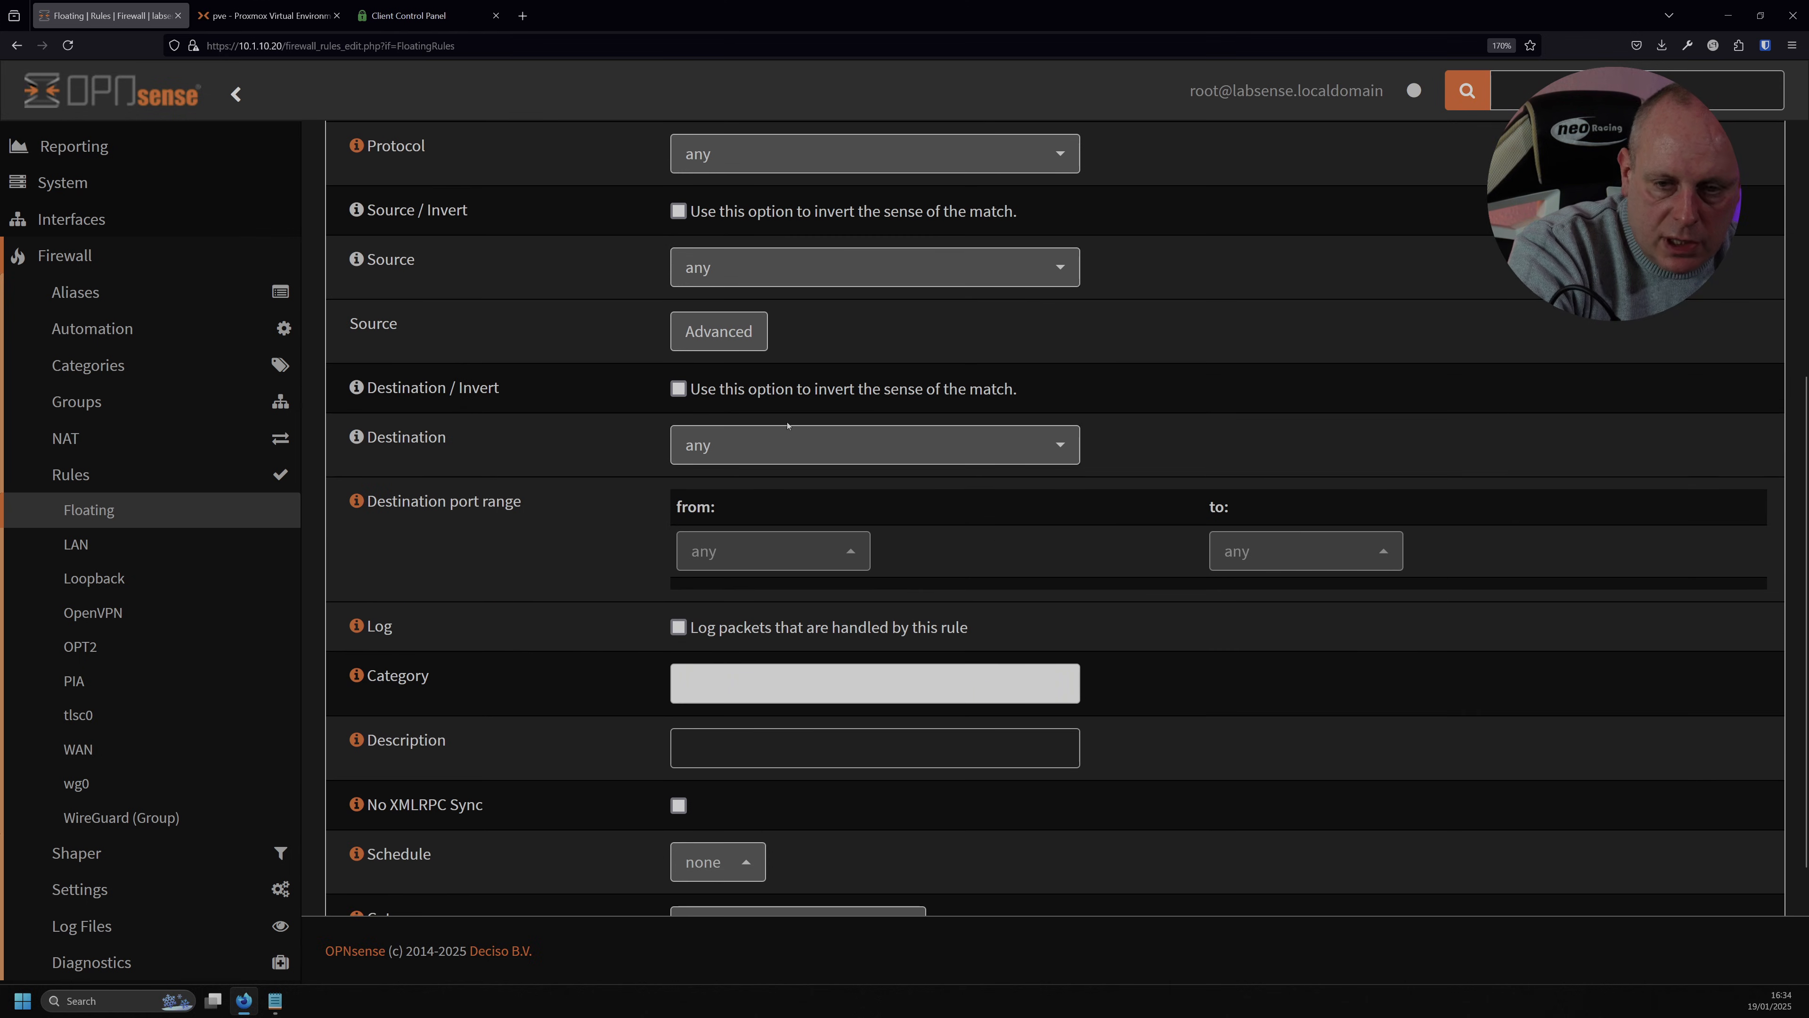
mouse_move(1095, 520)
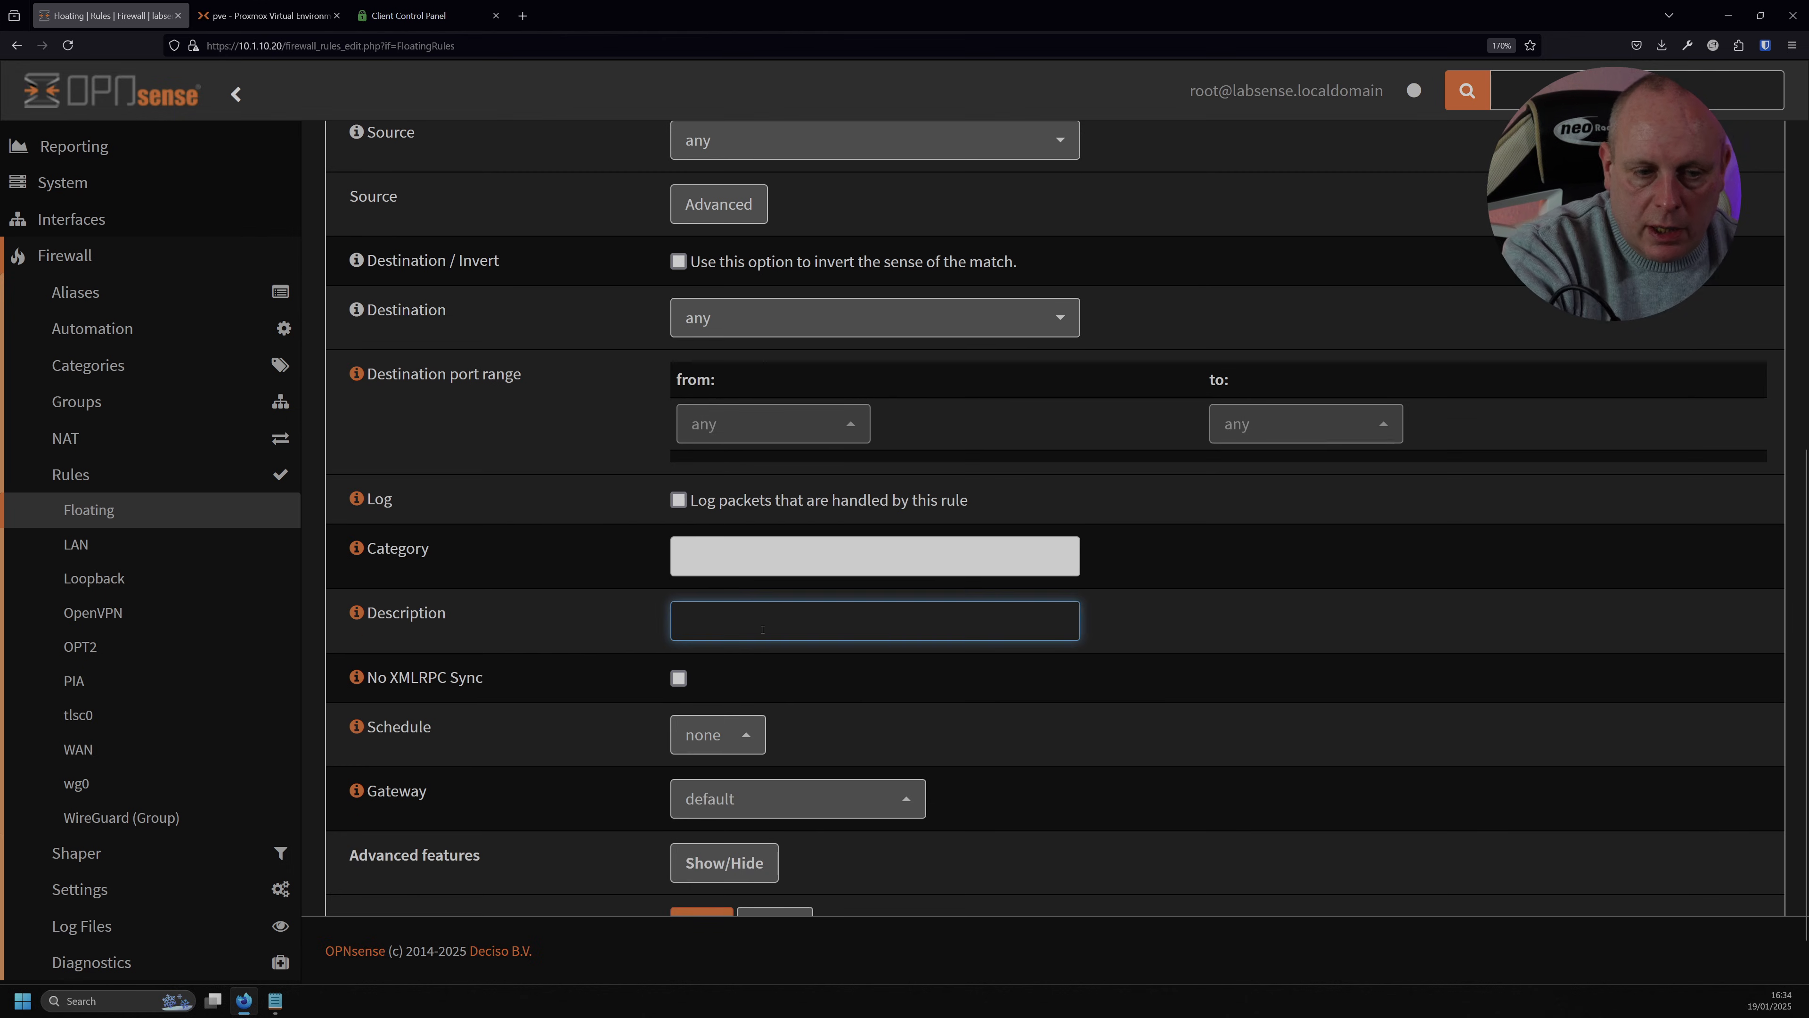
Describe it 'Prevent VPN traffic exiting WAN' and match local tag NO_WAN_EGRESS.
text(Prevent VPN traffic exiting WAN)
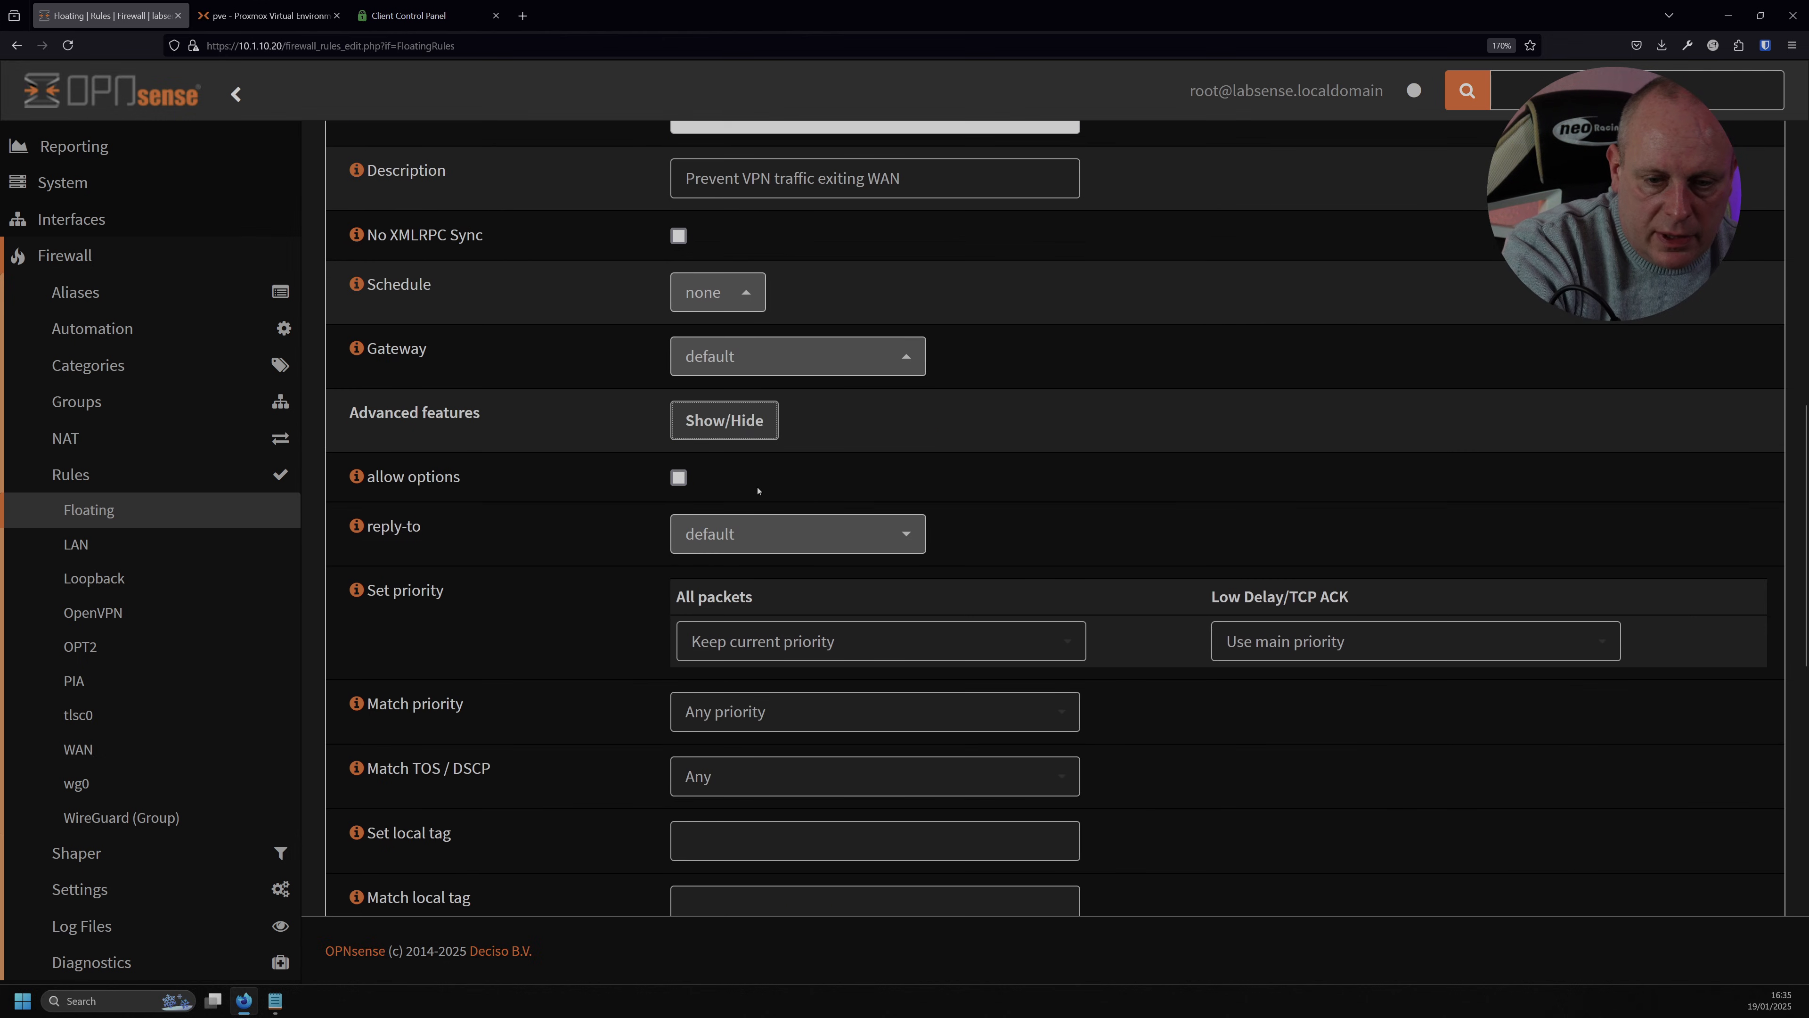
scroll(down, 3)
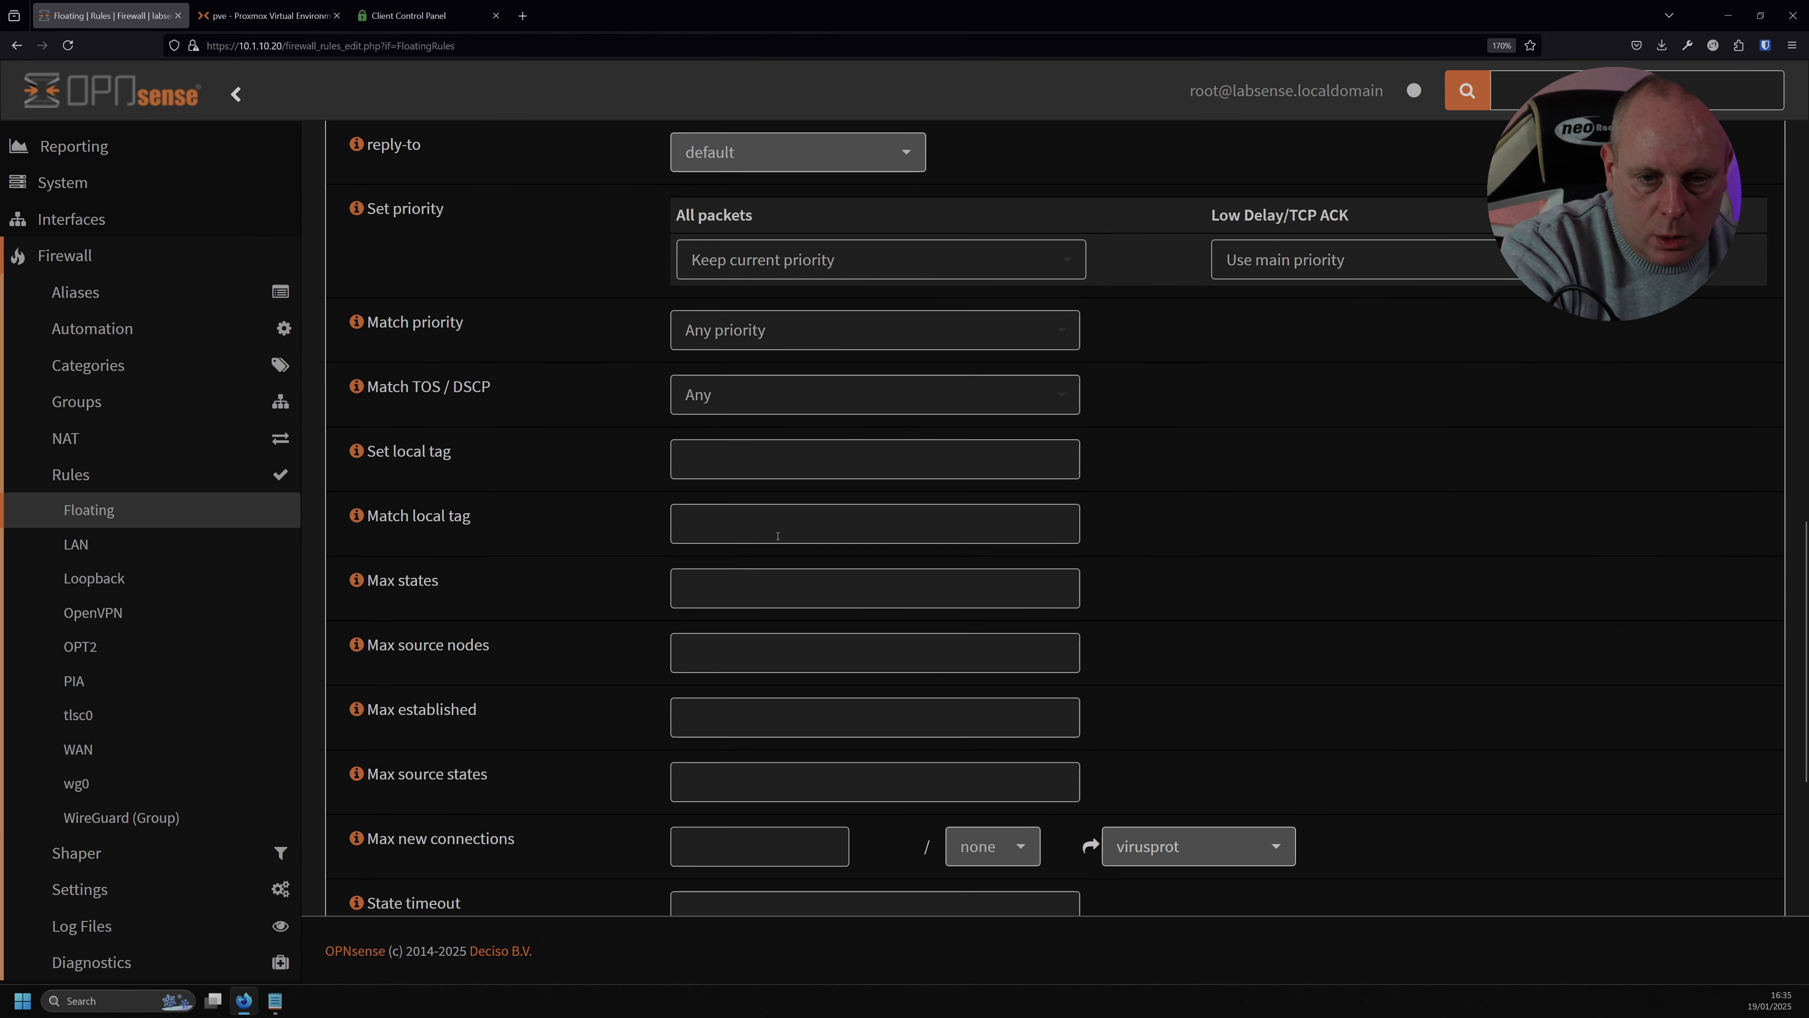
click(874, 523)
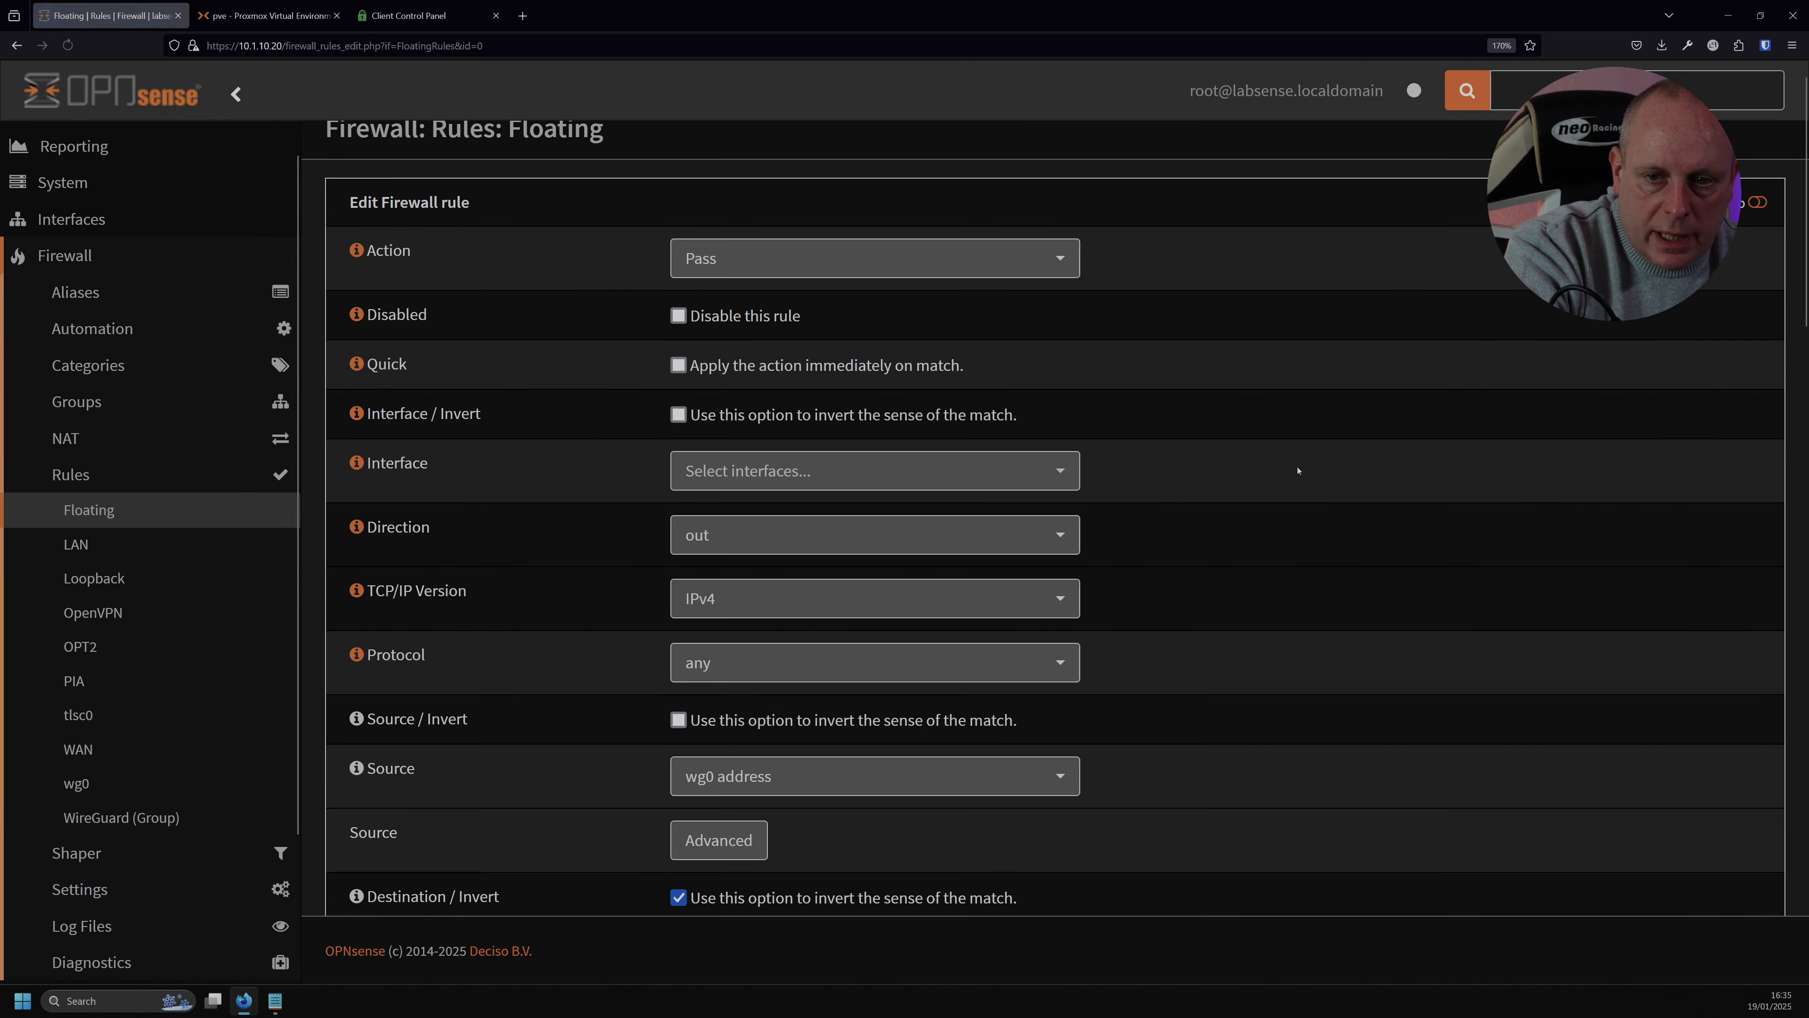
Move the 'Prevent VPN traffic exiting WAN' block rule above the VULTR_VPNV4 rule.
click(15, 46)
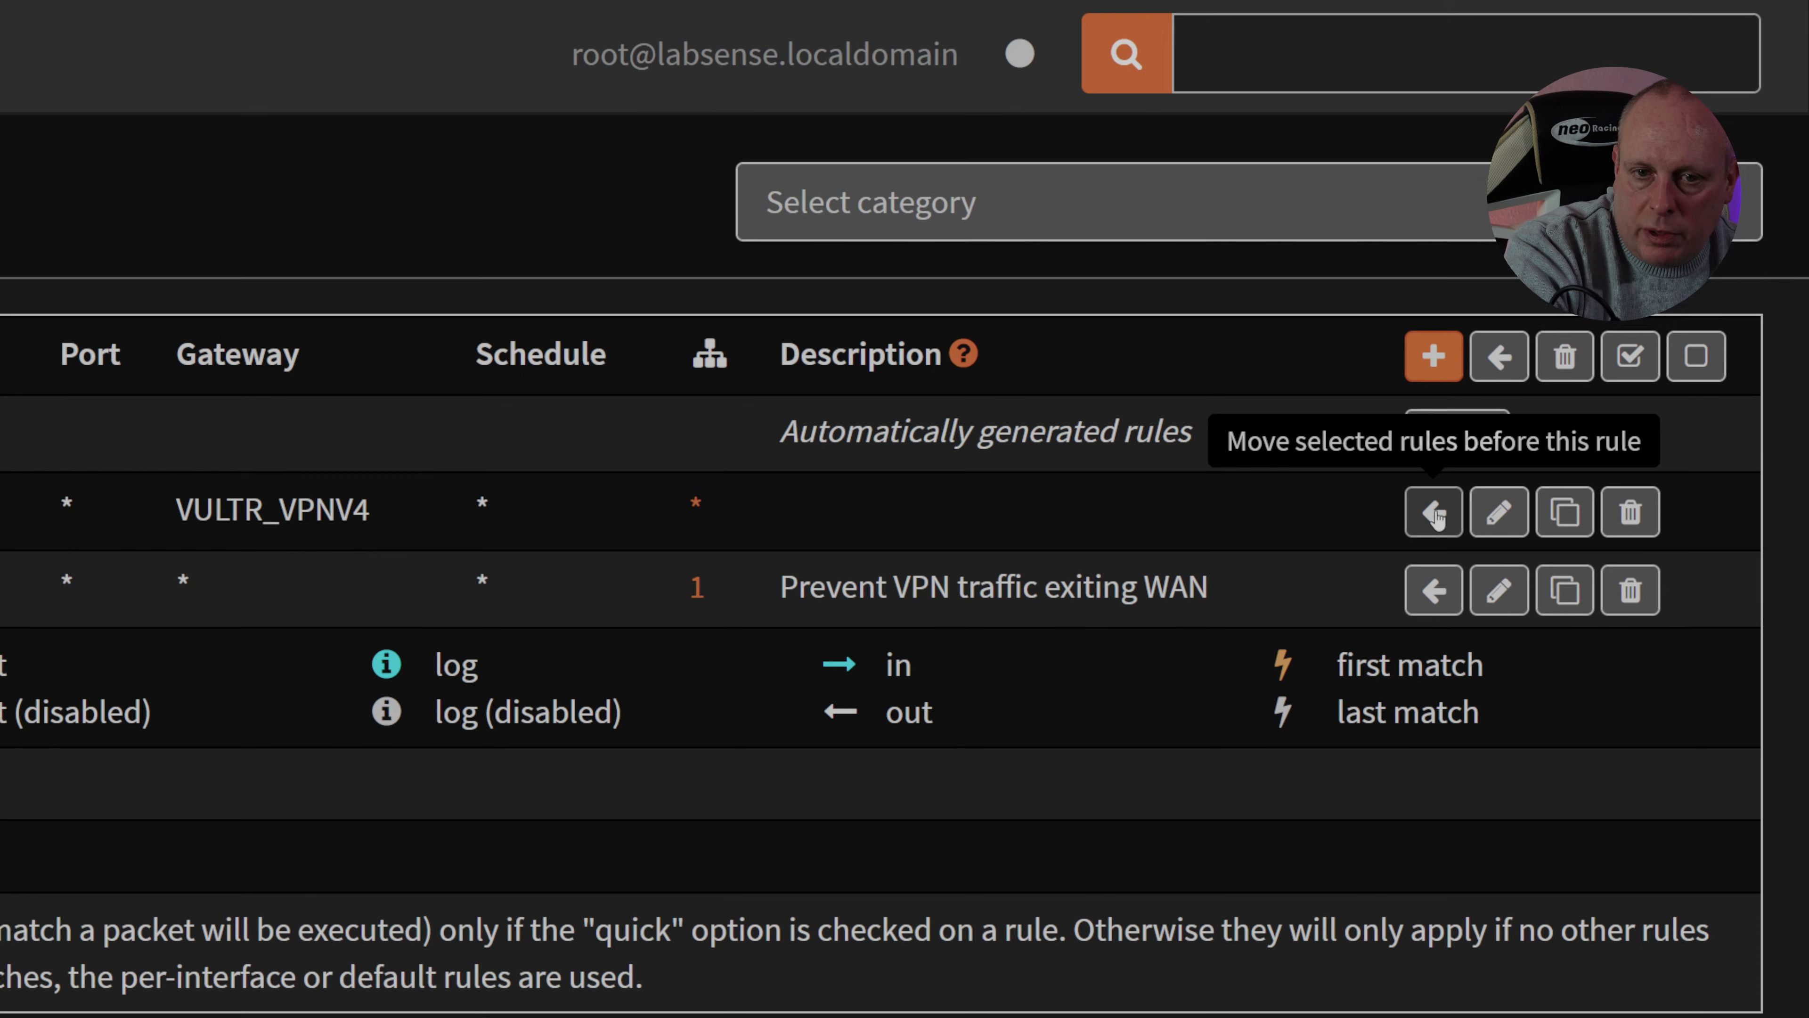
click(1433, 511)
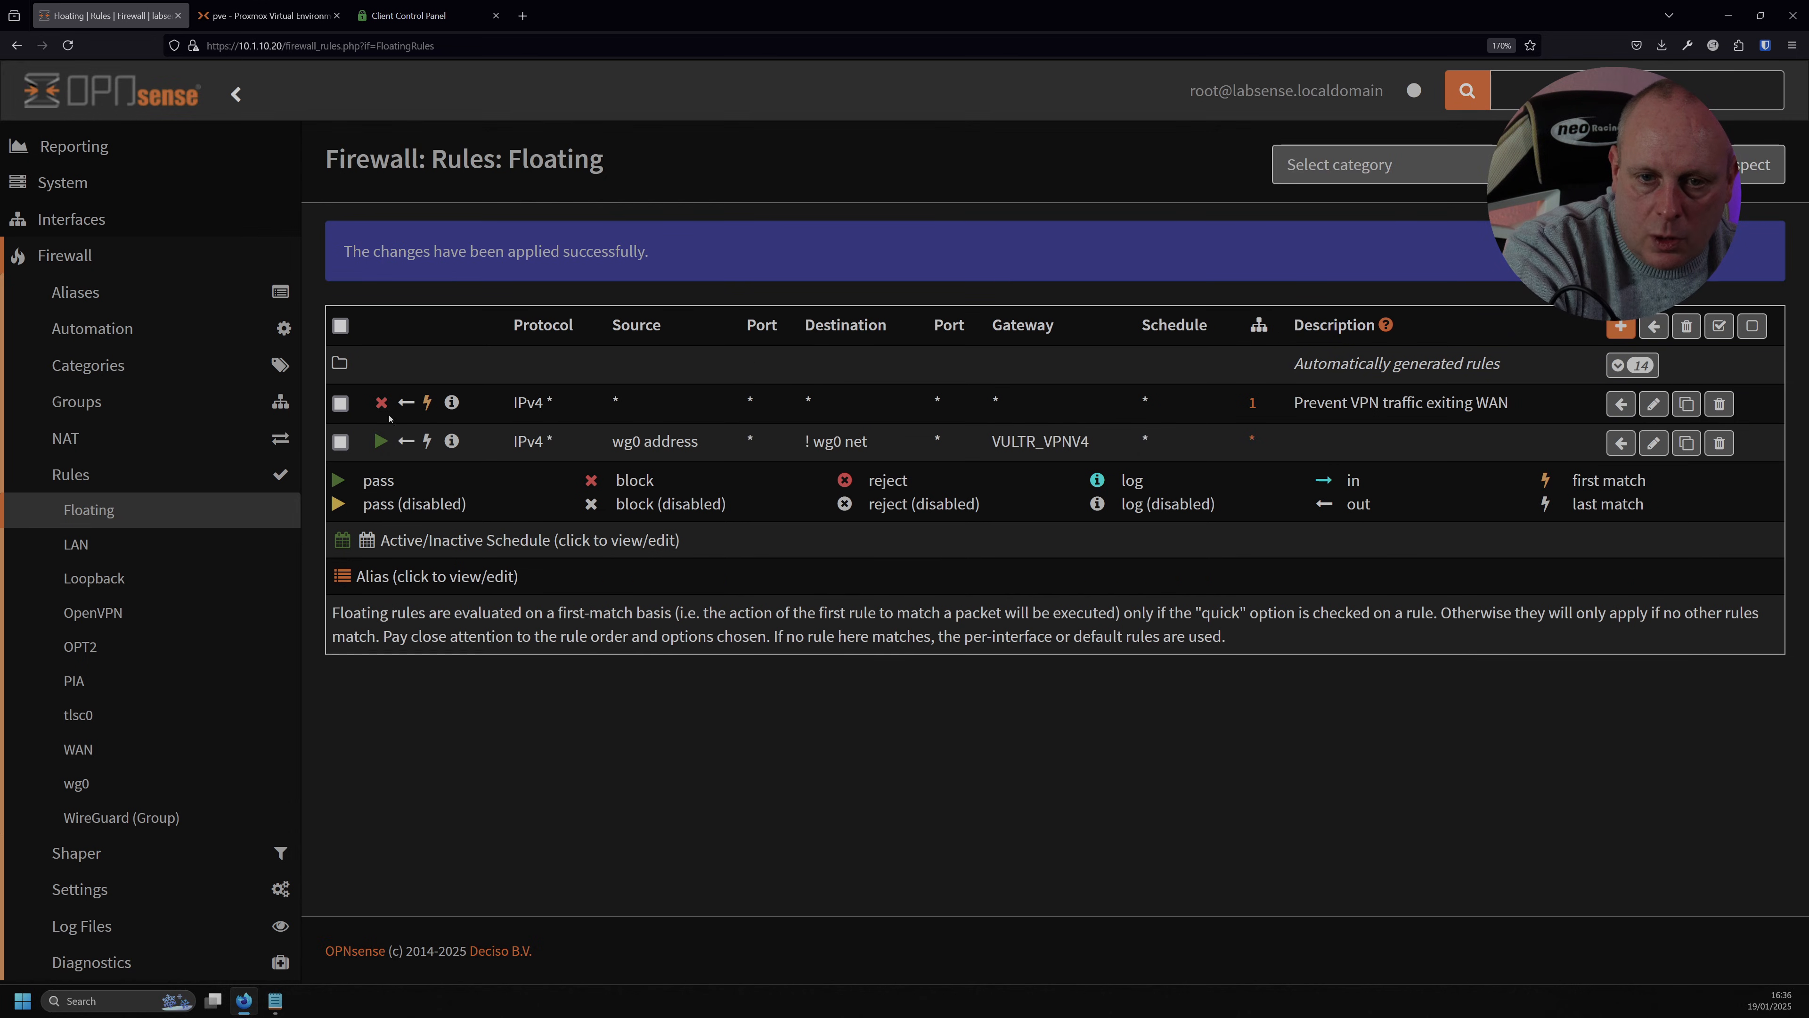
mouse_move(1651, 405)
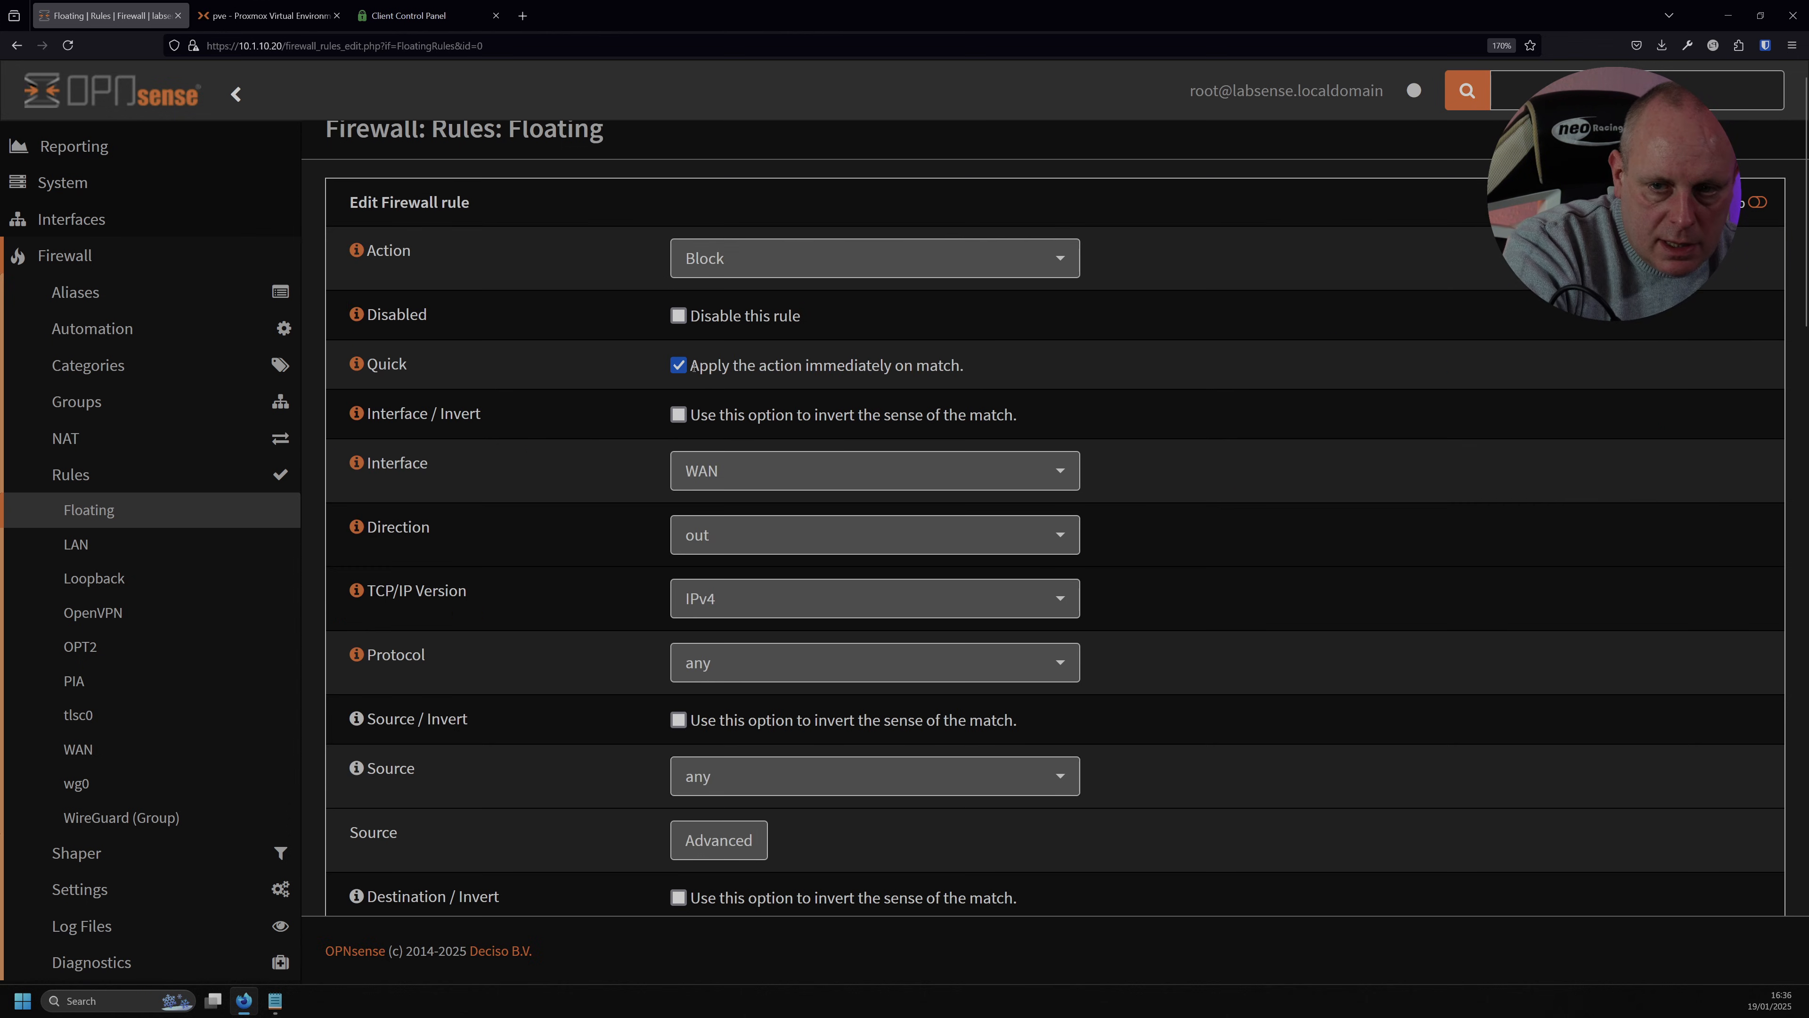
mouse_move(807, 336)
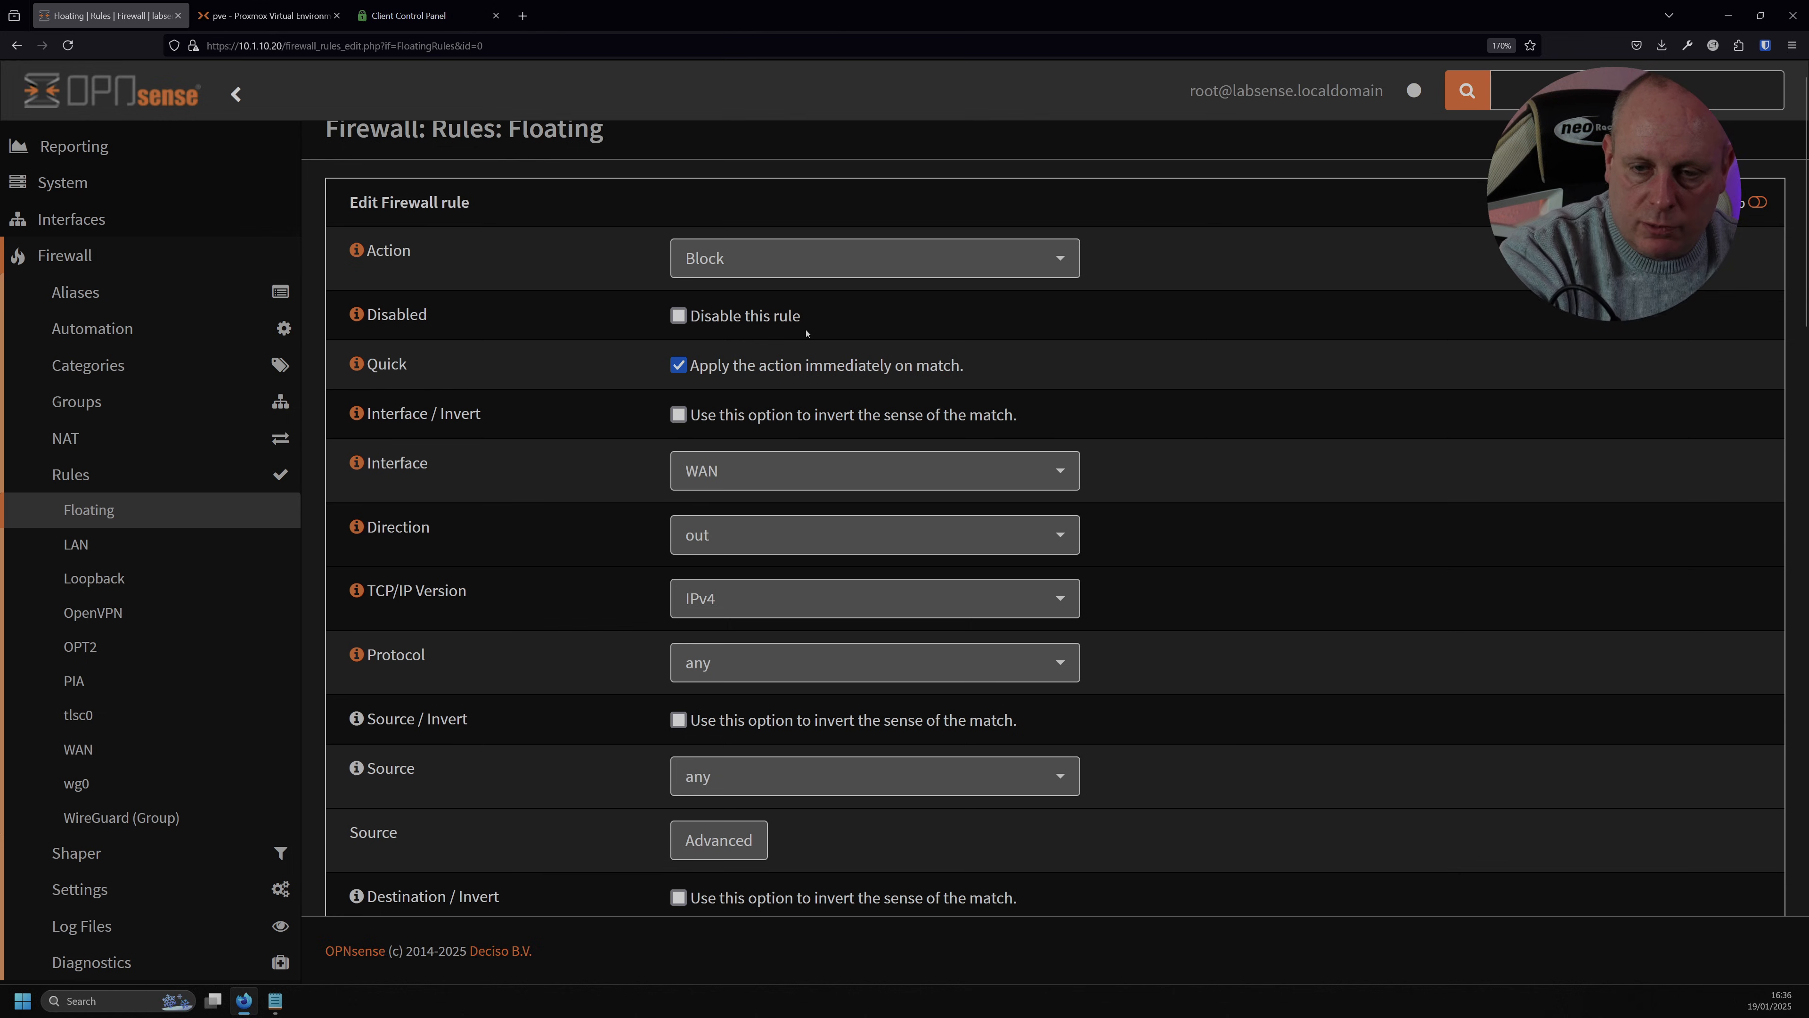
Scroll through the block rule form reviewing Interface WAN, Direction out and match tag NO_WAN_EGRESS.
scroll(down, 3)
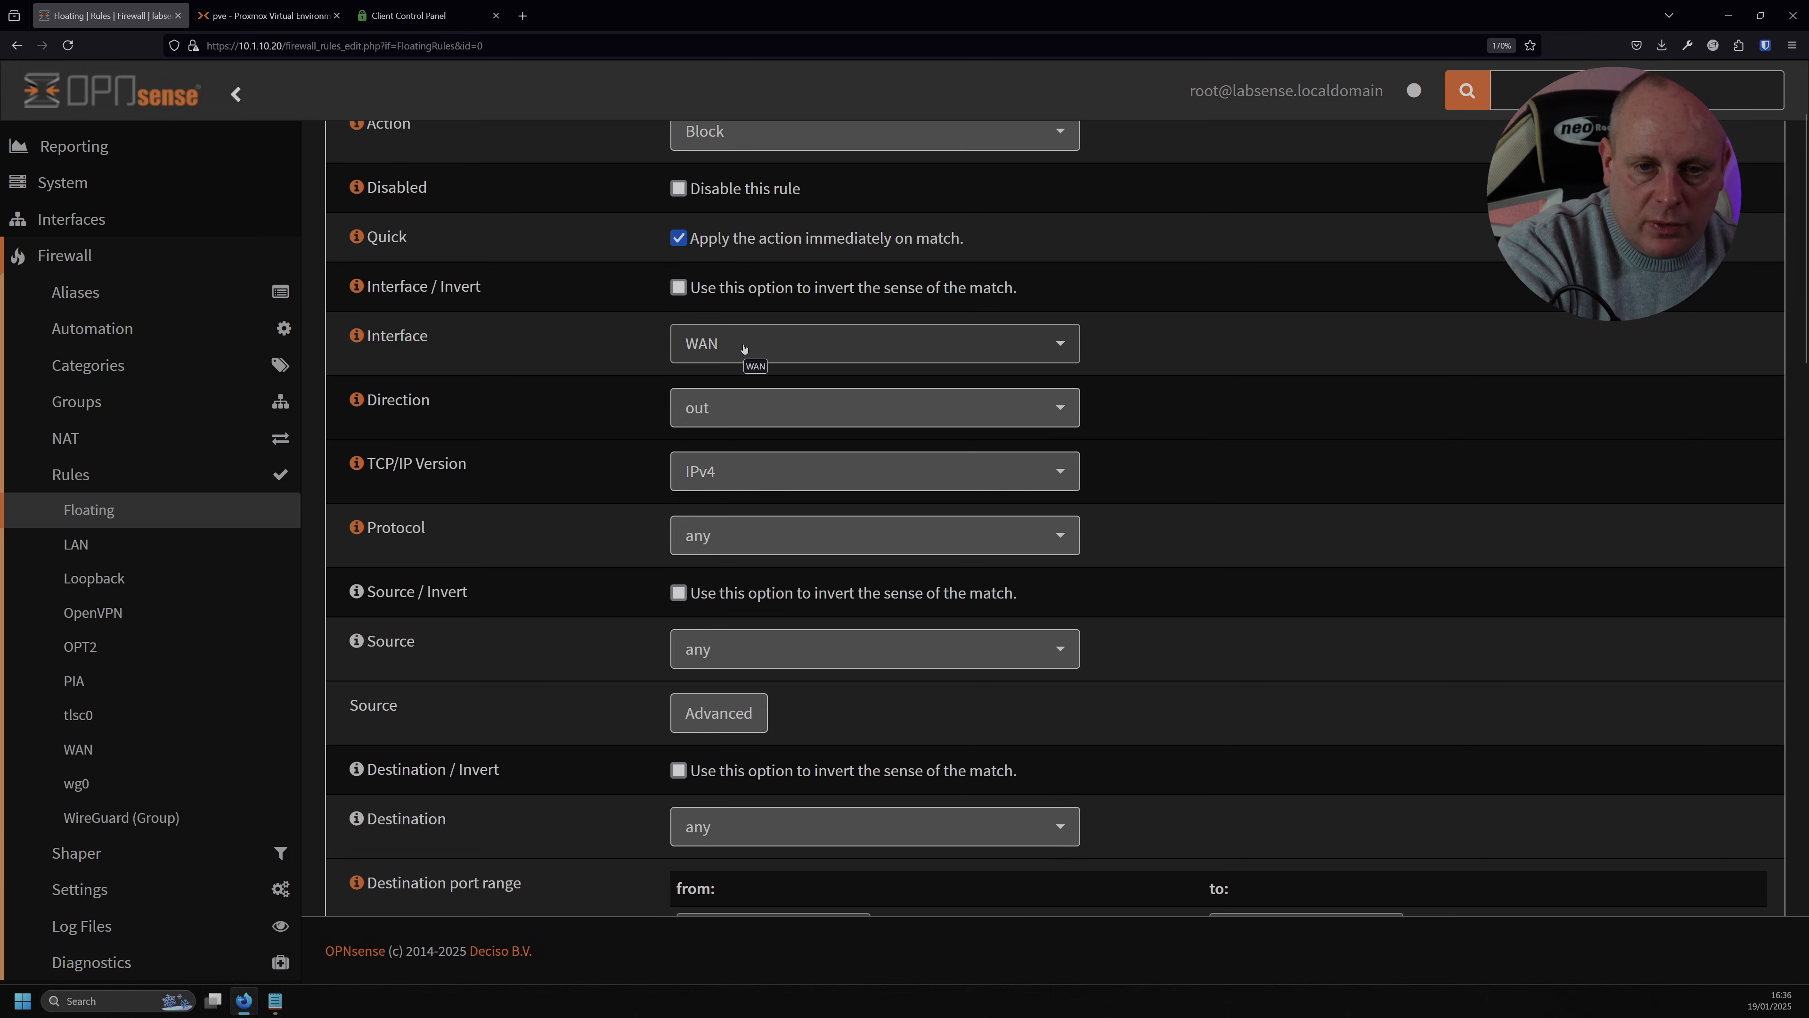
mouse_move(798, 407)
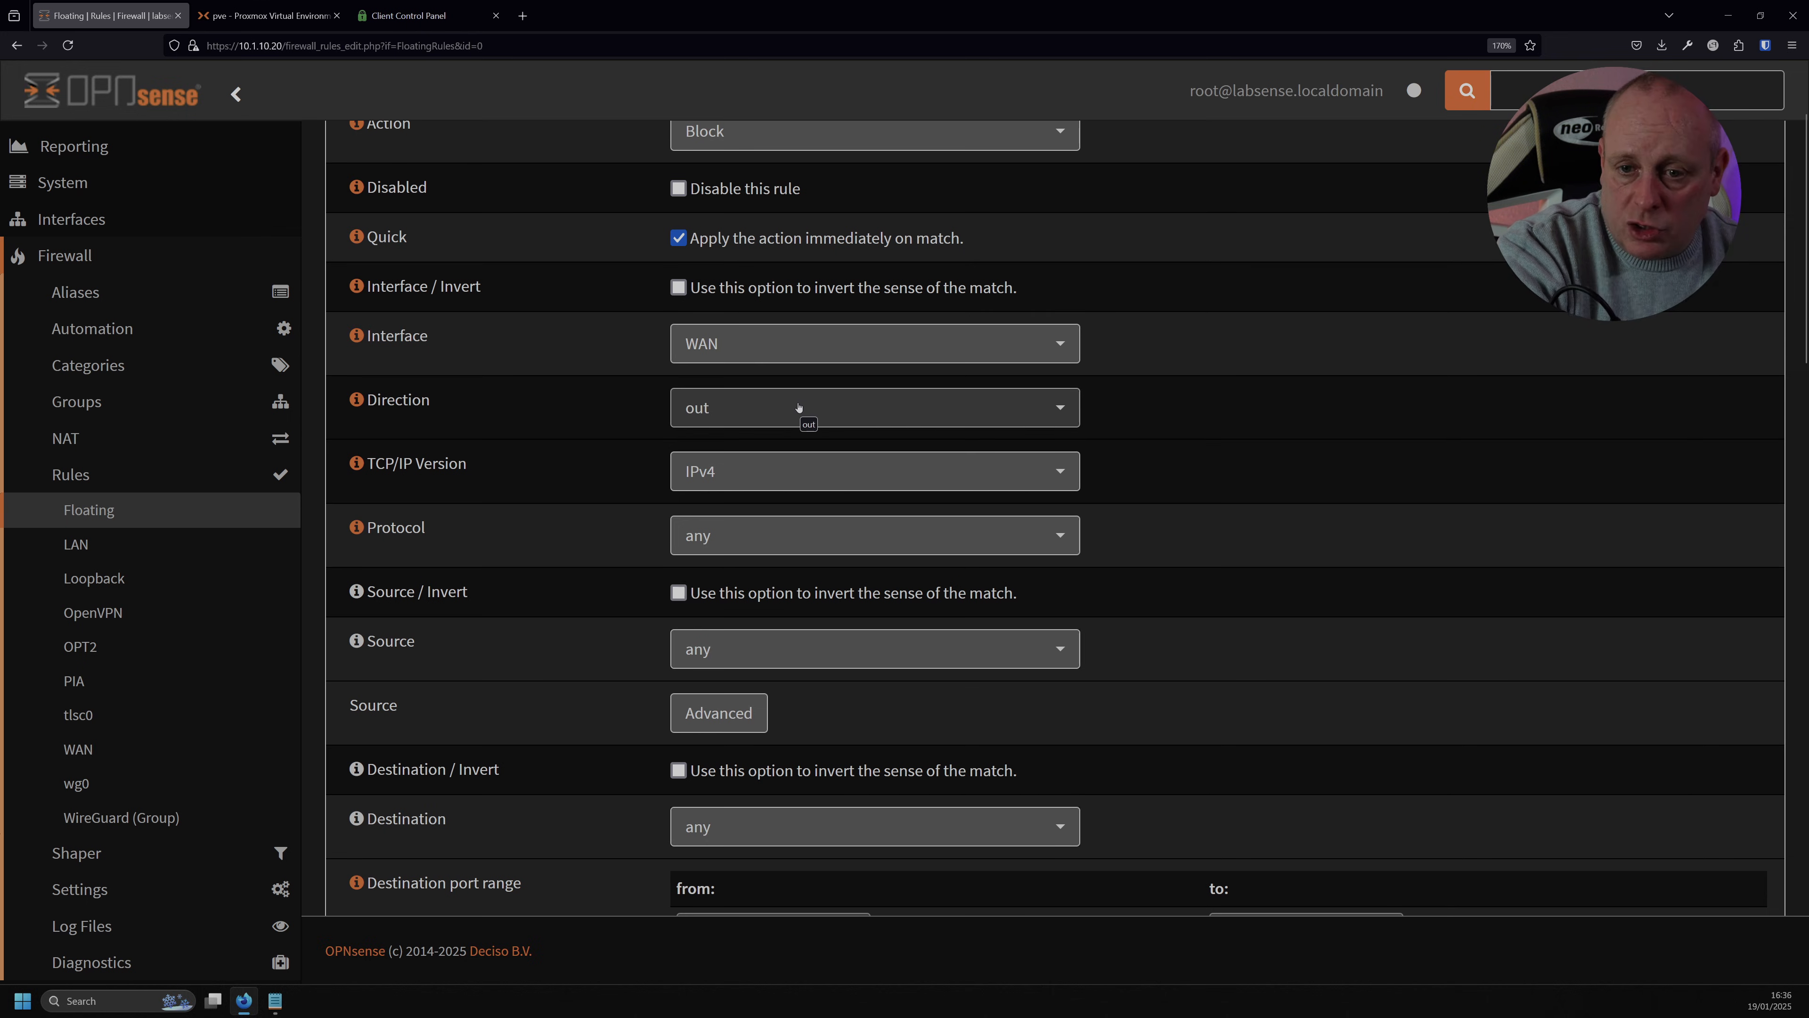
scroll(down, 3)
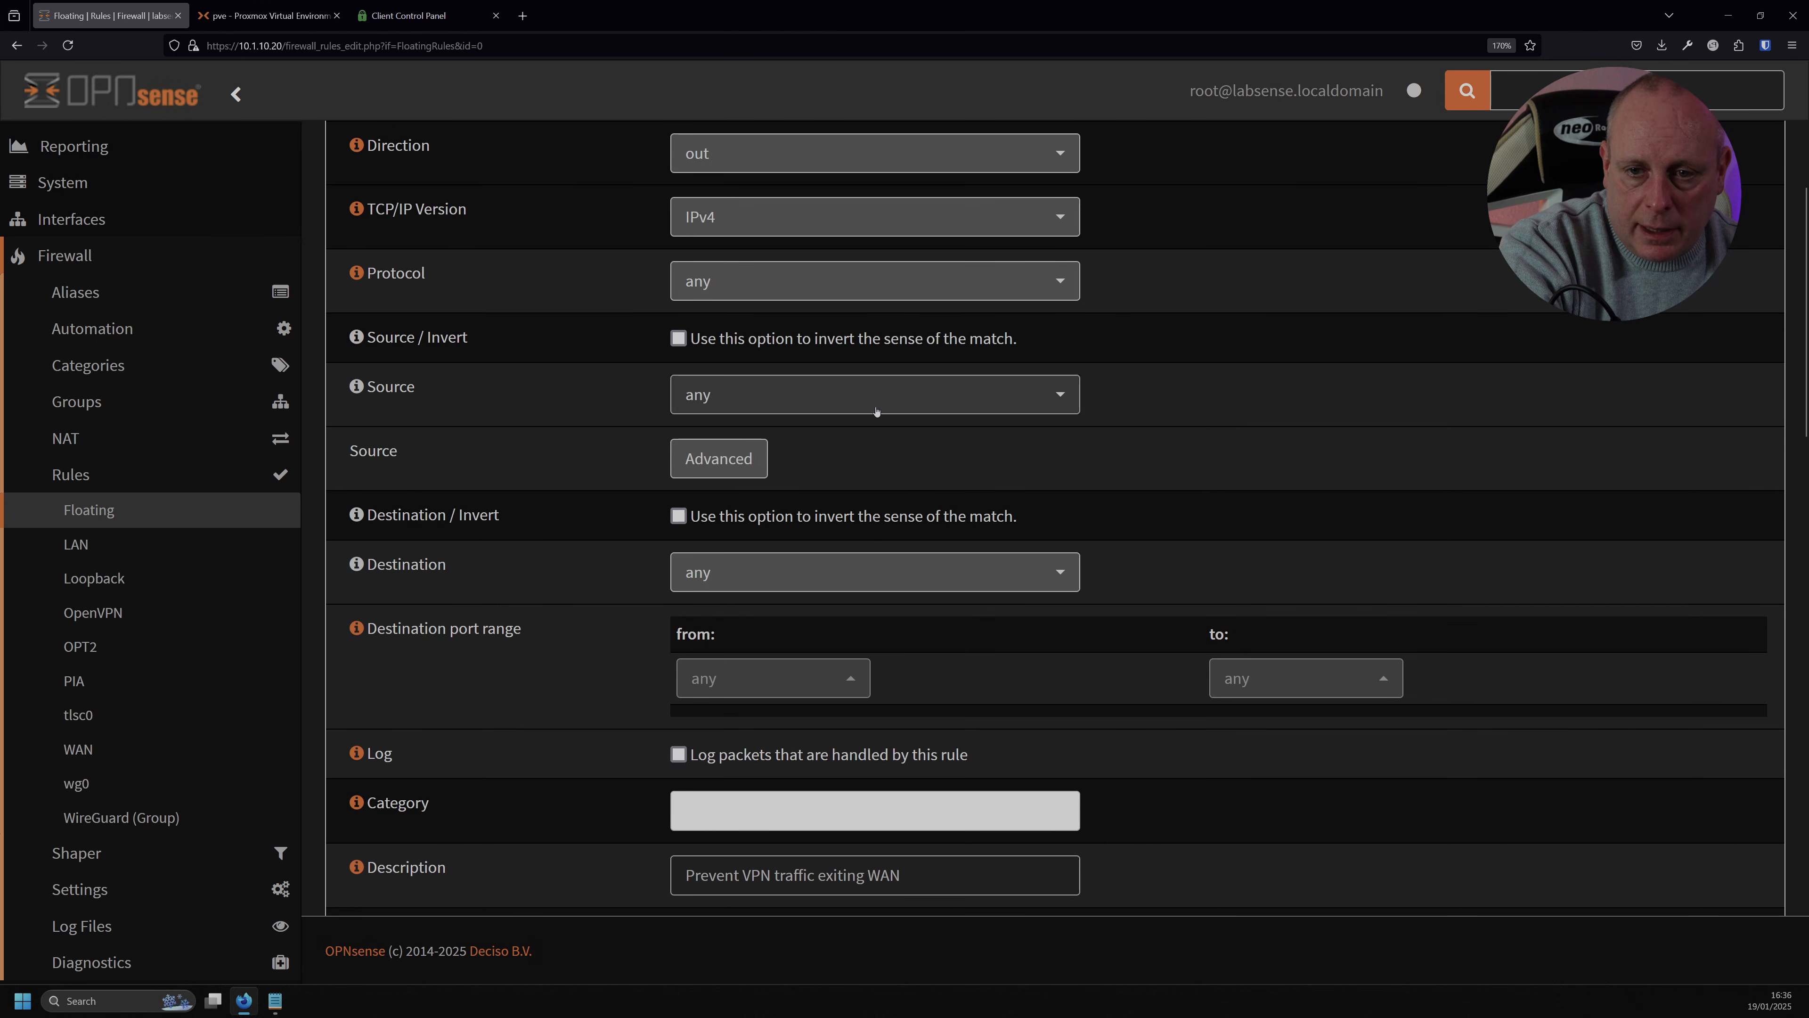
scroll(down, 3)
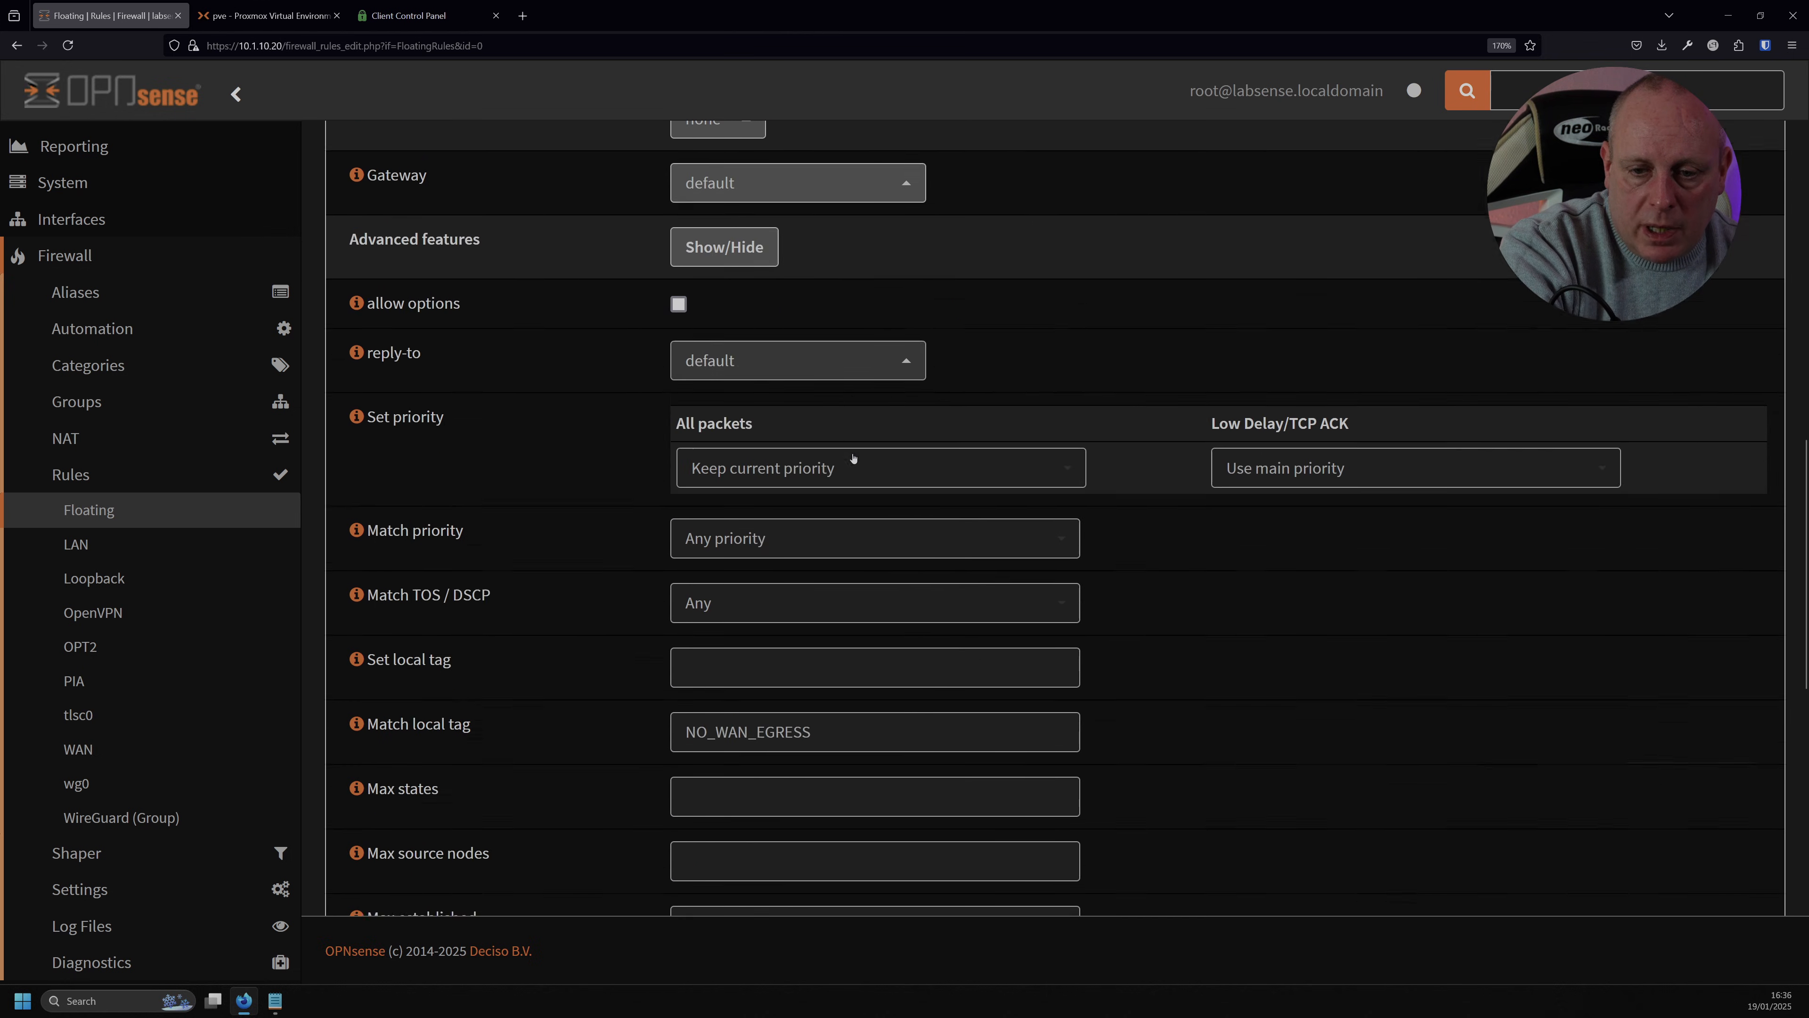
scroll(down, 3)
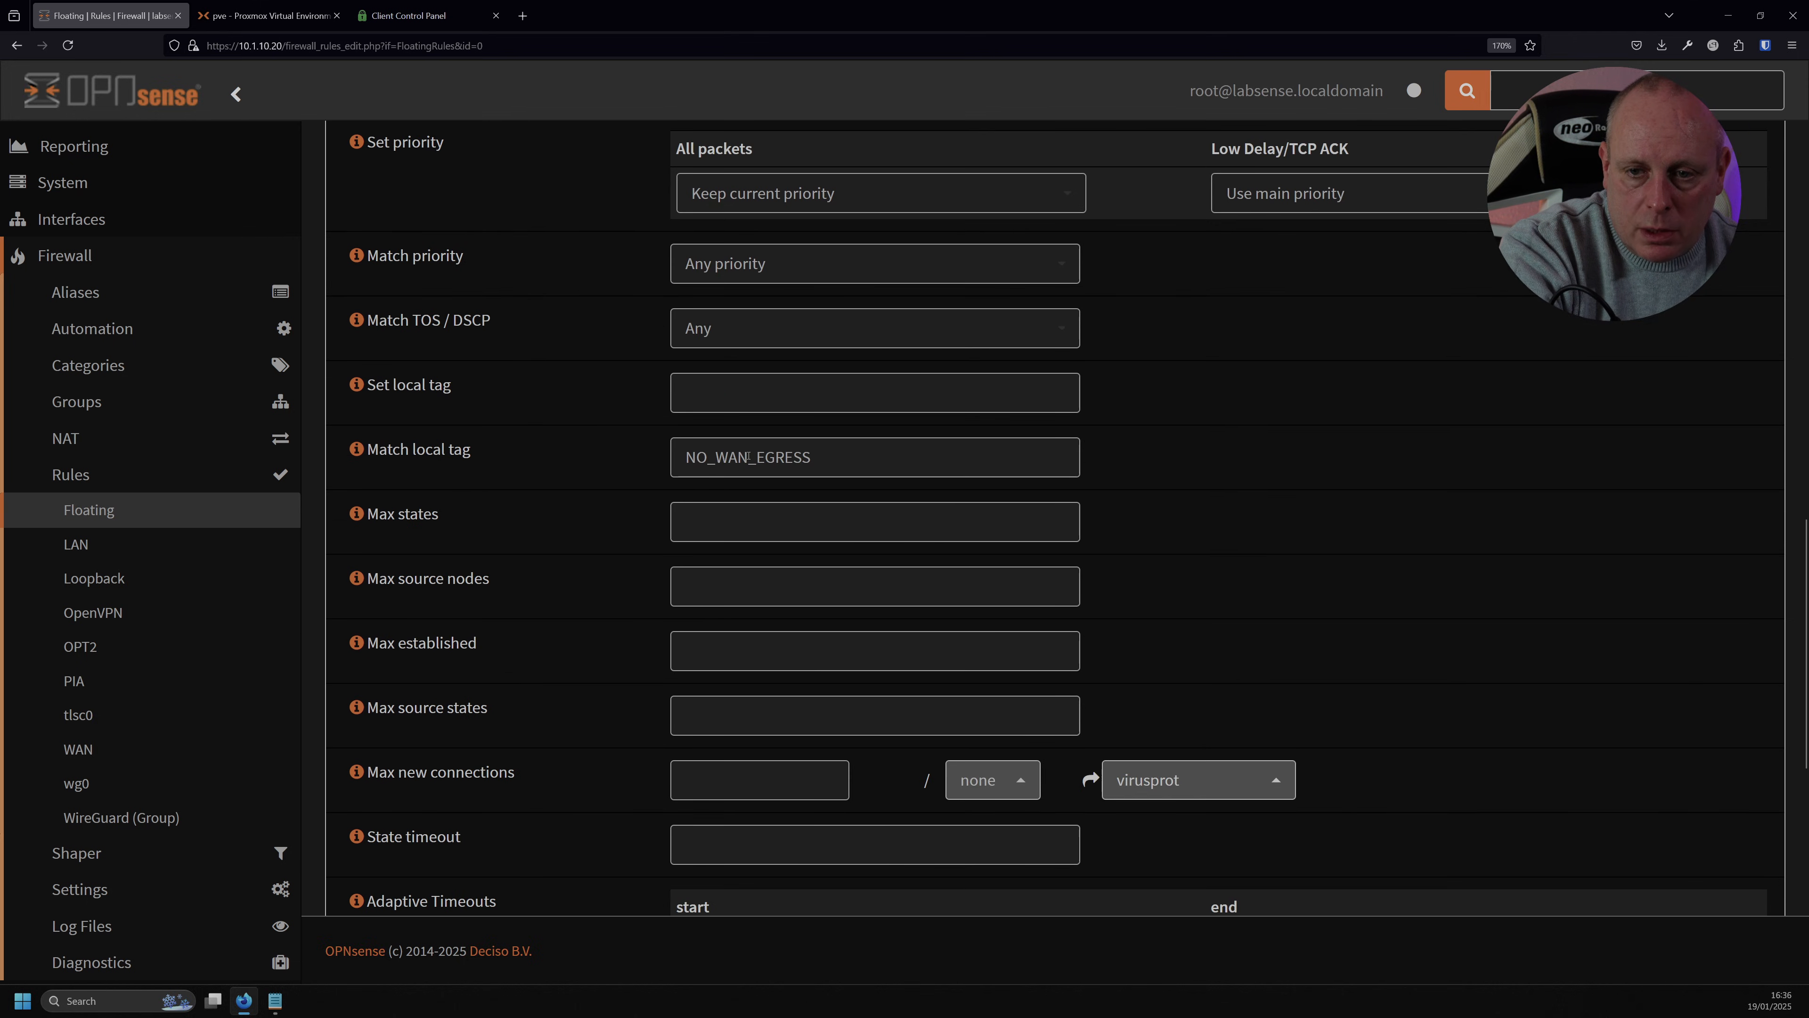
scroll(down, 3)
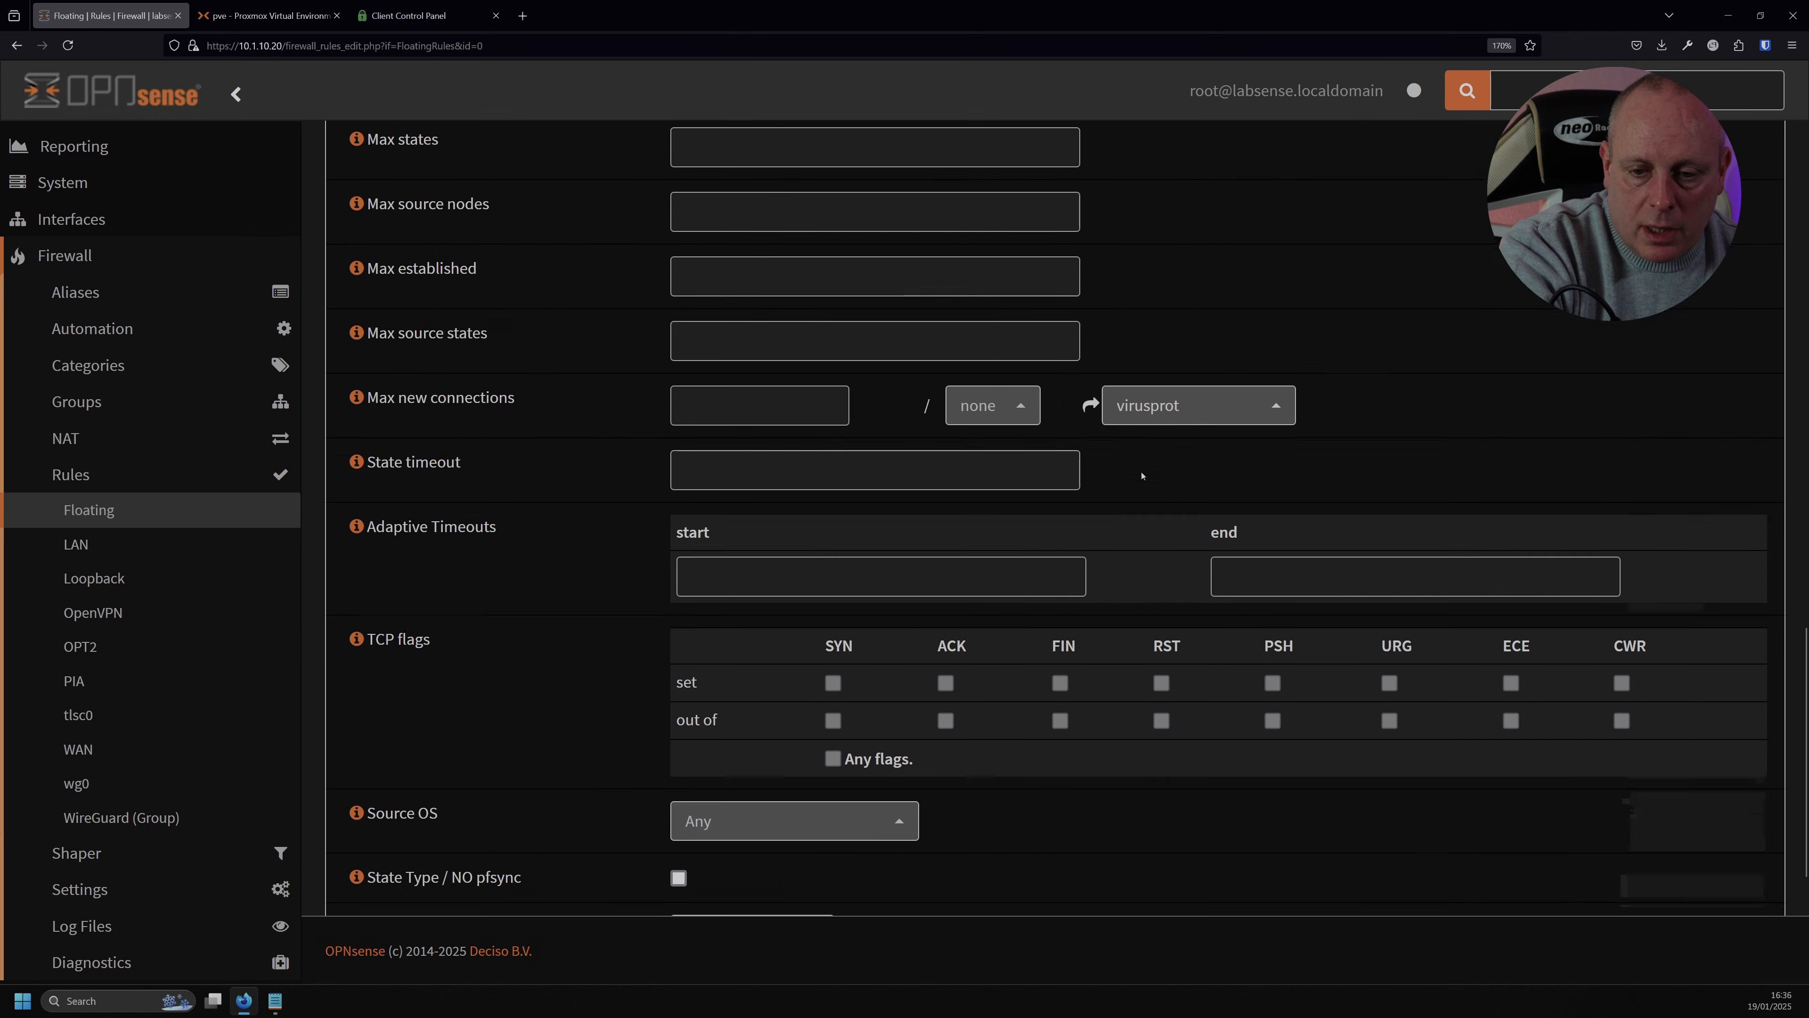